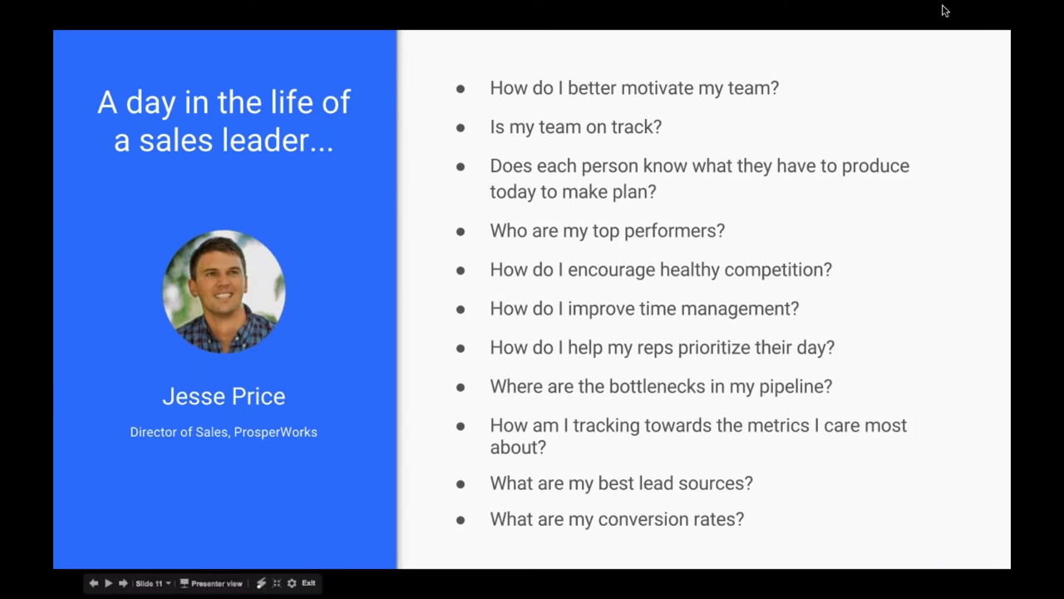
mouse_move(914, 26)
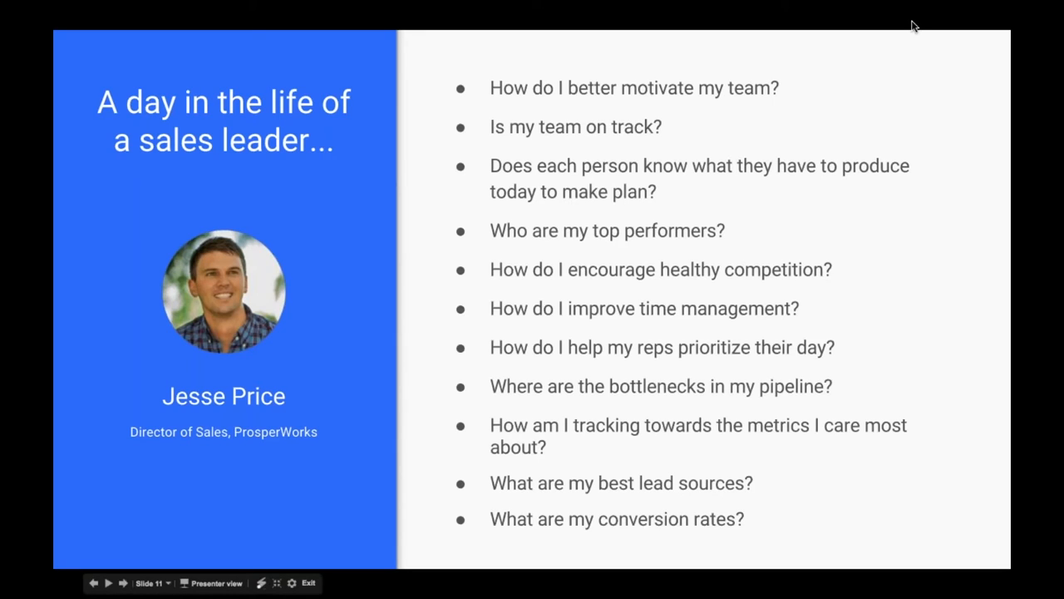
mouse_move(921, 40)
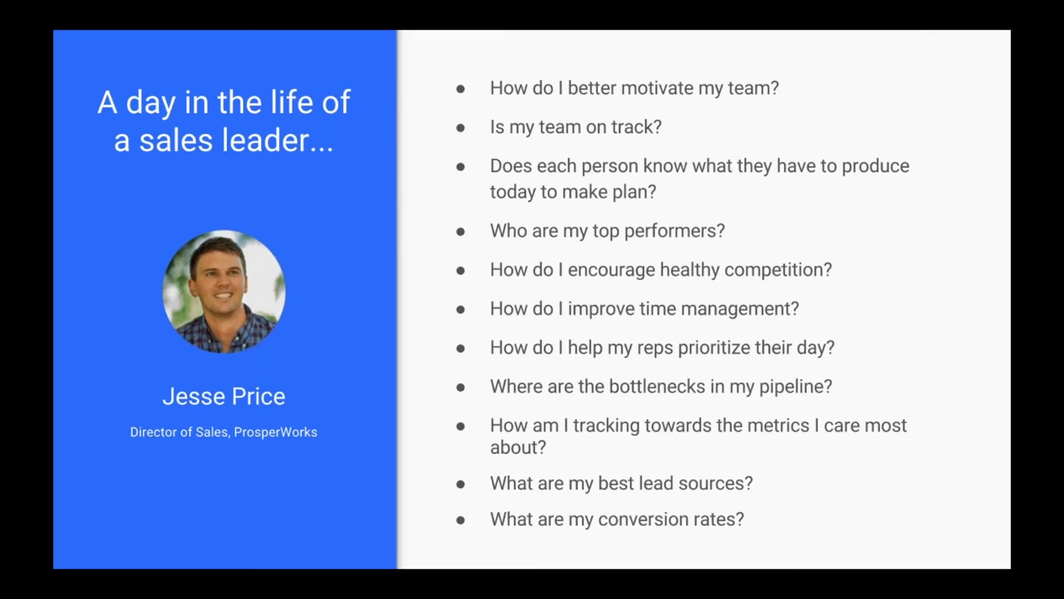
mouse_move(885, 196)
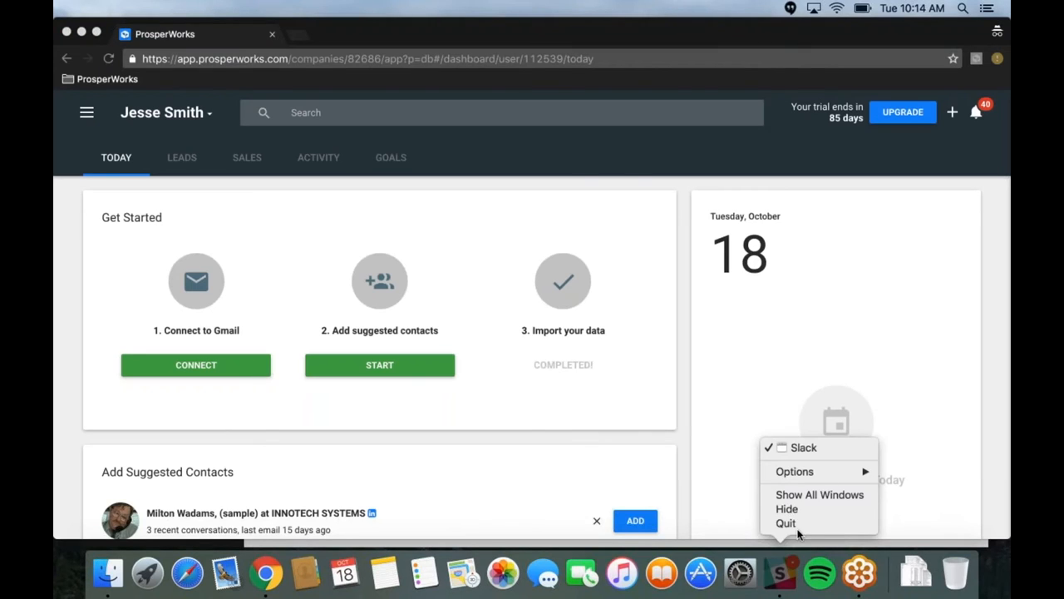
Quit Slack from its dock menu, leaving the rep's Today dashboard in view
left_click(606, 184)
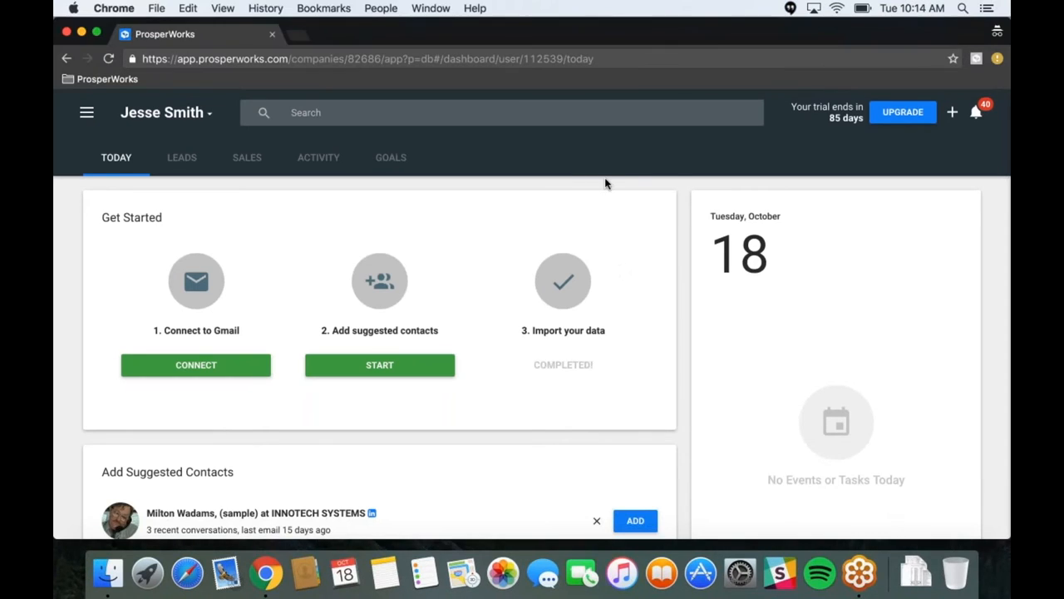
mouse_move(985, 191)
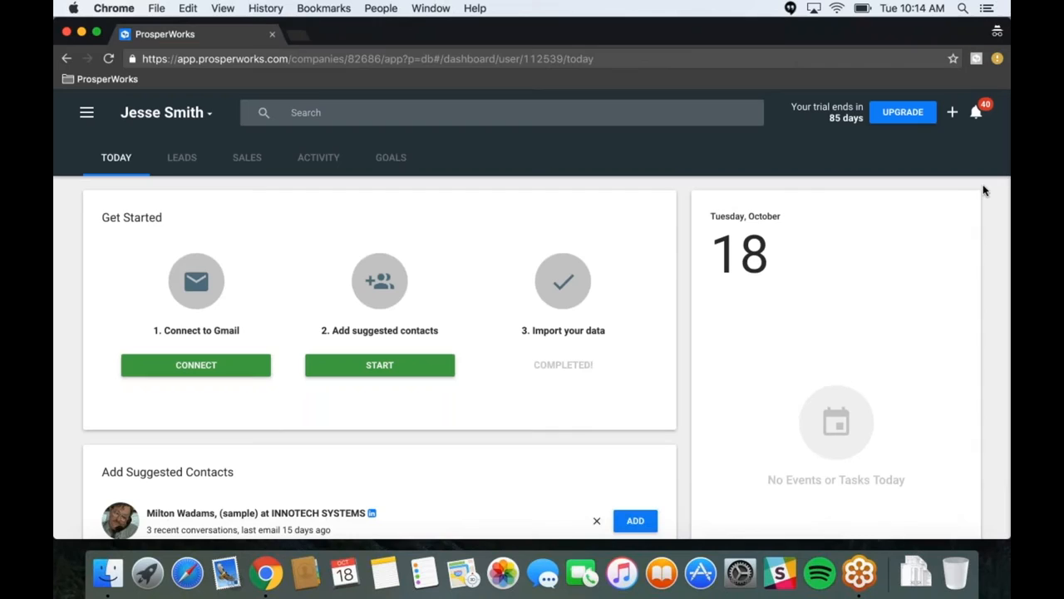
mouse_move(345, 137)
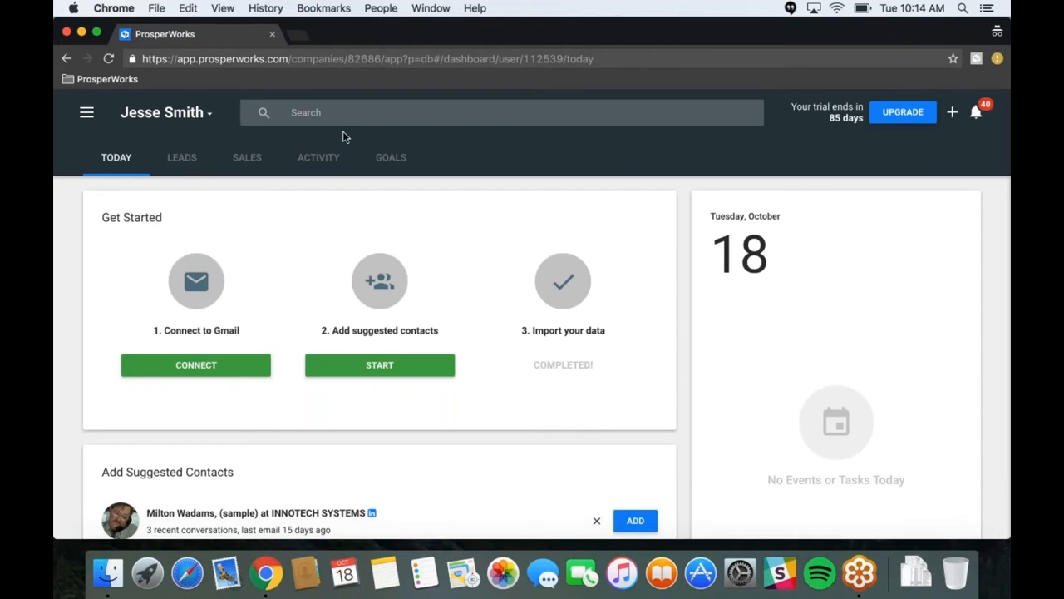
mouse_move(378, 125)
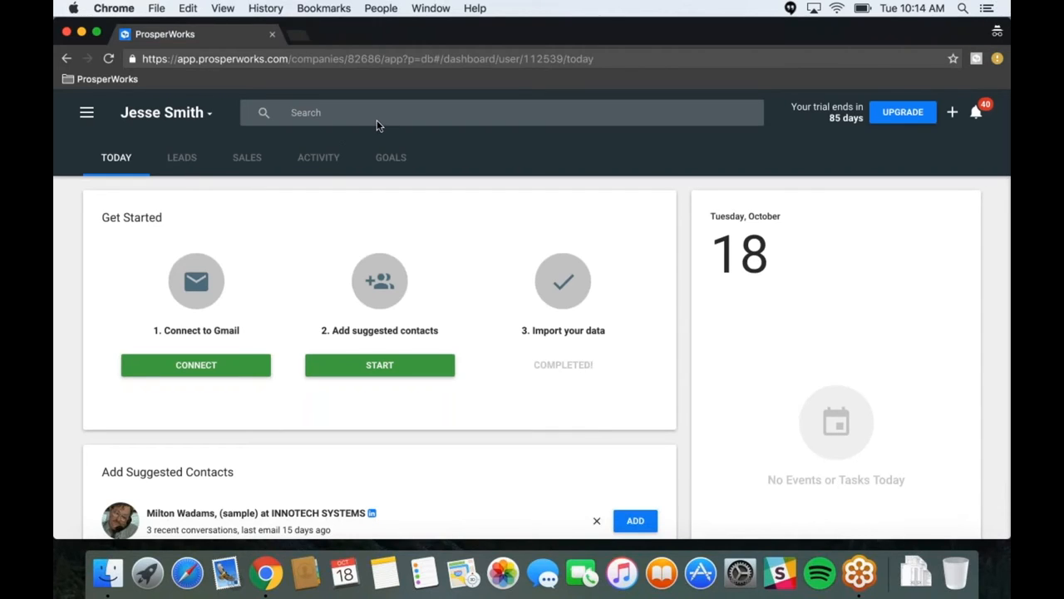
mouse_move(441, 141)
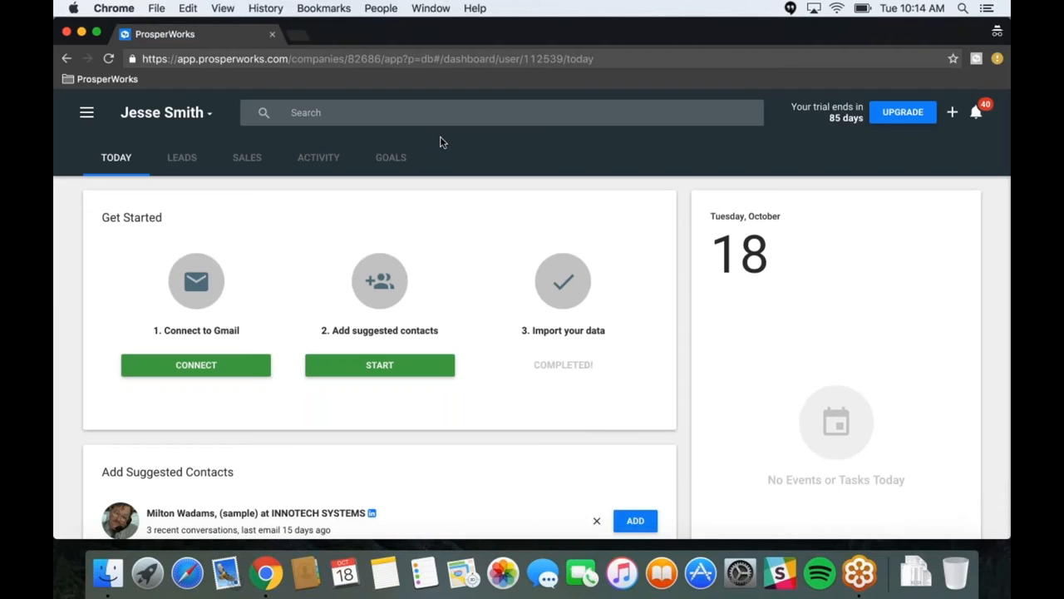
mouse_move(191, 140)
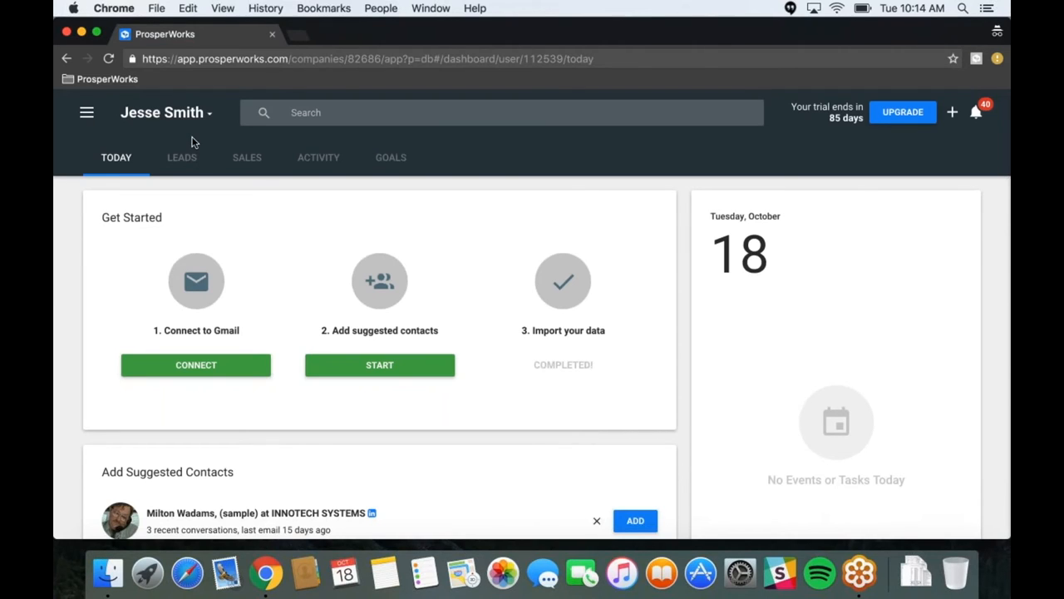
mouse_move(181, 157)
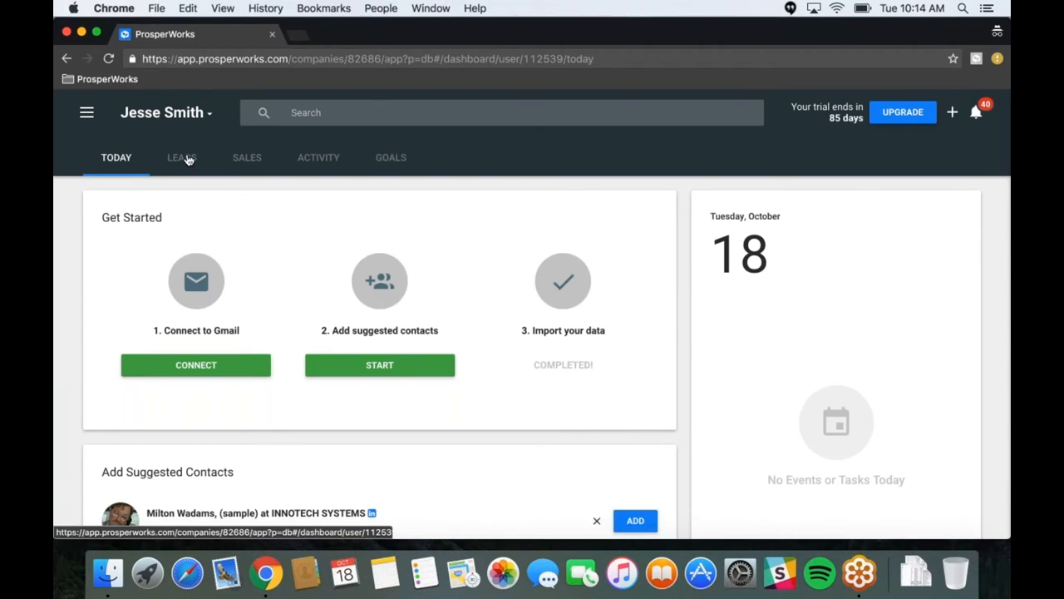
mouse_move(216, 158)
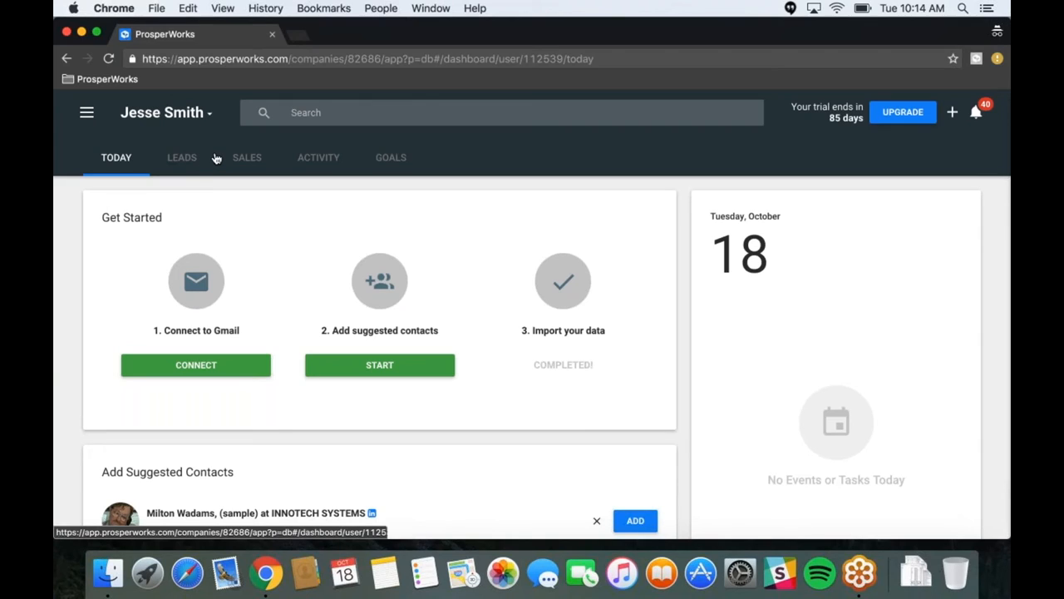
mouse_move(297, 160)
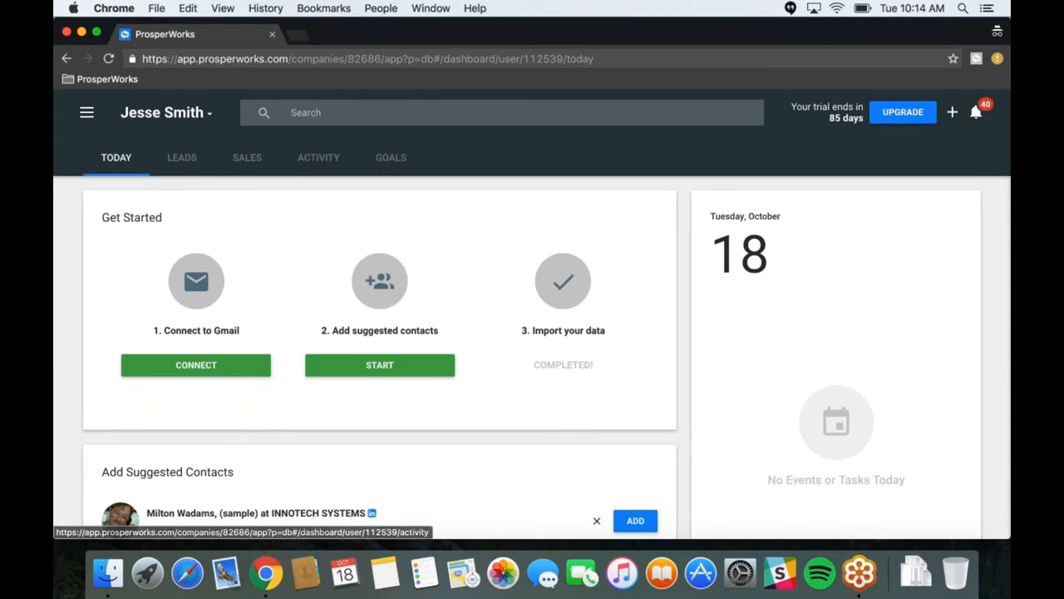
Choose Company Dashboard from the user name dropdown at top left
left_click(165, 112)
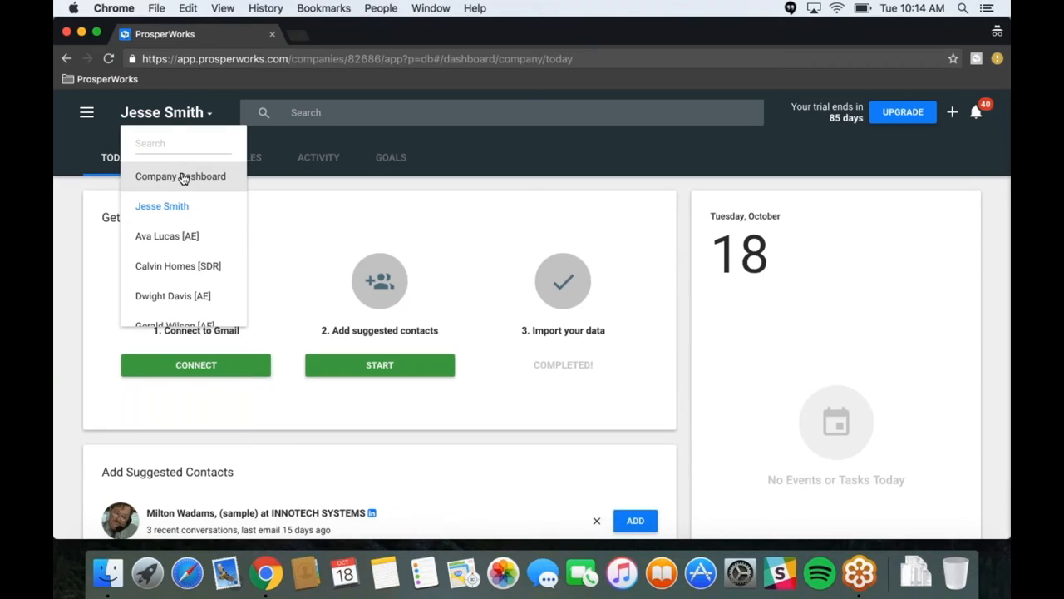
left_click(180, 176)
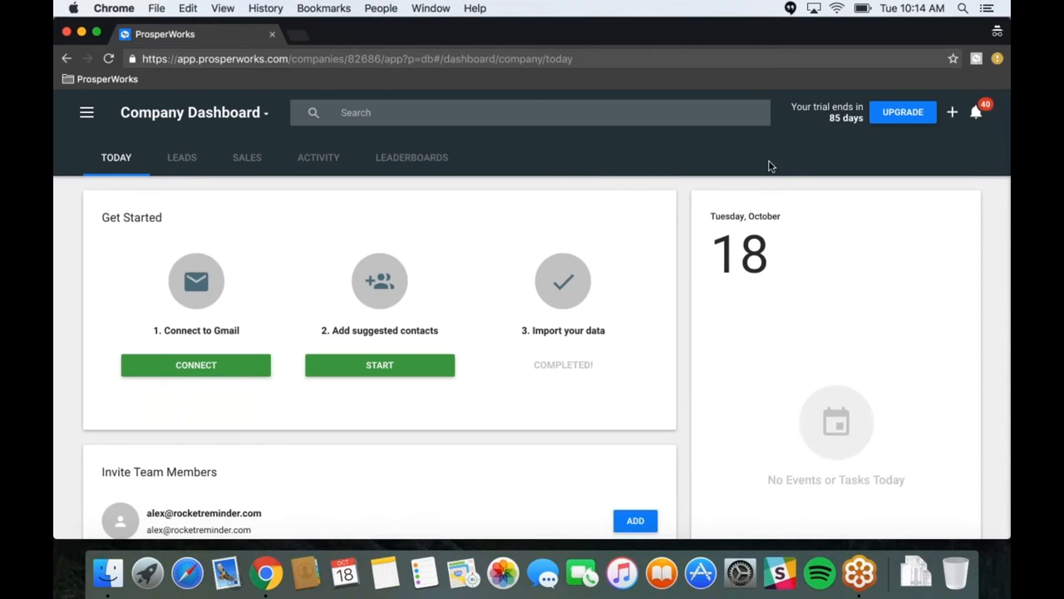
mouse_move(411, 157)
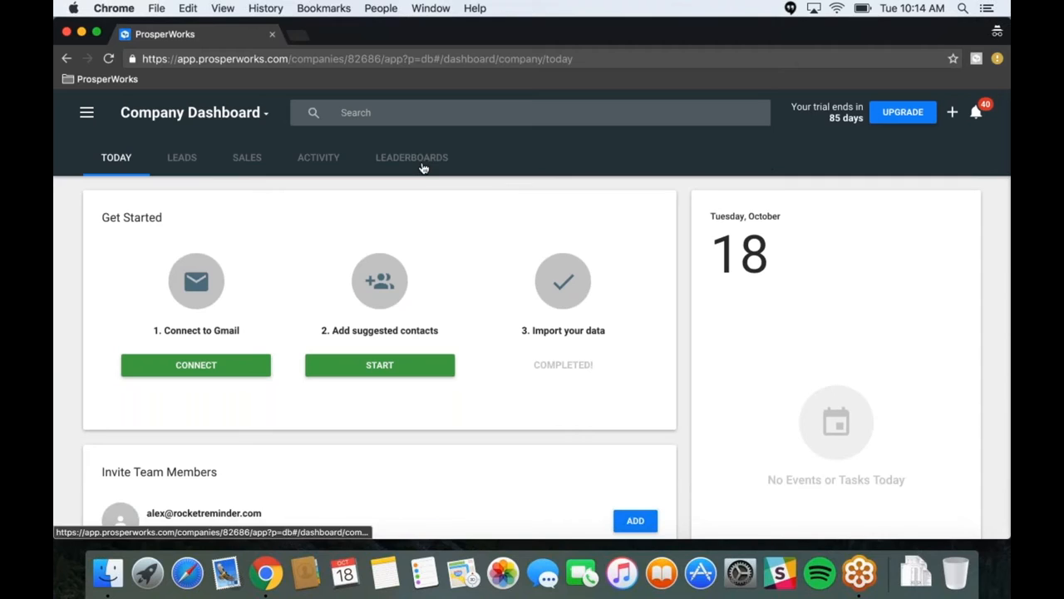
mouse_move(411, 157)
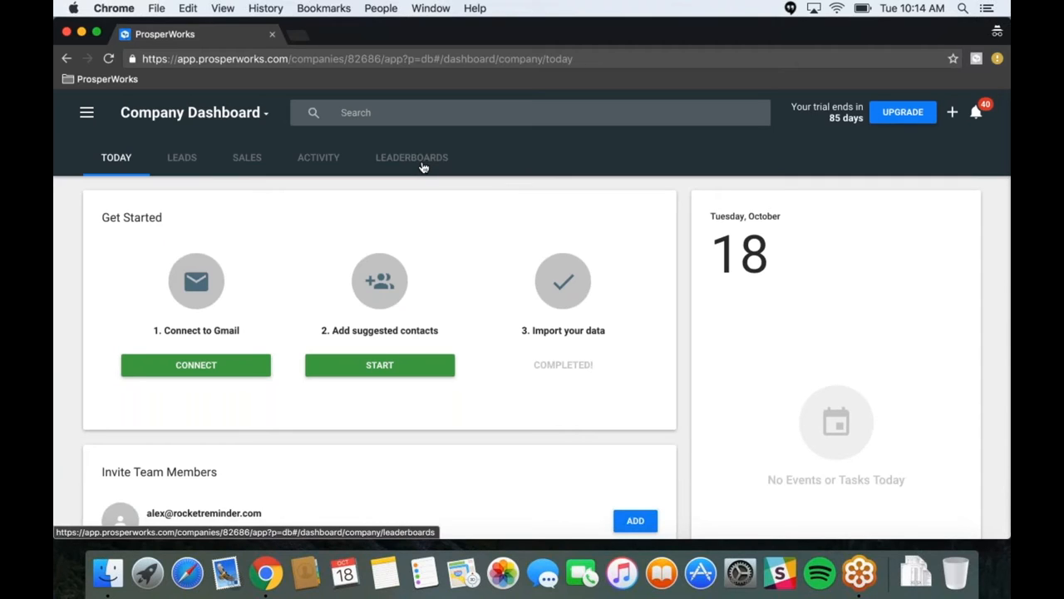
mouse_move(432, 166)
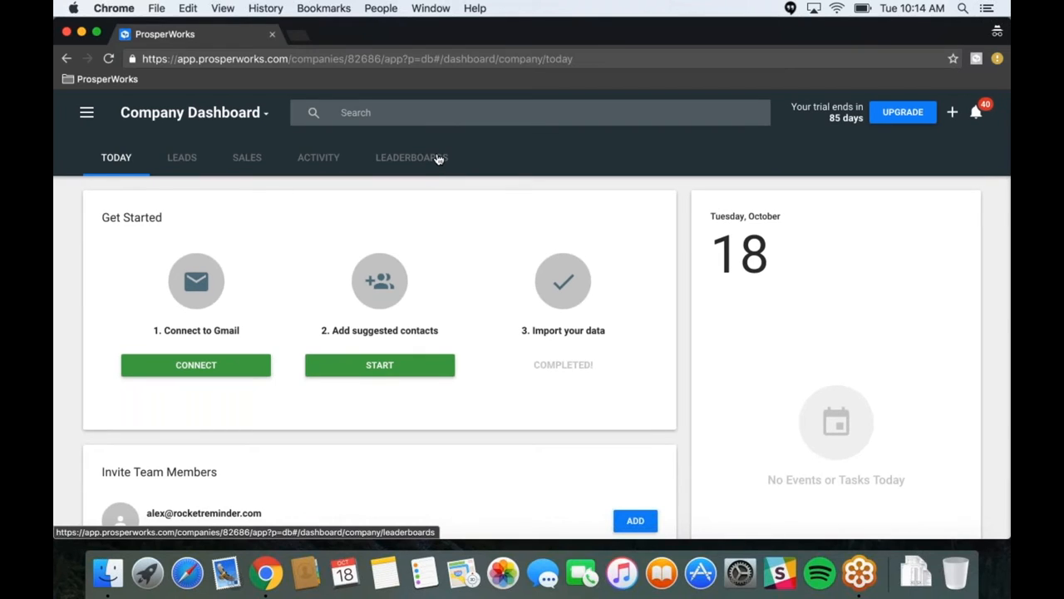
Open the Leaderboards tab to view the Sales Leaderboard: $13K won of $36K goal
left_click(410, 157)
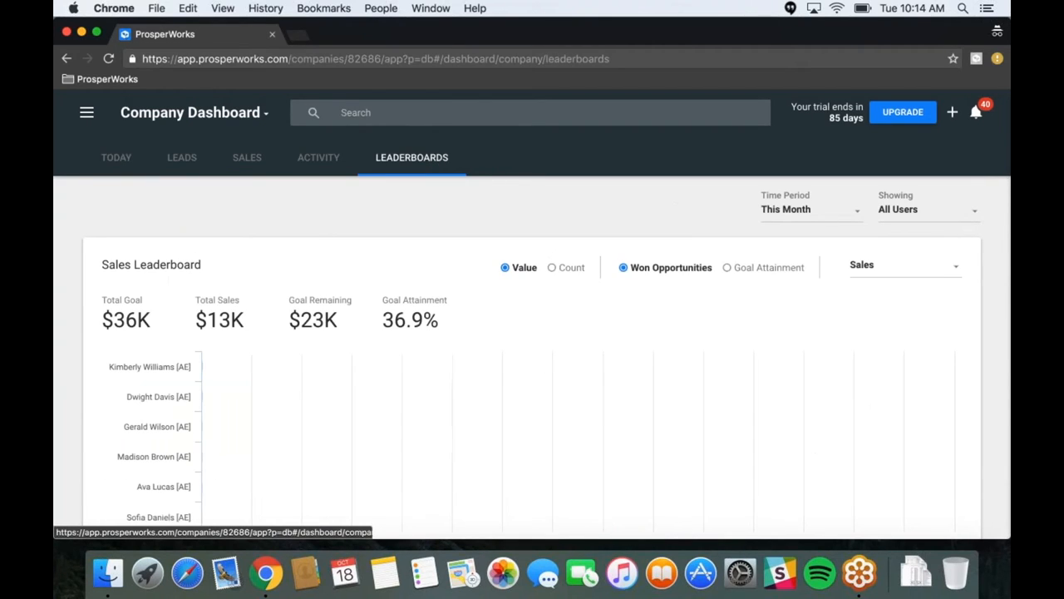
scroll("down", 3)
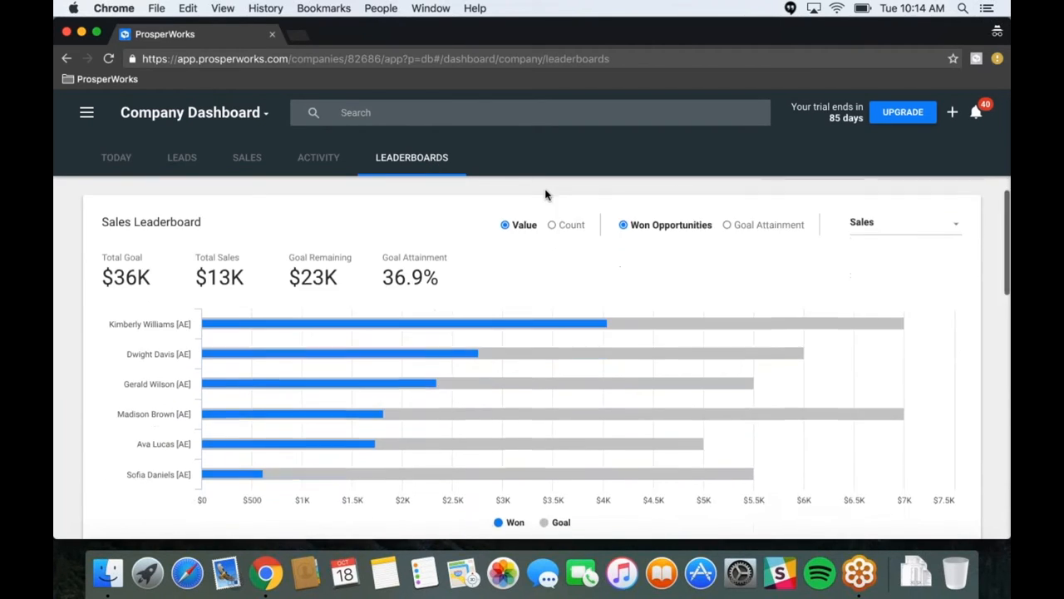
scroll("up", 3)
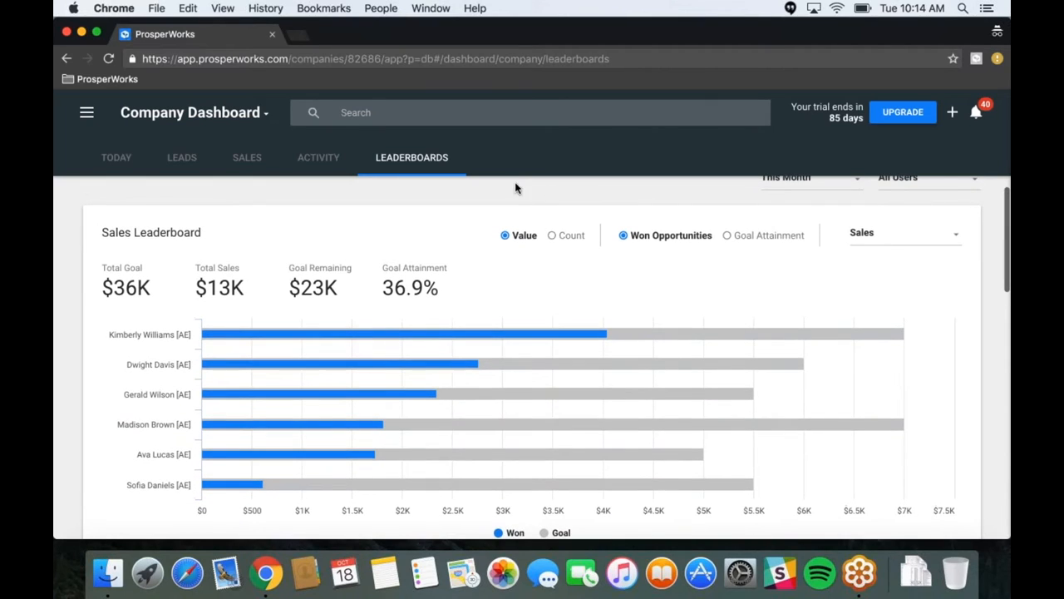
mouse_move(621, 235)
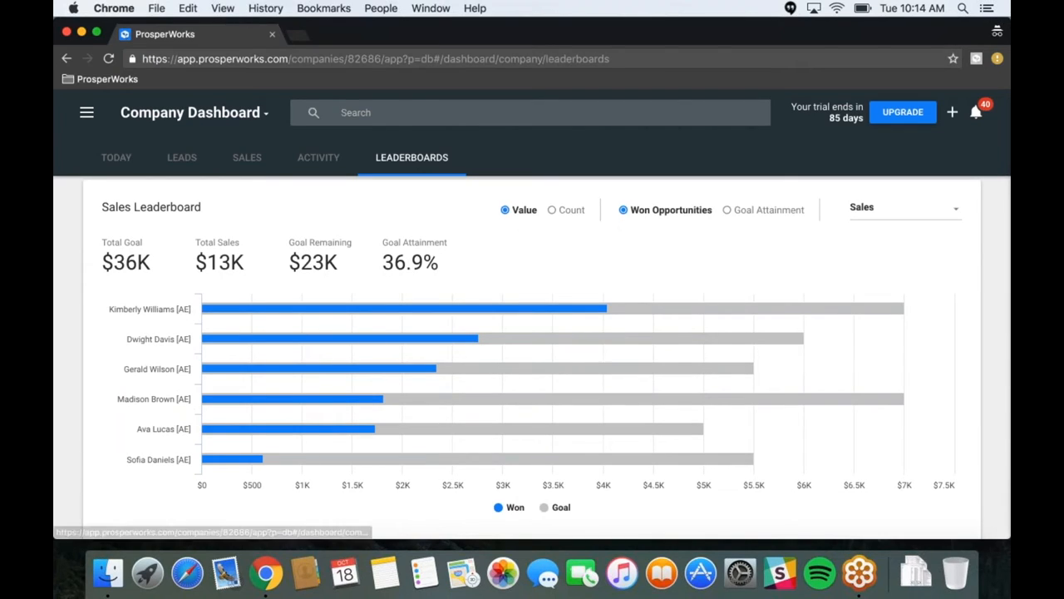
mouse_move(843, 307)
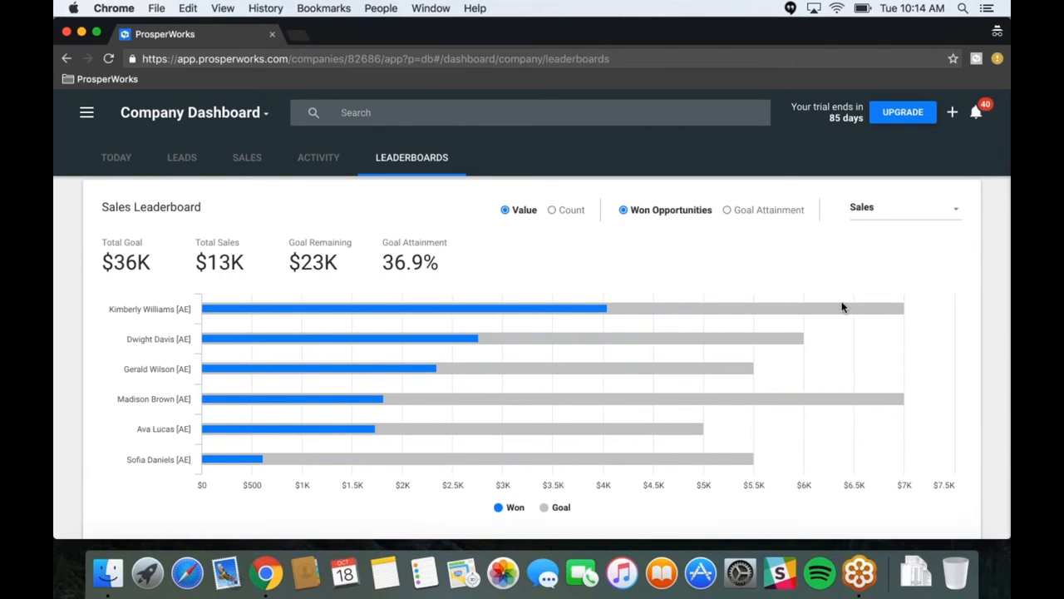
mouse_move(843, 309)
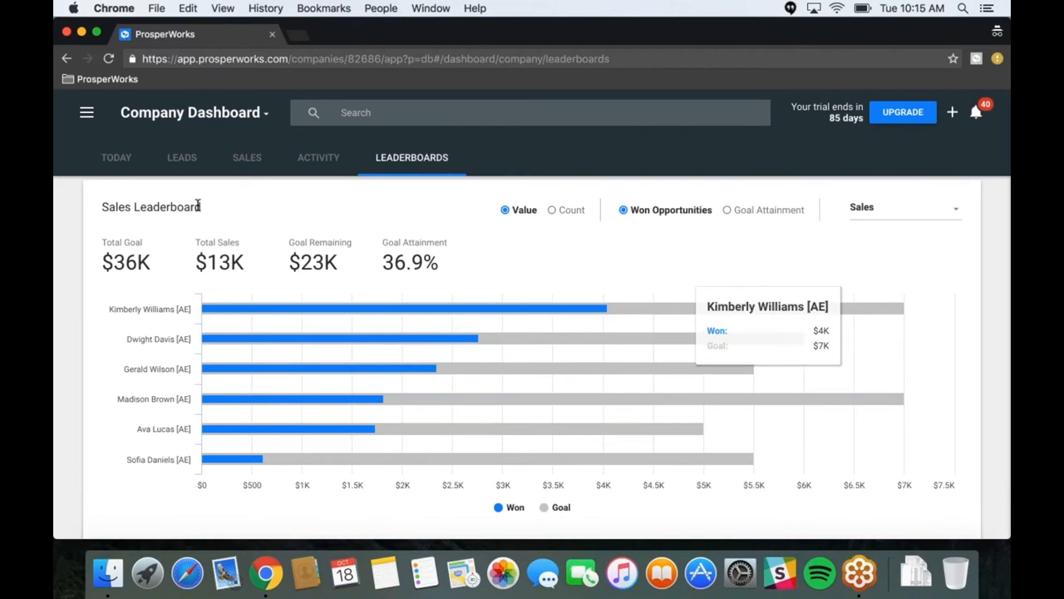
mouse_move(90, 262)
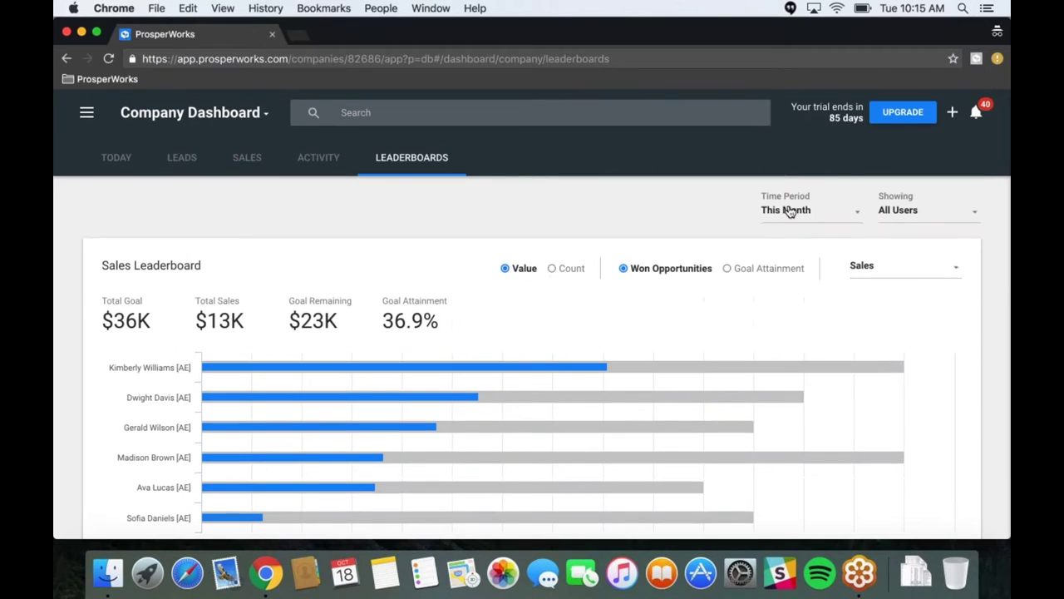
left_click(809, 209)
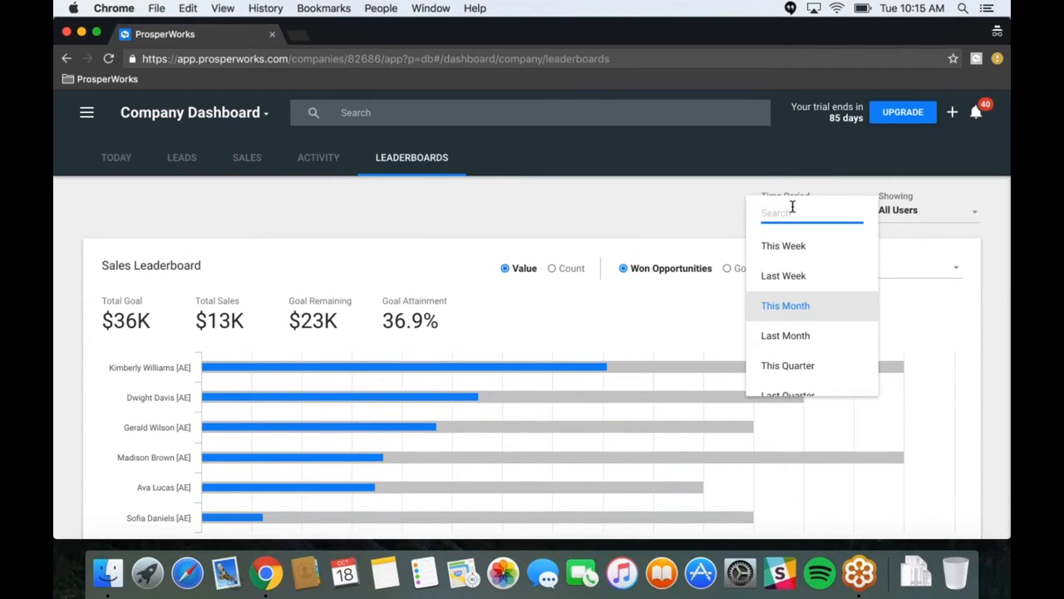
mouse_move(833, 281)
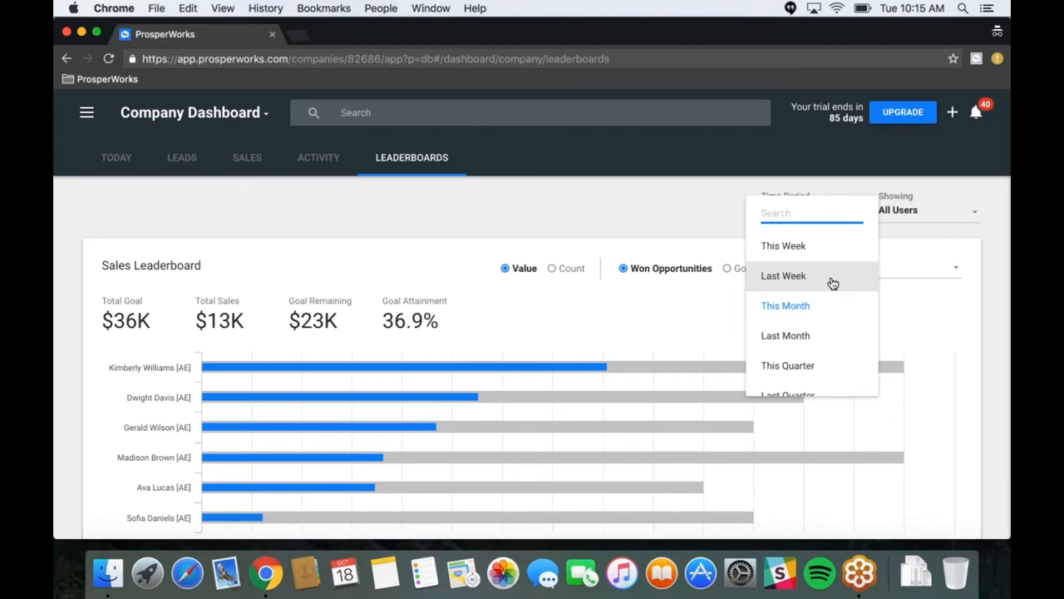
mouse_move(835, 289)
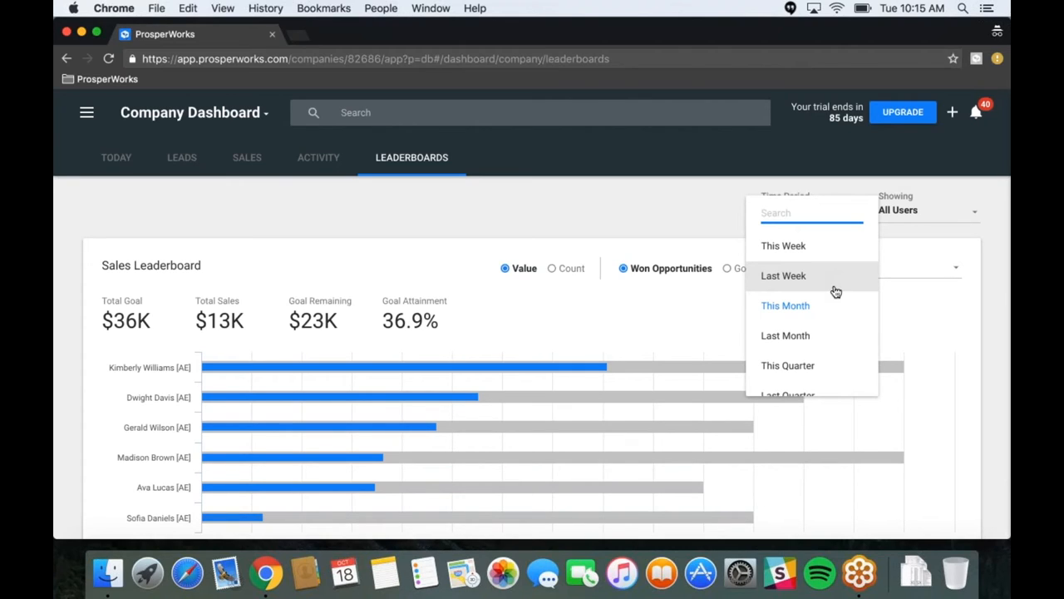
scroll("down", 3)
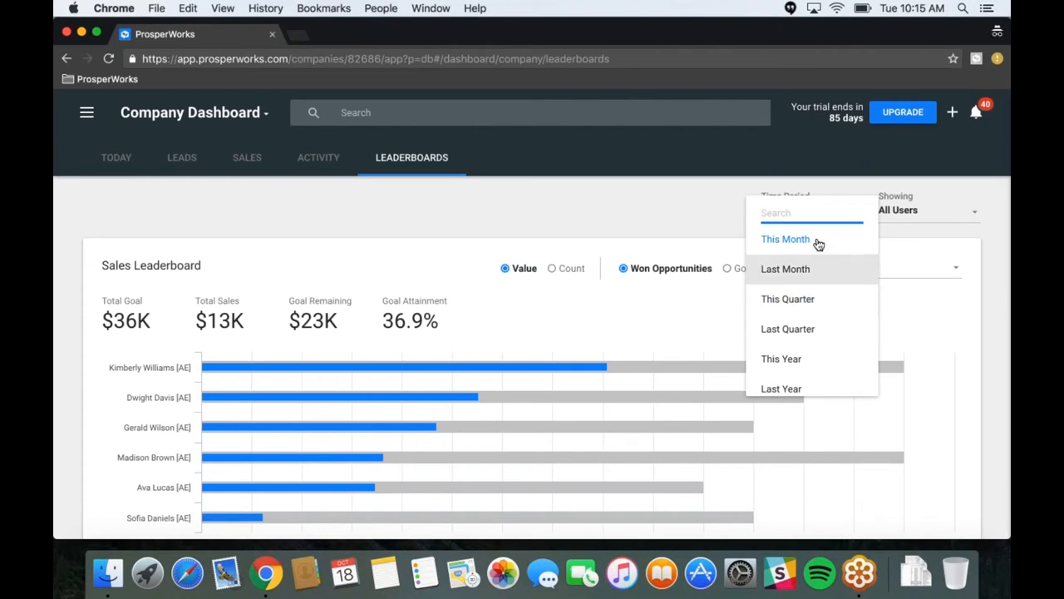
left_click(785, 239)
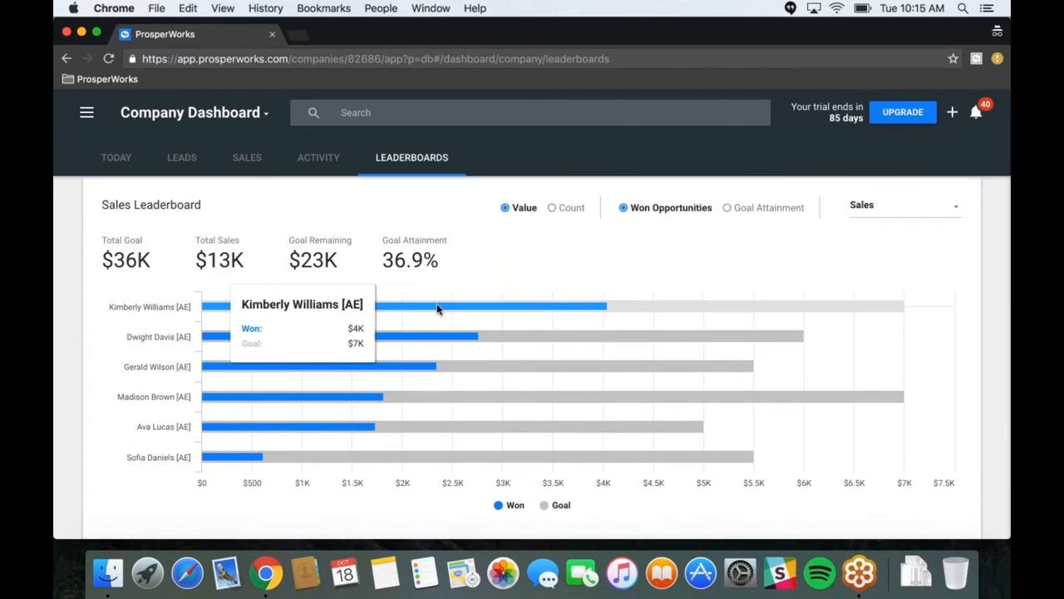
mouse_move(532, 305)
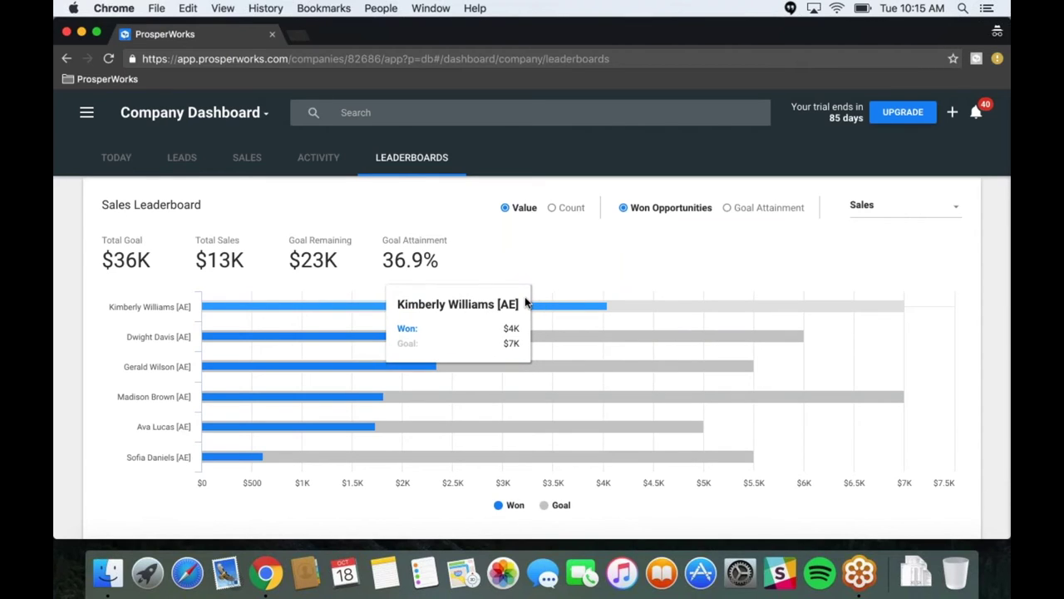
mouse_move(477, 345)
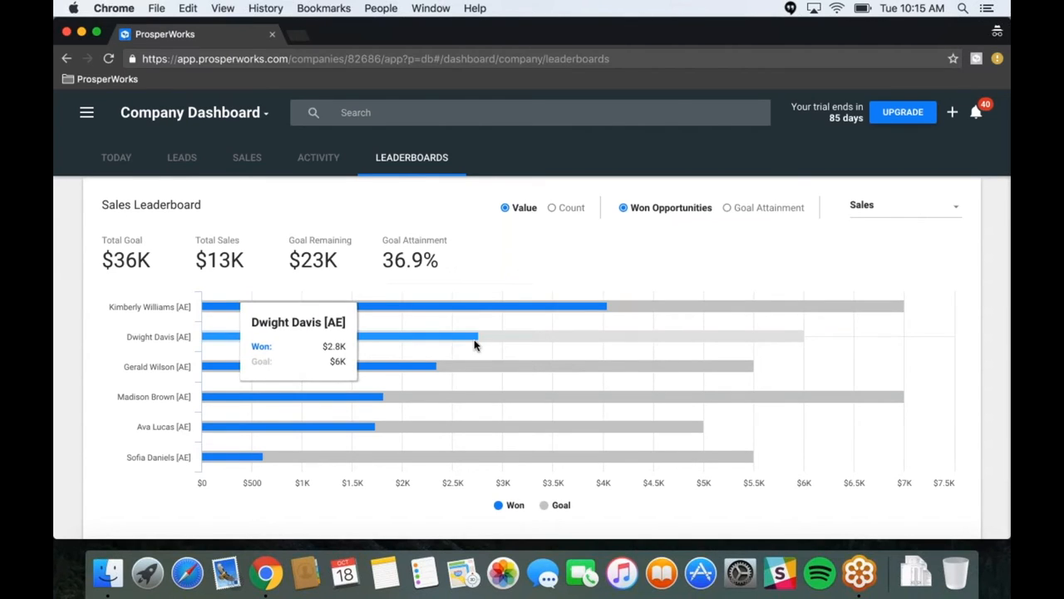
mouse_move(586, 405)
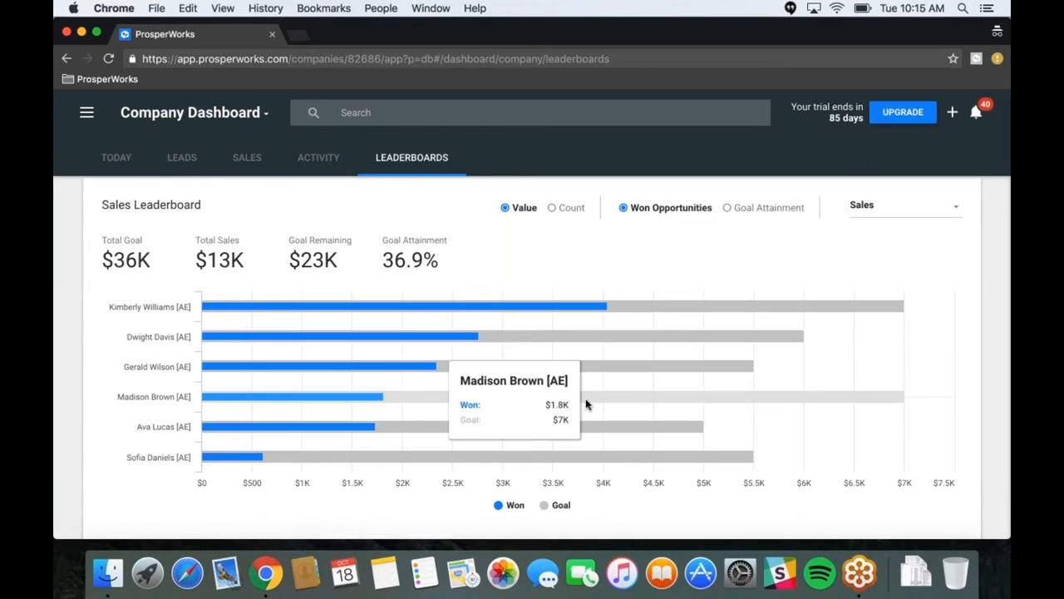
mouse_move(499, 399)
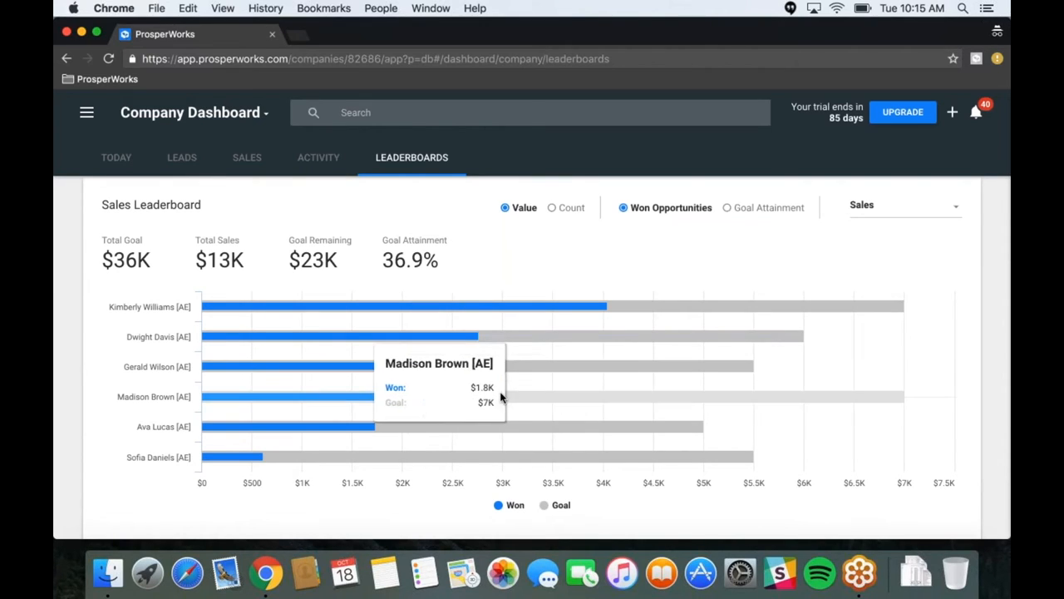
mouse_move(431, 457)
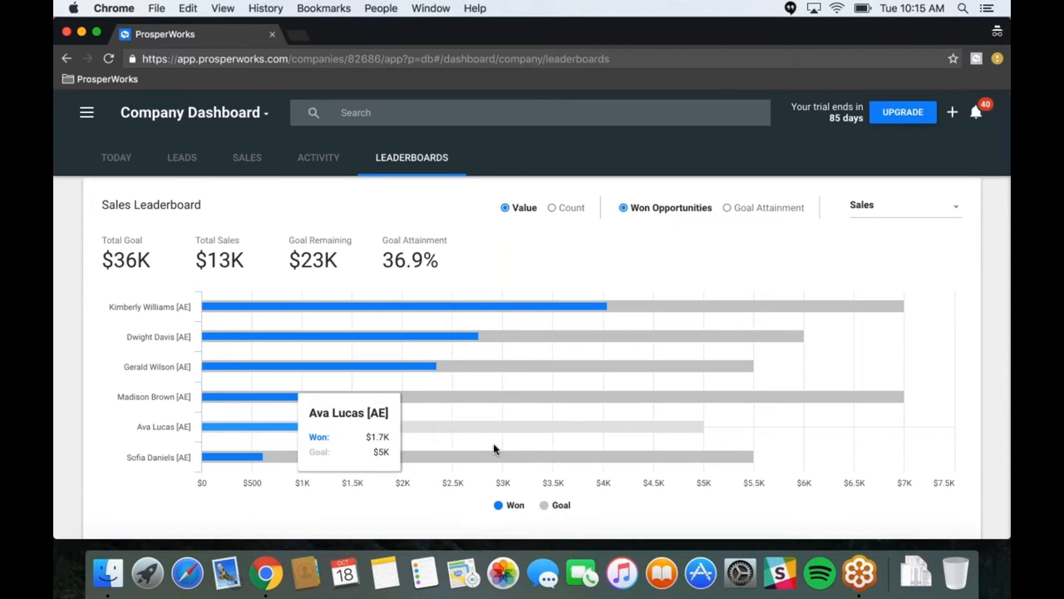
mouse_move(723, 483)
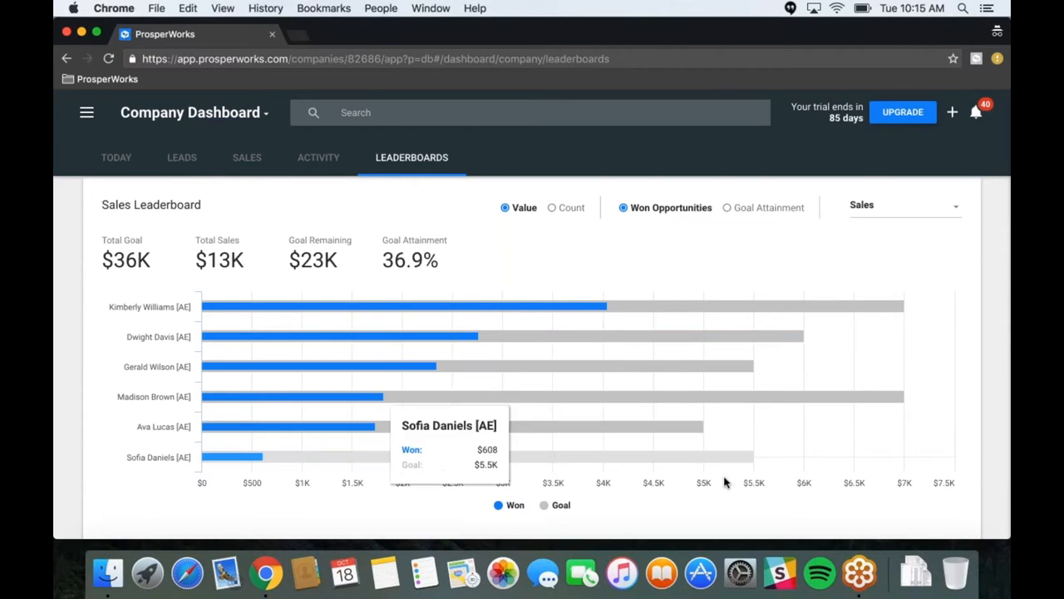
scroll("down", 3)
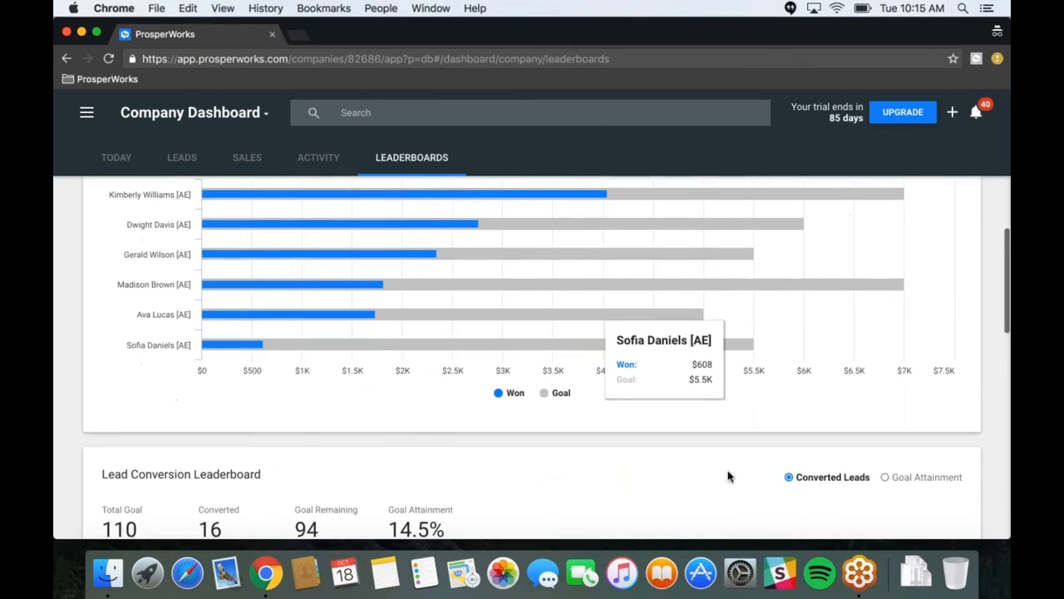
scroll("down", 3)
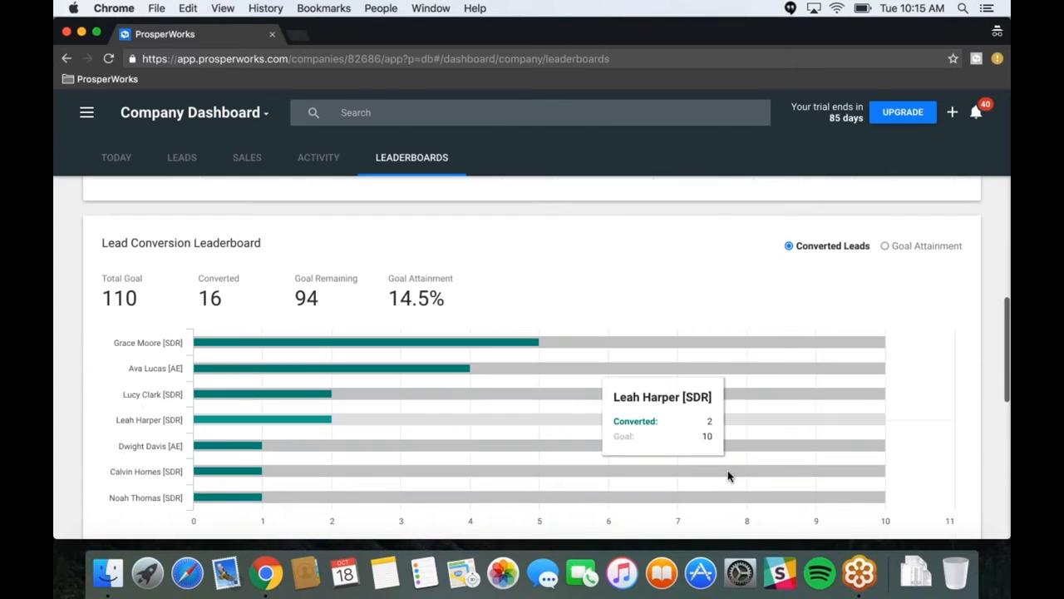
mouse_move(654, 324)
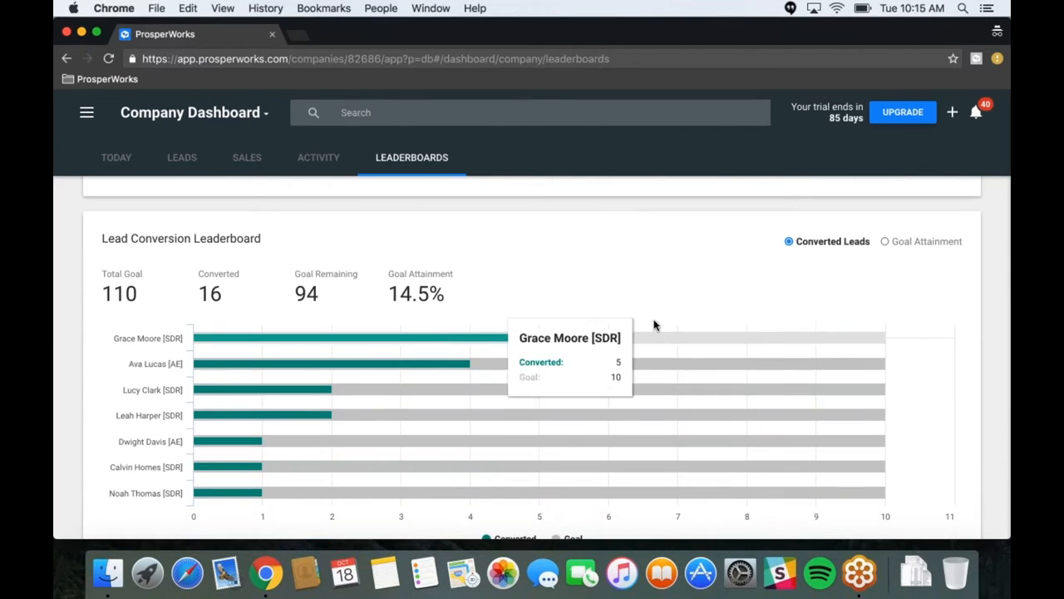
mouse_move(652, 322)
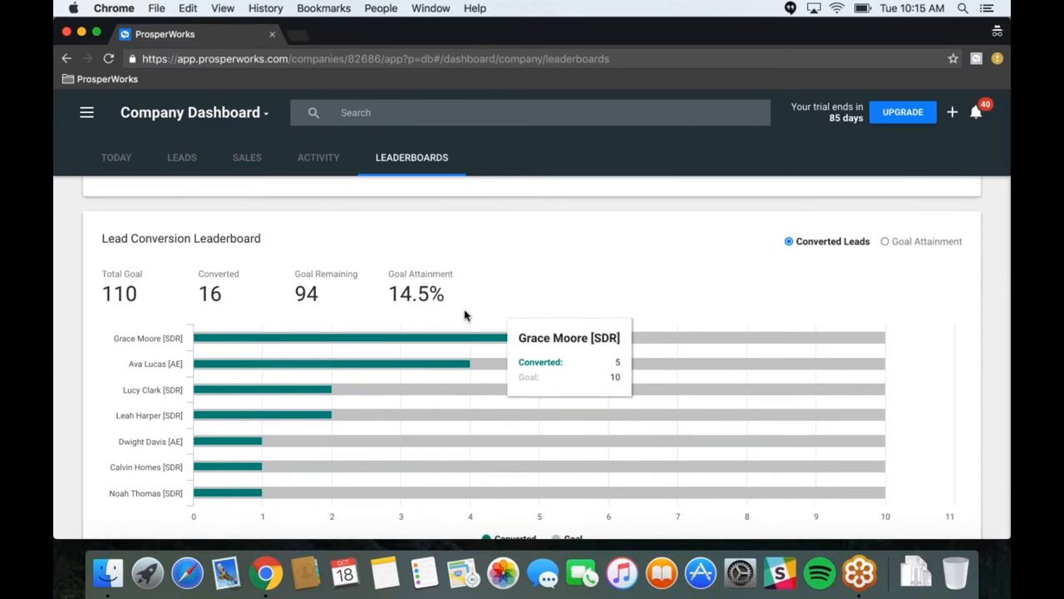
mouse_move(269, 308)
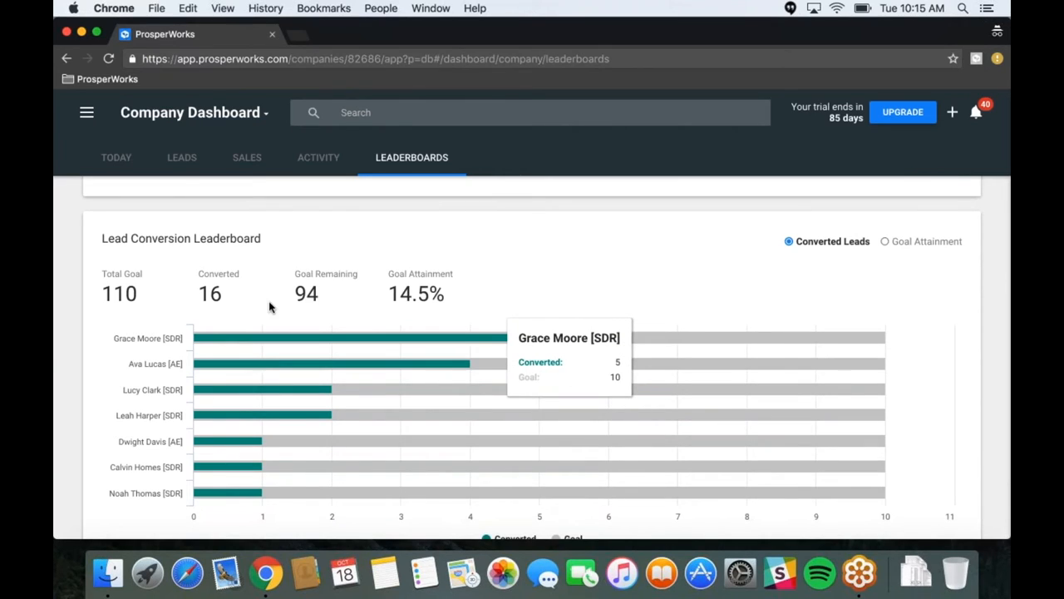
mouse_move(341, 319)
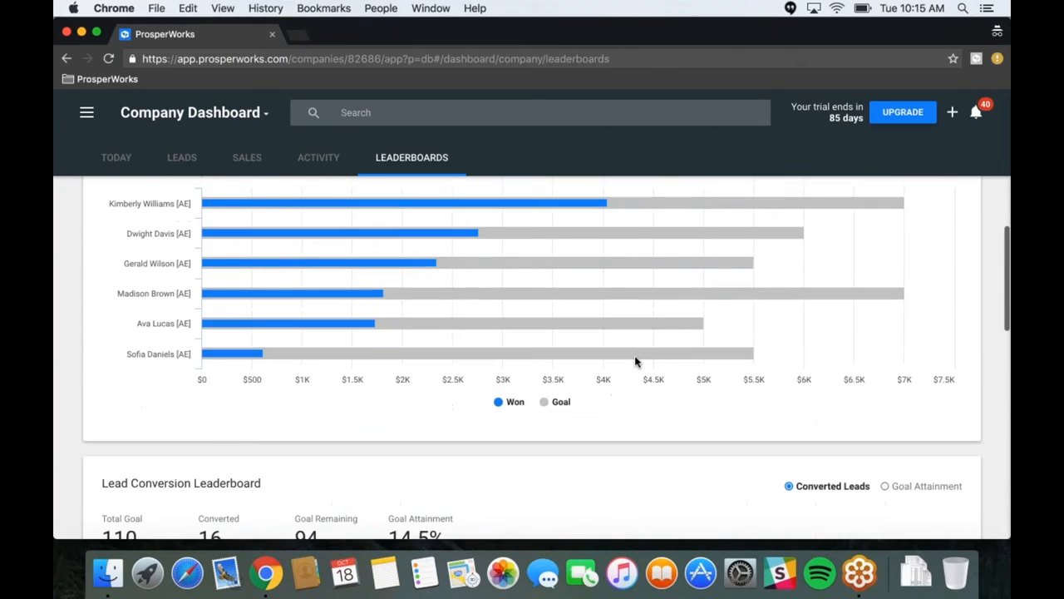
scroll("up", 3)
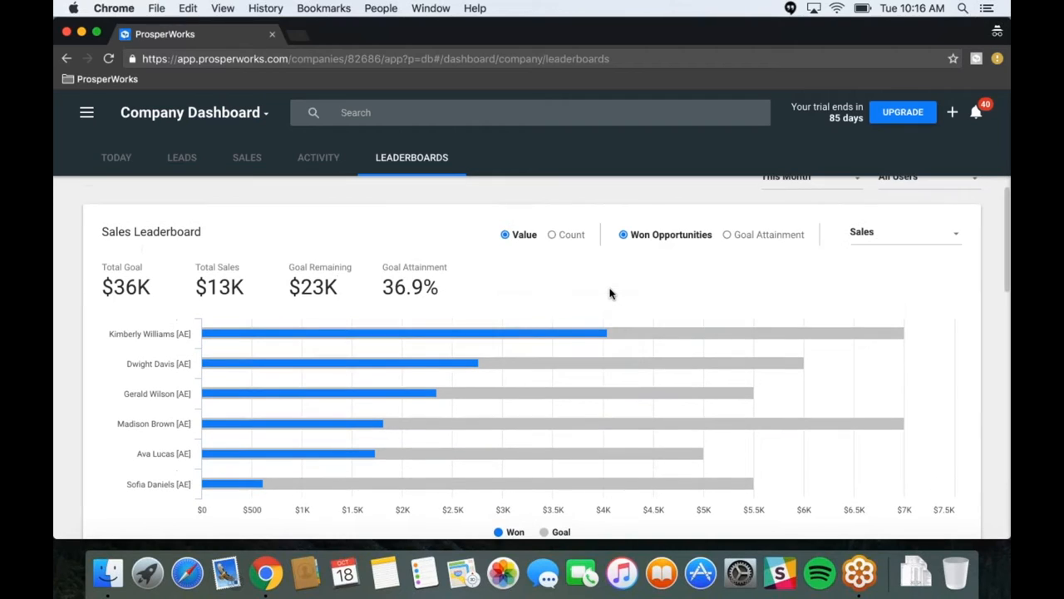
mouse_move(617, 295)
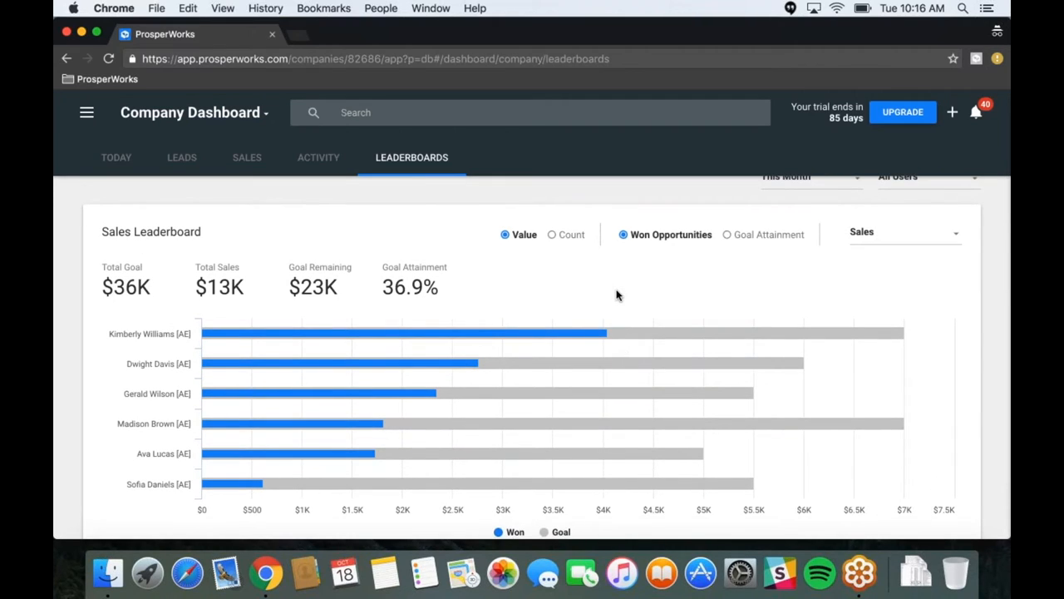
scroll("up", 3)
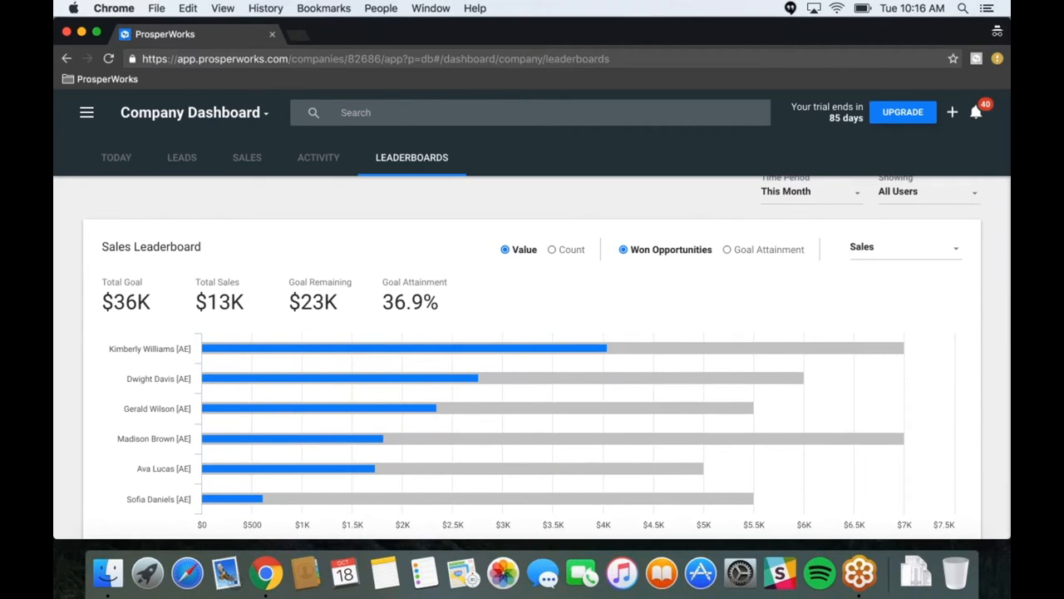
Set the leaderboard period to last month, showing $35K won of $40K
left_click(810, 191)
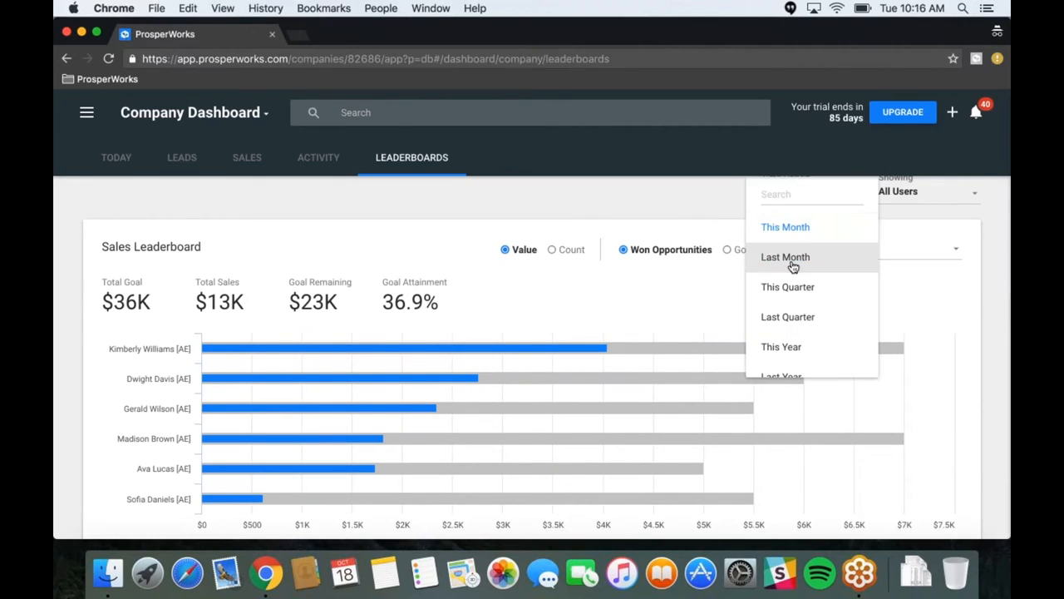
left_click(785, 256)
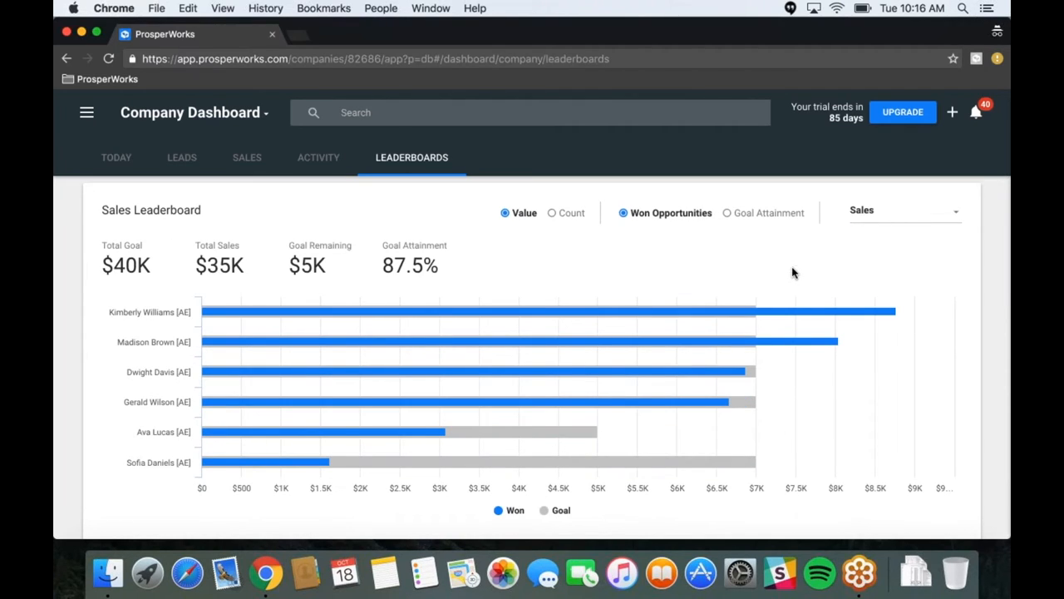
mouse_move(788, 273)
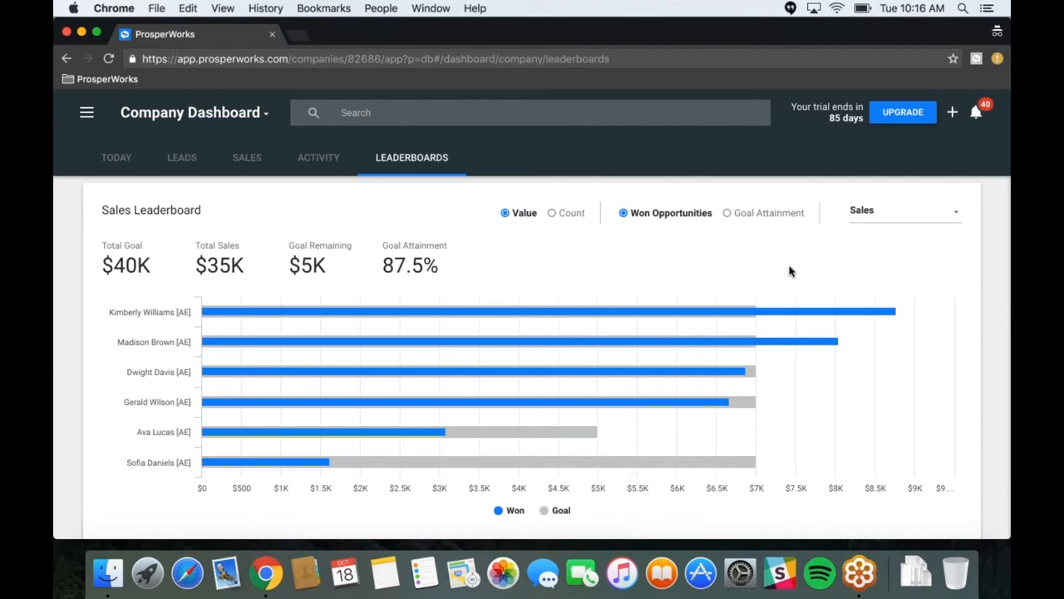
mouse_move(795, 269)
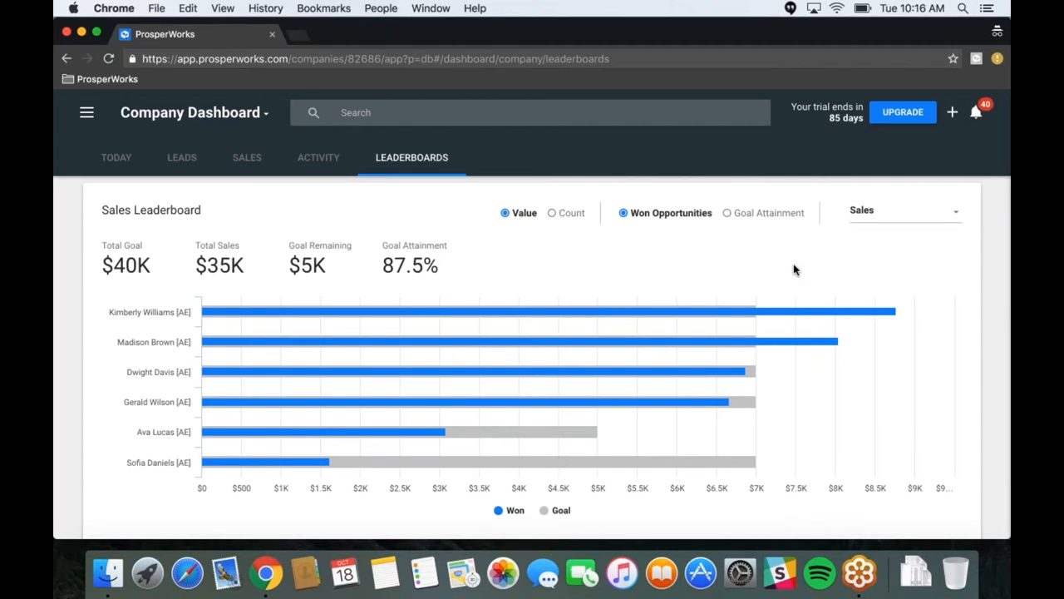
mouse_move(812, 284)
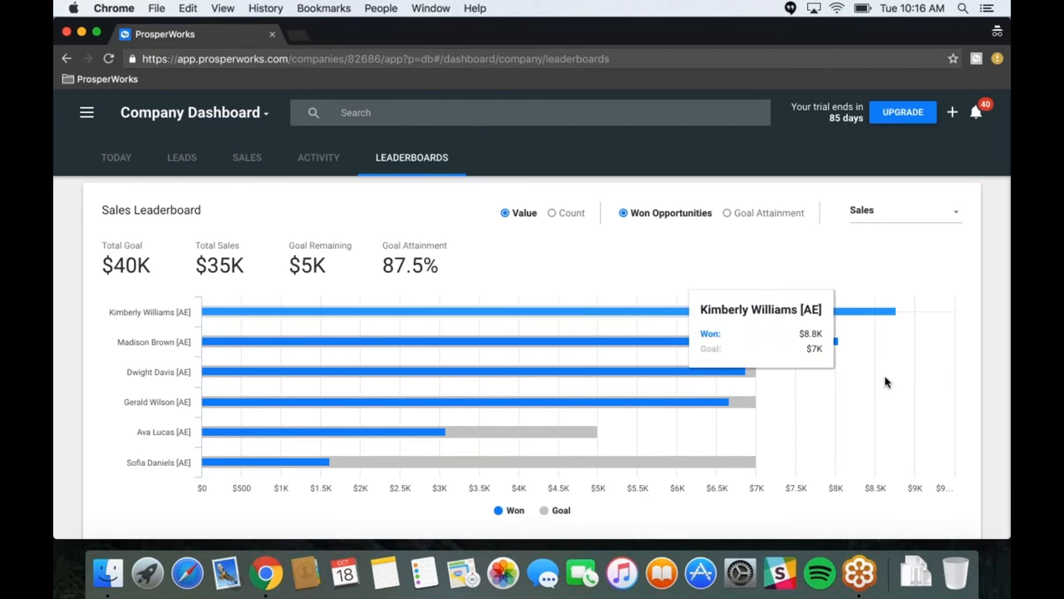
mouse_move(859, 420)
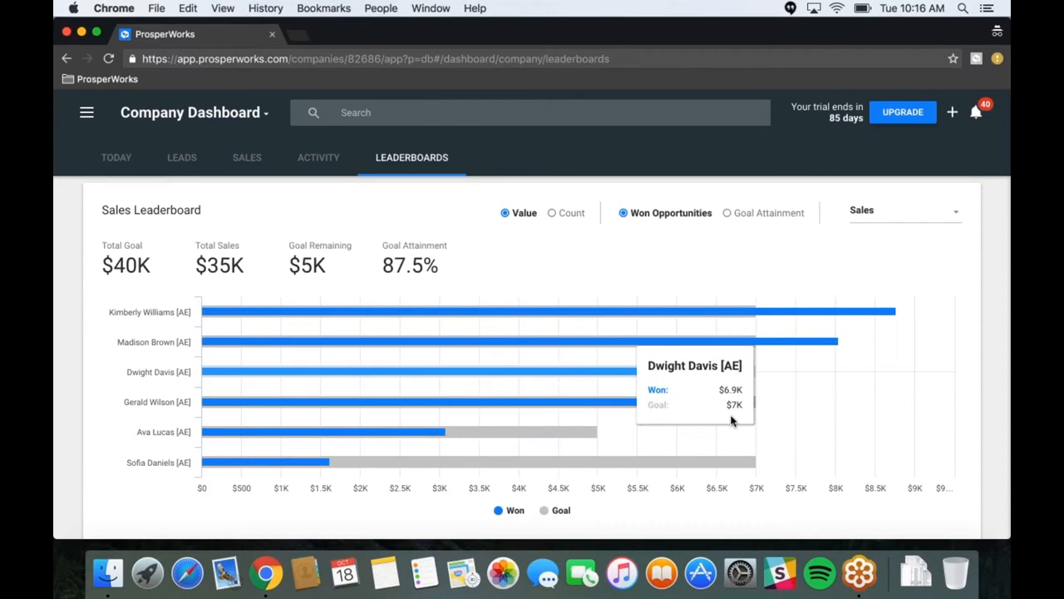
mouse_move(769, 453)
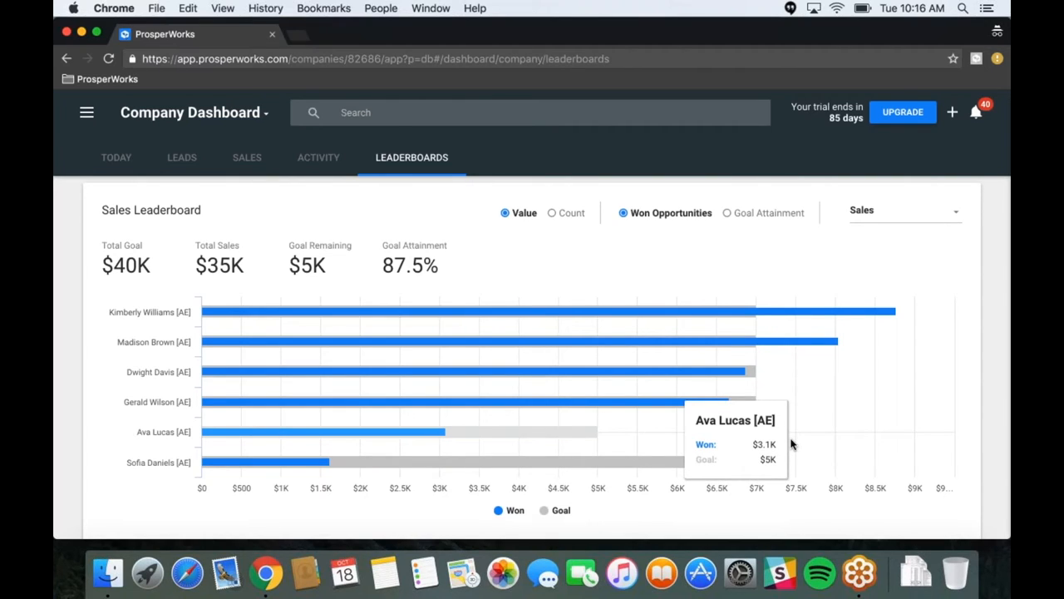
mouse_move(698, 333)
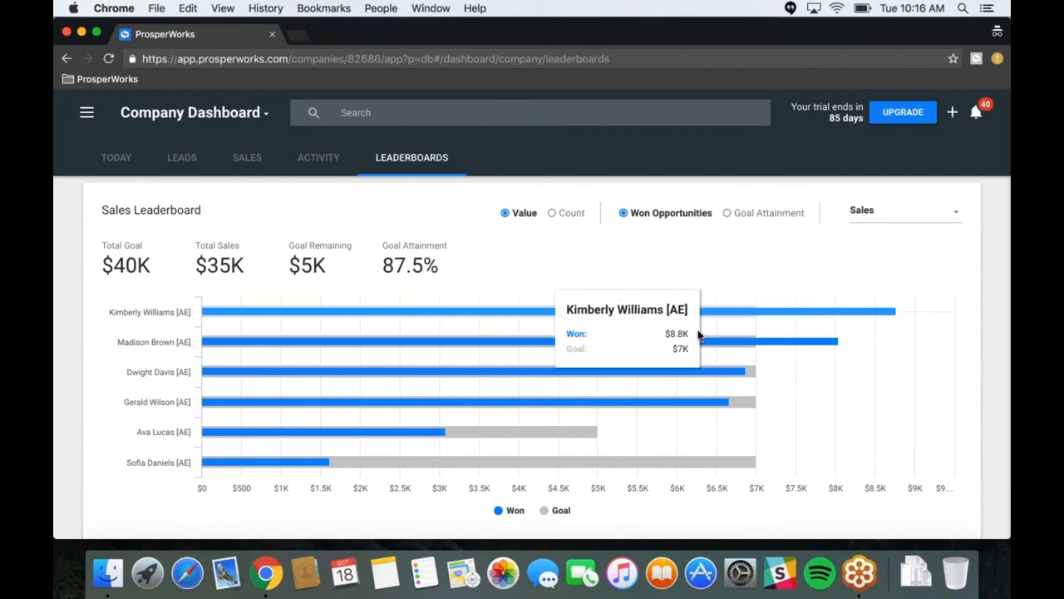
mouse_move(740, 372)
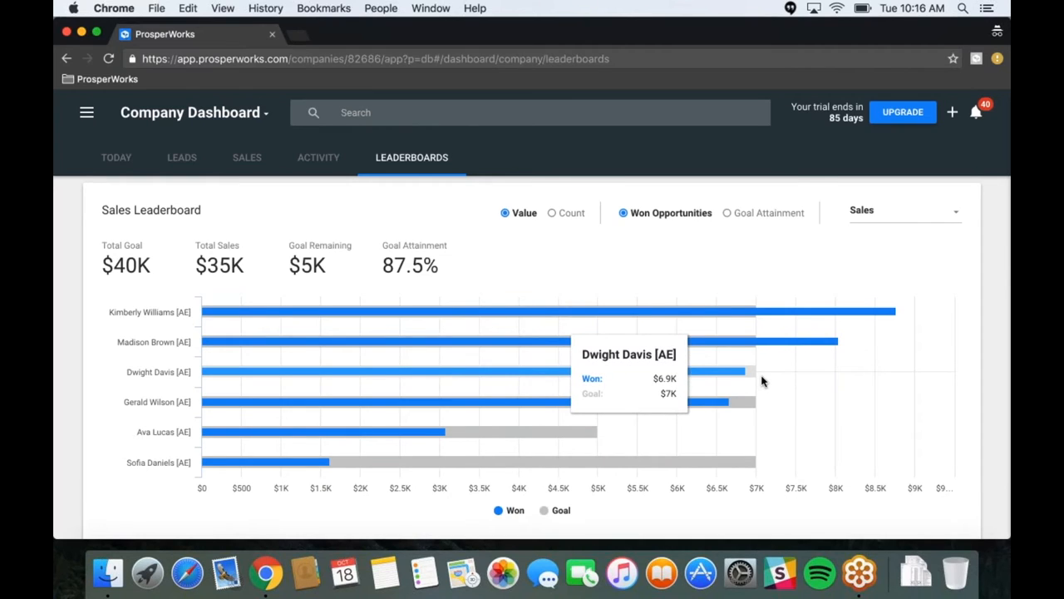
mouse_move(717, 376)
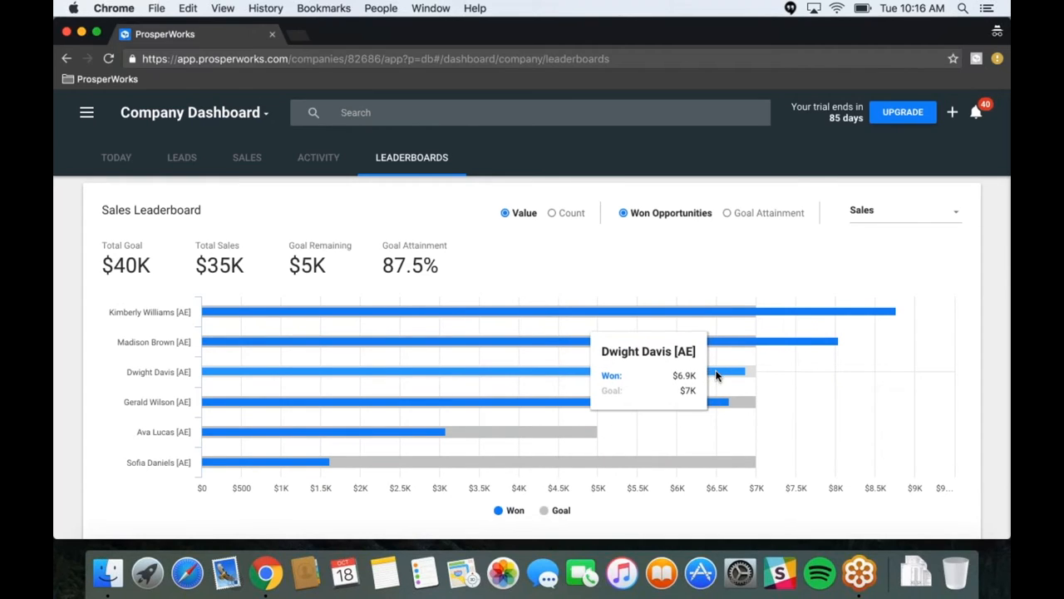
mouse_move(723, 333)
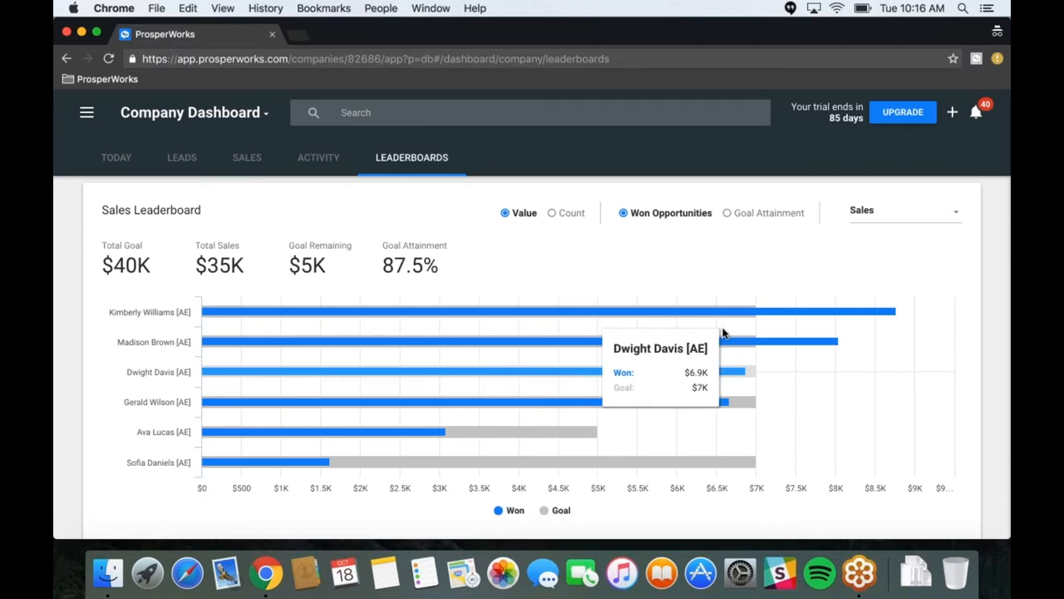
mouse_move(736, 311)
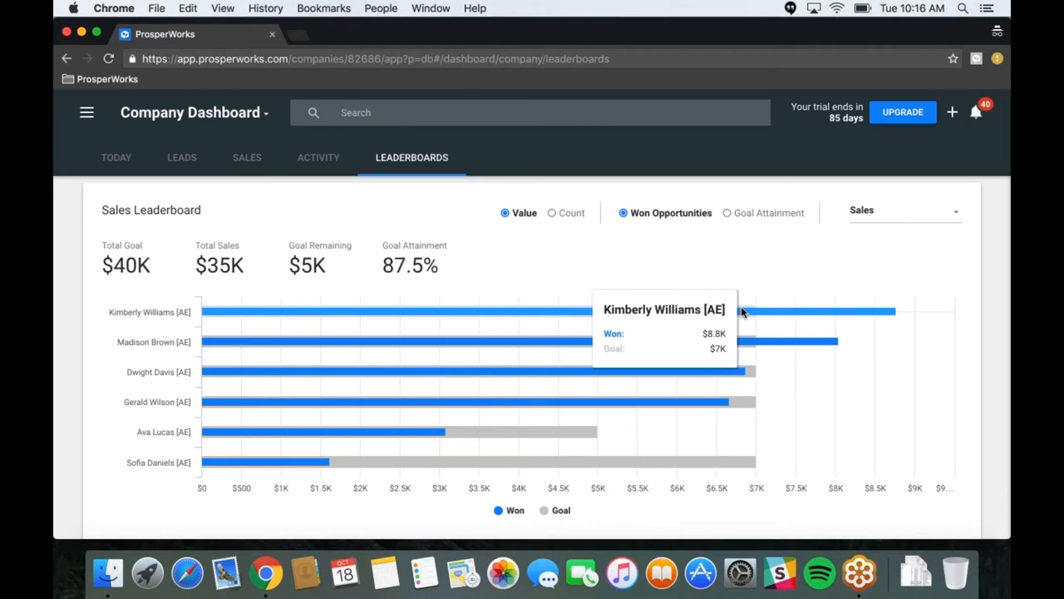
mouse_move(748, 310)
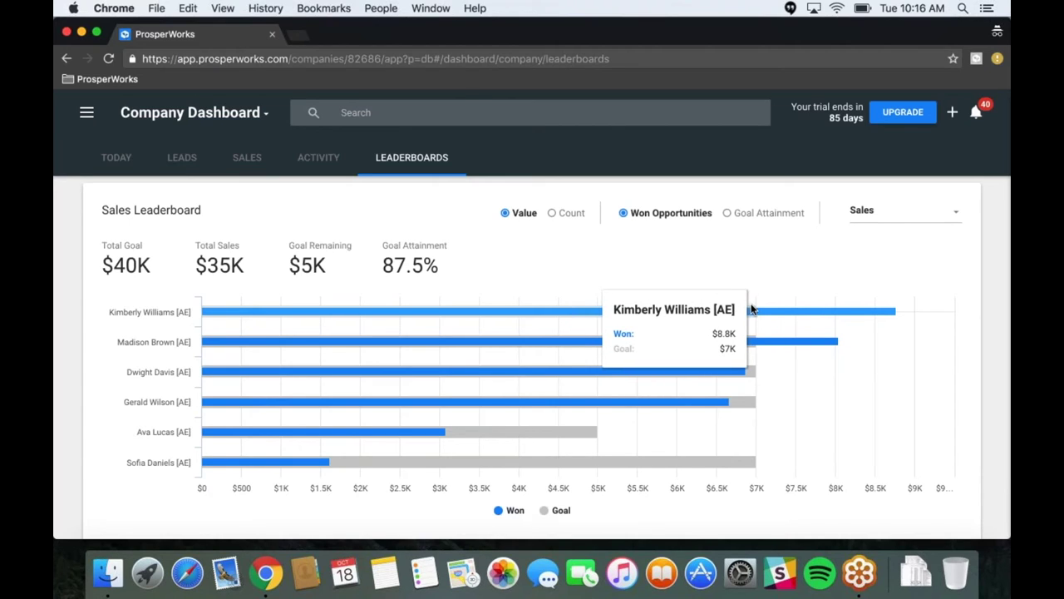
mouse_move(710, 349)
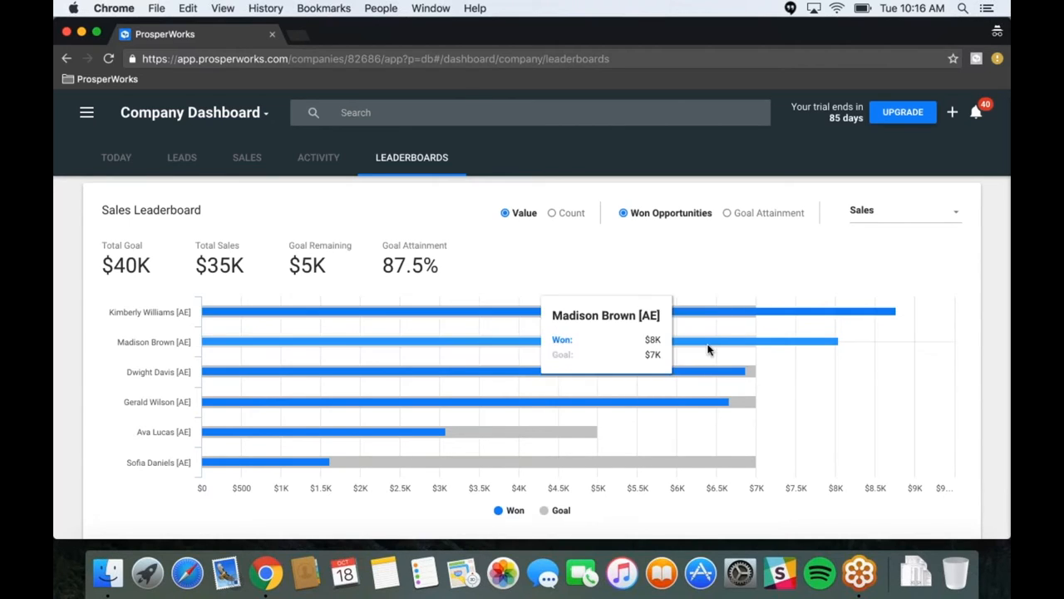
mouse_move(682, 332)
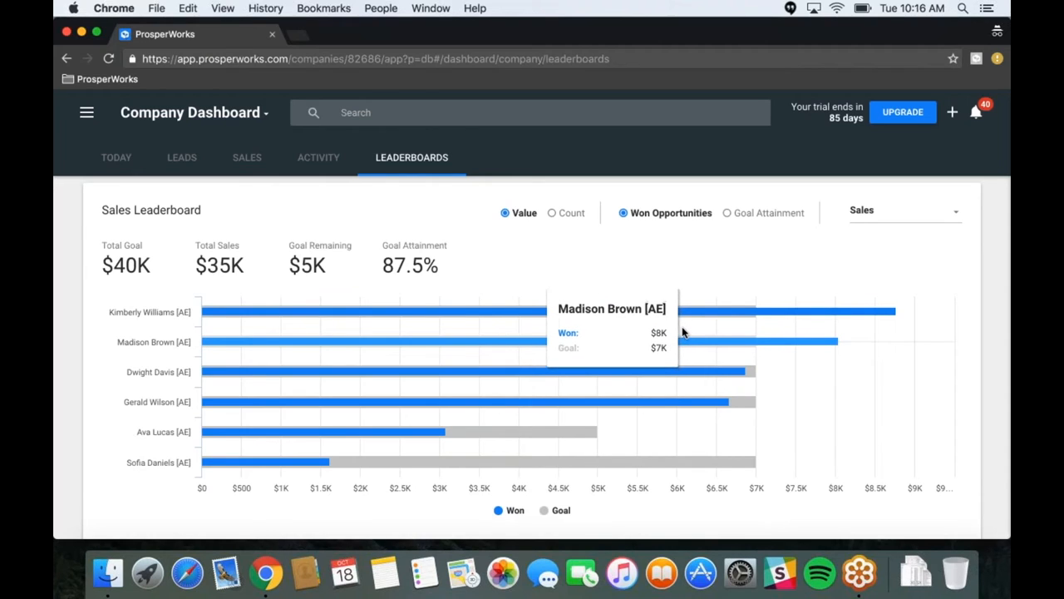
mouse_move(647, 376)
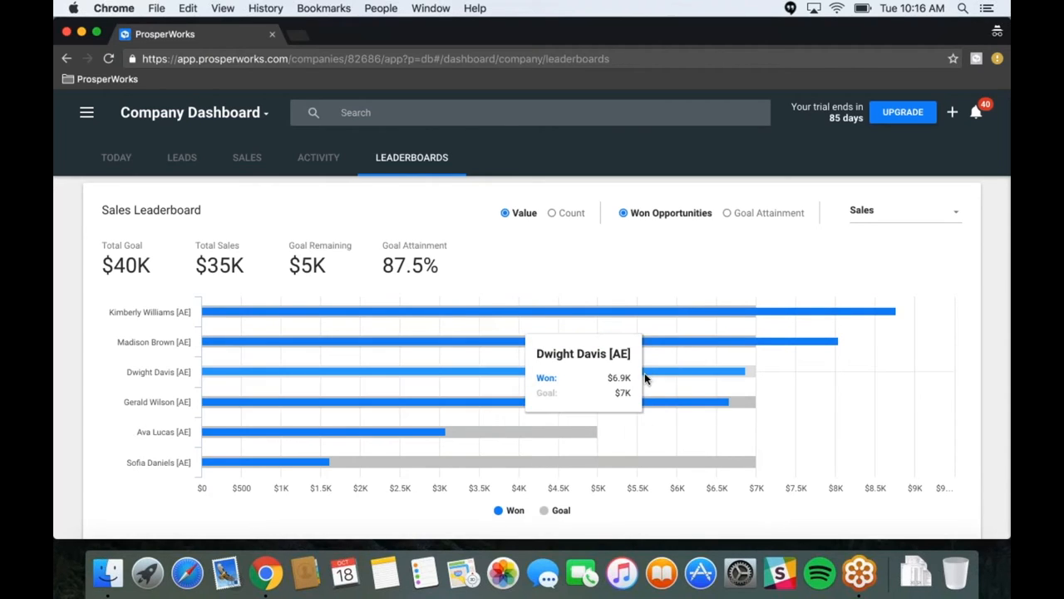
mouse_move(689, 320)
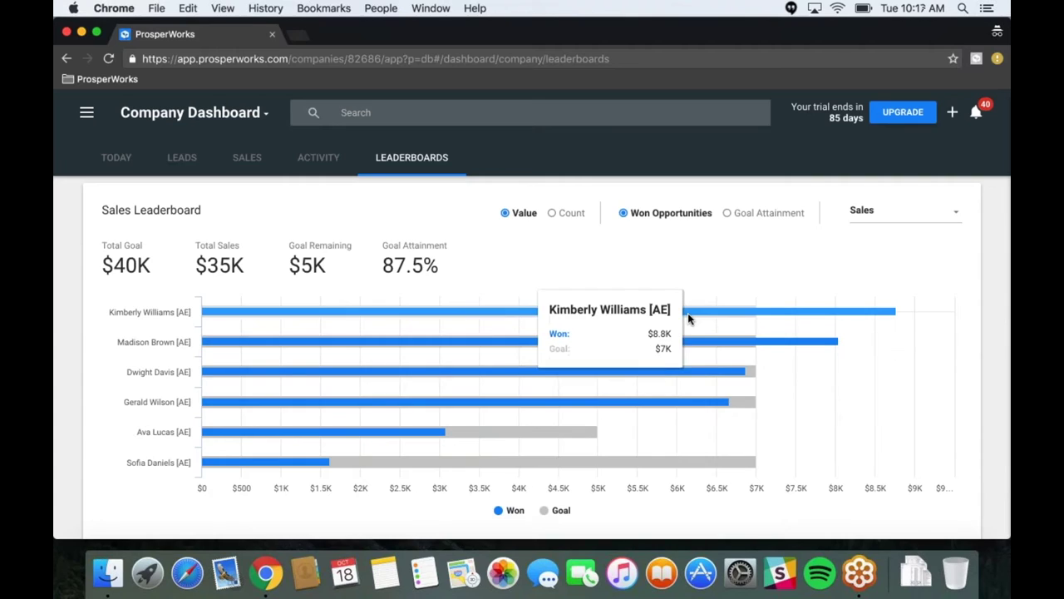
mouse_move(693, 316)
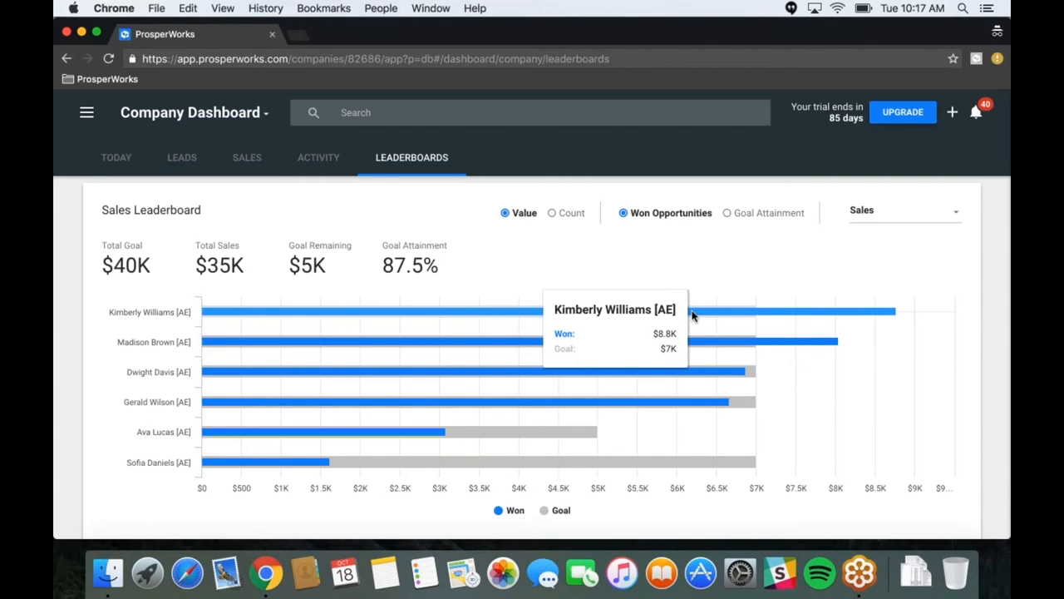
mouse_move(718, 311)
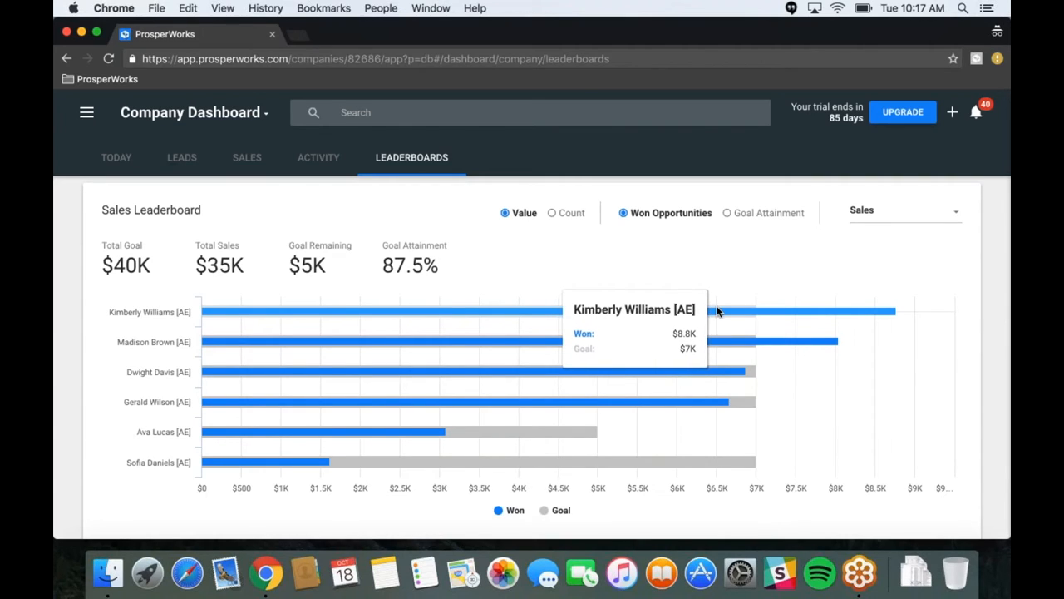
mouse_move(713, 314)
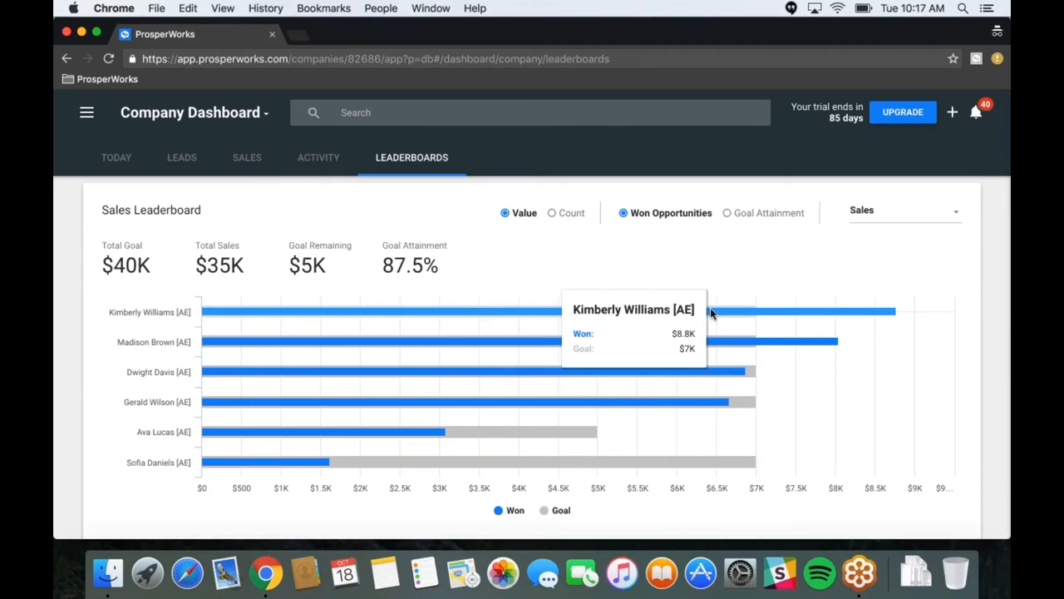
mouse_move(439, 422)
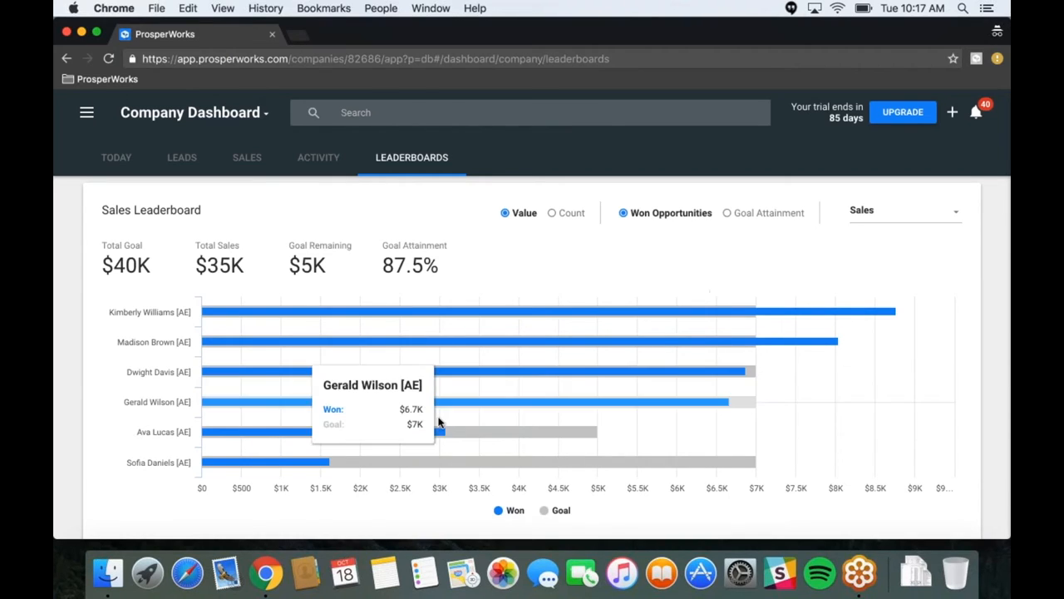
mouse_move(438, 432)
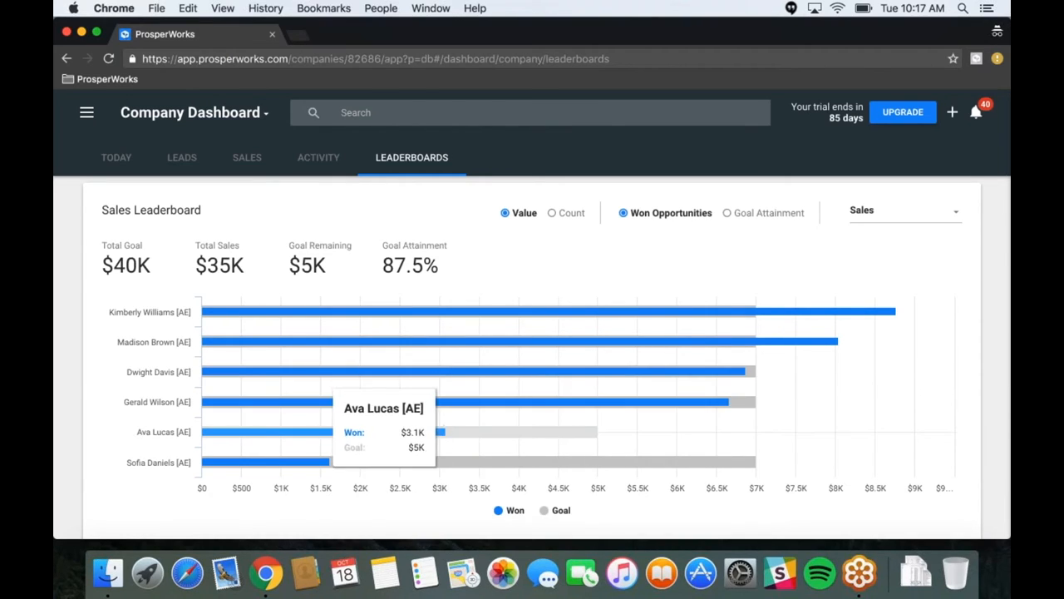
mouse_move(453, 431)
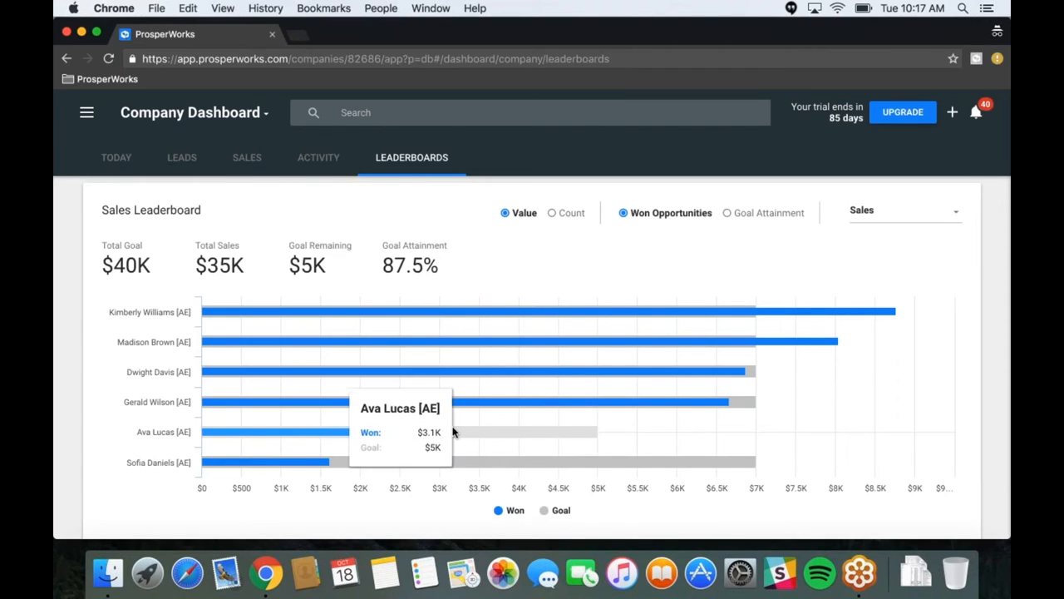
mouse_move(490, 384)
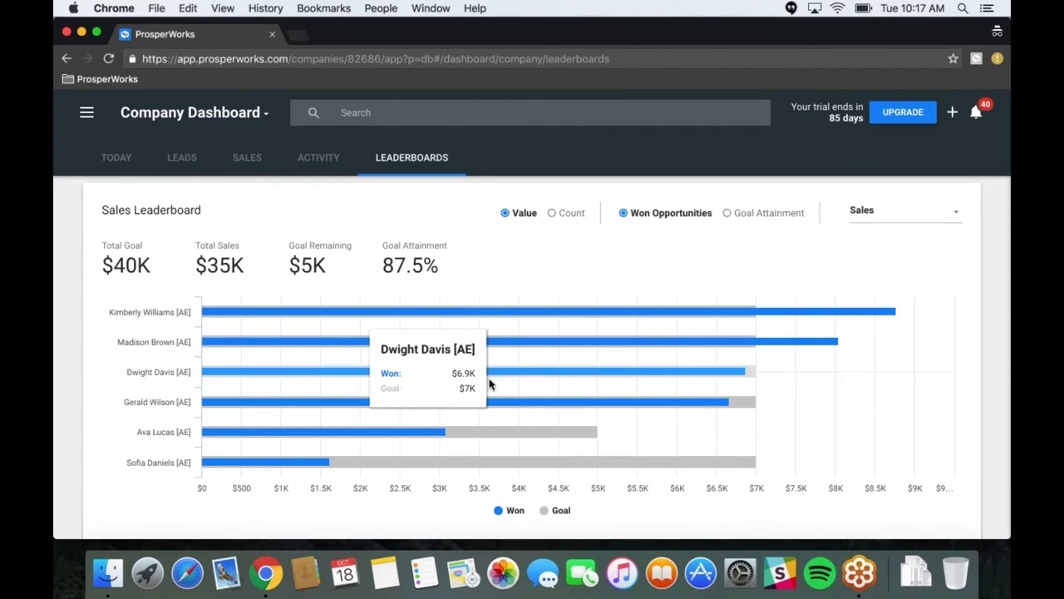
mouse_move(490, 395)
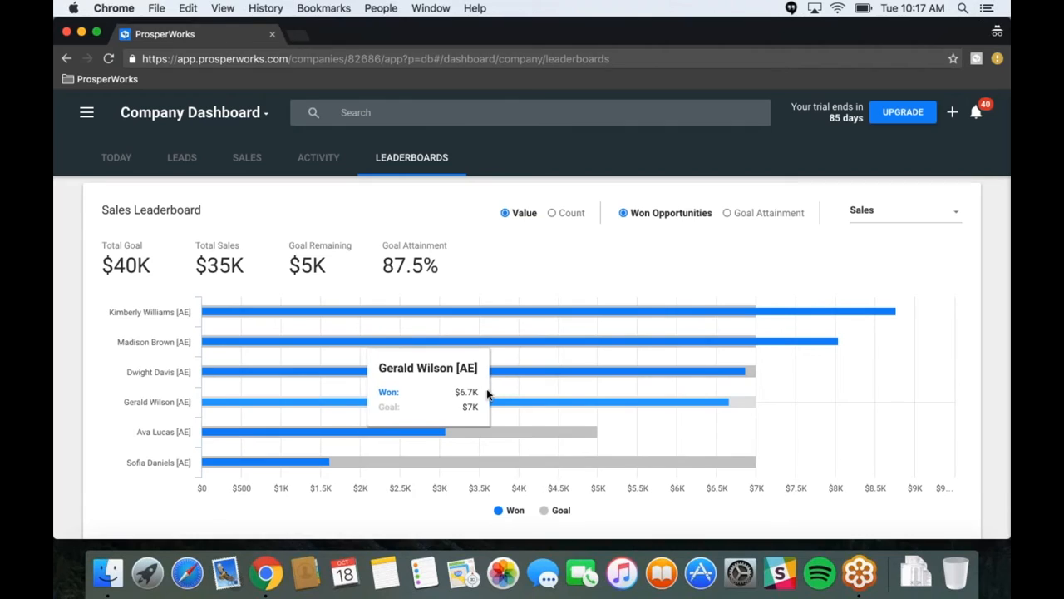
mouse_move(466, 432)
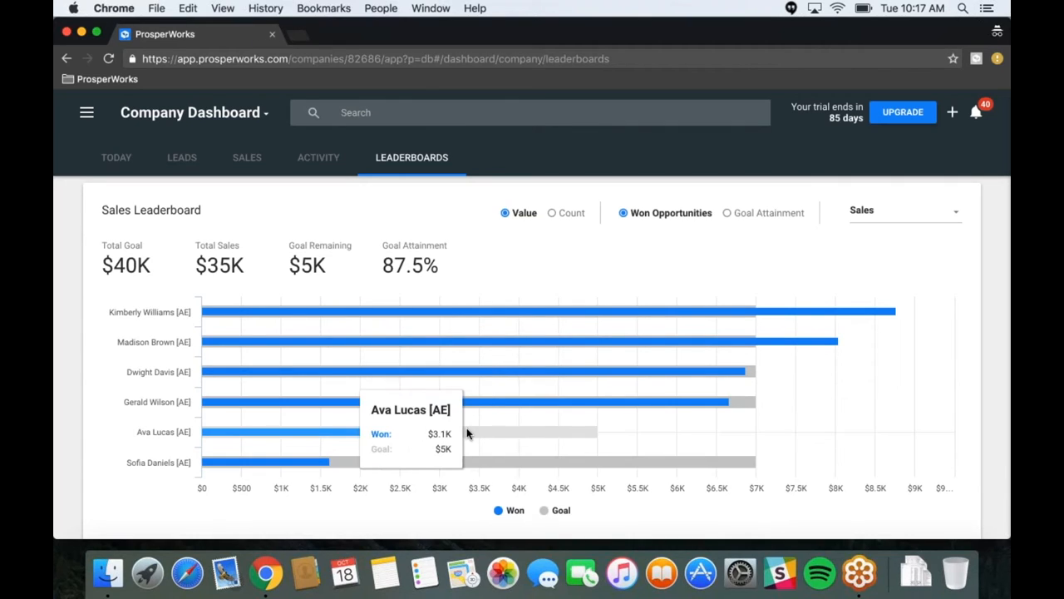
mouse_move(476, 431)
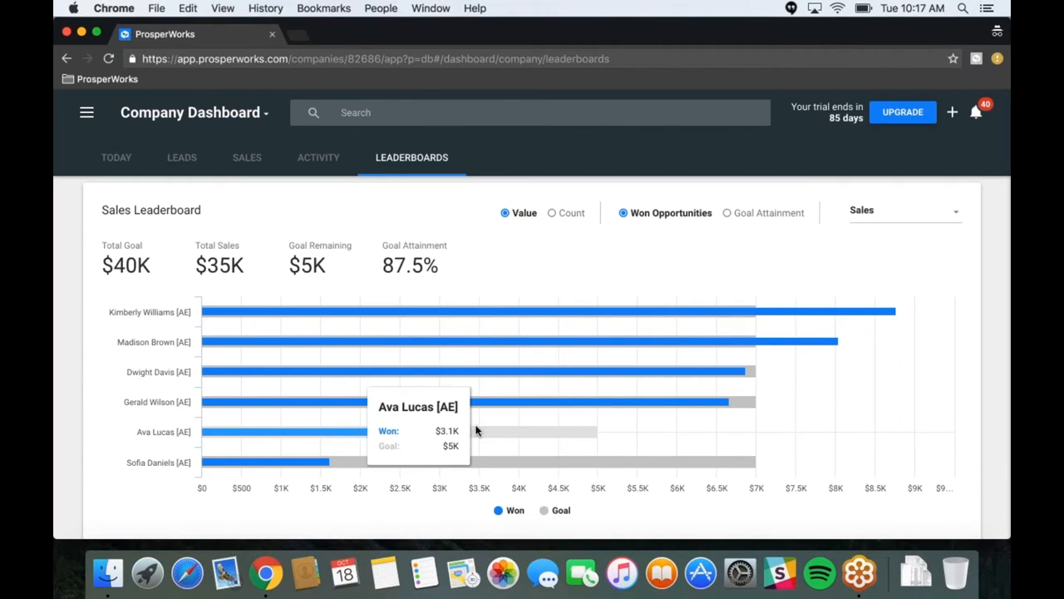
mouse_move(505, 341)
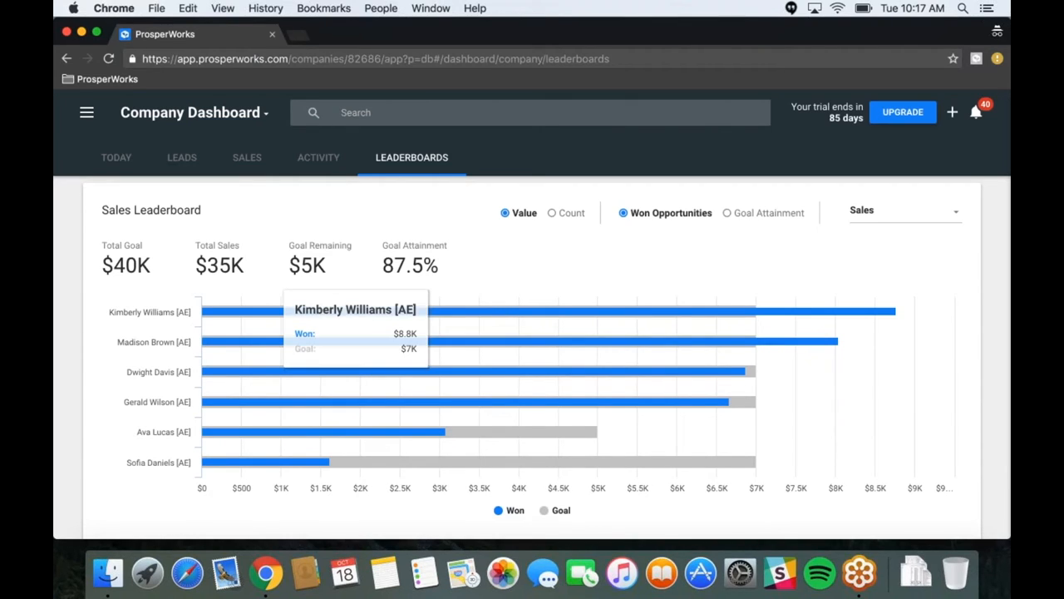
mouse_move(559, 235)
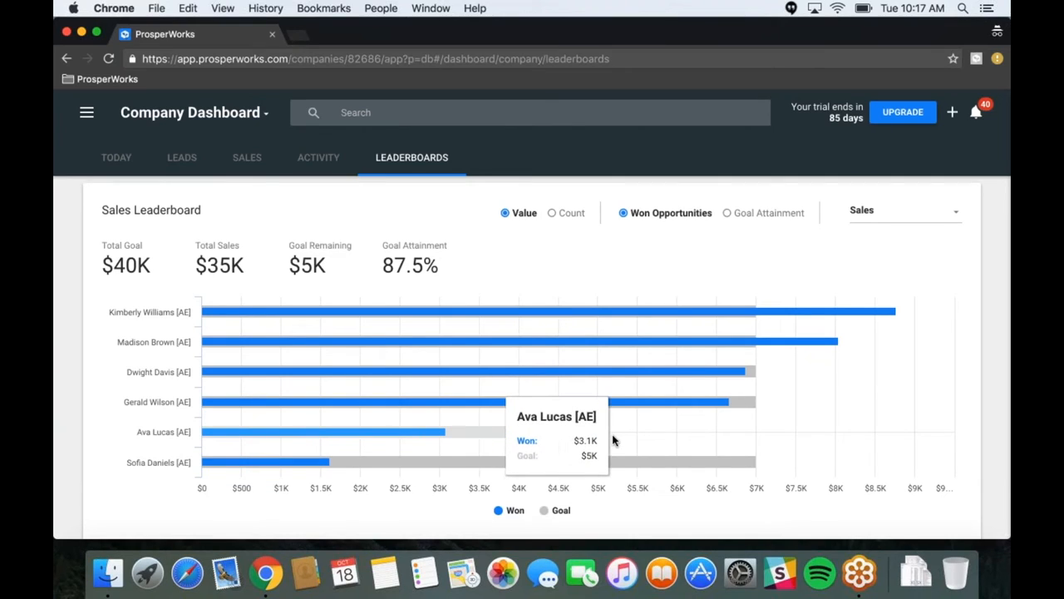
mouse_move(648, 436)
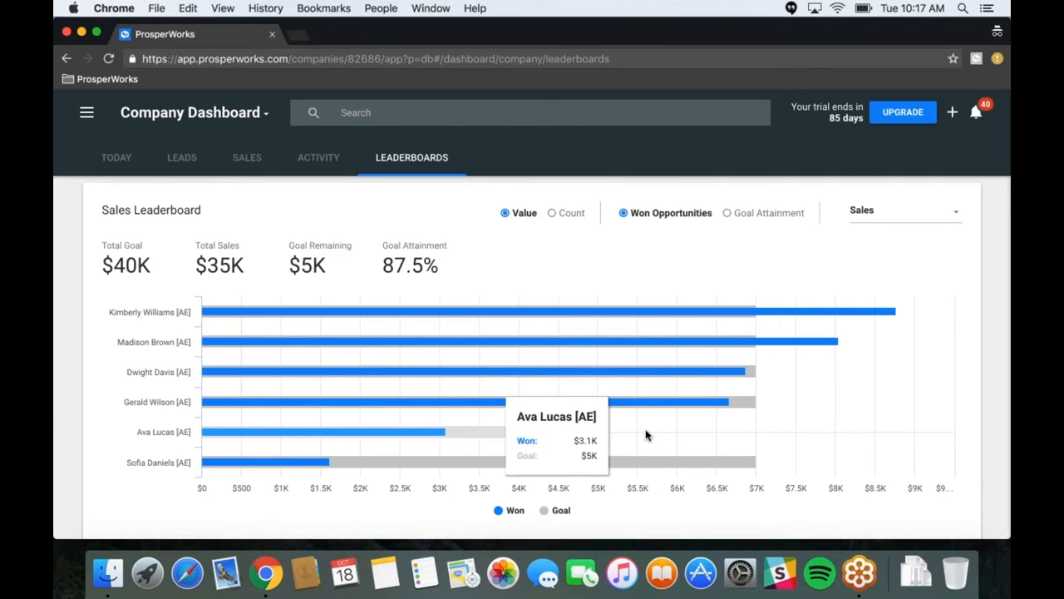
mouse_move(611, 314)
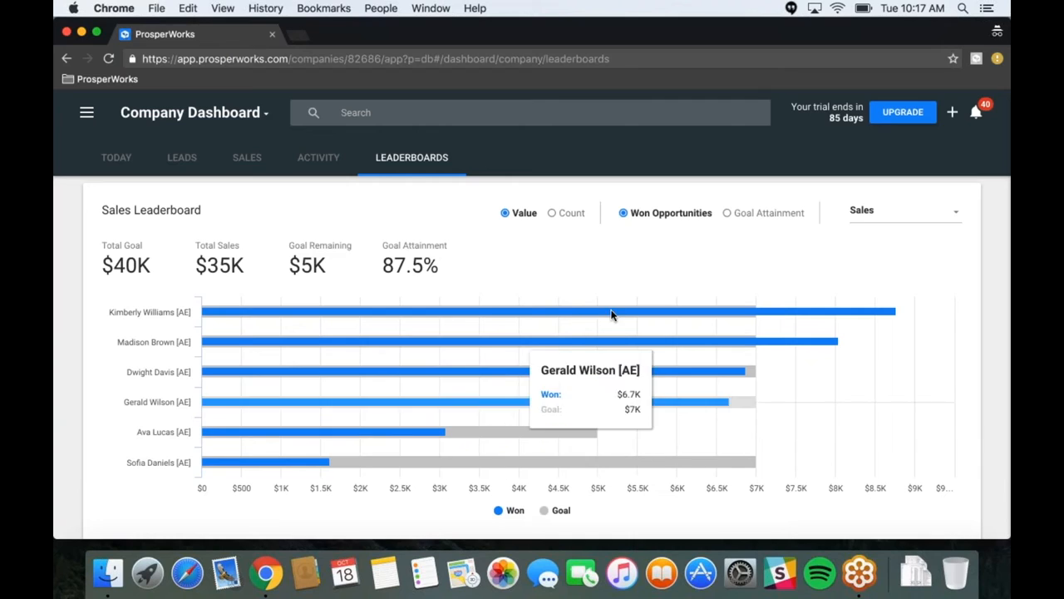
mouse_move(564, 263)
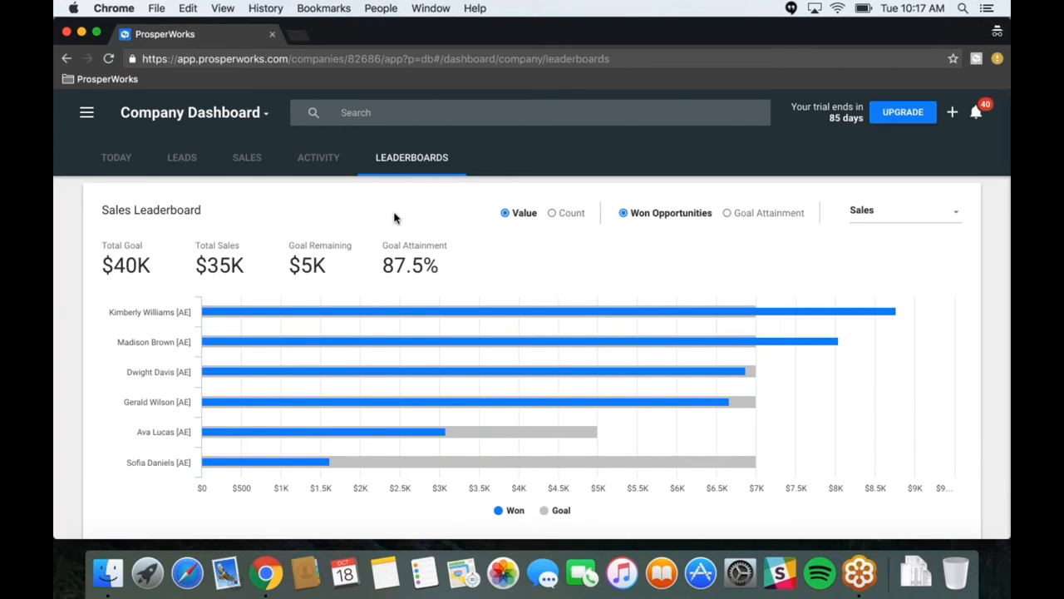
mouse_move(247, 157)
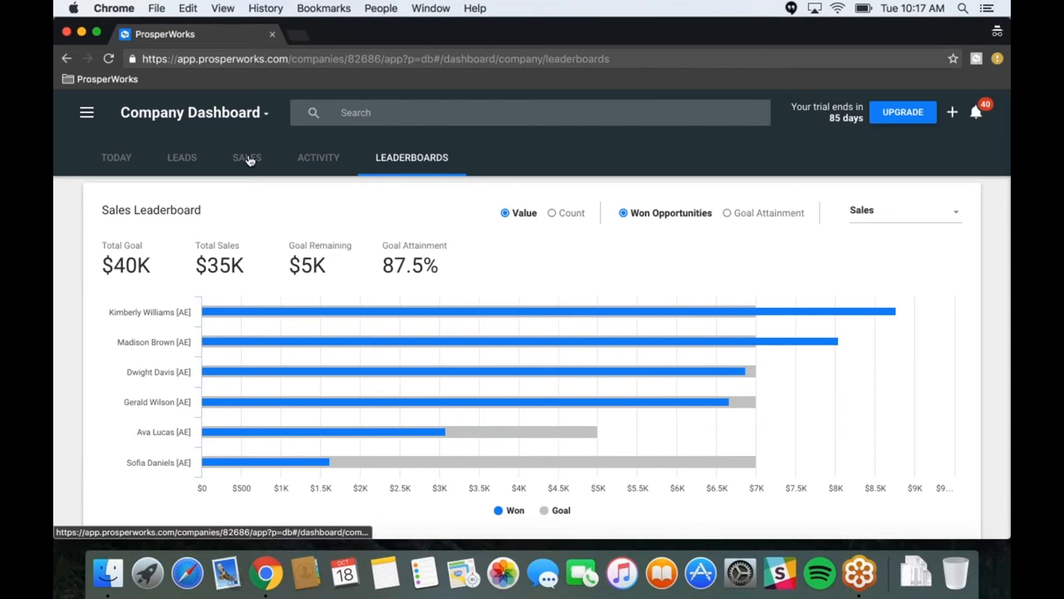
left_click(246, 158)
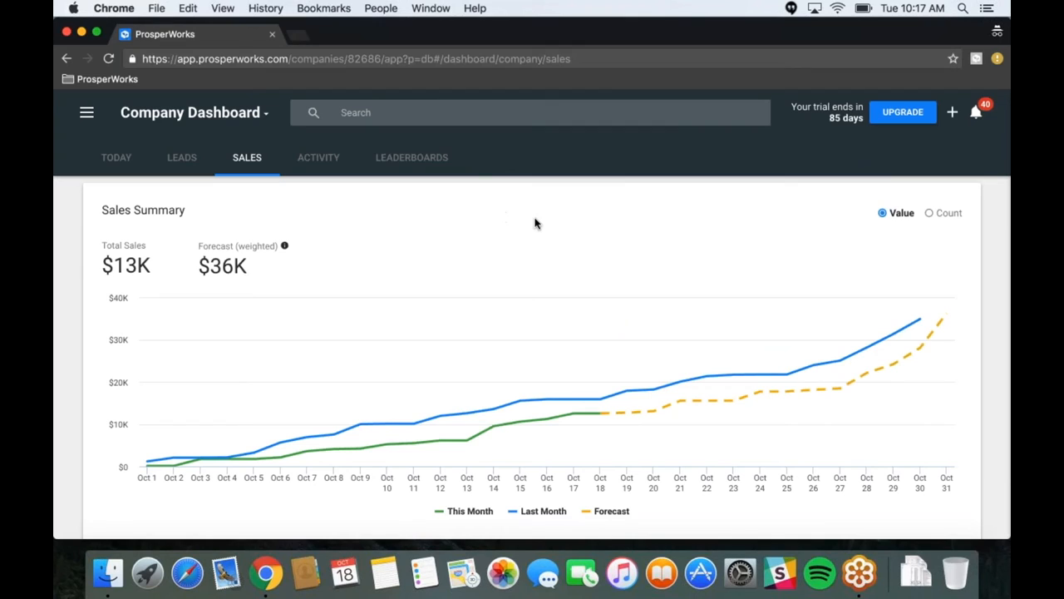
scroll("down", 3)
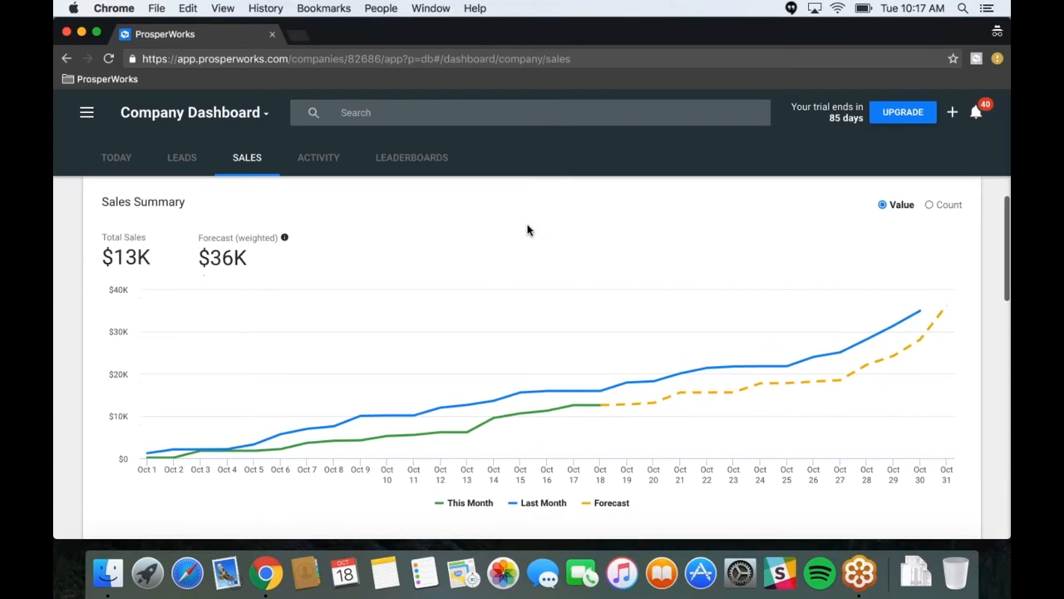
scroll("down", 3)
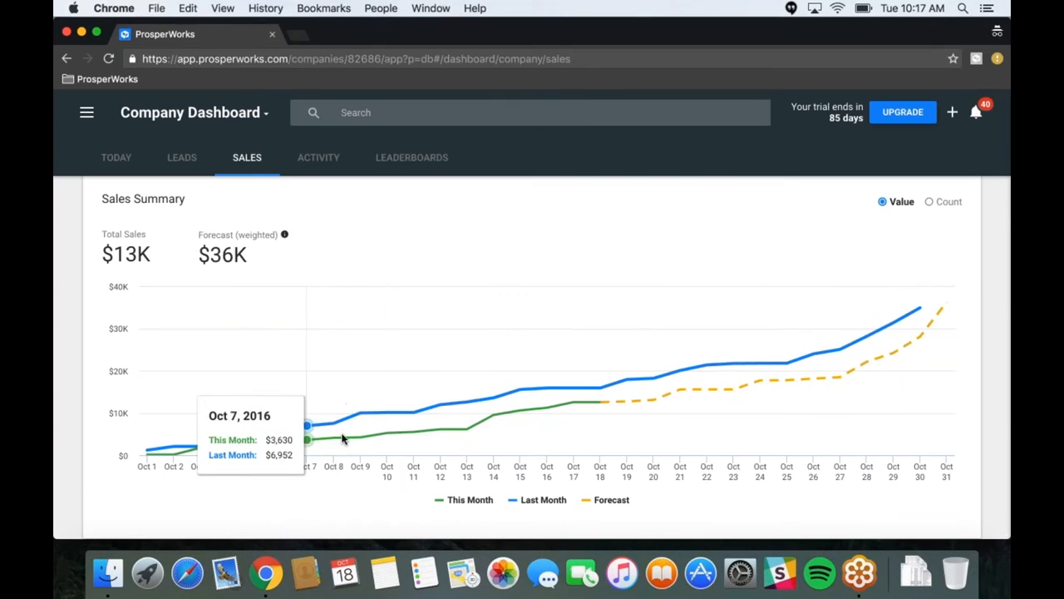
mouse_move(335, 436)
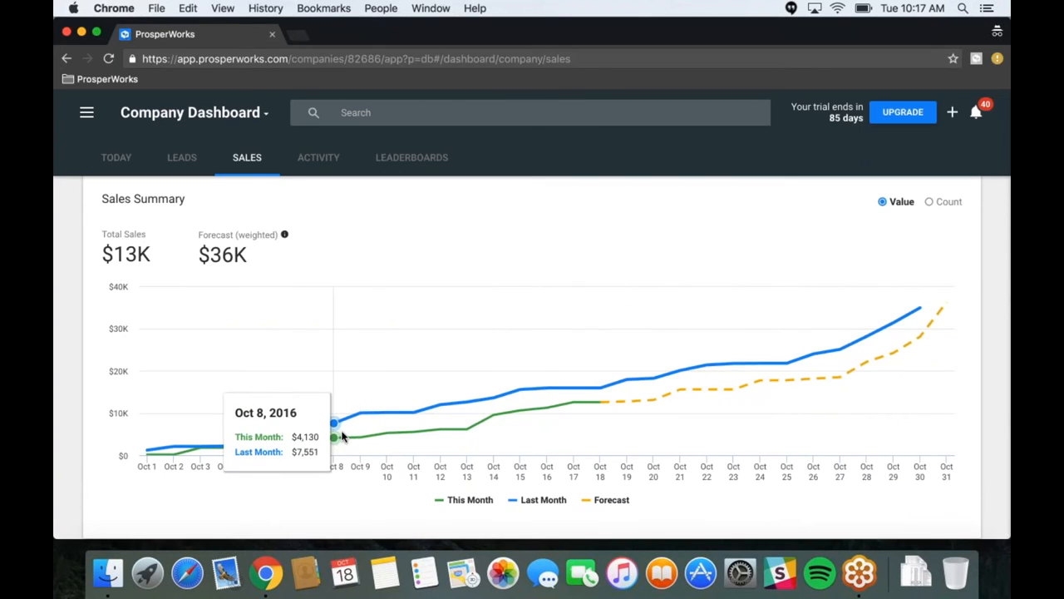
mouse_move(362, 438)
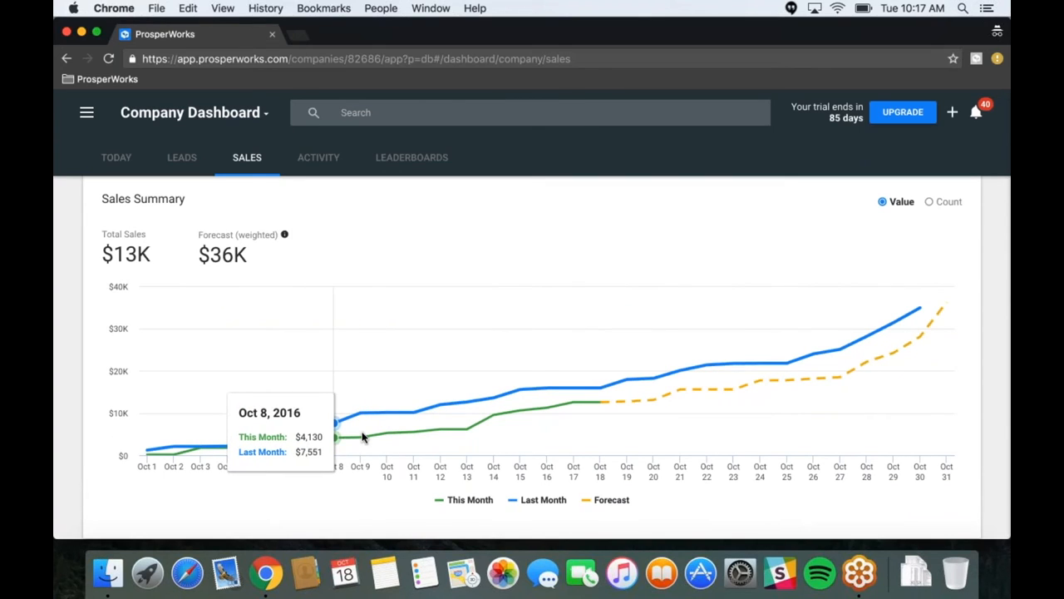
mouse_move(424, 440)
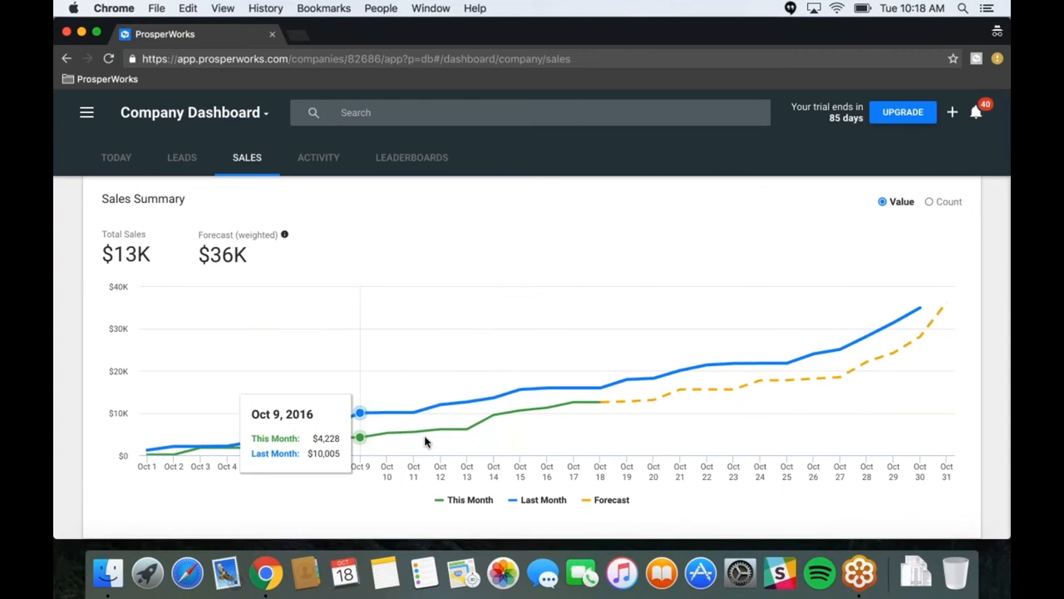
mouse_move(520, 427)
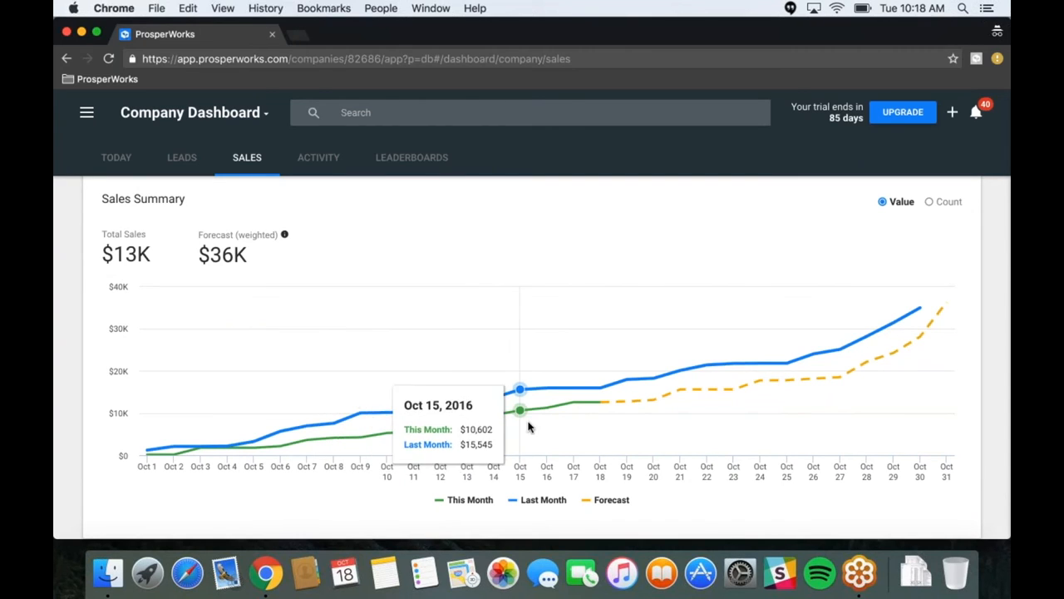
mouse_move(574, 416)
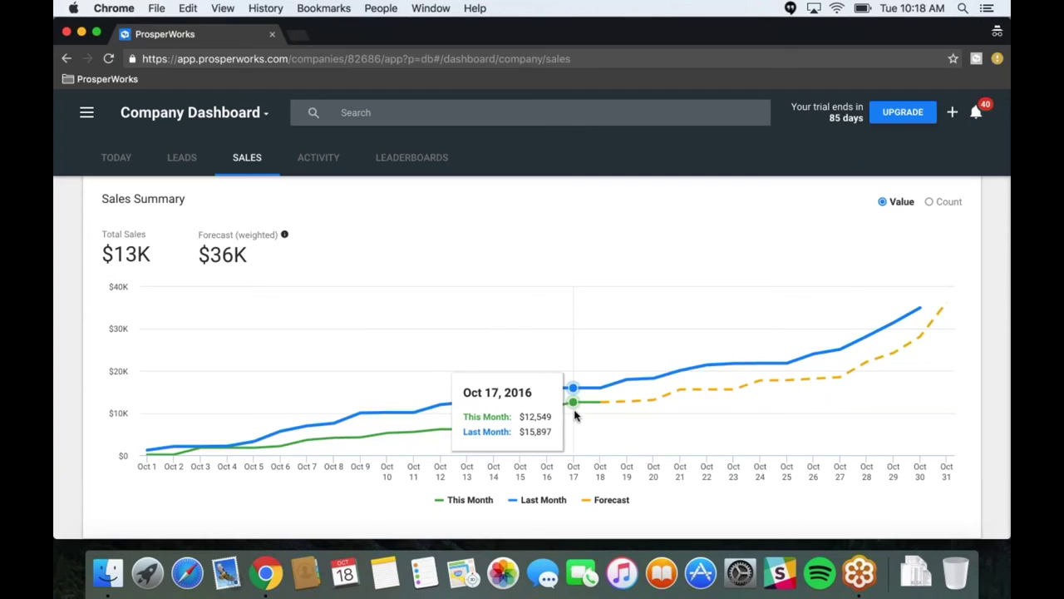
mouse_move(598, 403)
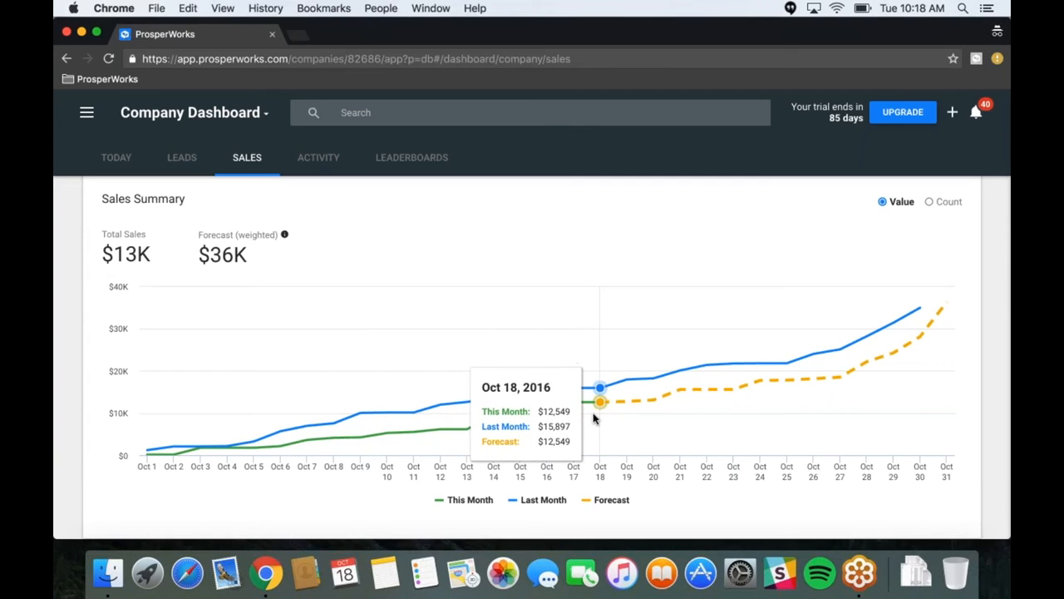
mouse_move(657, 412)
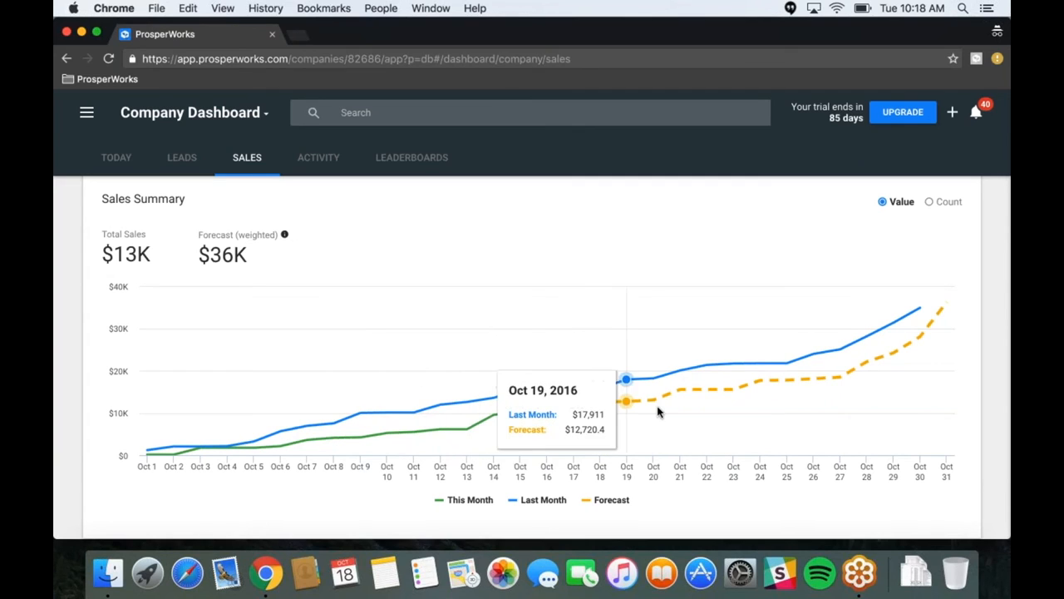
mouse_move(733, 388)
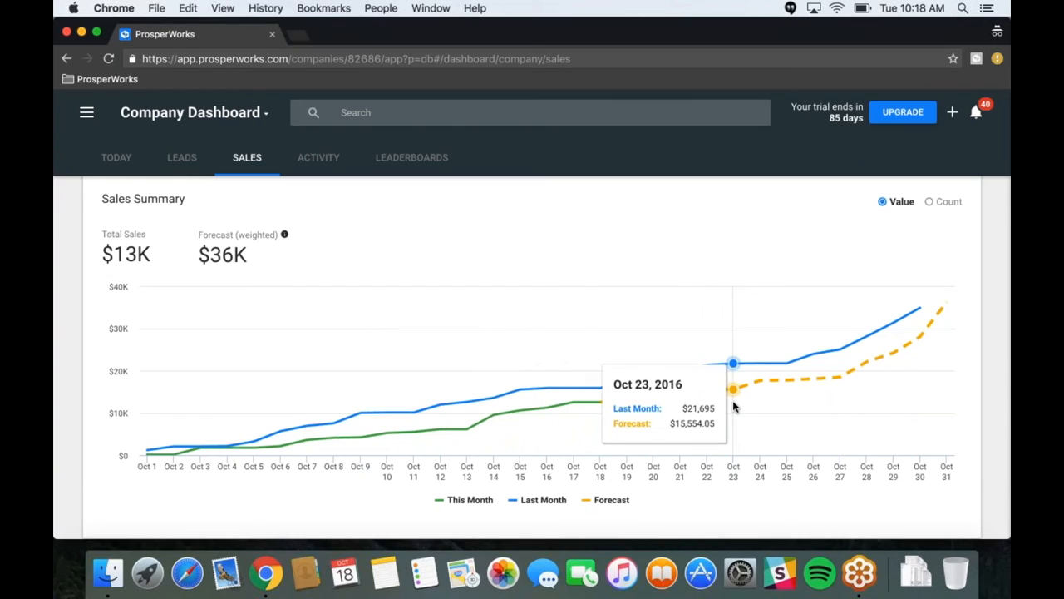
mouse_move(738, 406)
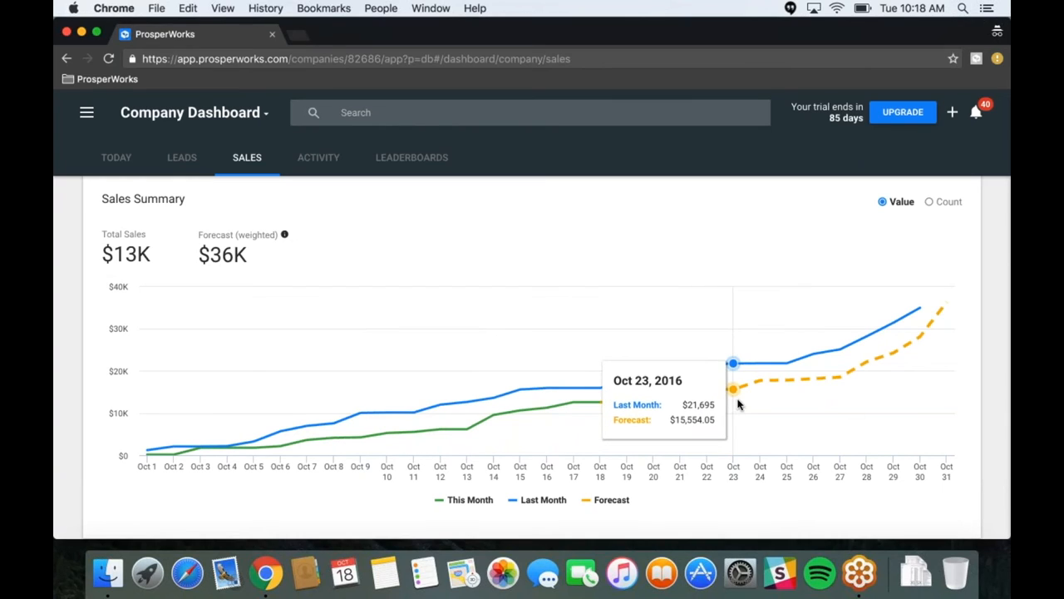
mouse_move(759, 382)
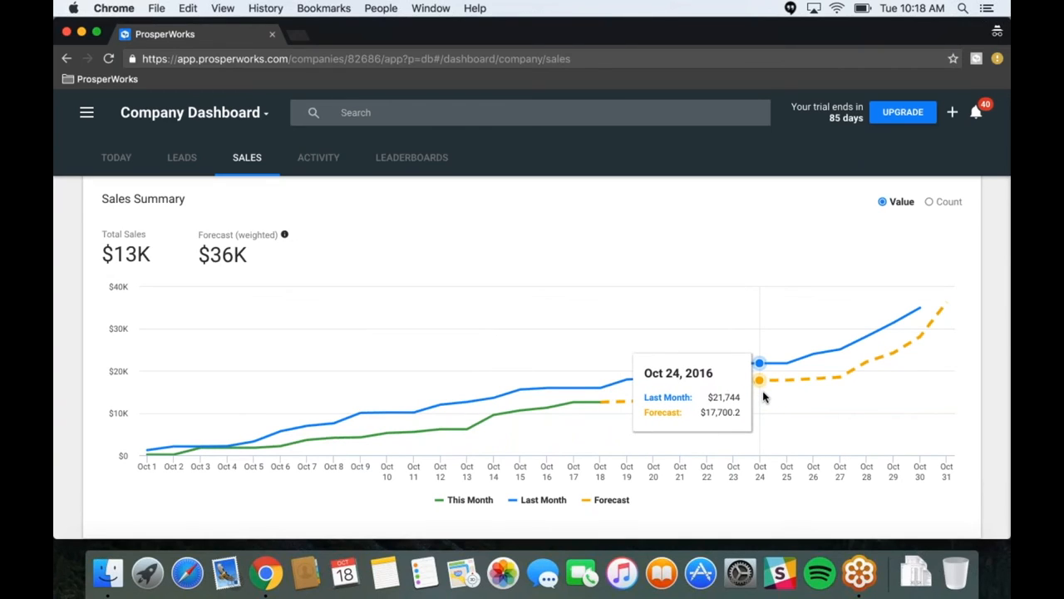
mouse_move(769, 386)
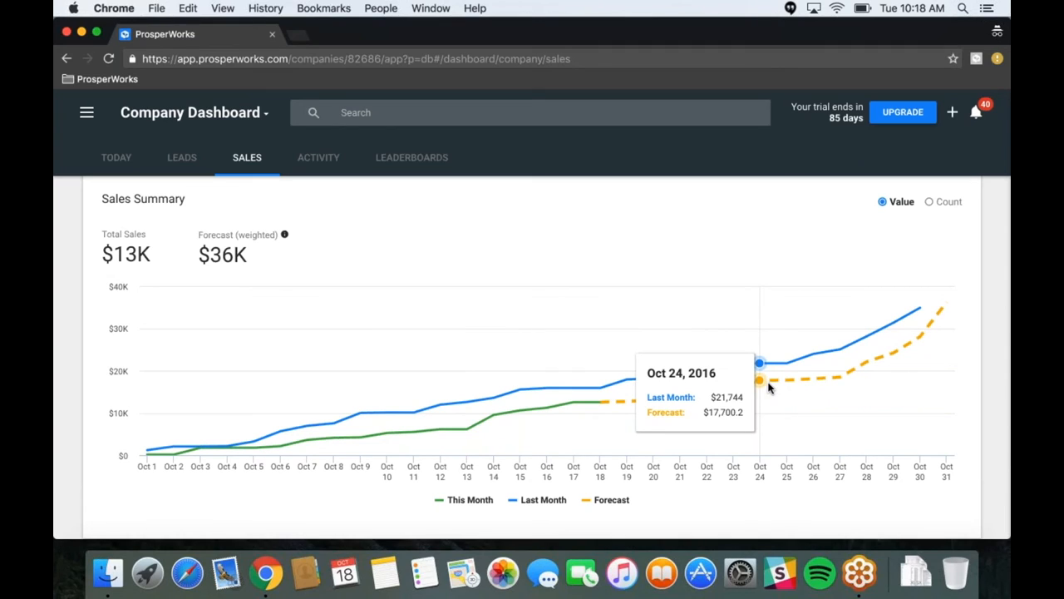
mouse_move(938, 336)
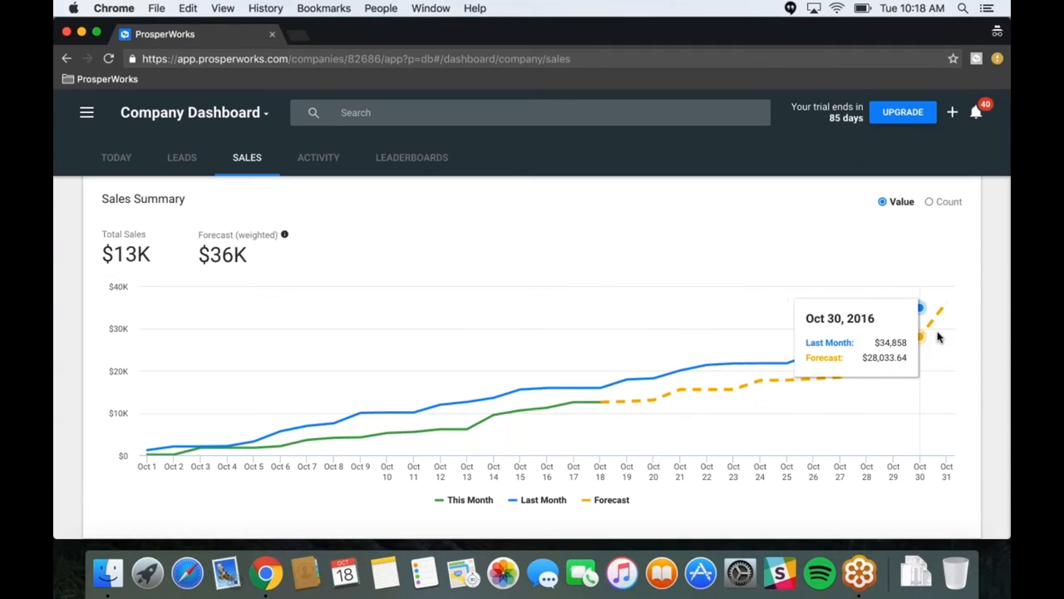
mouse_move(813, 364)
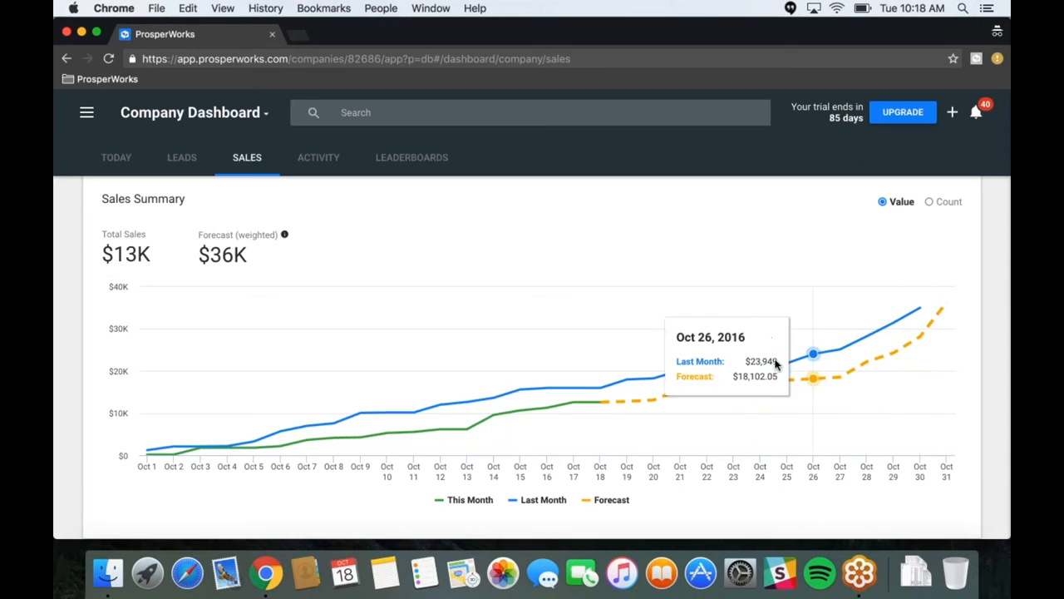
mouse_move(680, 369)
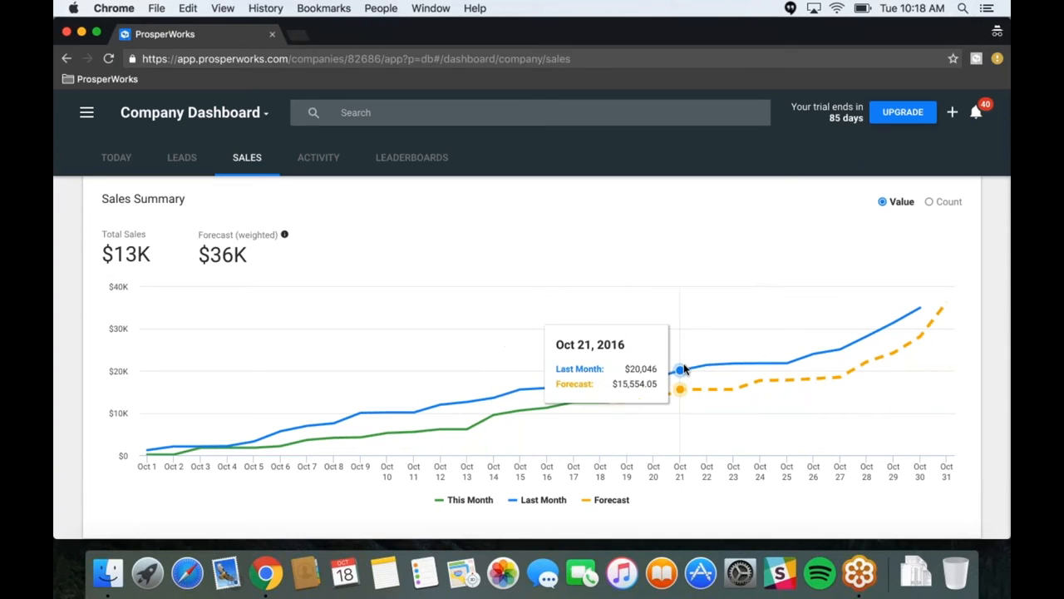
mouse_move(785, 366)
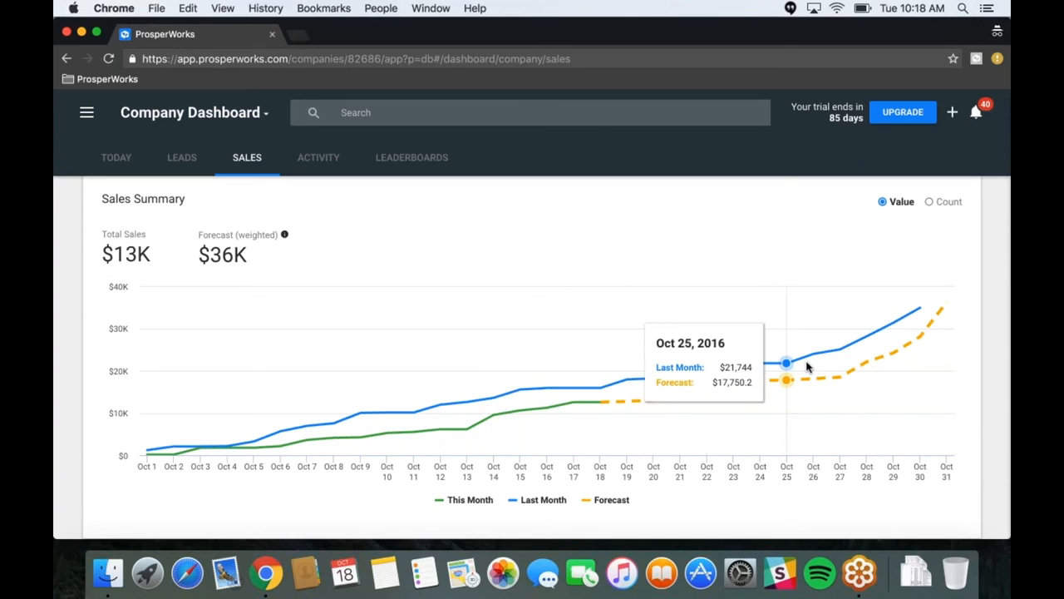
mouse_move(894, 349)
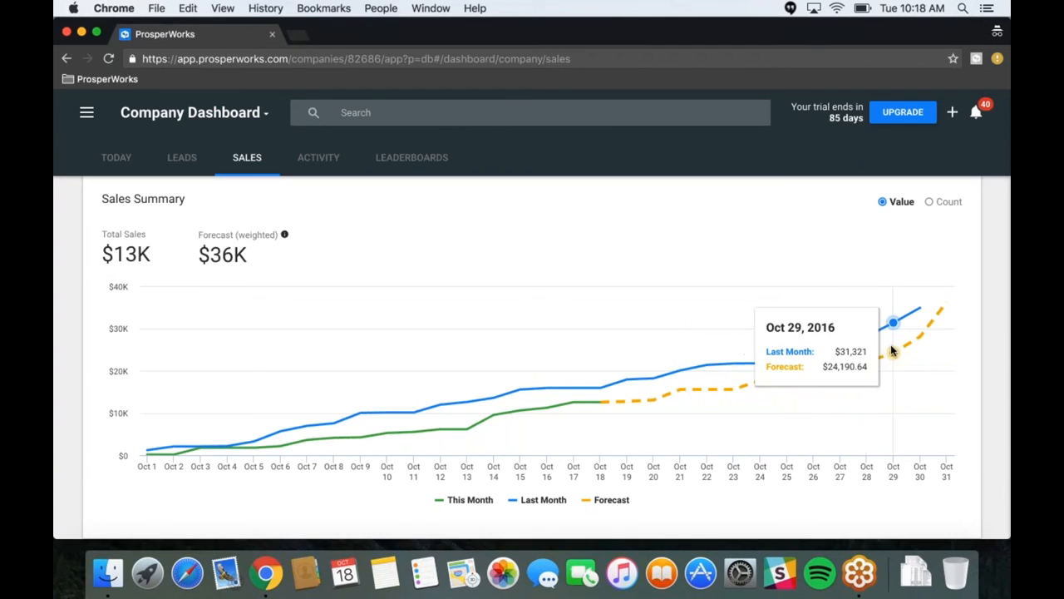
mouse_move(919, 337)
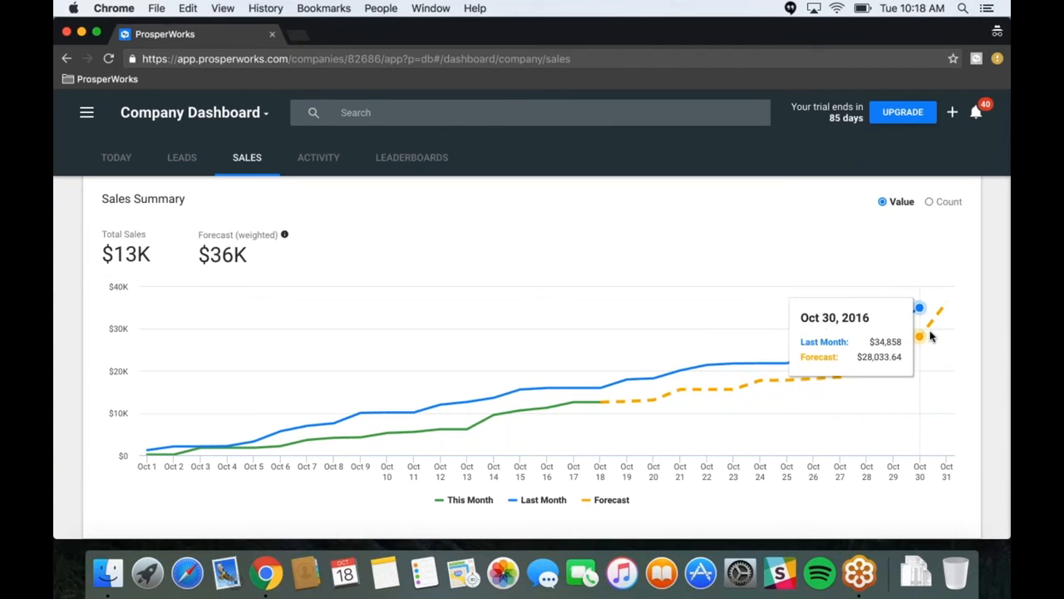
mouse_move(935, 324)
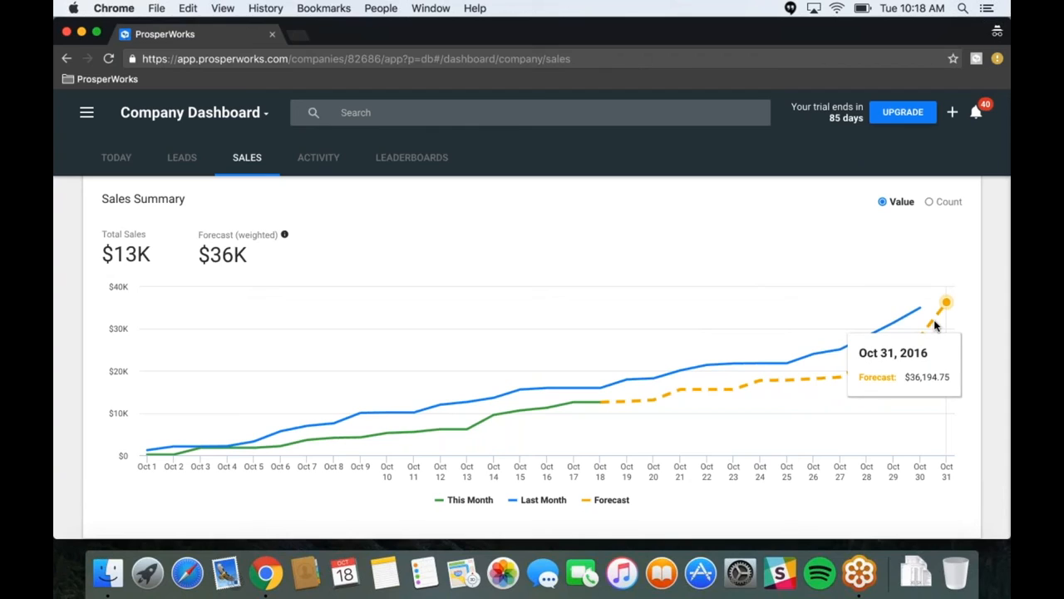
mouse_move(945, 301)
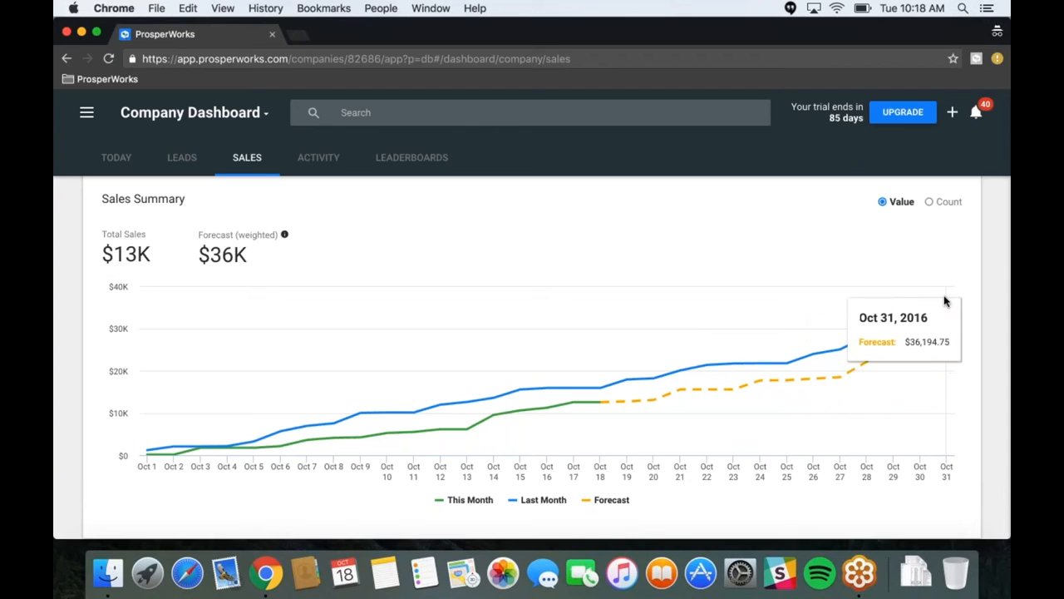
mouse_move(939, 301)
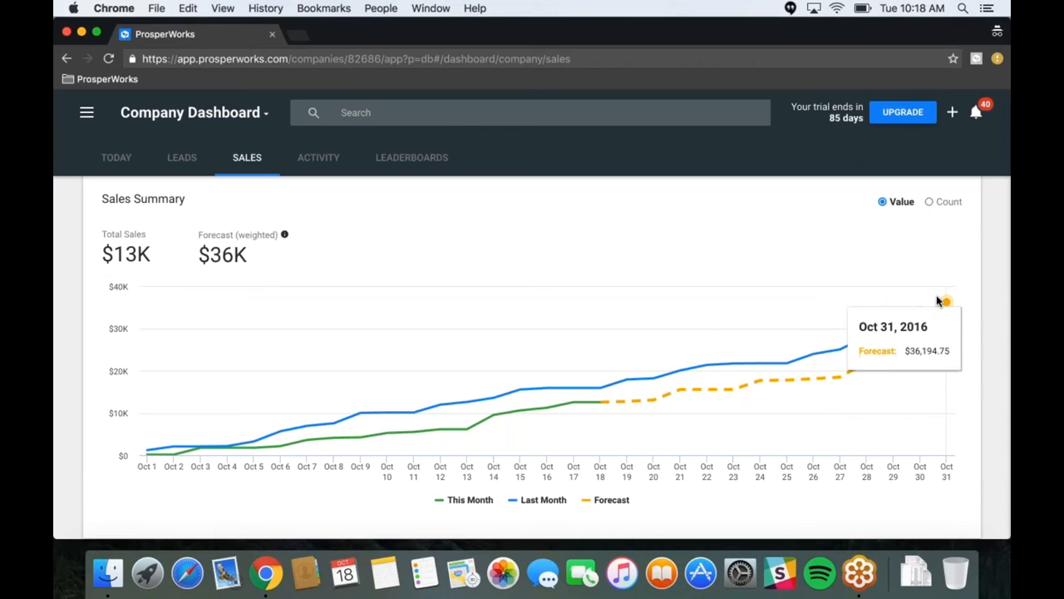
mouse_move(933, 287)
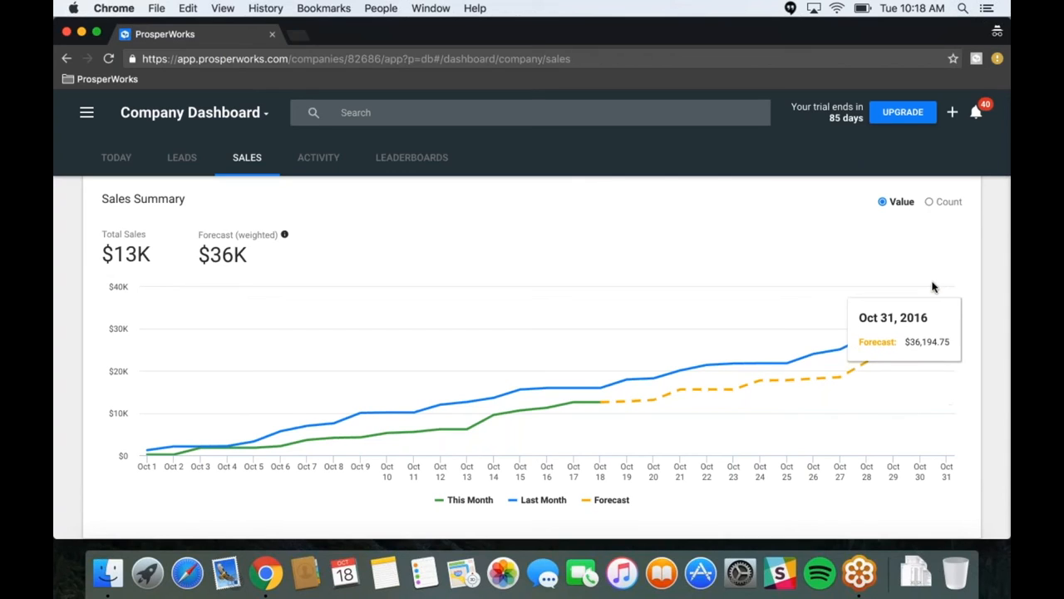
mouse_move(919, 307)
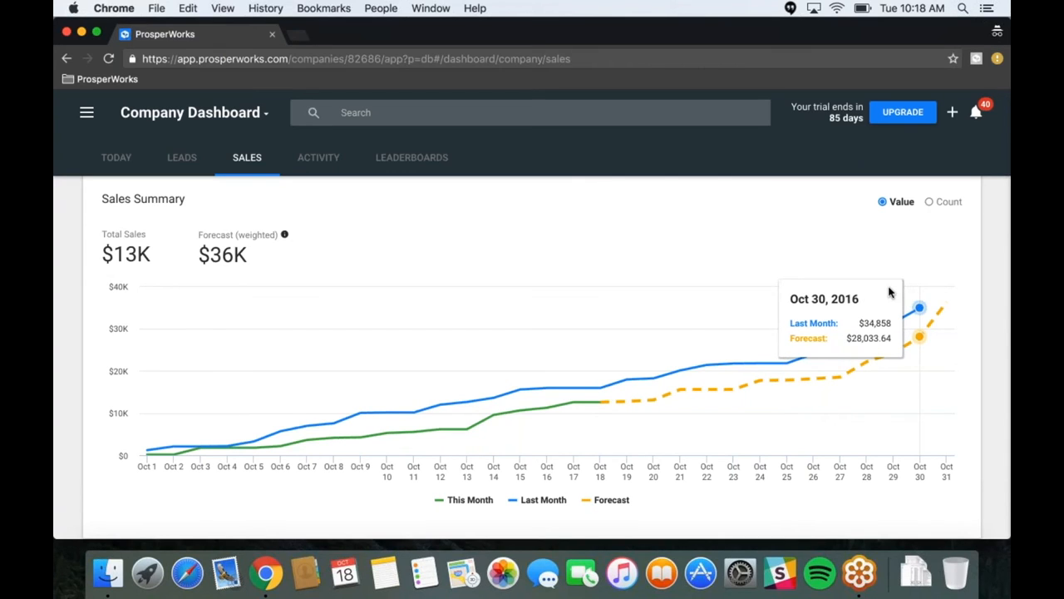
Scroll down to the Pipeline Summary: $60K across 191 opportunities by stage
scroll("down", 3)
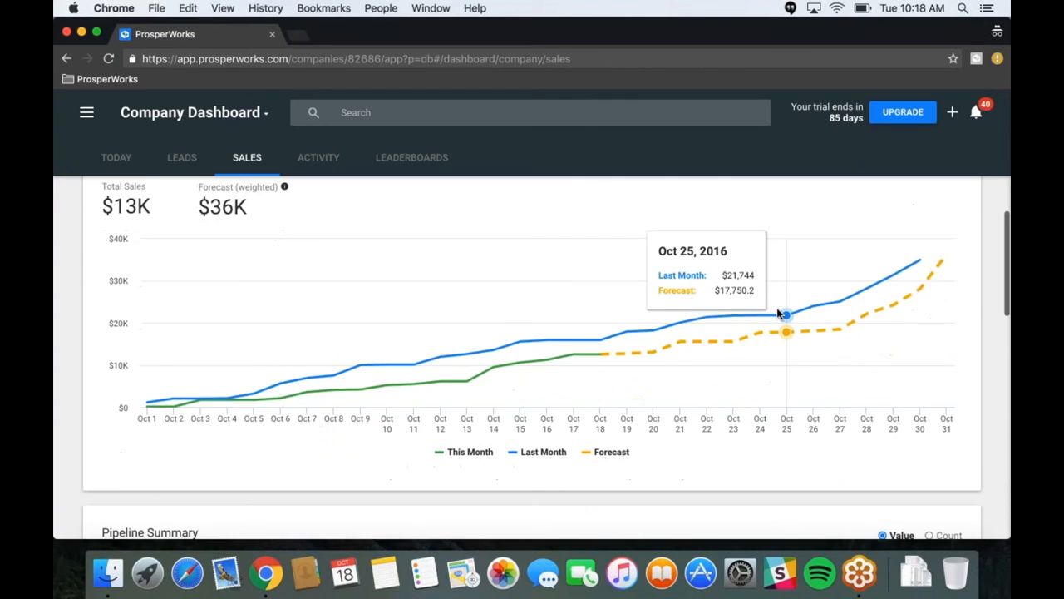
scroll("down", 3)
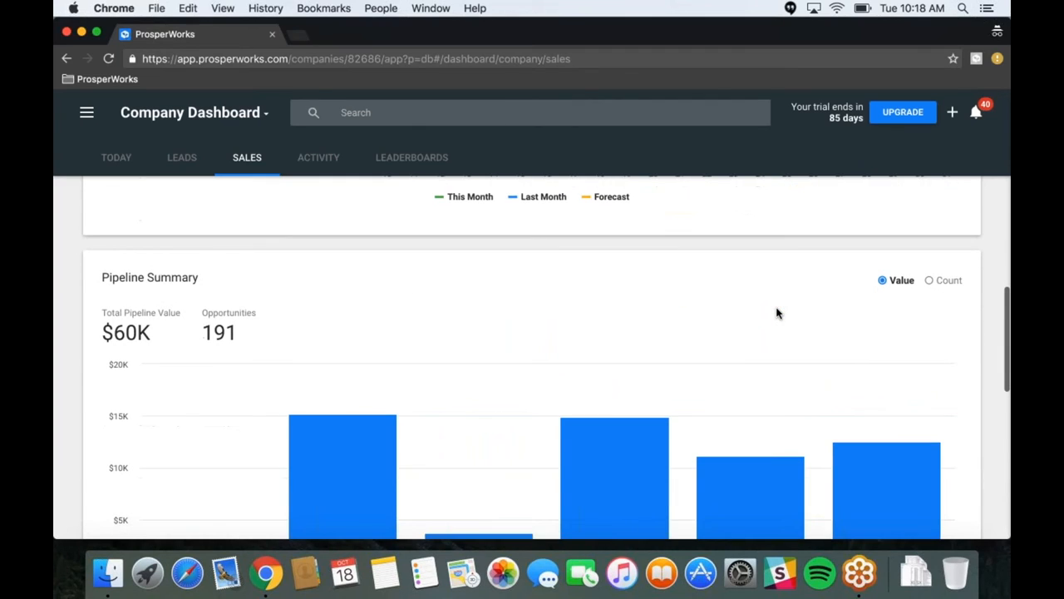
scroll("down", 3)
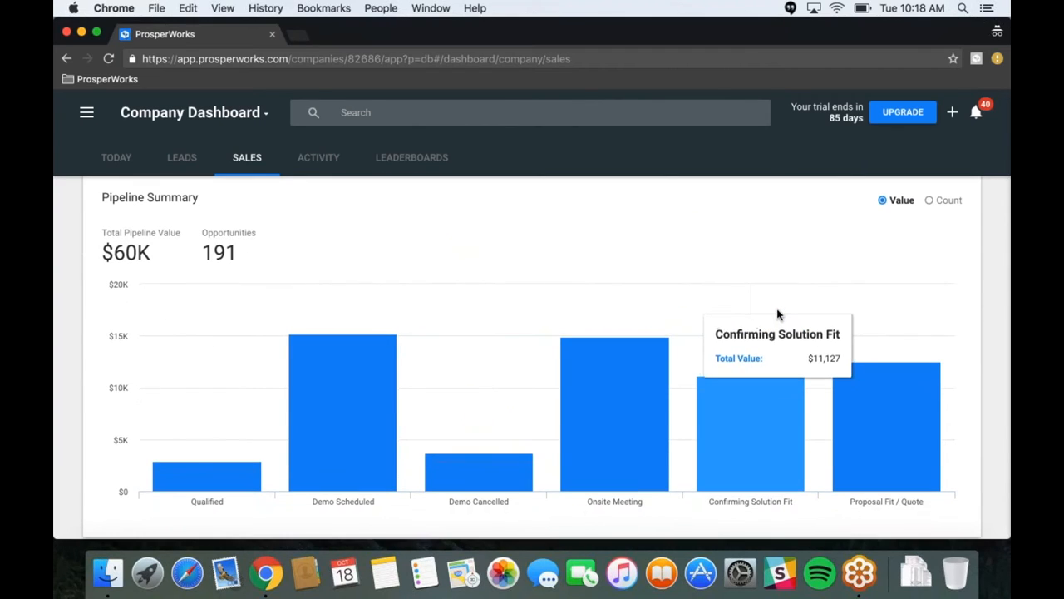
mouse_move(665, 296)
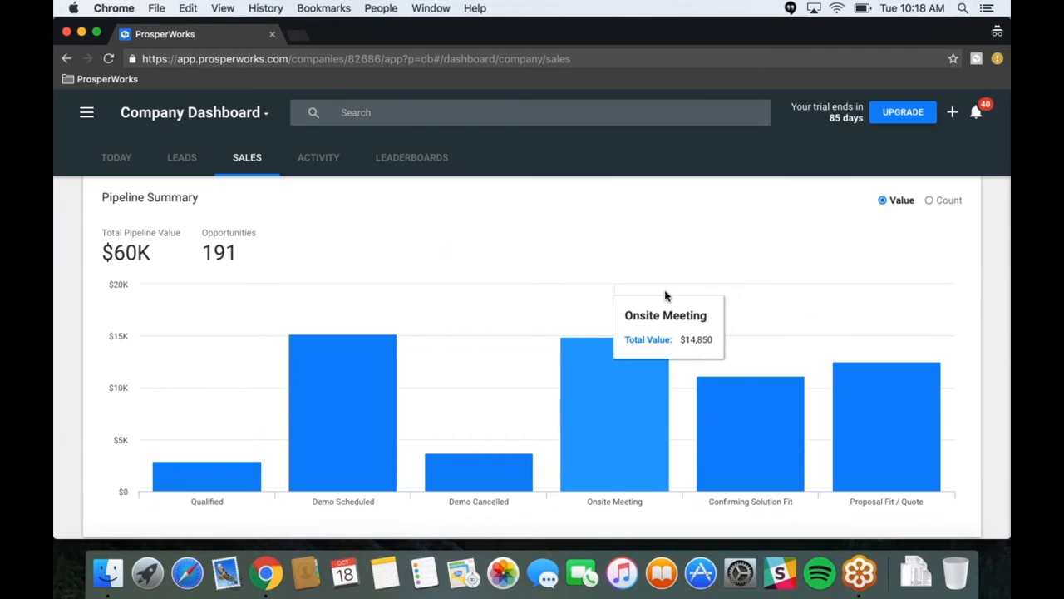
mouse_move(757, 389)
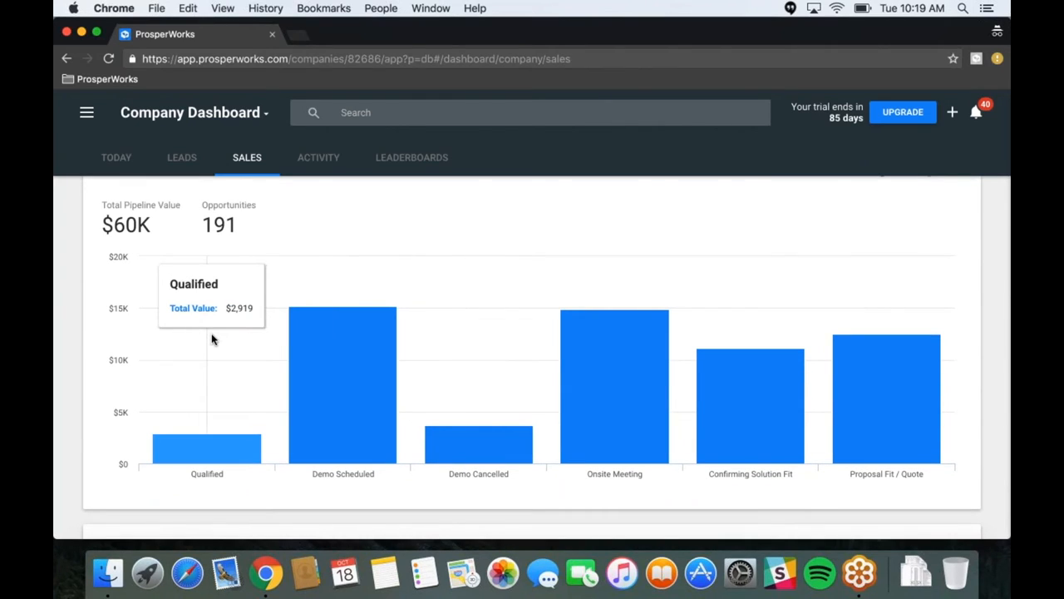
mouse_move(222, 307)
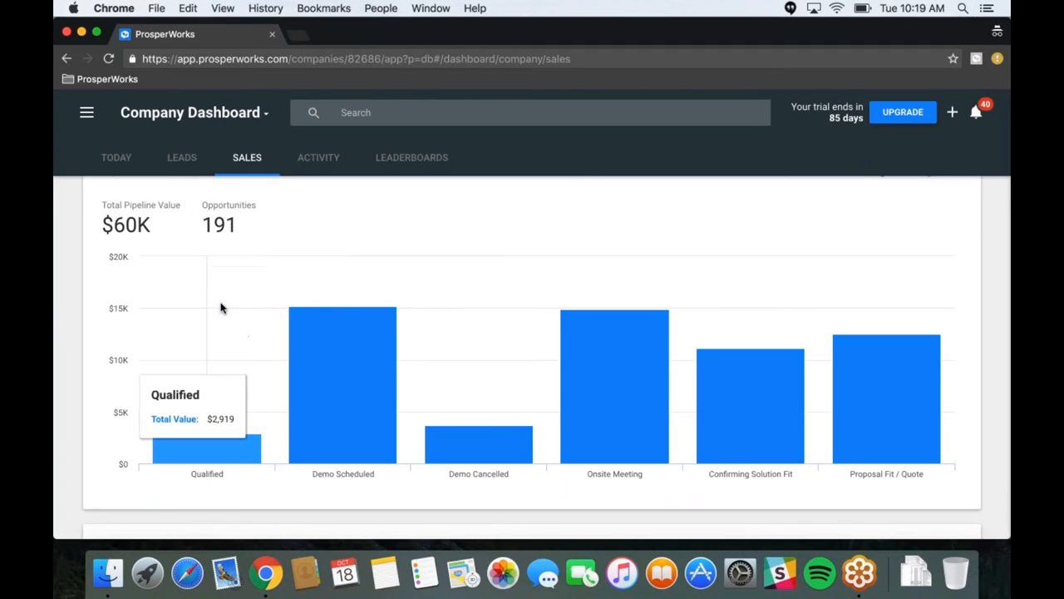
mouse_move(198, 350)
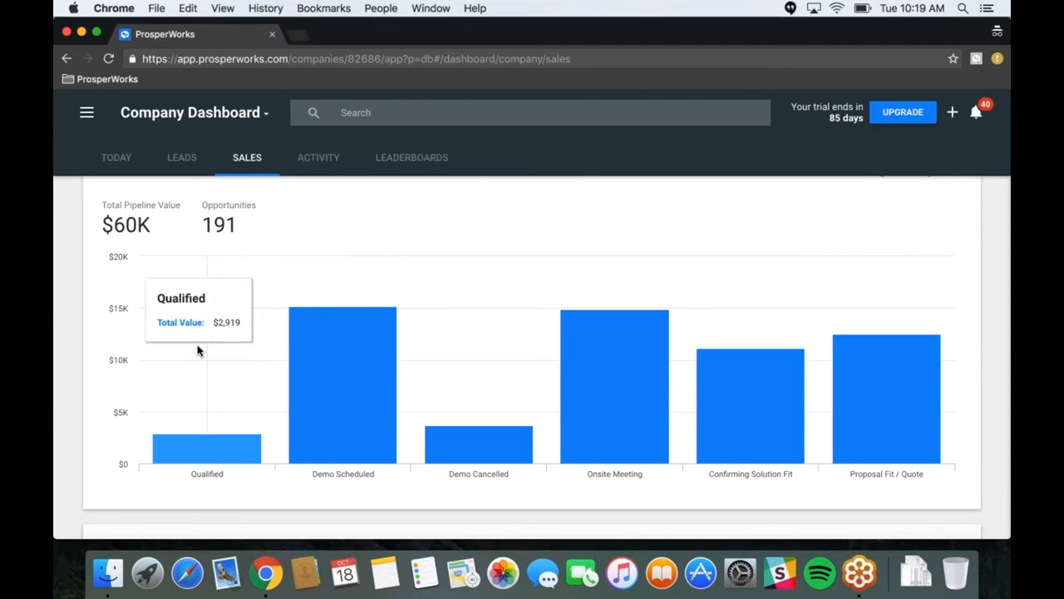
mouse_move(198, 312)
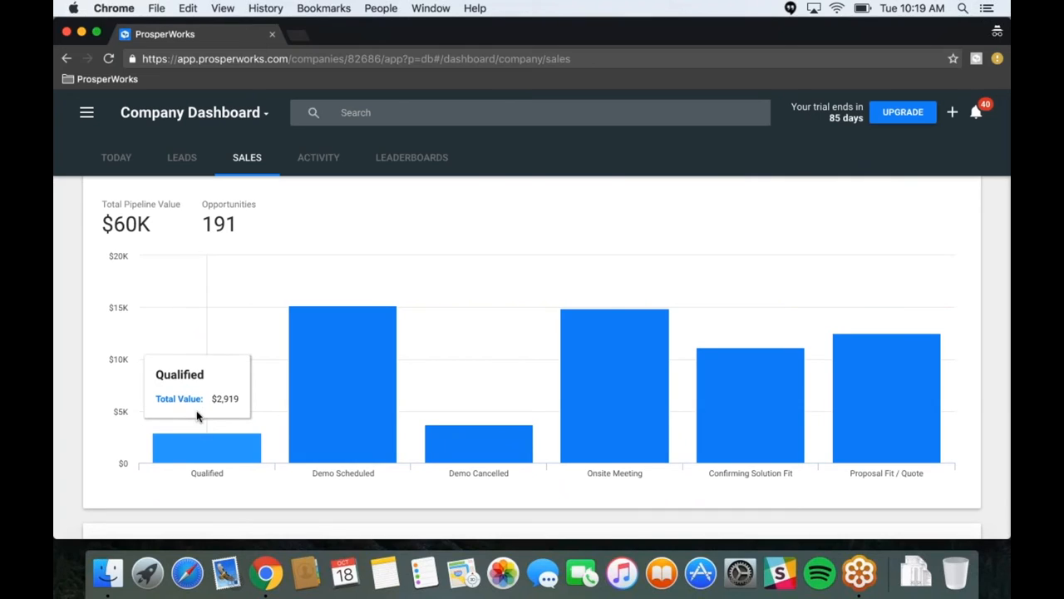
mouse_move(187, 291)
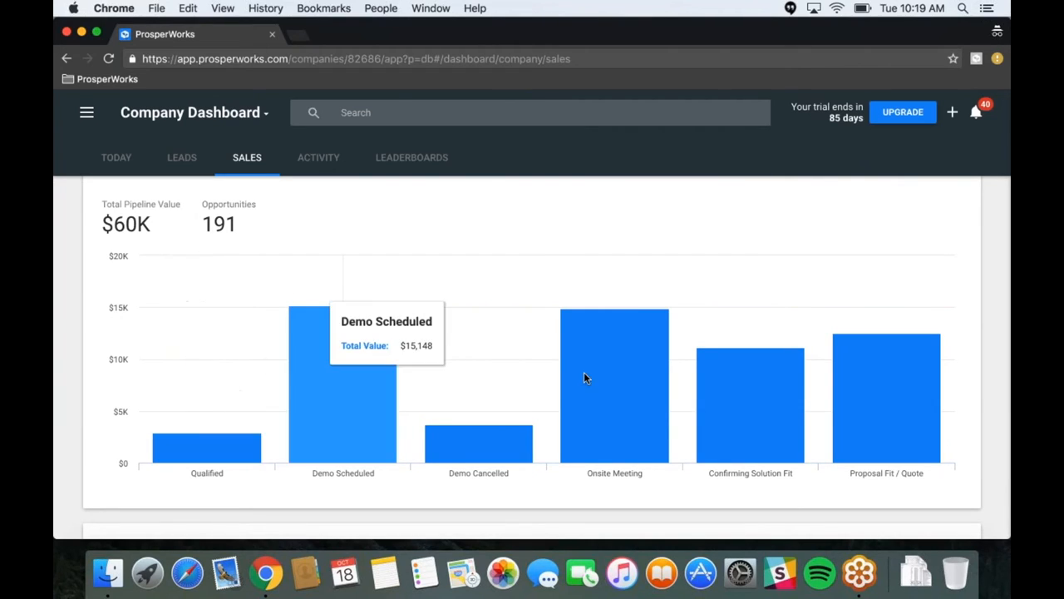
mouse_move(605, 359)
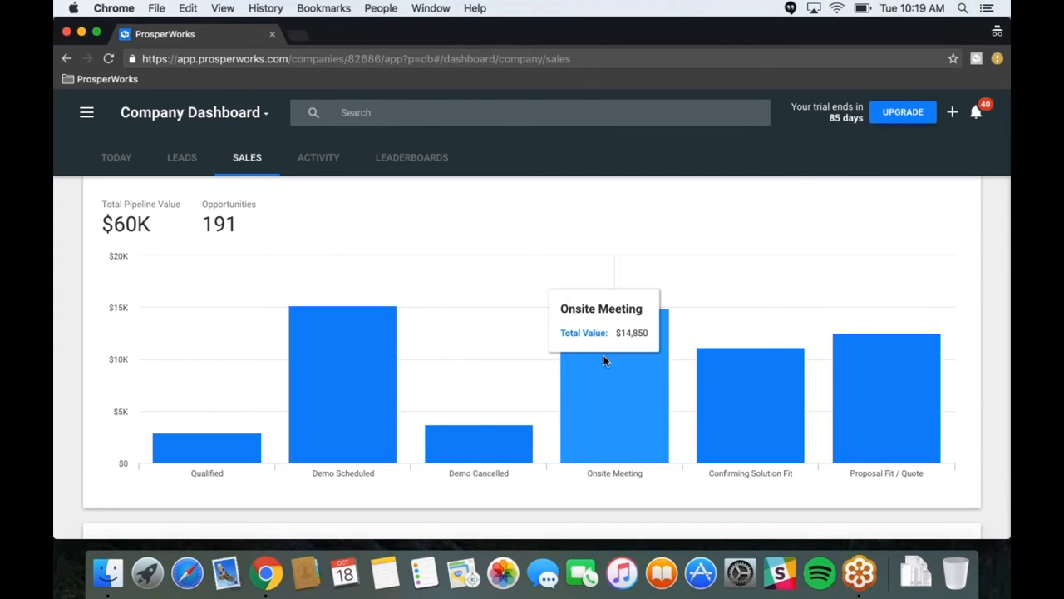
mouse_move(510, 356)
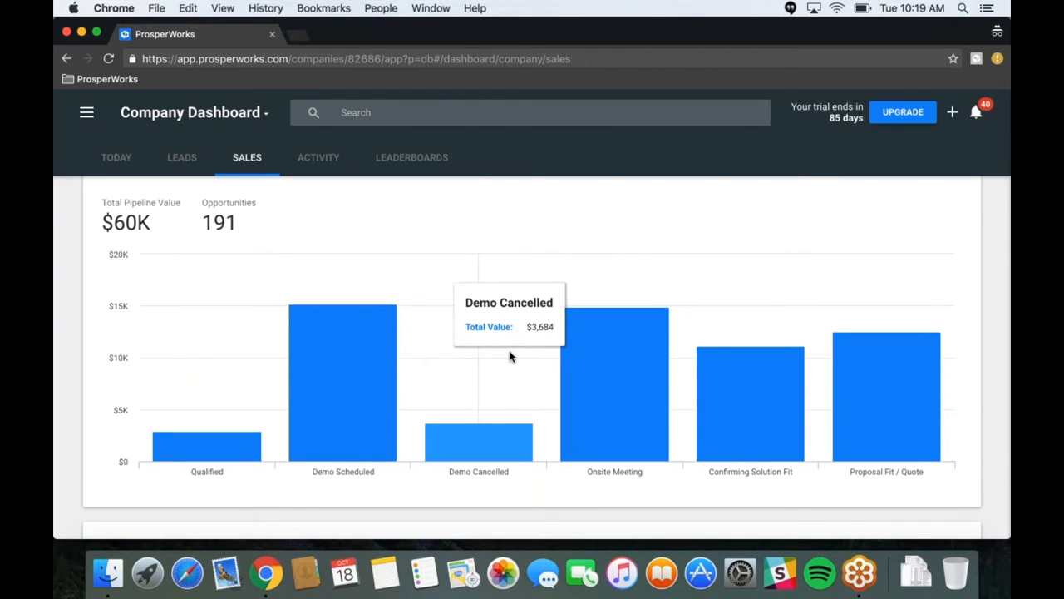
Scroll down to the Sales History chart showing $228K total sales
scroll("down", 3)
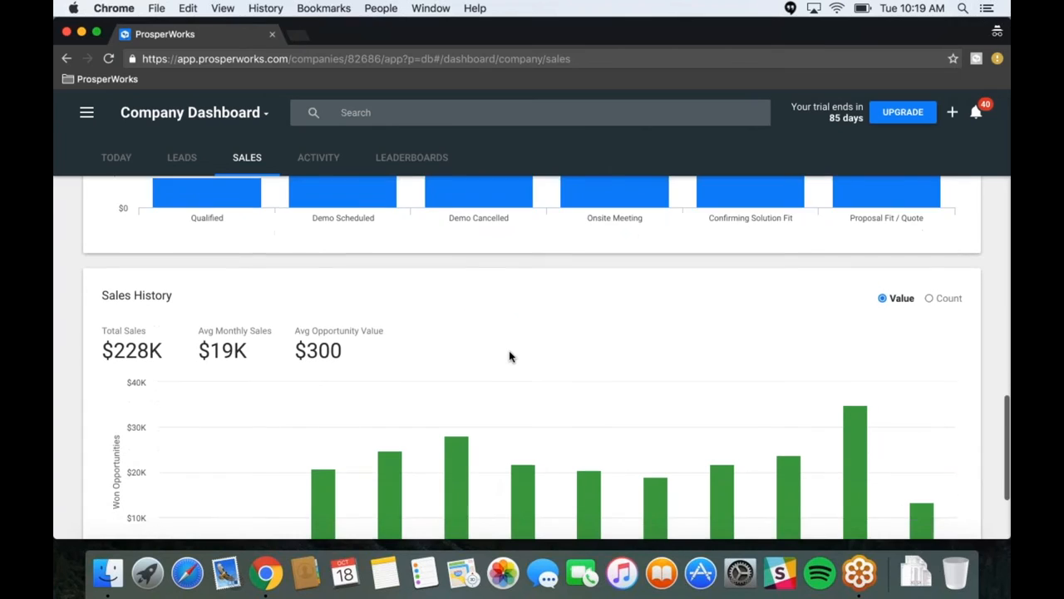
scroll("down", 3)
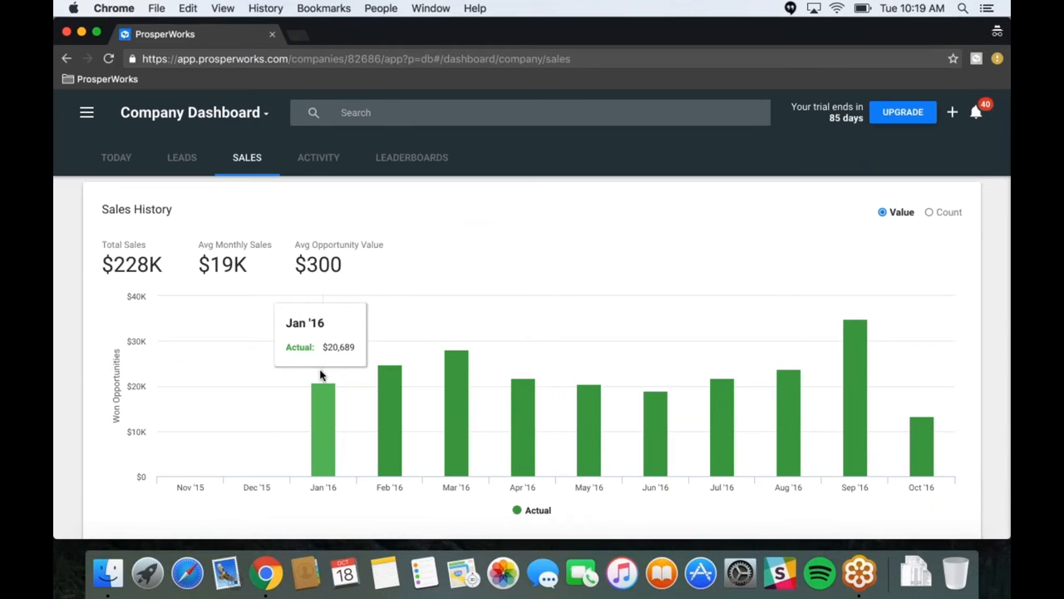
mouse_move(339, 373)
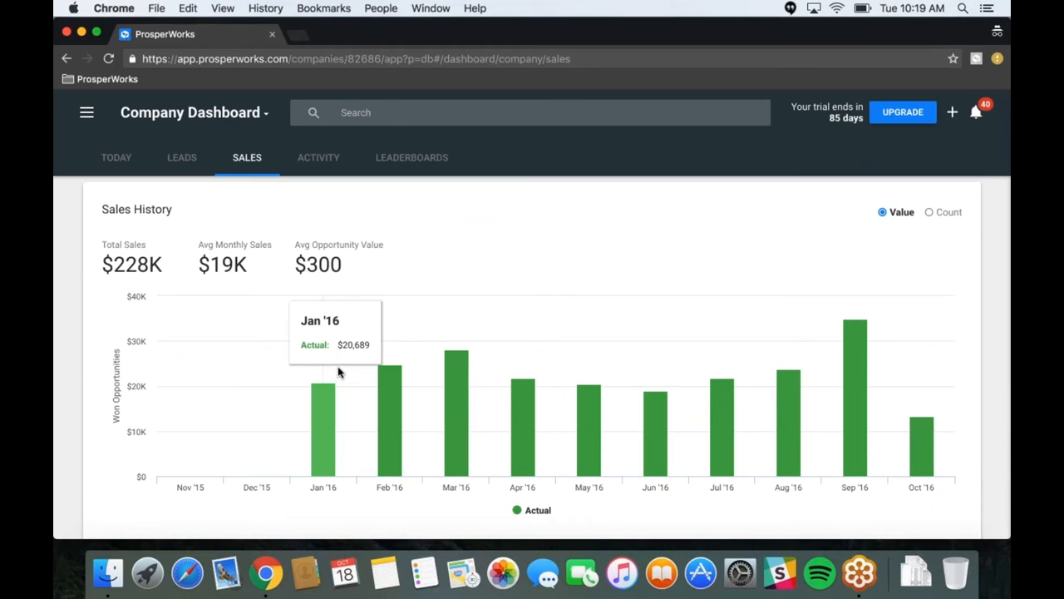
mouse_move(489, 367)
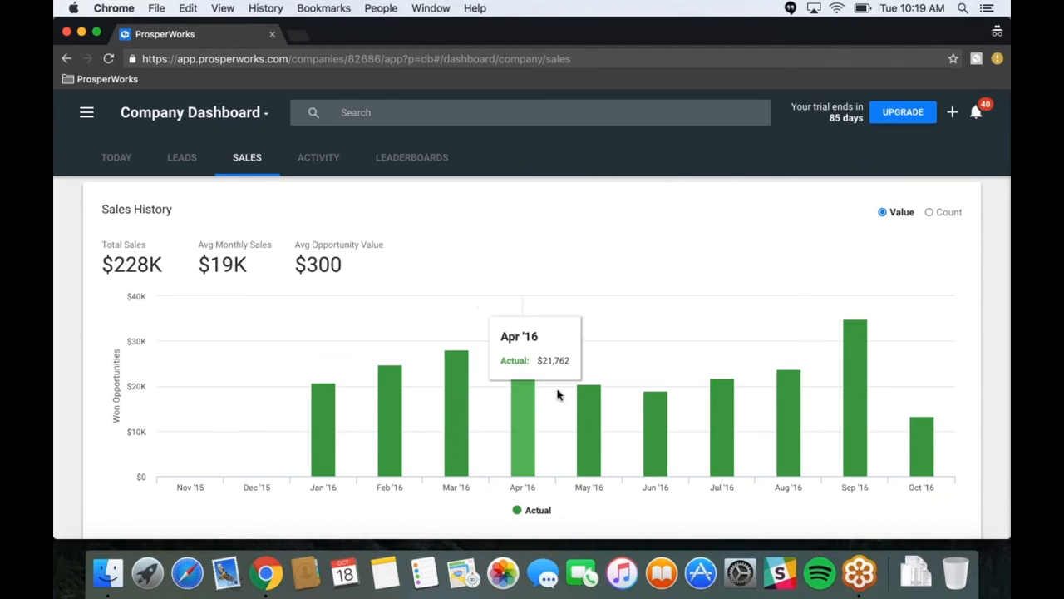
mouse_move(655, 399)
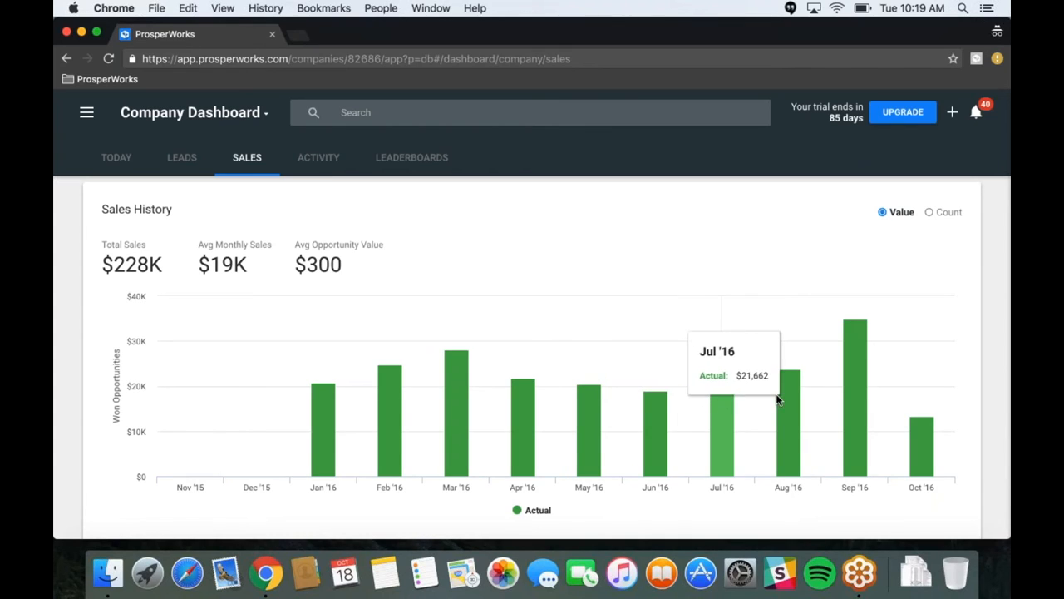
mouse_move(855, 329)
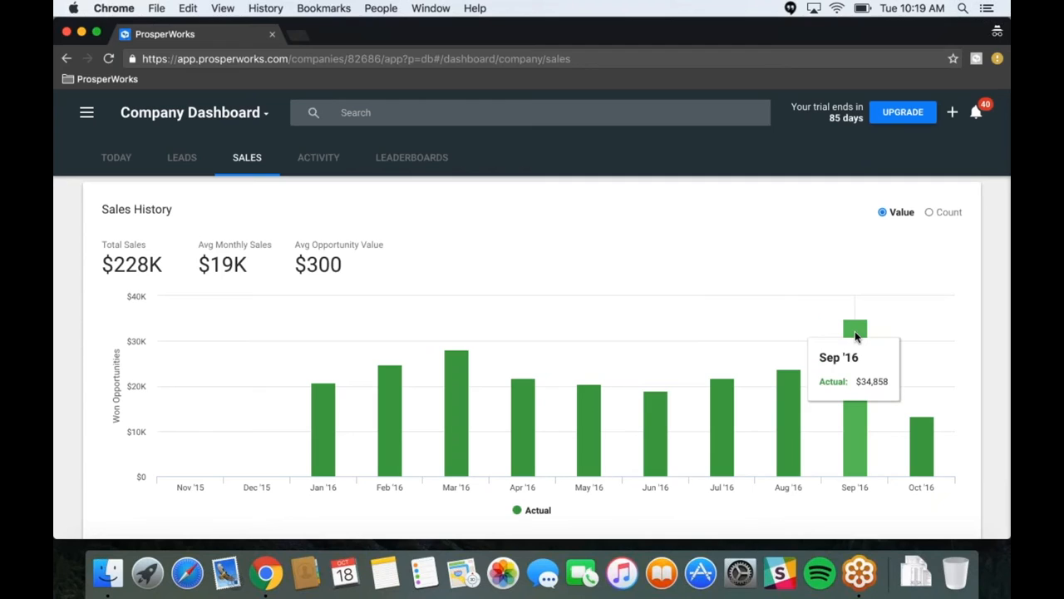
mouse_move(863, 334)
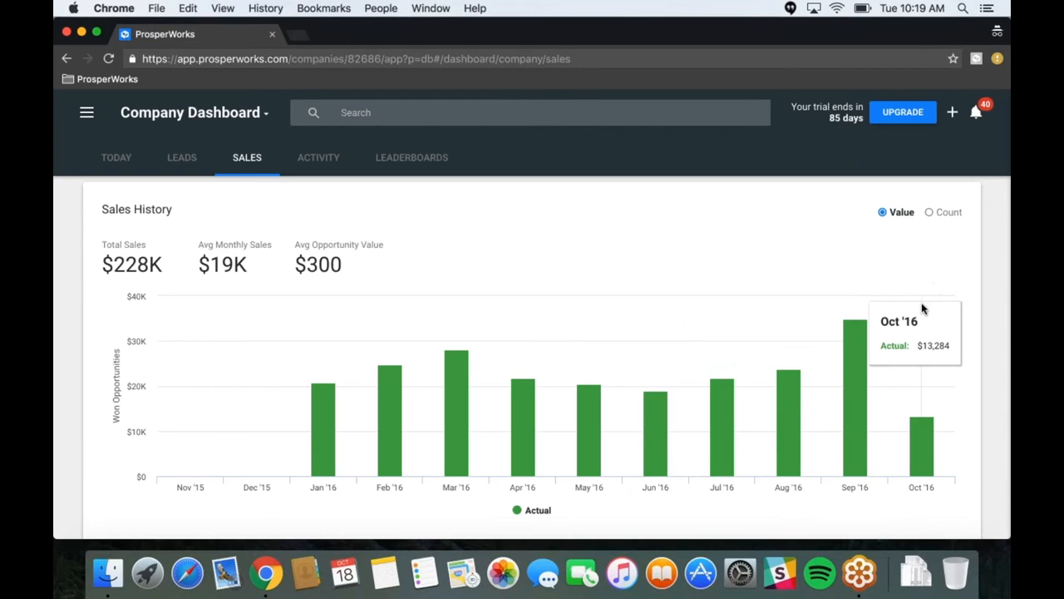
mouse_move(931, 301)
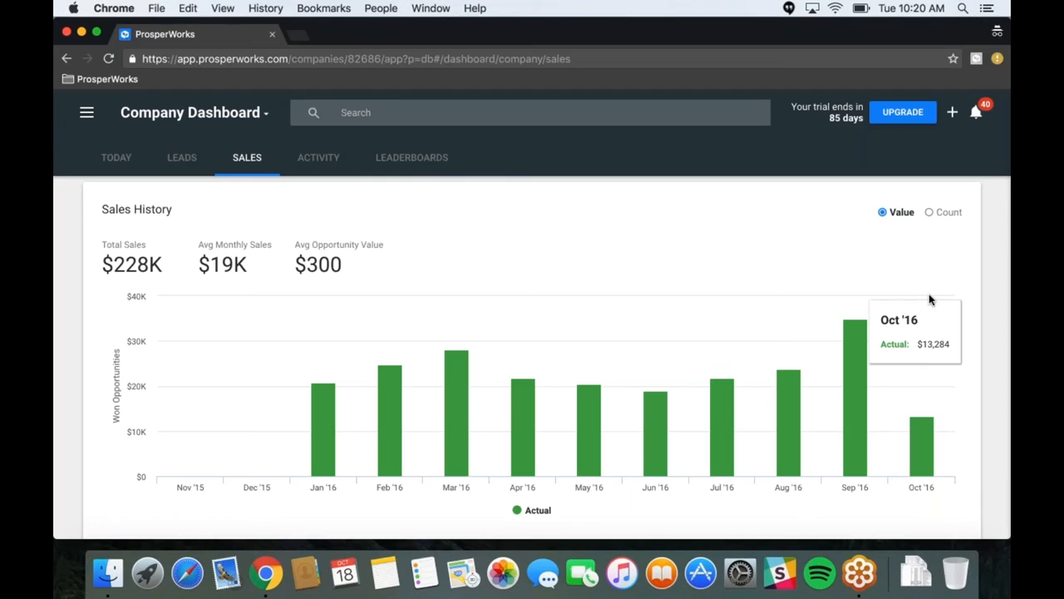
mouse_move(890, 300)
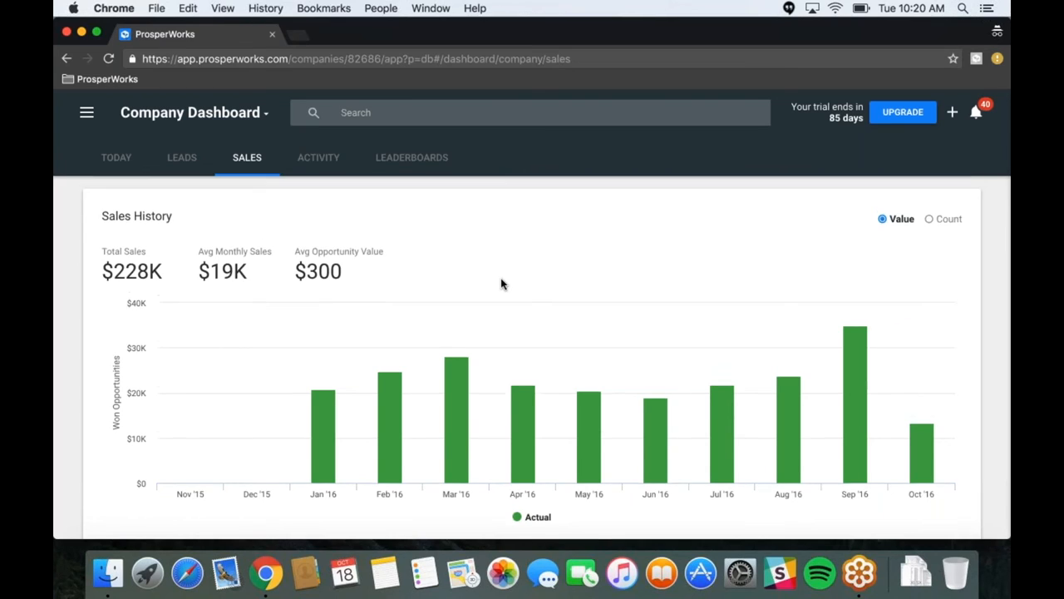
scroll("down", 3)
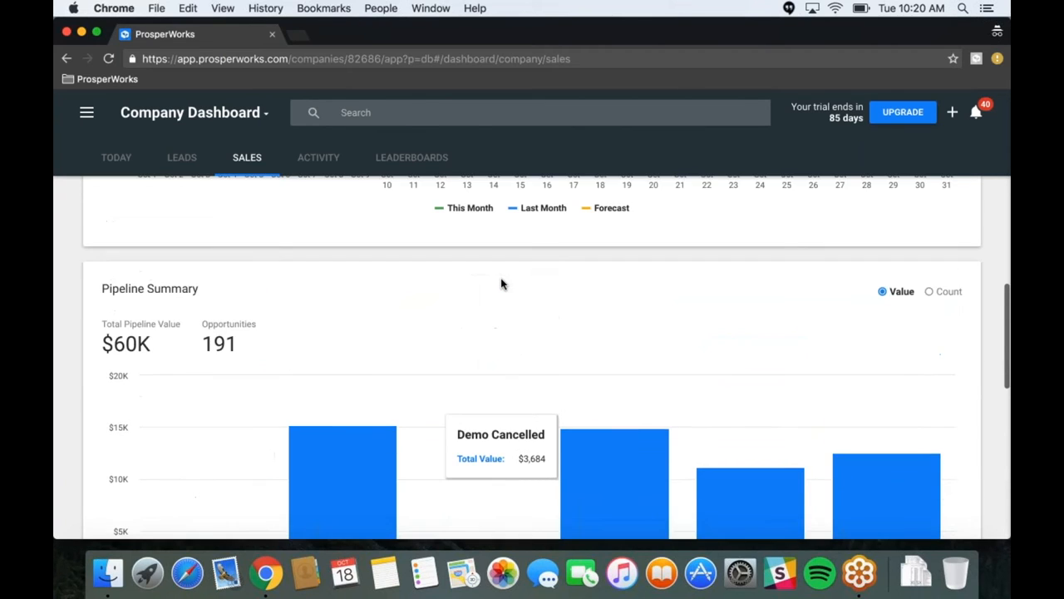
scroll("up", 3)
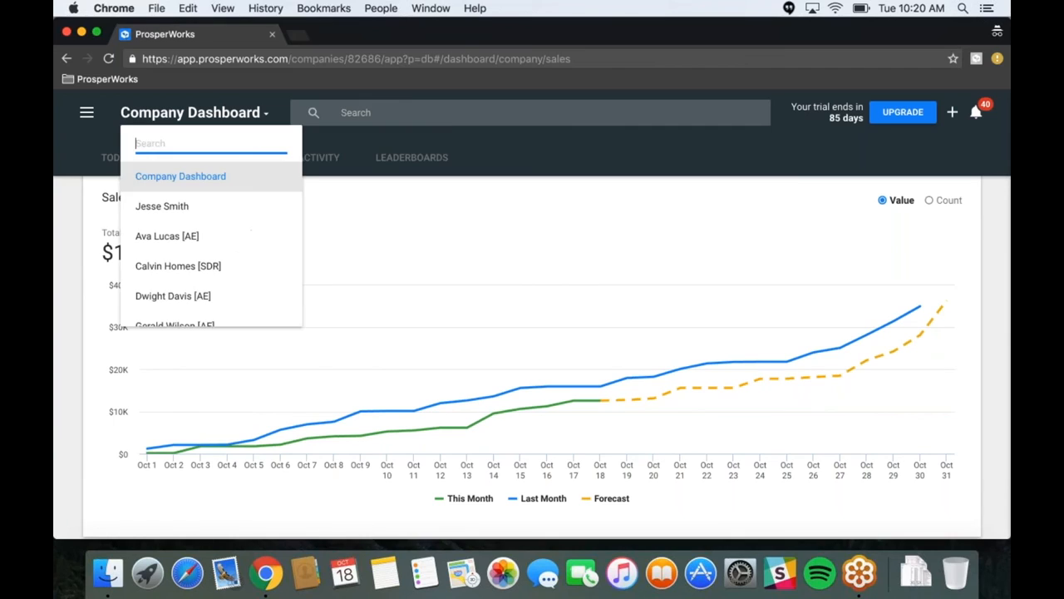
mouse_move(166, 236)
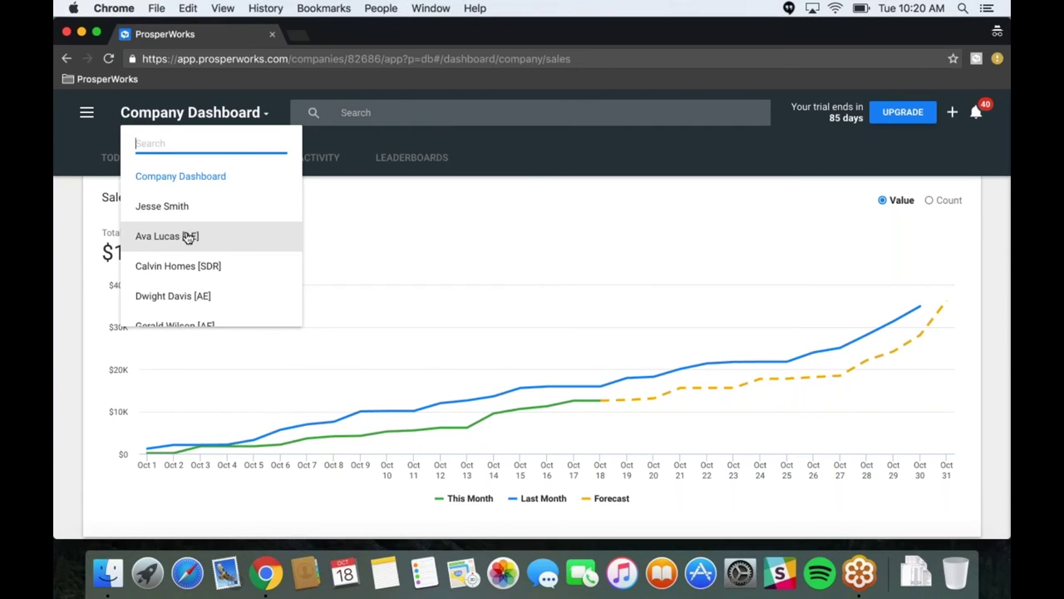
mouse_move(200, 237)
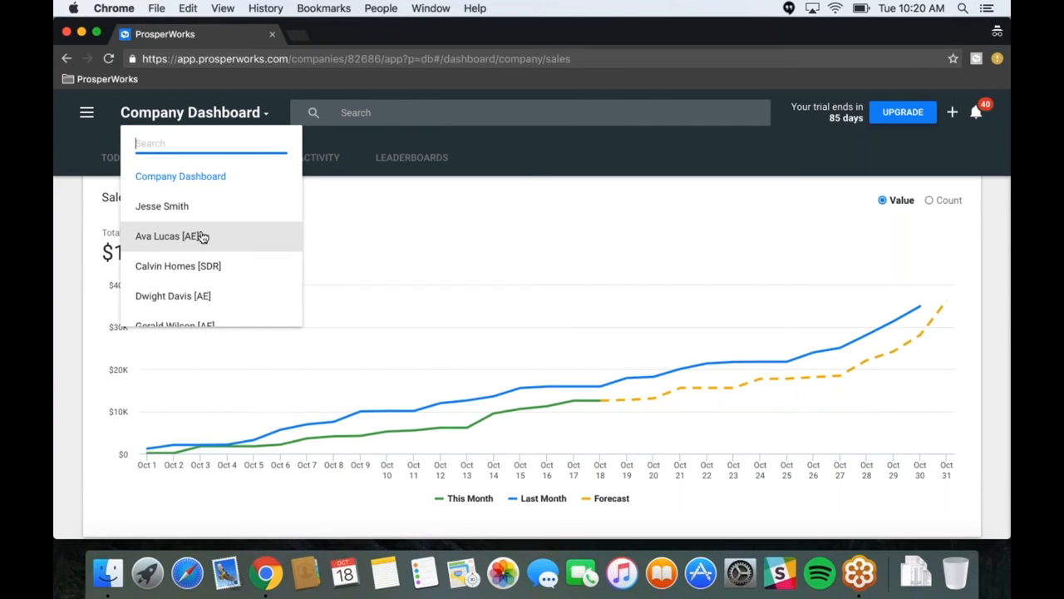
scroll("down", 3)
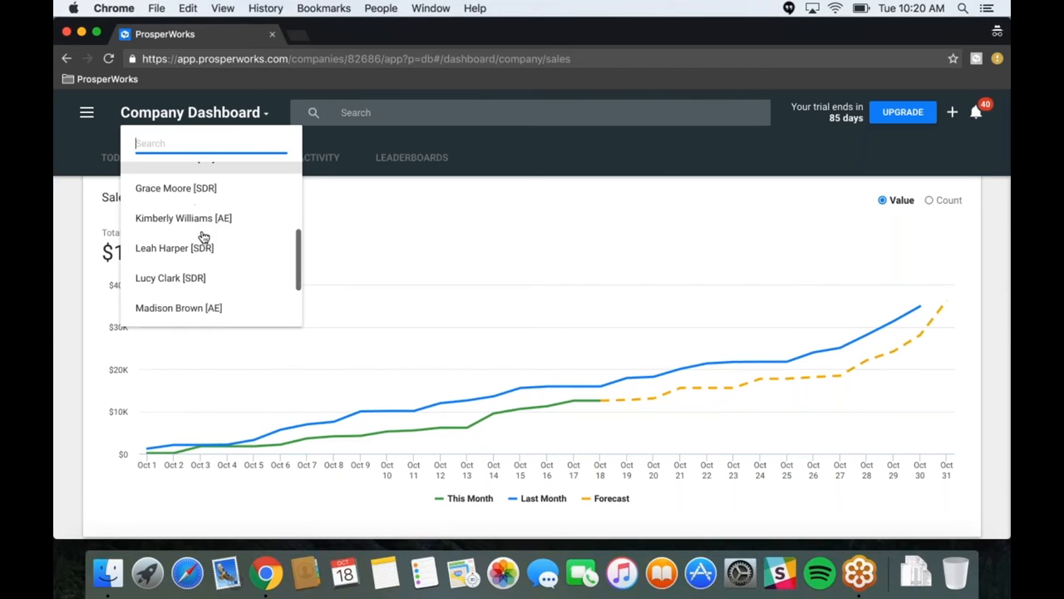
scroll("up", 3)
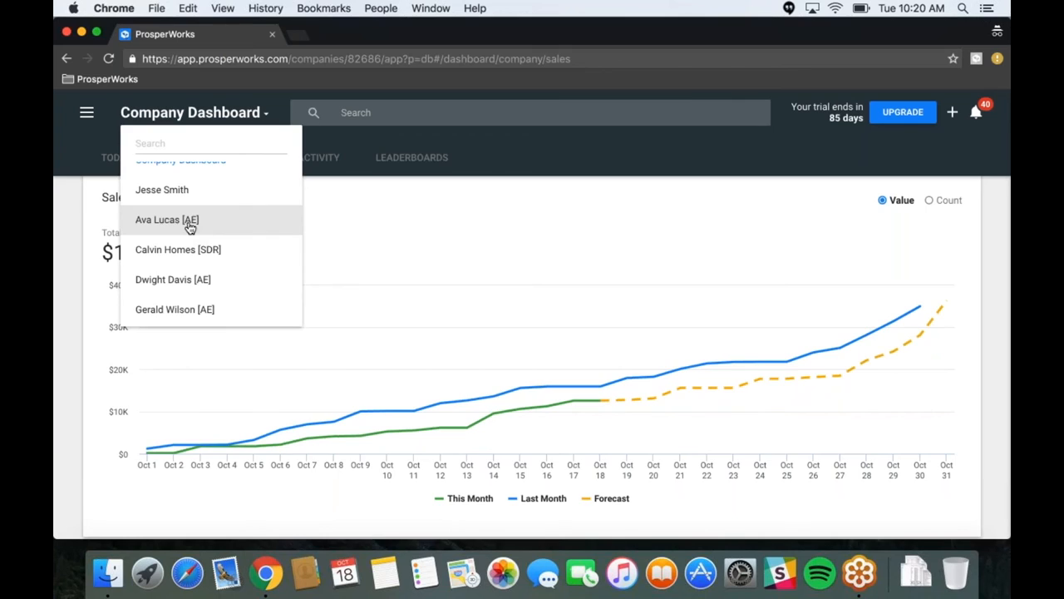
left_click(167, 219)
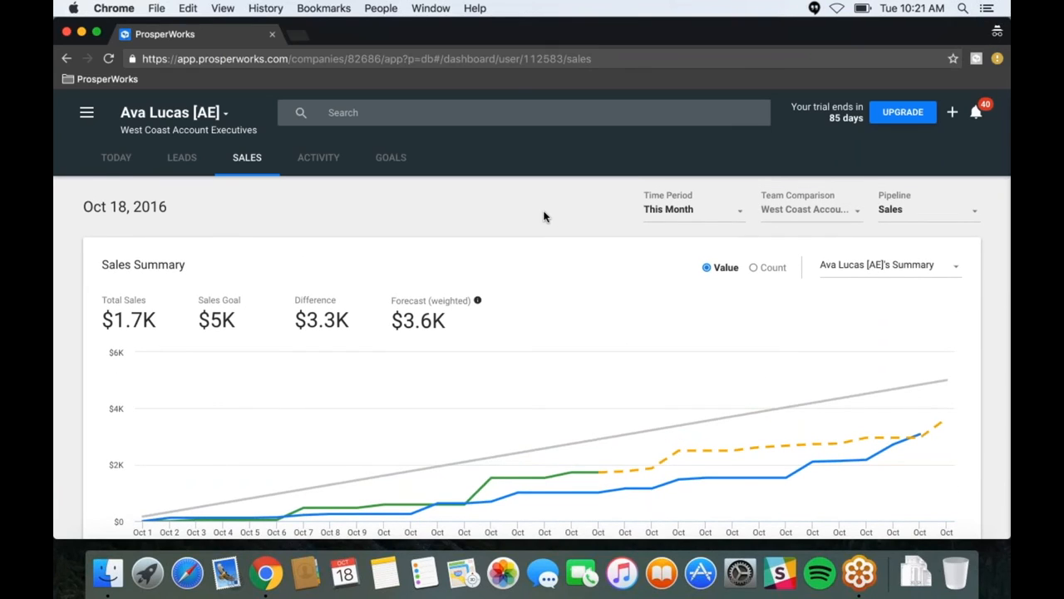
mouse_move(578, 216)
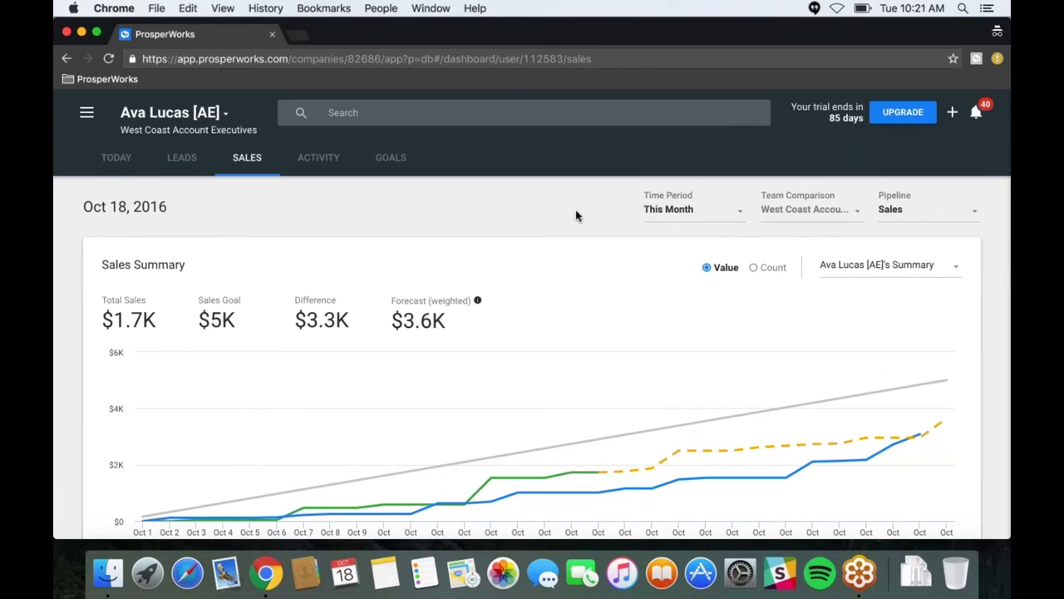
scroll("down", 3)
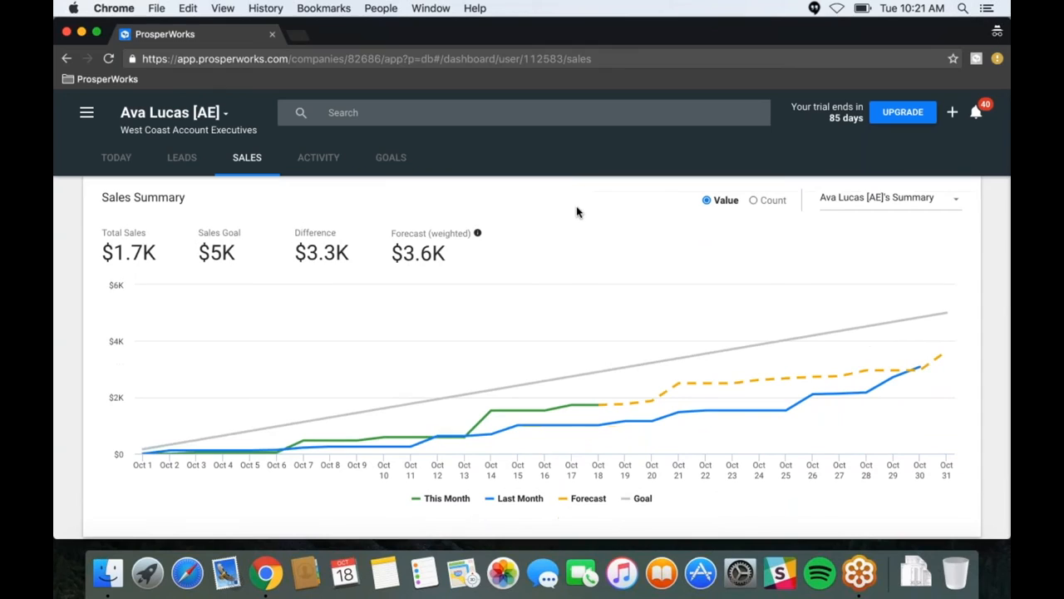
mouse_move(330, 445)
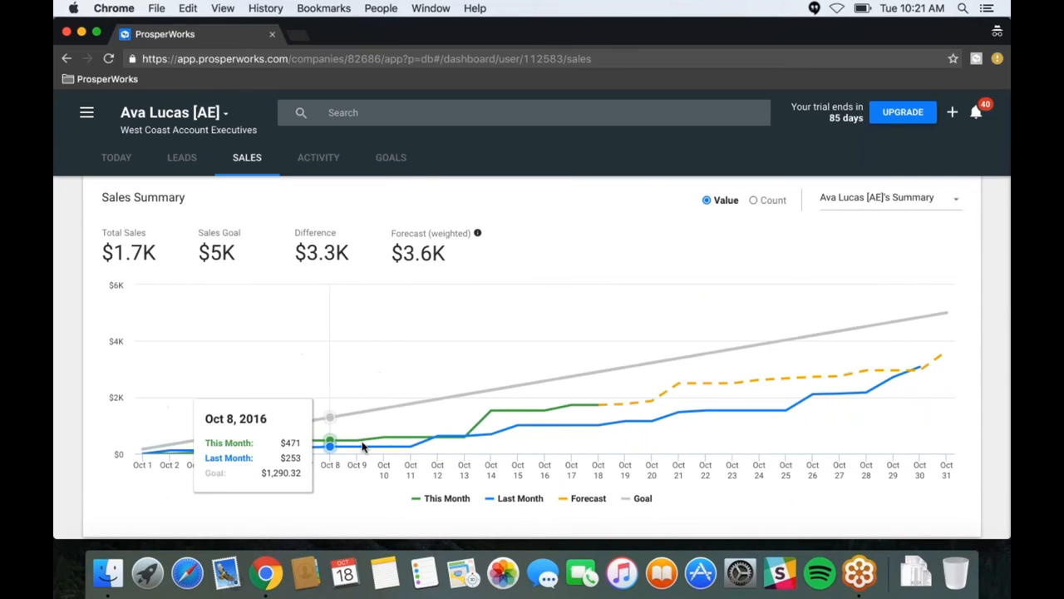
mouse_move(651, 420)
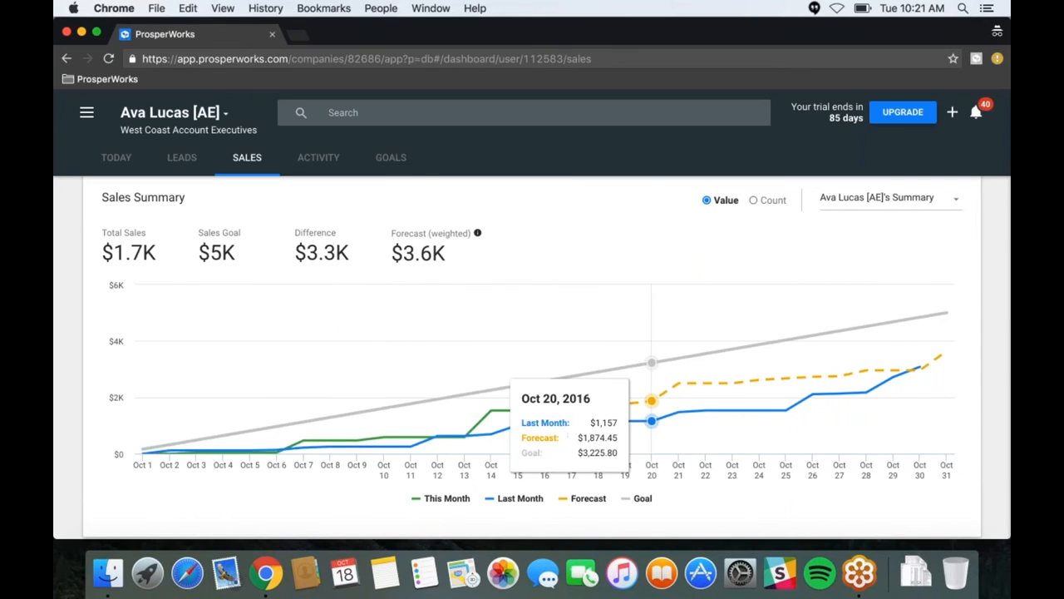
mouse_move(304, 442)
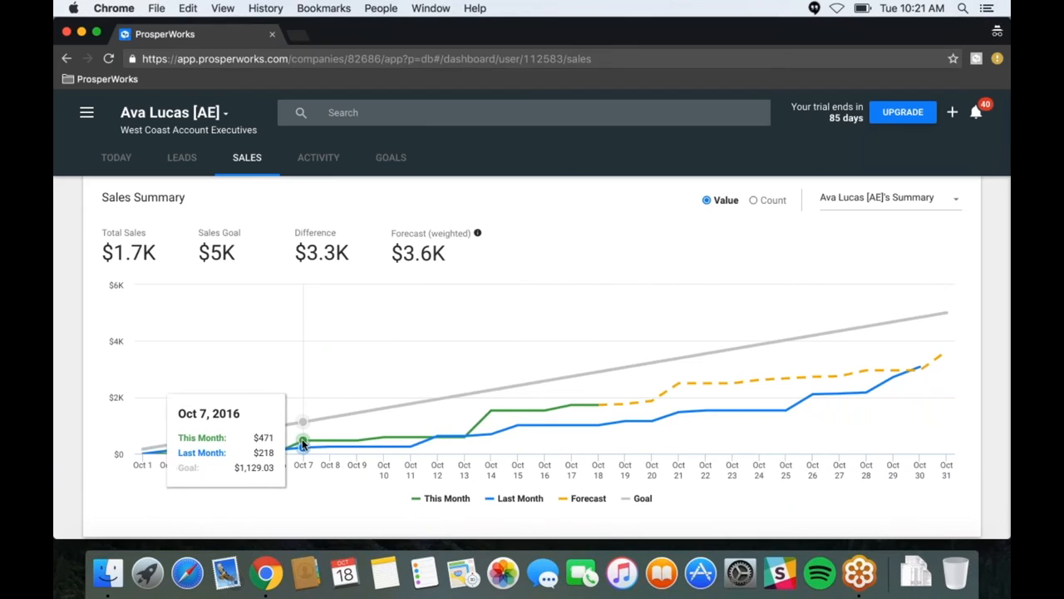
mouse_move(572, 416)
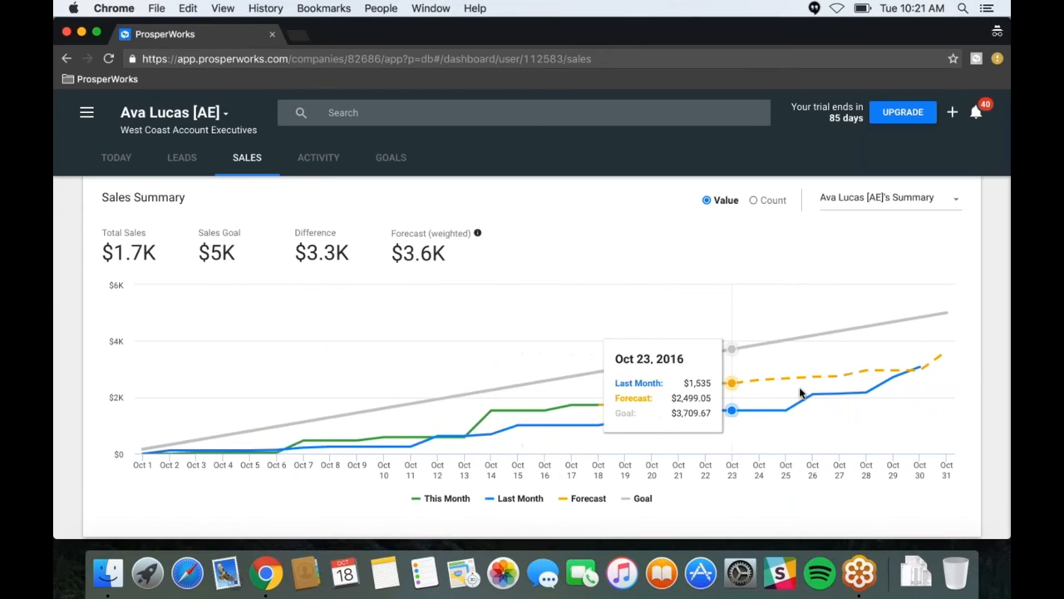
mouse_move(919, 368)
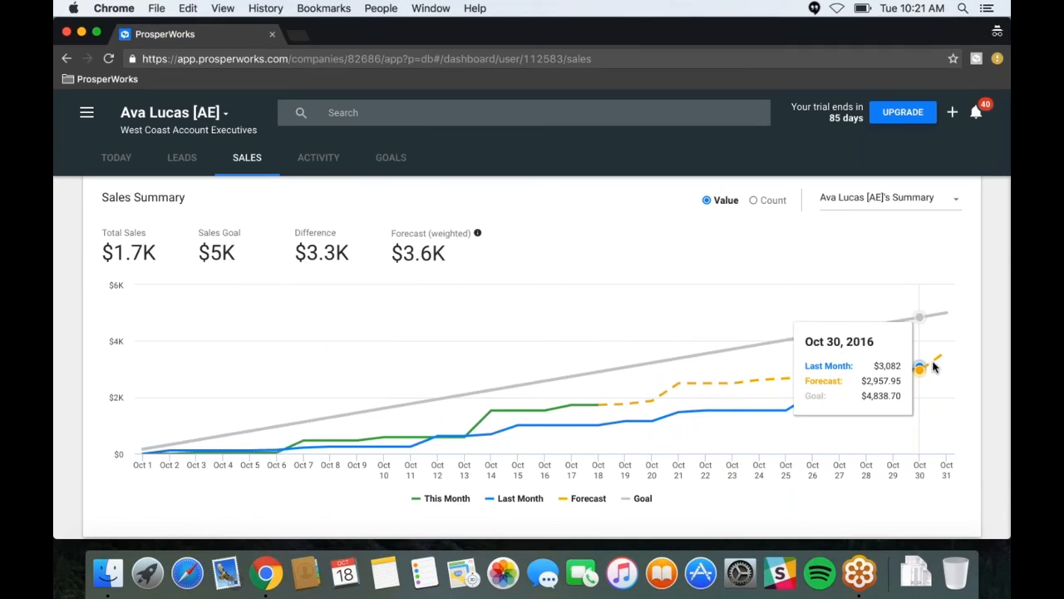
mouse_move(651, 419)
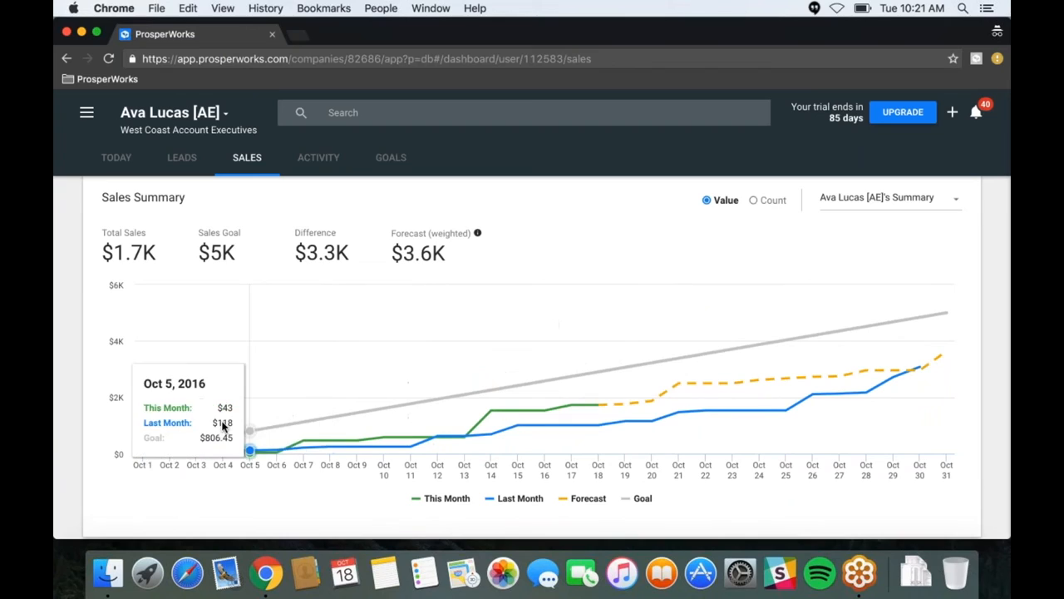
mouse_move(491, 404)
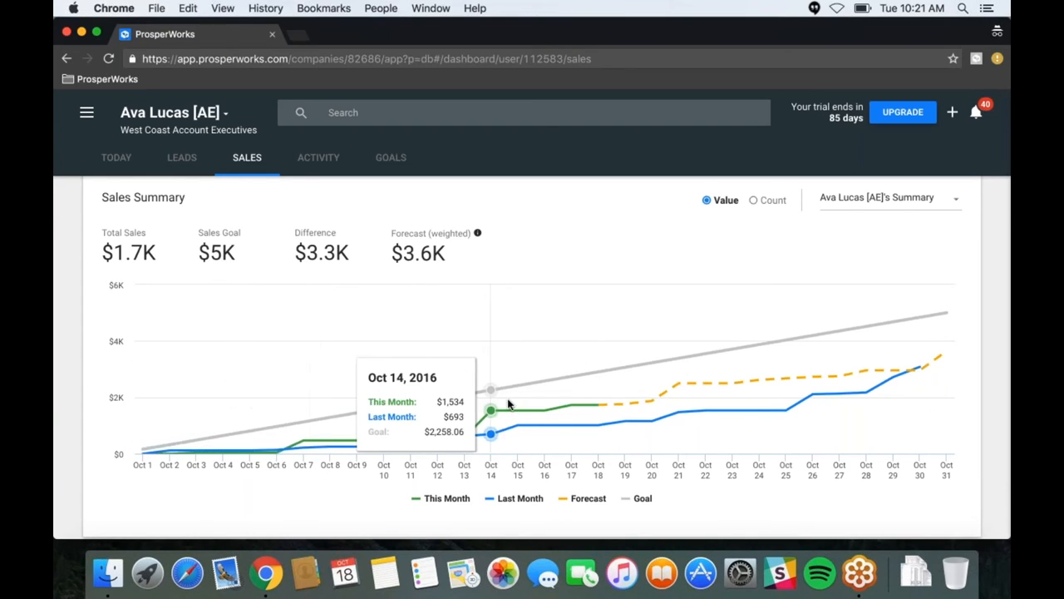
mouse_move(624, 375)
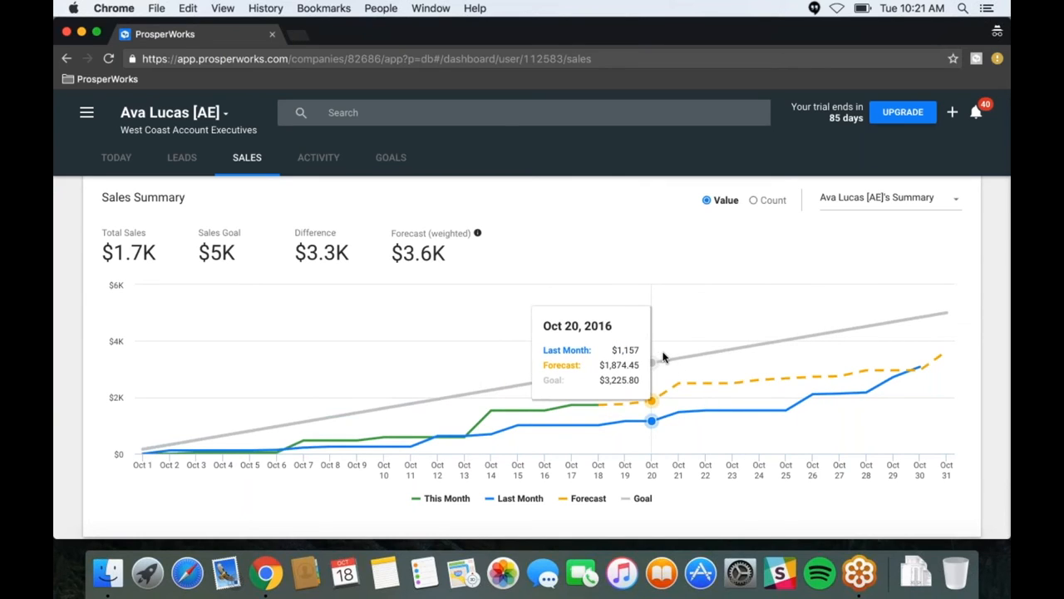
mouse_move(677, 357)
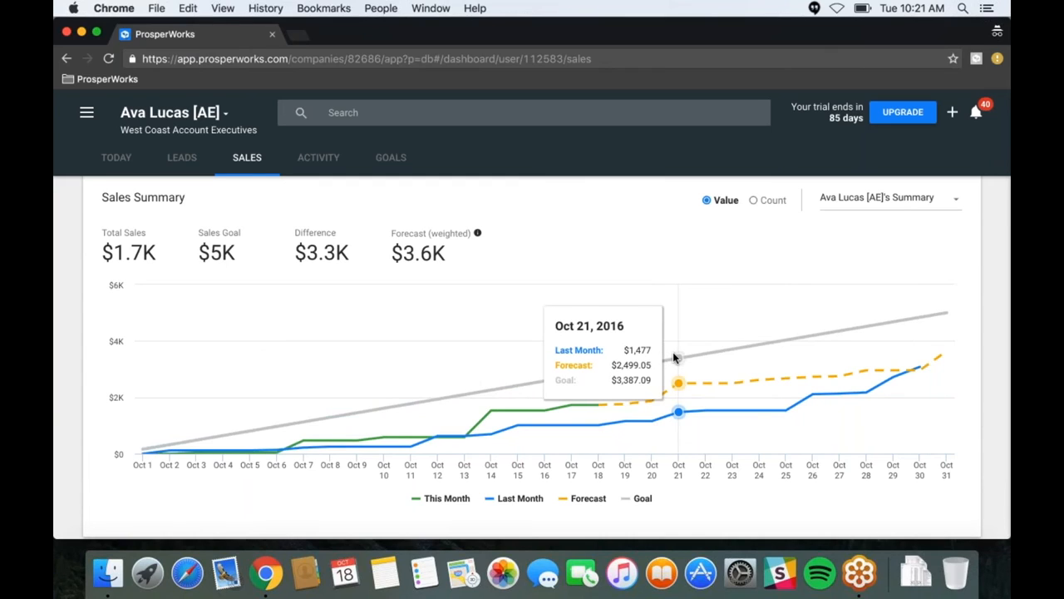
mouse_move(570, 348)
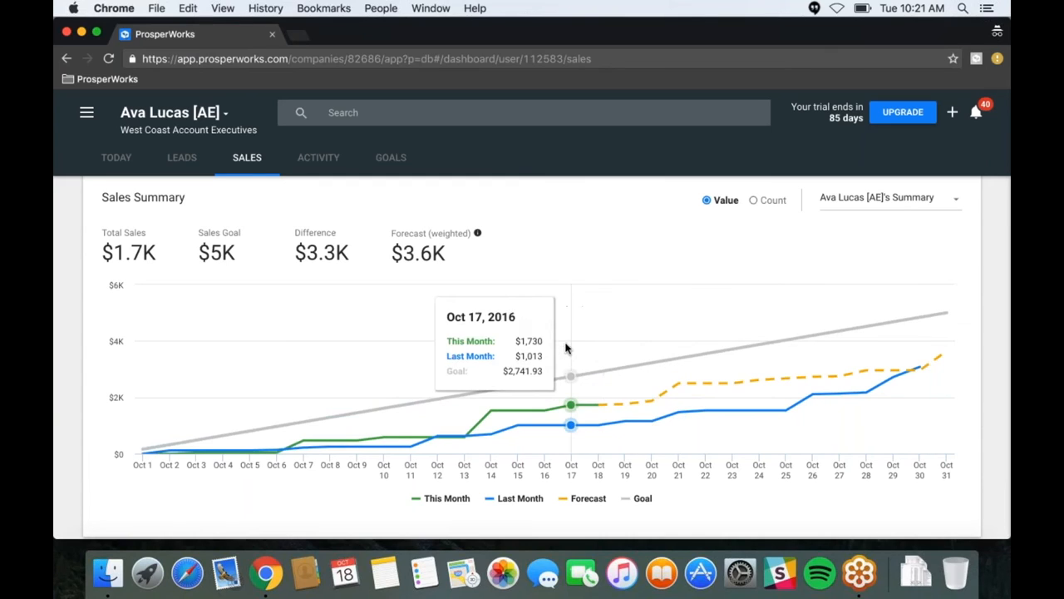
mouse_move(384, 389)
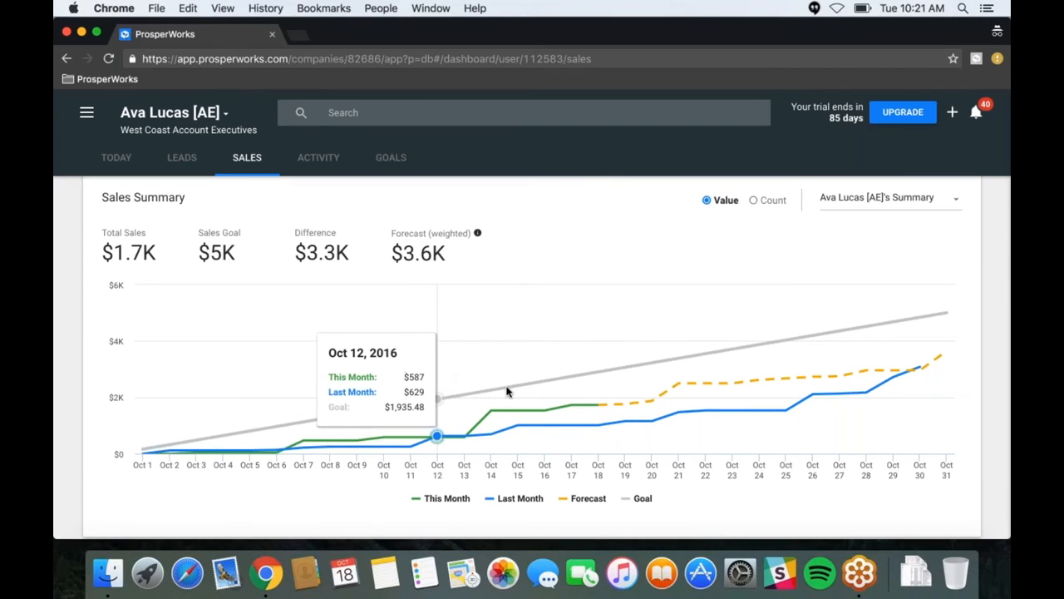
mouse_move(518, 391)
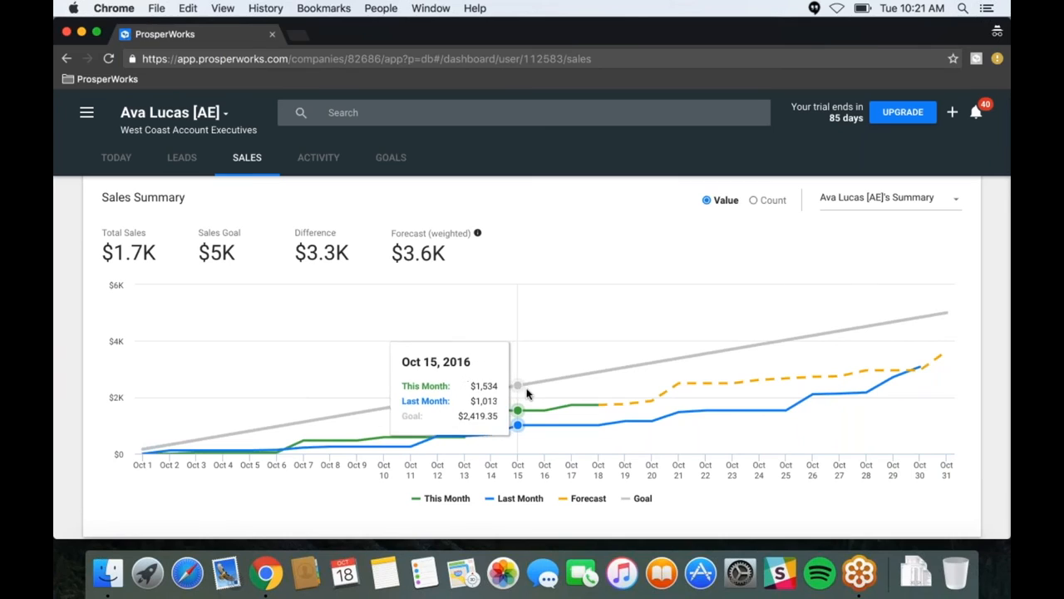
mouse_move(330, 440)
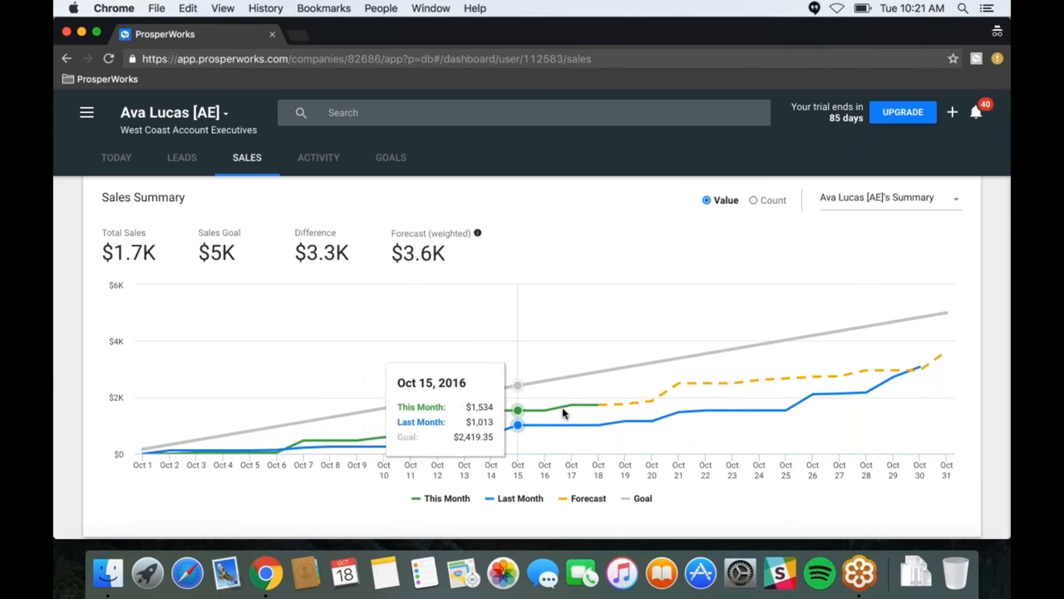
mouse_move(892, 374)
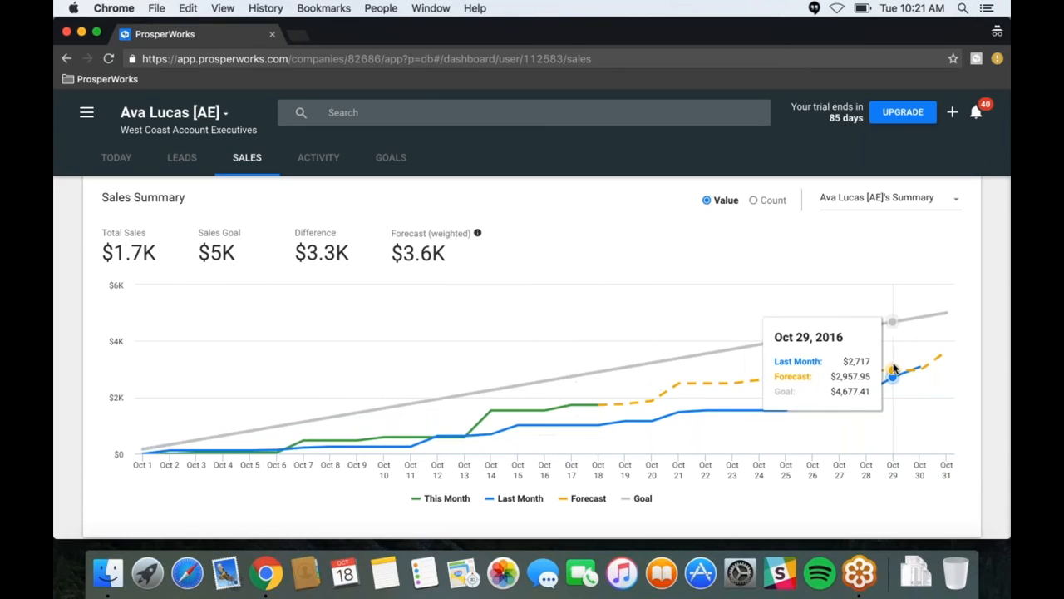
mouse_move(923, 357)
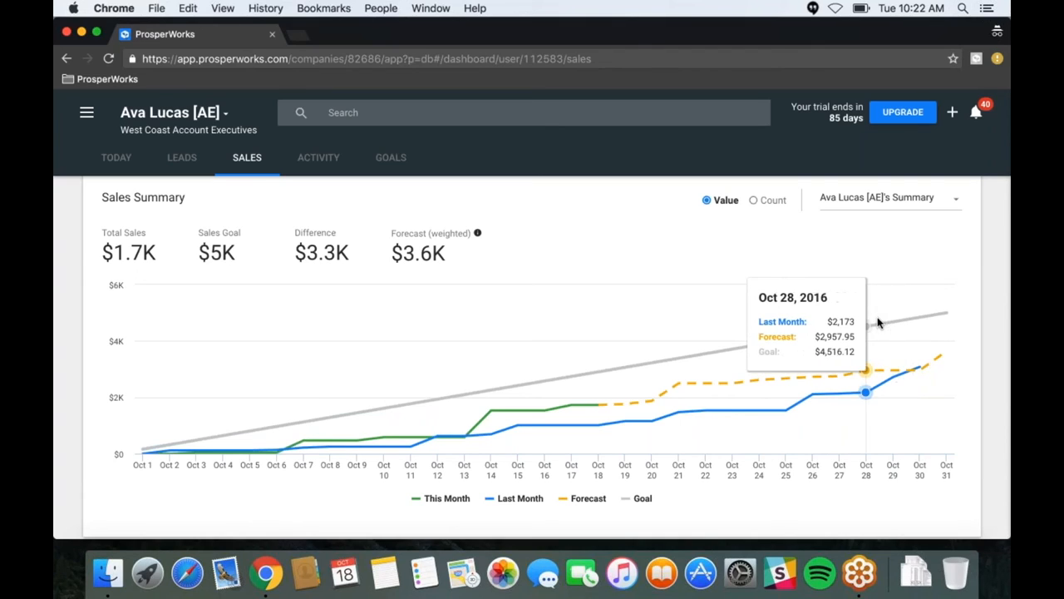
mouse_move(943, 316)
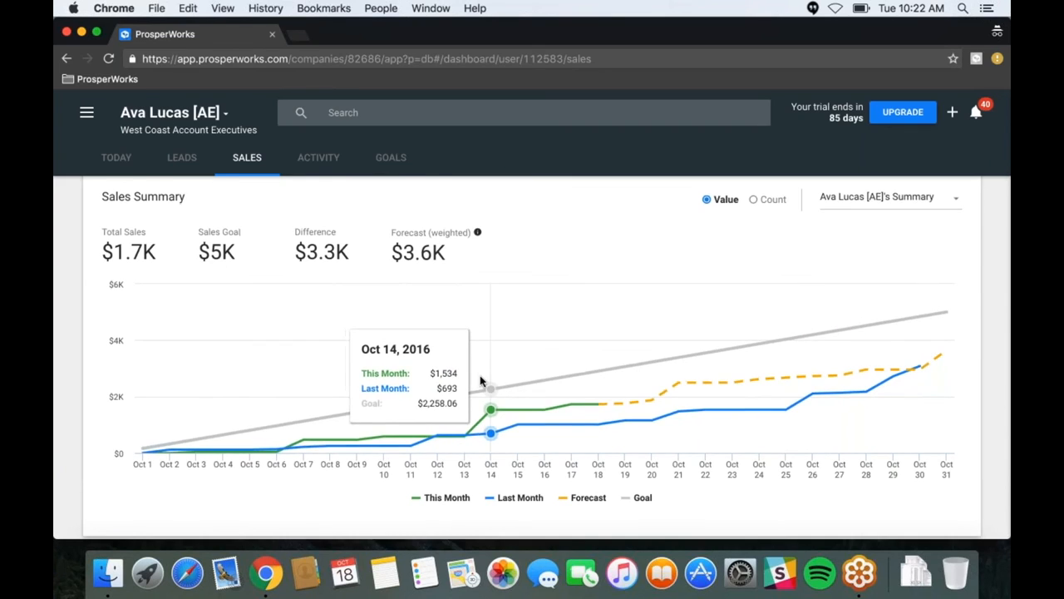
scroll("down", 3)
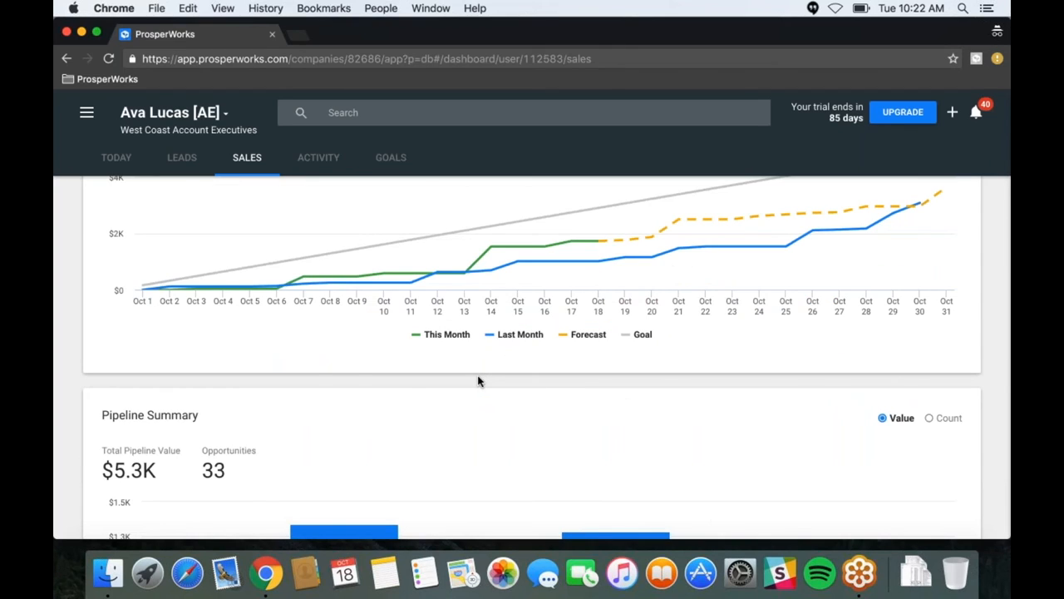
scroll("down", 3)
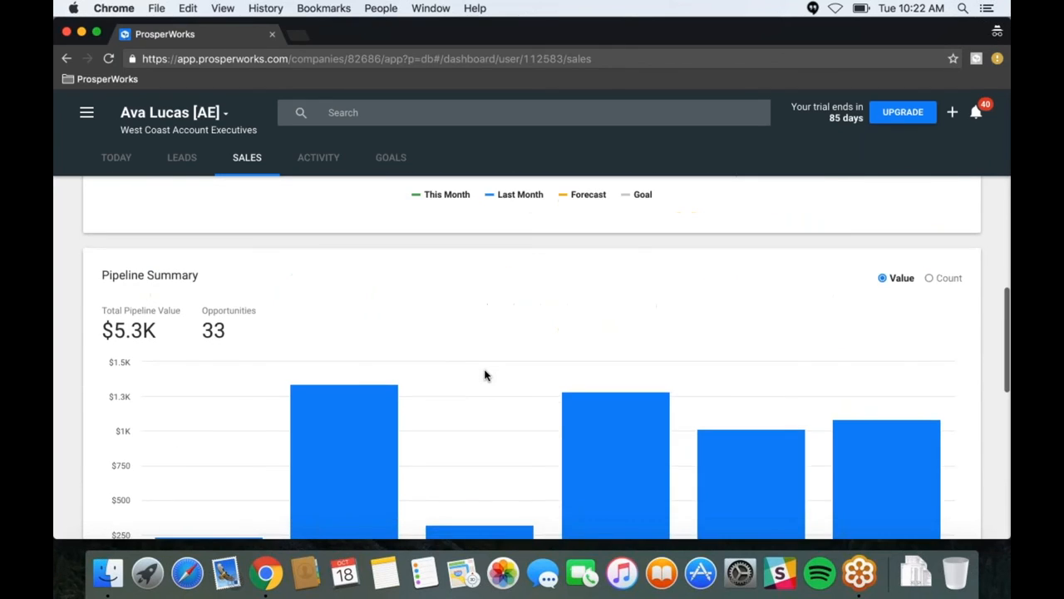
scroll("down", 3)
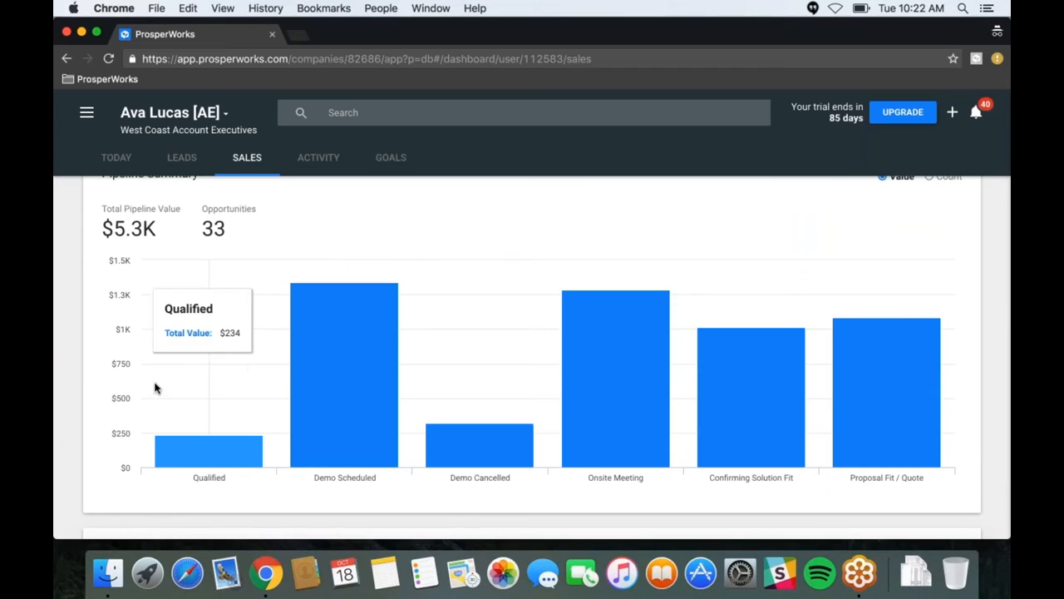
mouse_move(198, 324)
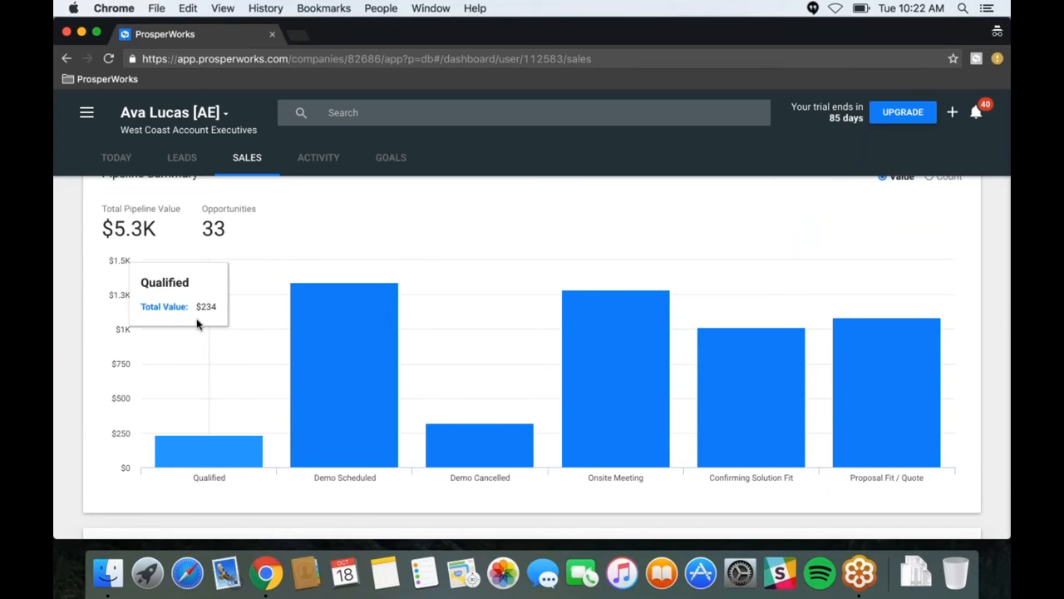
mouse_move(193, 314)
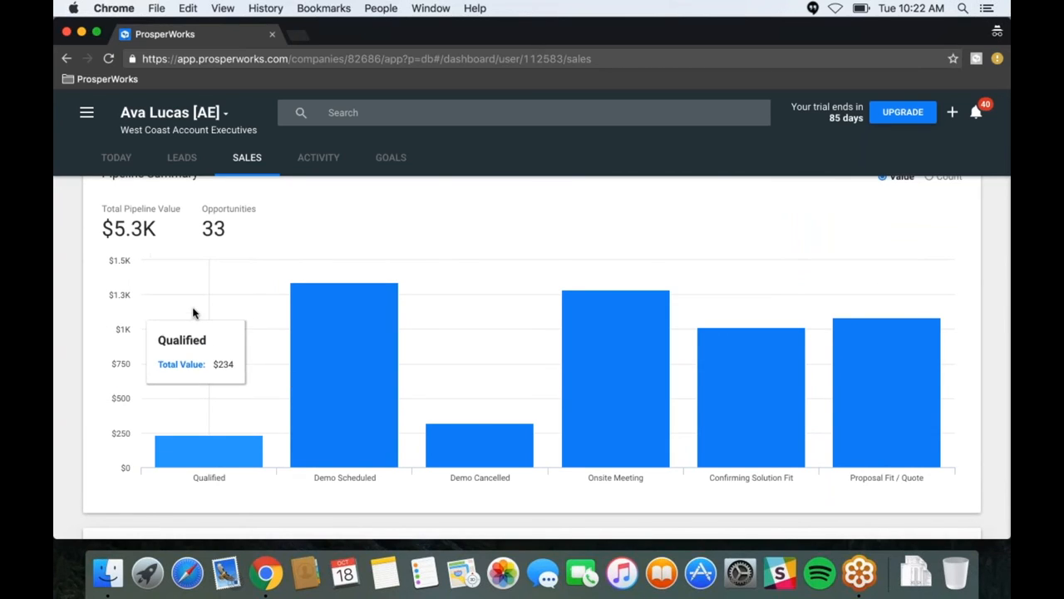
mouse_move(190, 334)
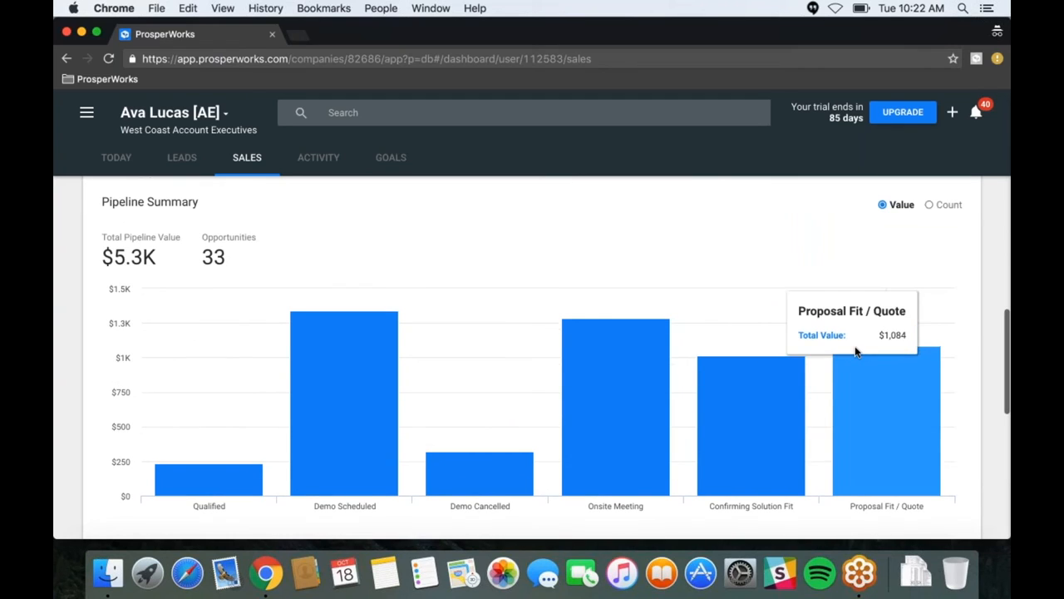
left_click(930, 206)
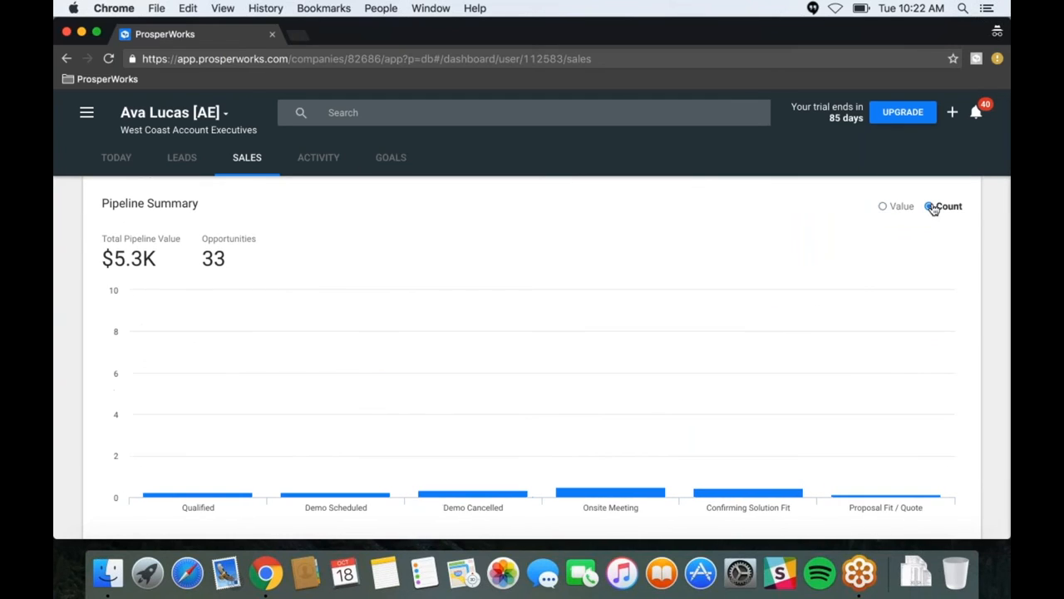
left_click(929, 206)
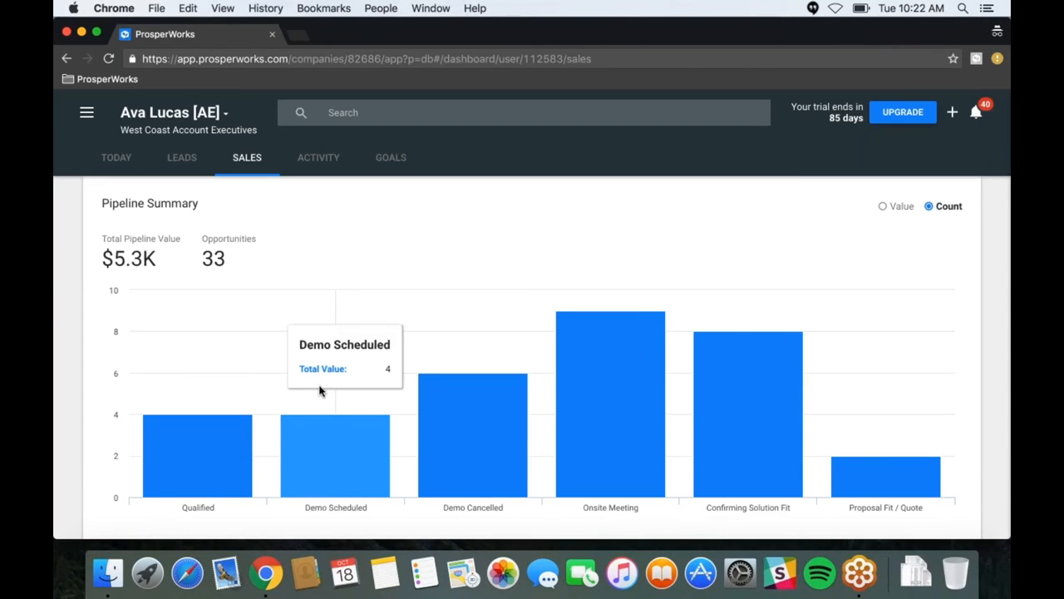
scroll("down", 3)
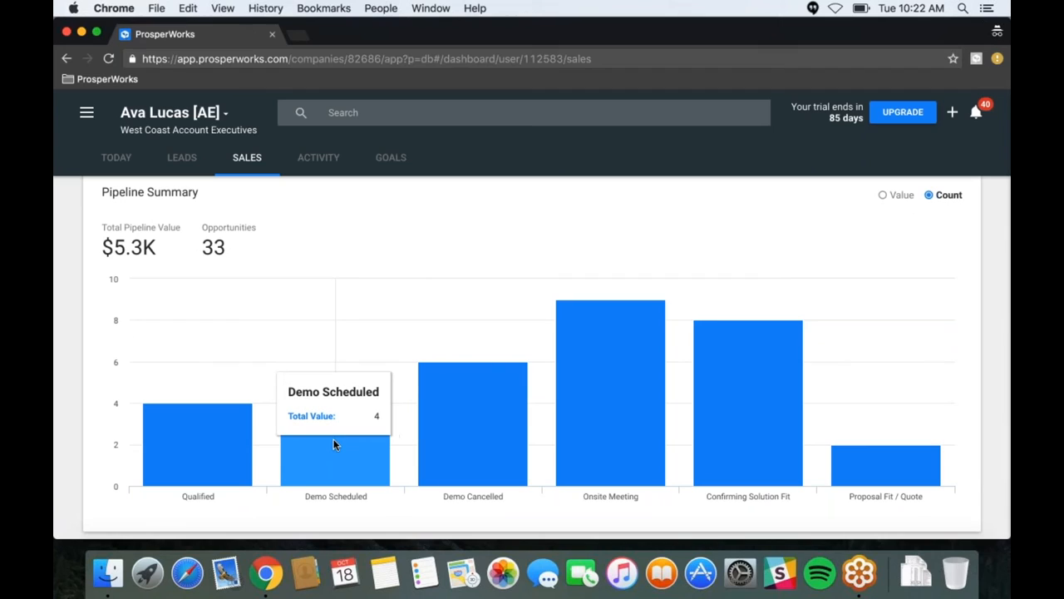
mouse_move(312, 414)
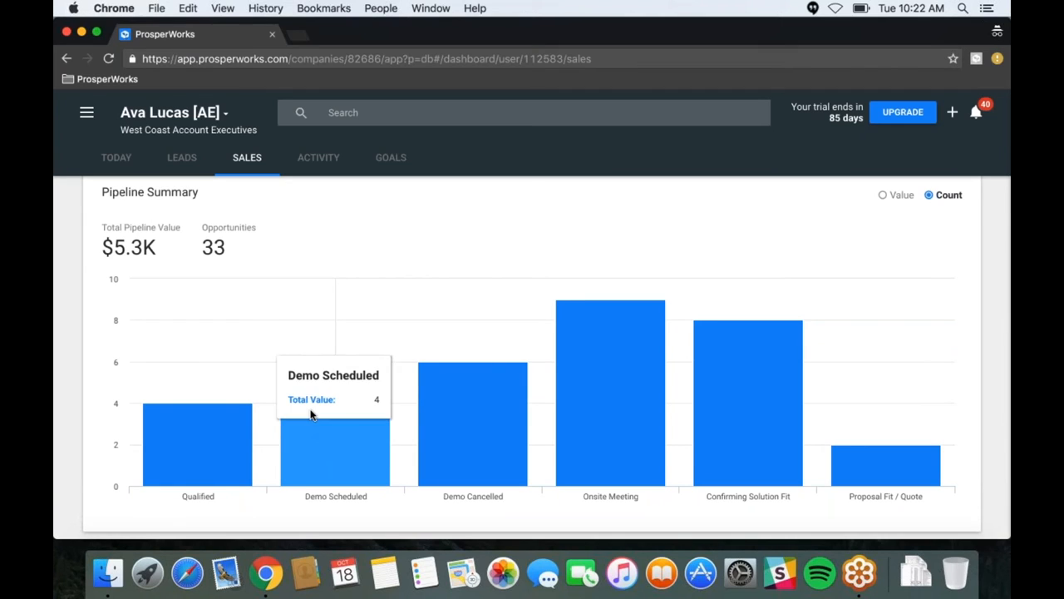
mouse_move(336, 427)
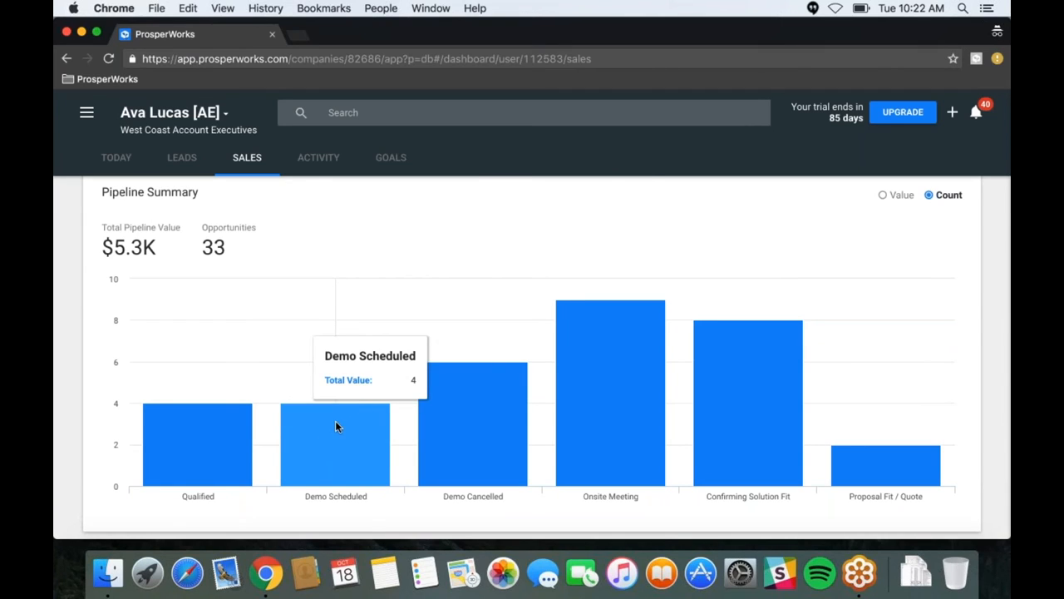
scroll("up", 3)
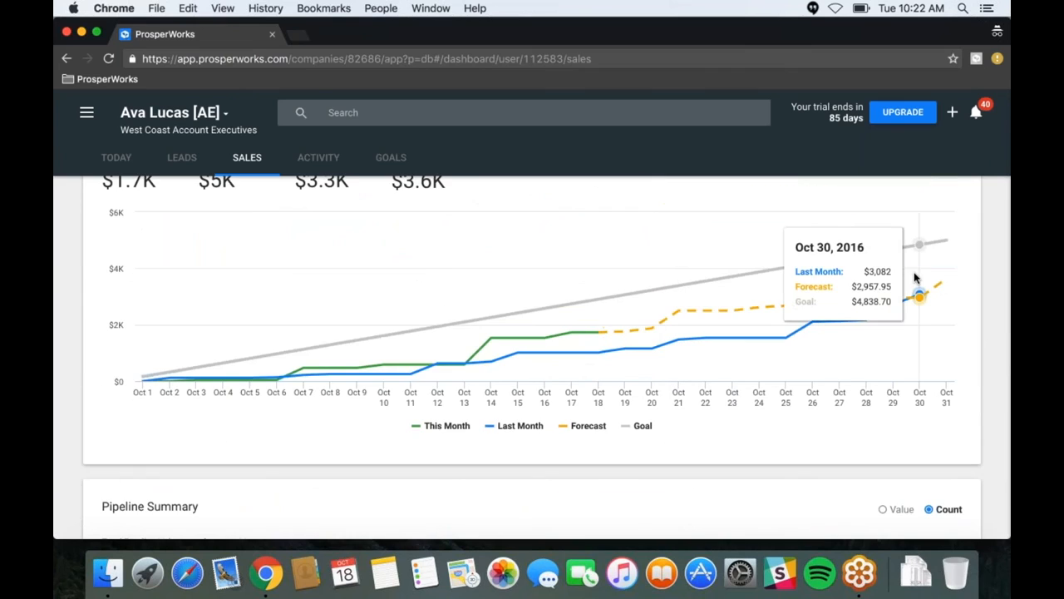
scroll("down", 3)
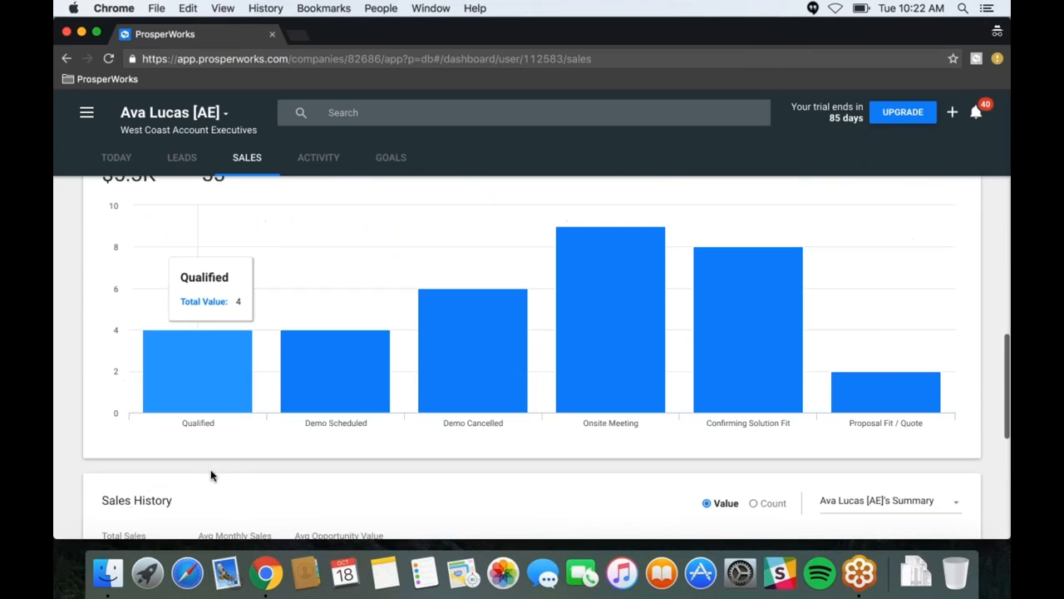
scroll("down", 3)
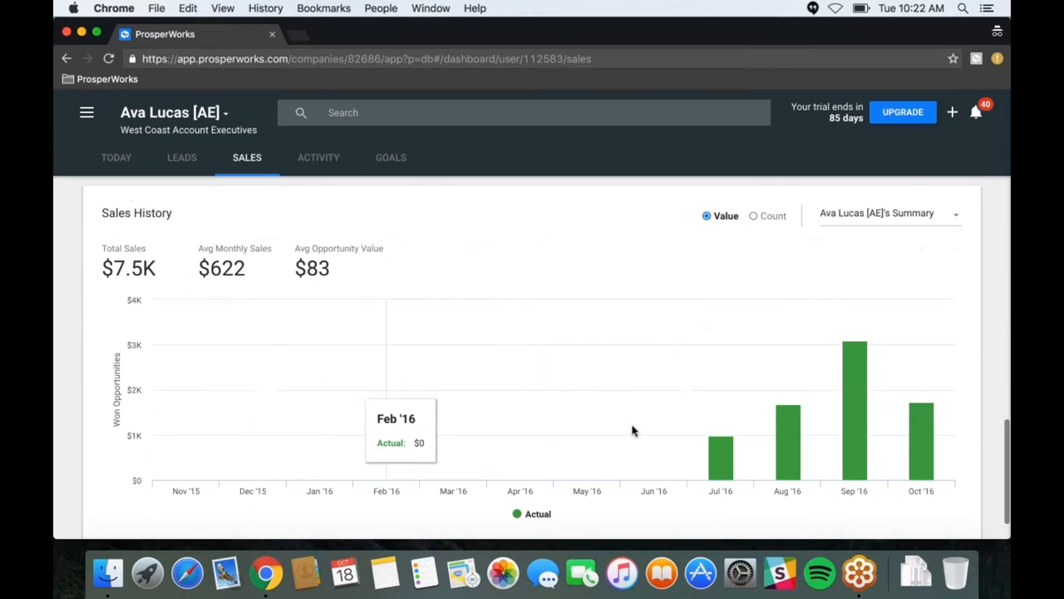
mouse_move(720, 432)
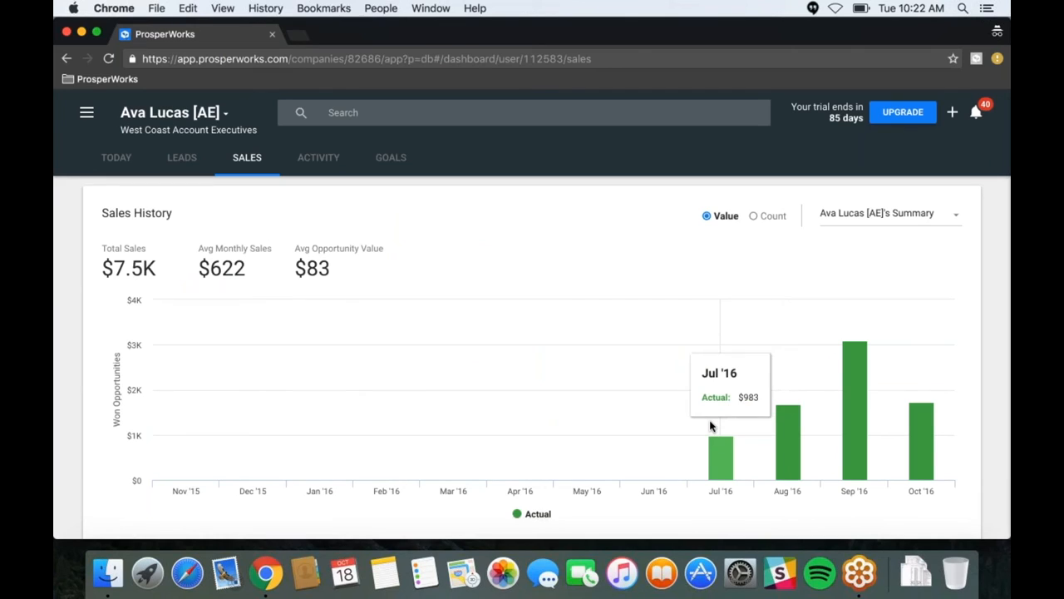
mouse_move(711, 422)
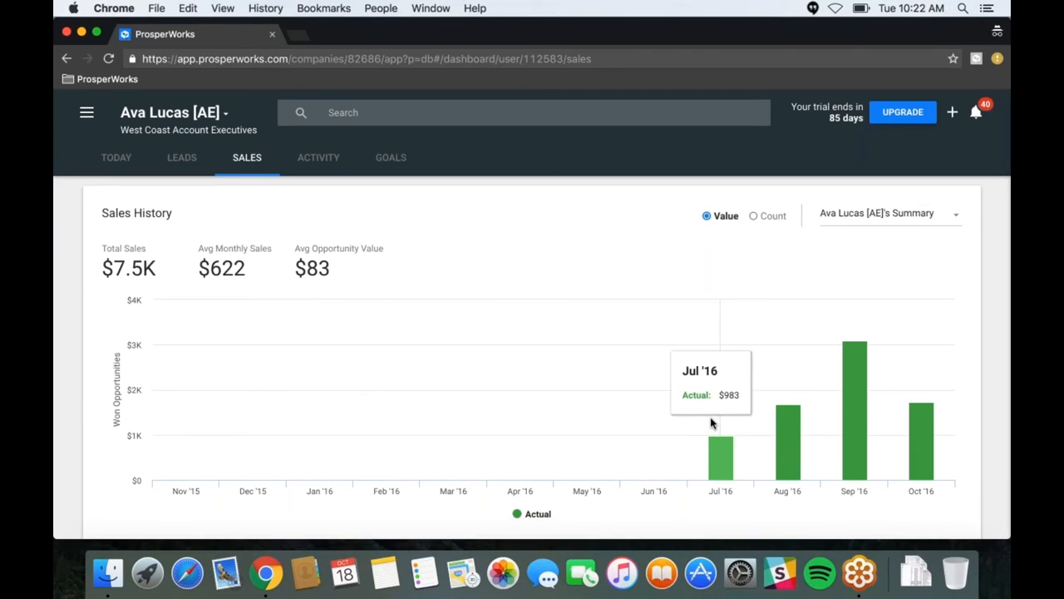
mouse_move(714, 421)
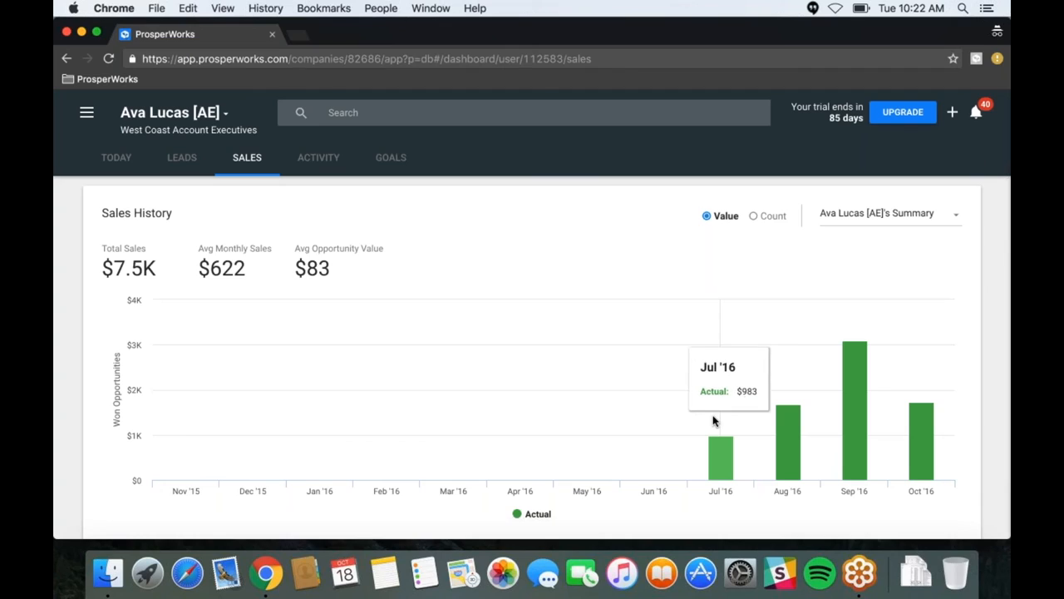
mouse_move(854, 358)
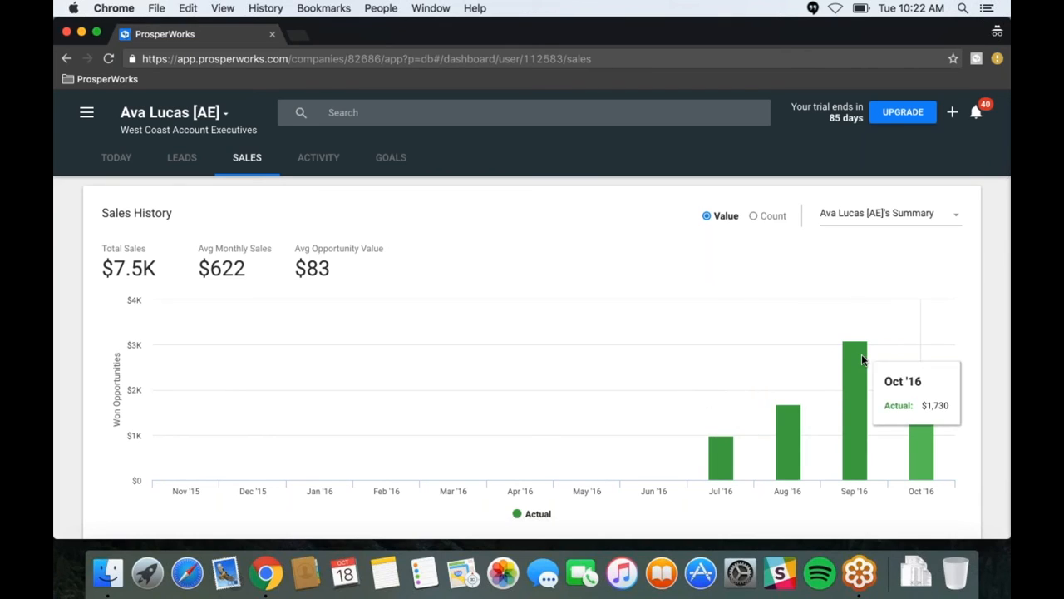
mouse_move(916, 315)
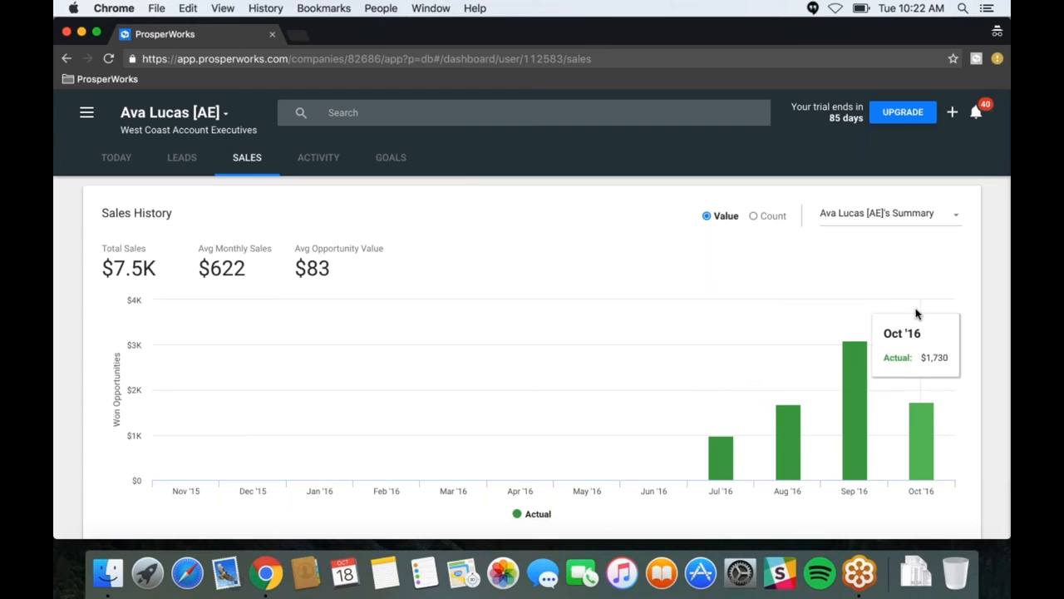
mouse_move(915, 303)
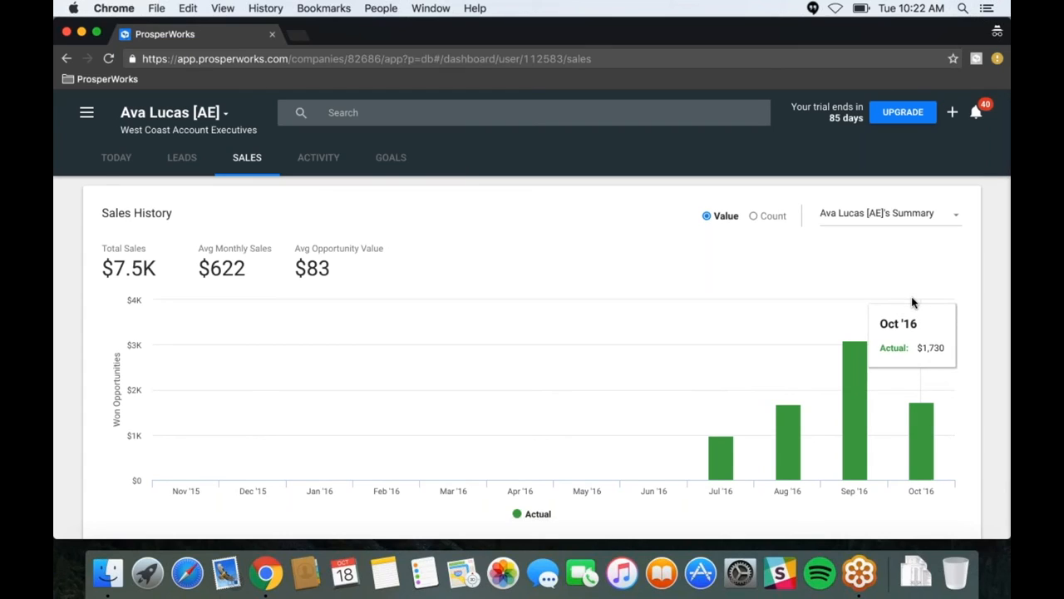
mouse_move(919, 302)
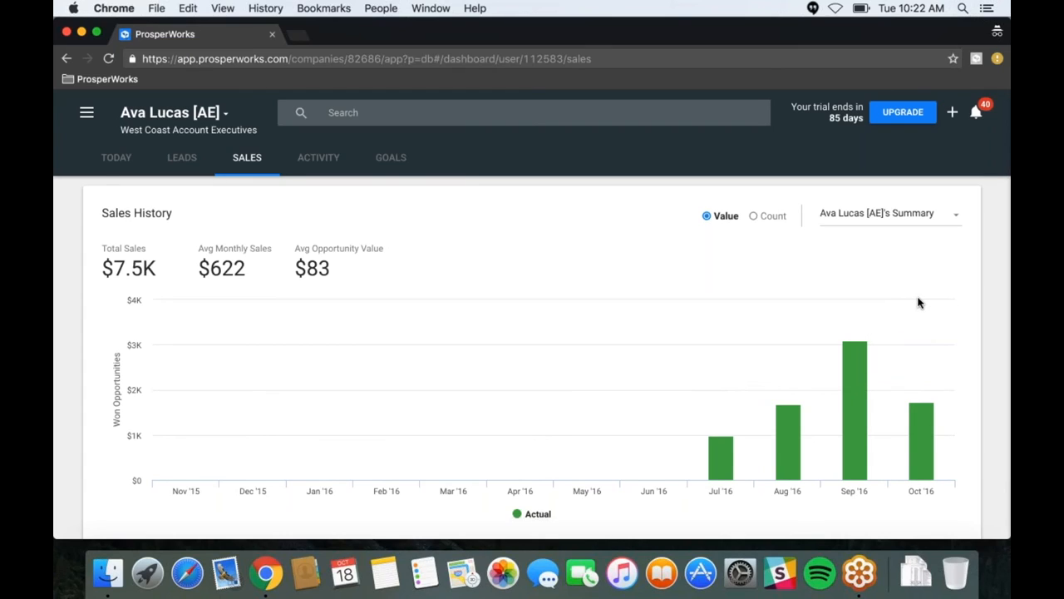
mouse_move(915, 297)
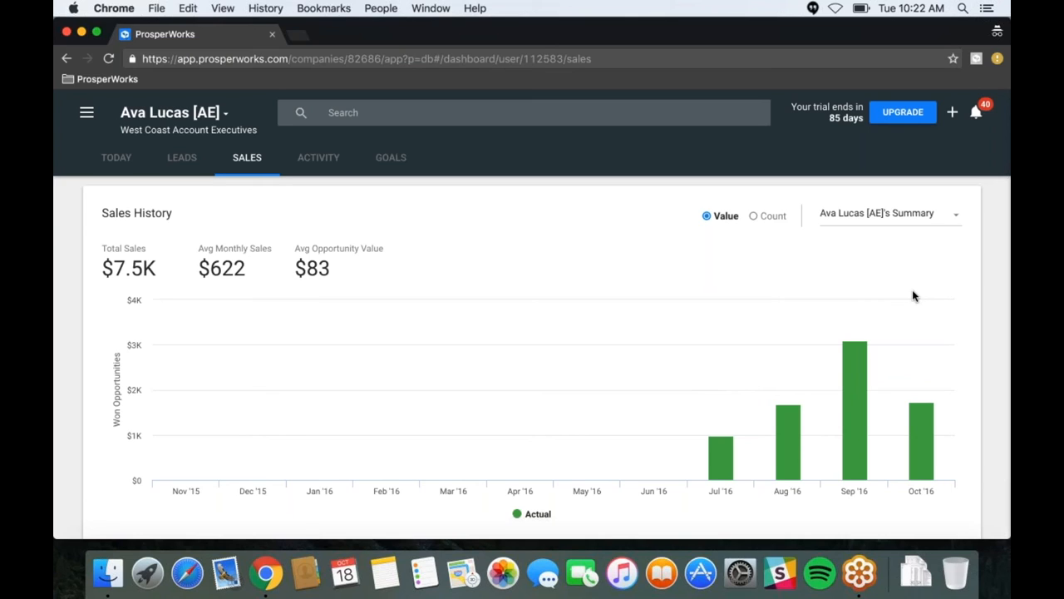
scroll("down", 3)
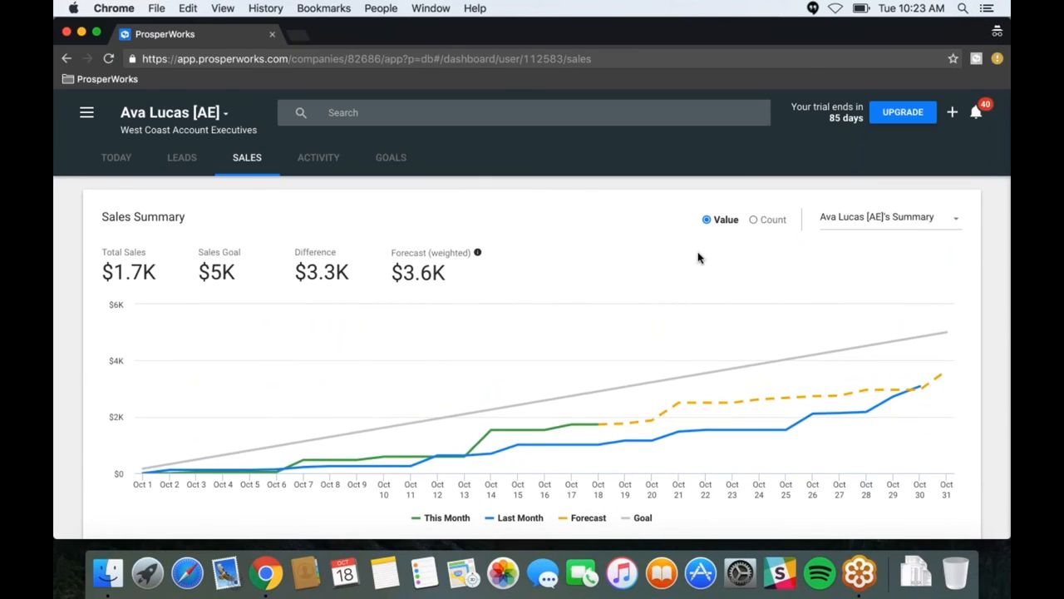
mouse_move(839, 225)
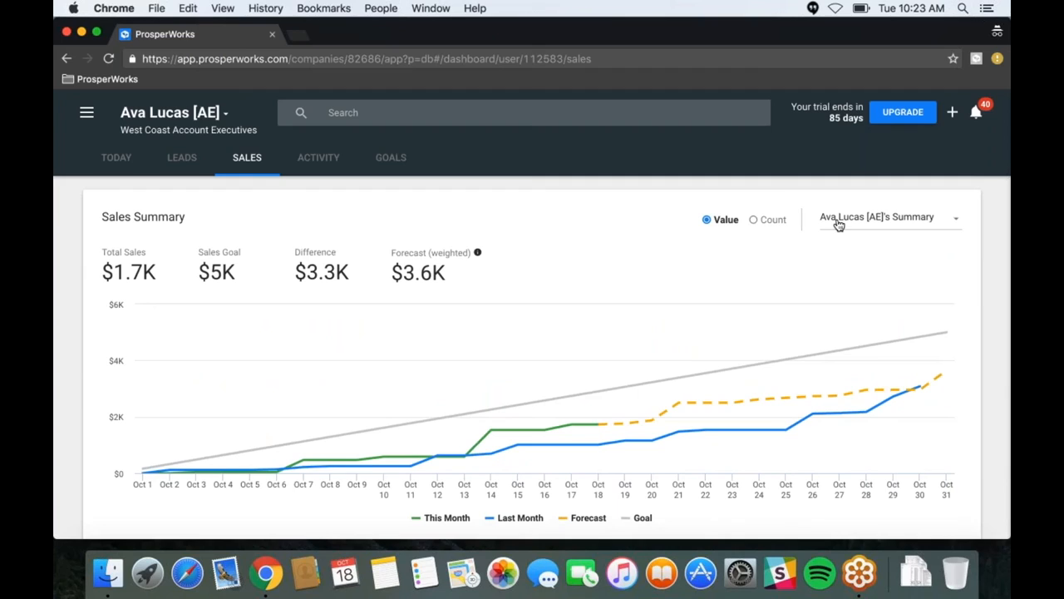
mouse_move(867, 224)
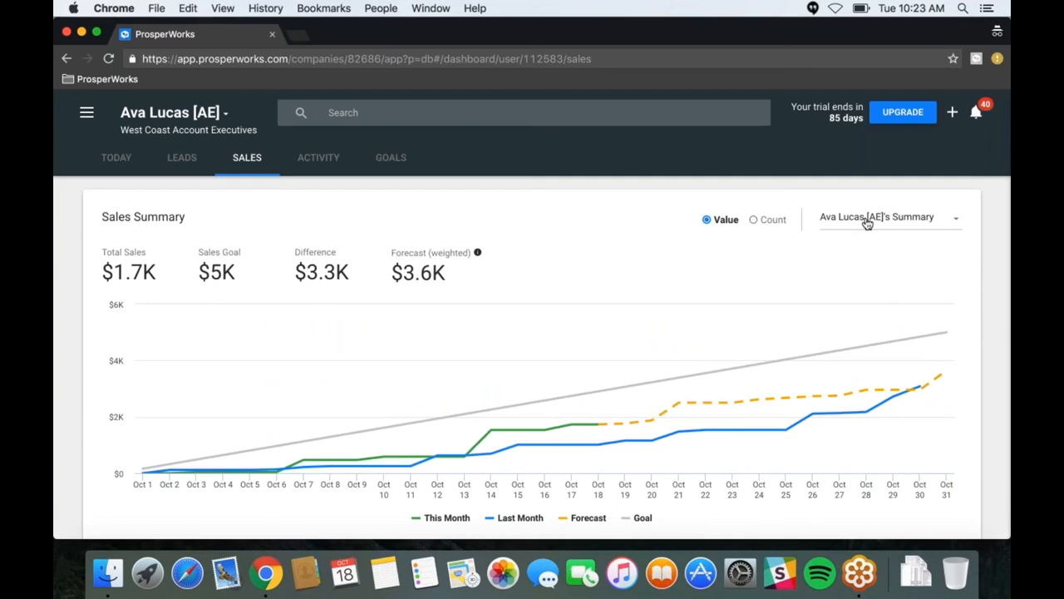
left_click(886, 216)
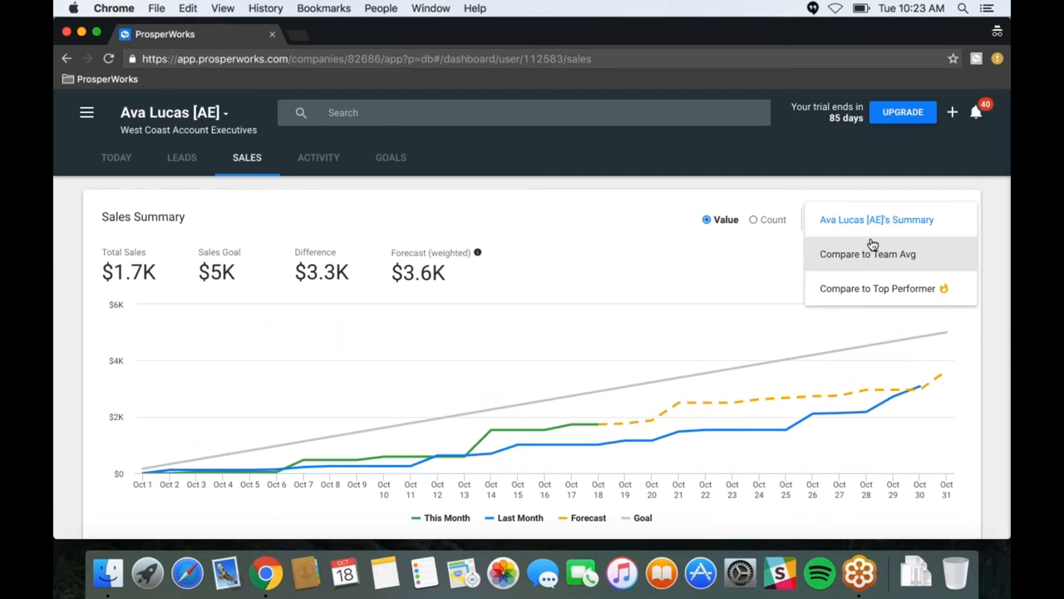
left_click(868, 254)
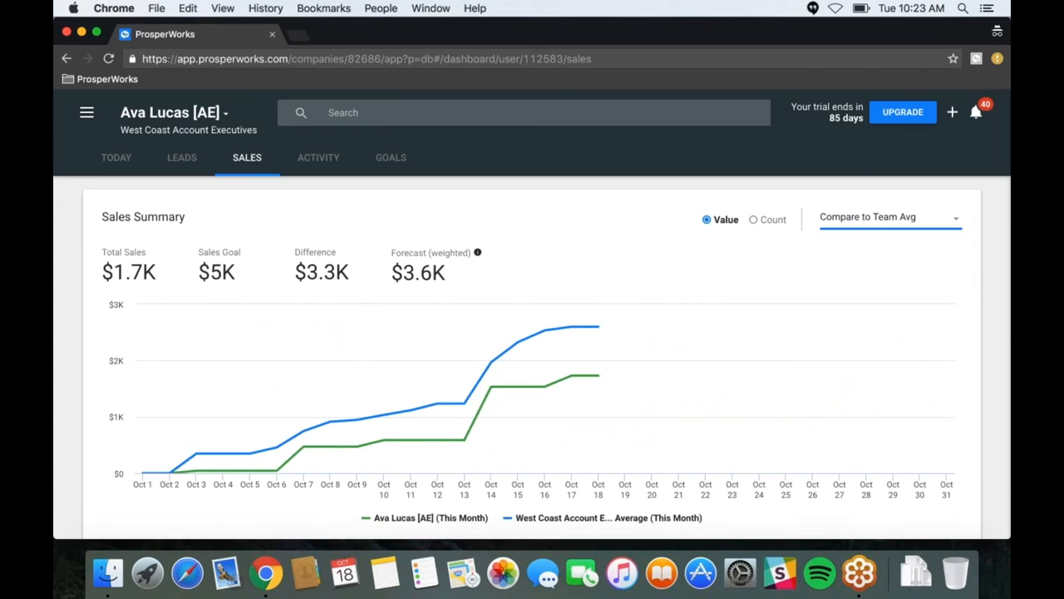
mouse_move(853, 265)
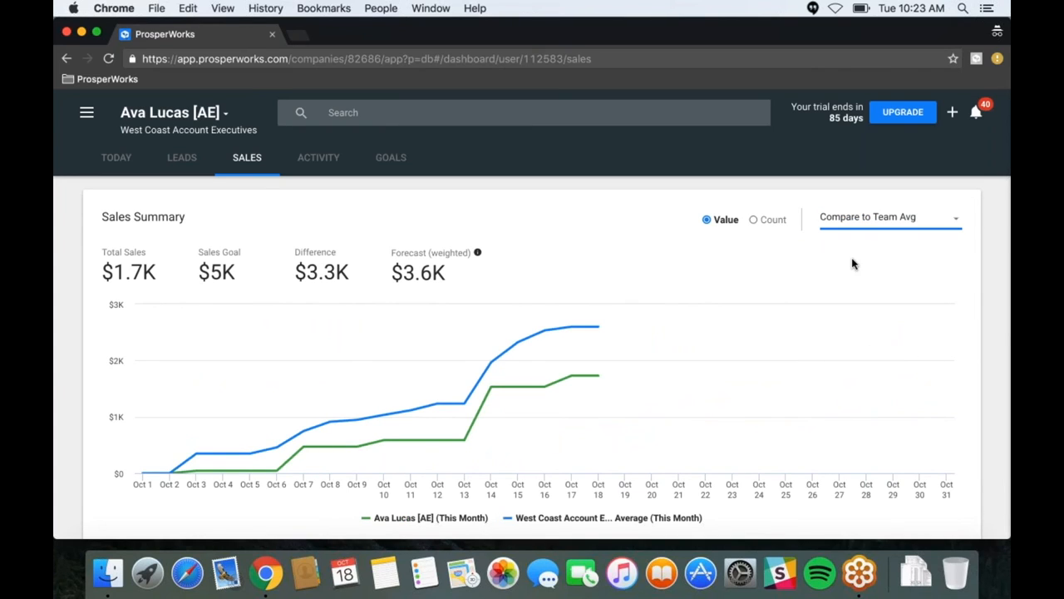
mouse_move(223, 454)
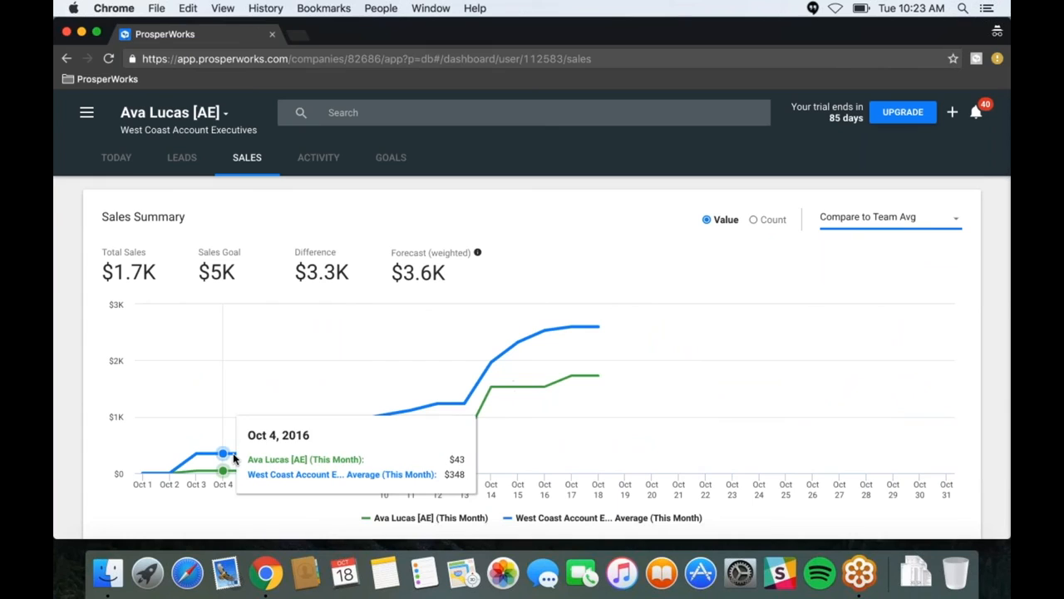
mouse_move(274, 453)
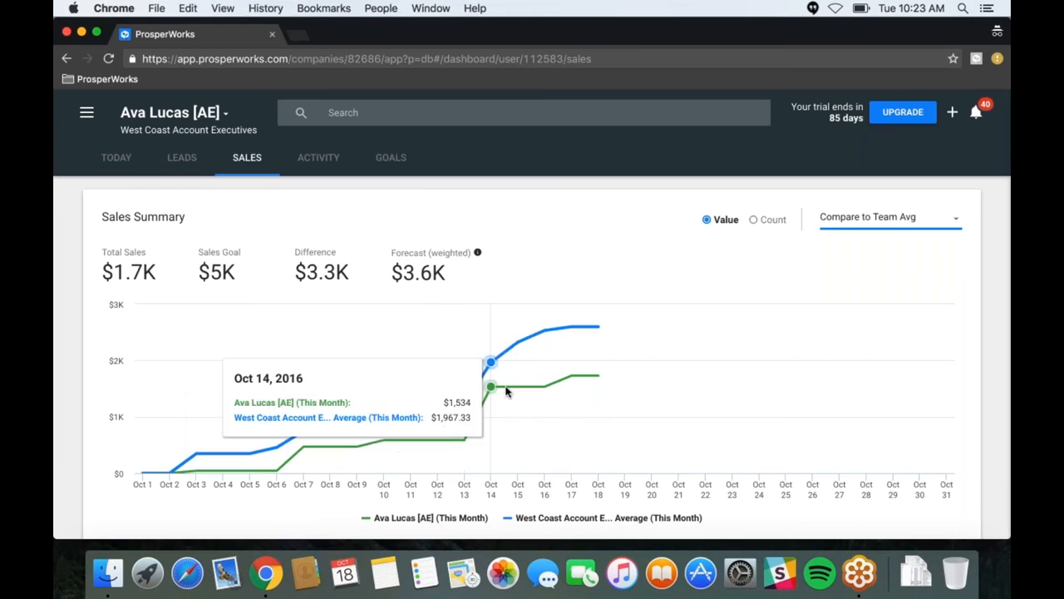
mouse_move(571, 377)
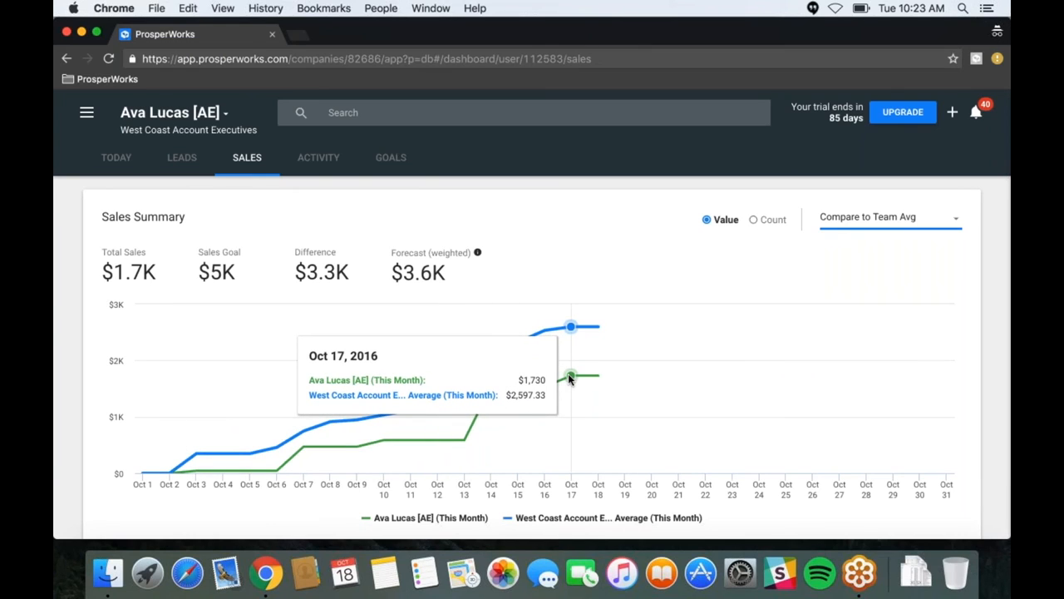
mouse_move(541, 380)
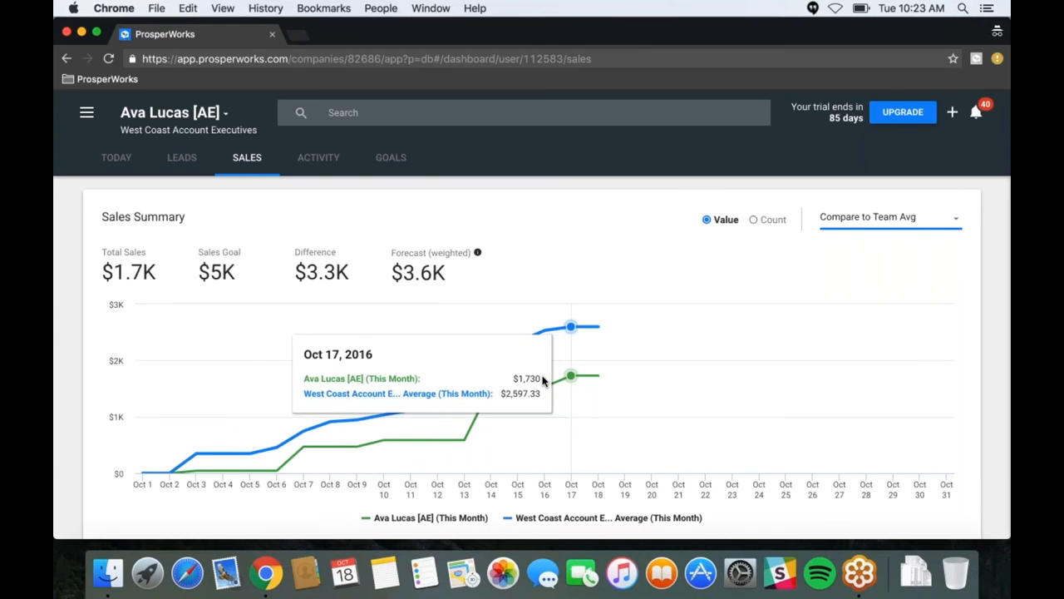
mouse_move(223, 453)
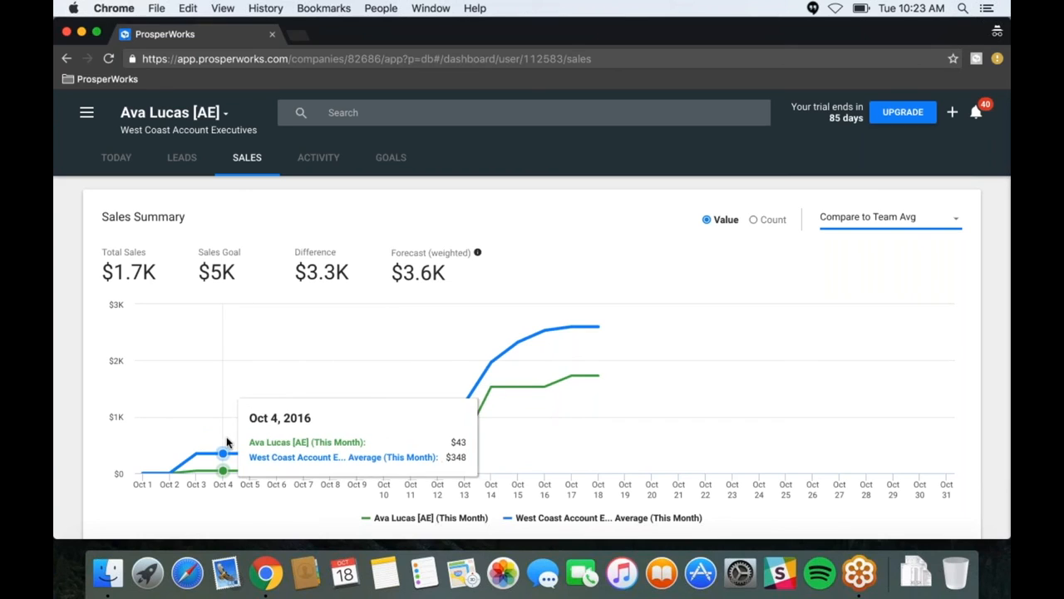
mouse_move(491, 389)
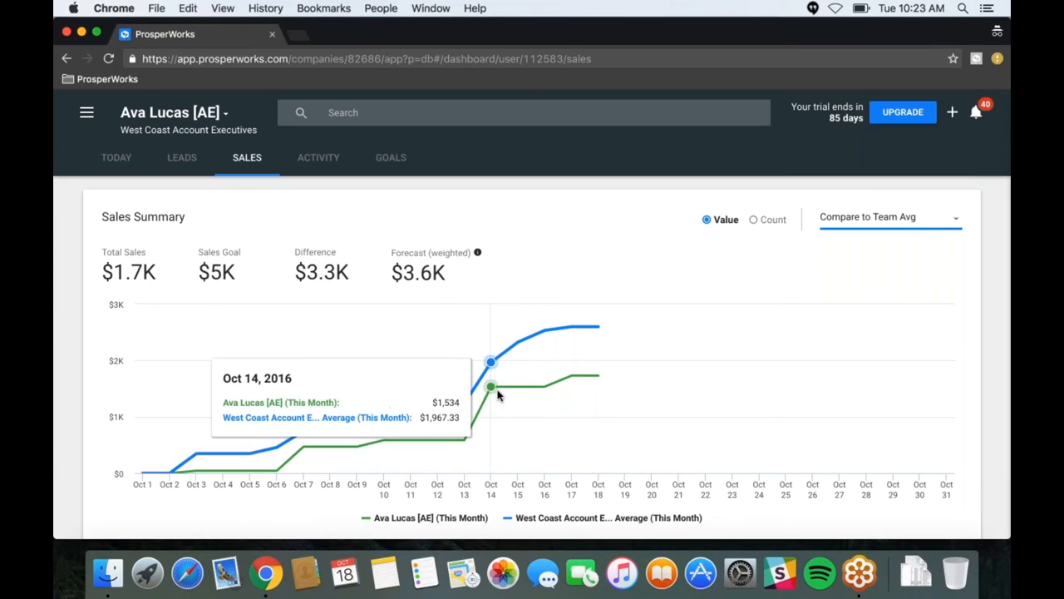
mouse_move(597, 363)
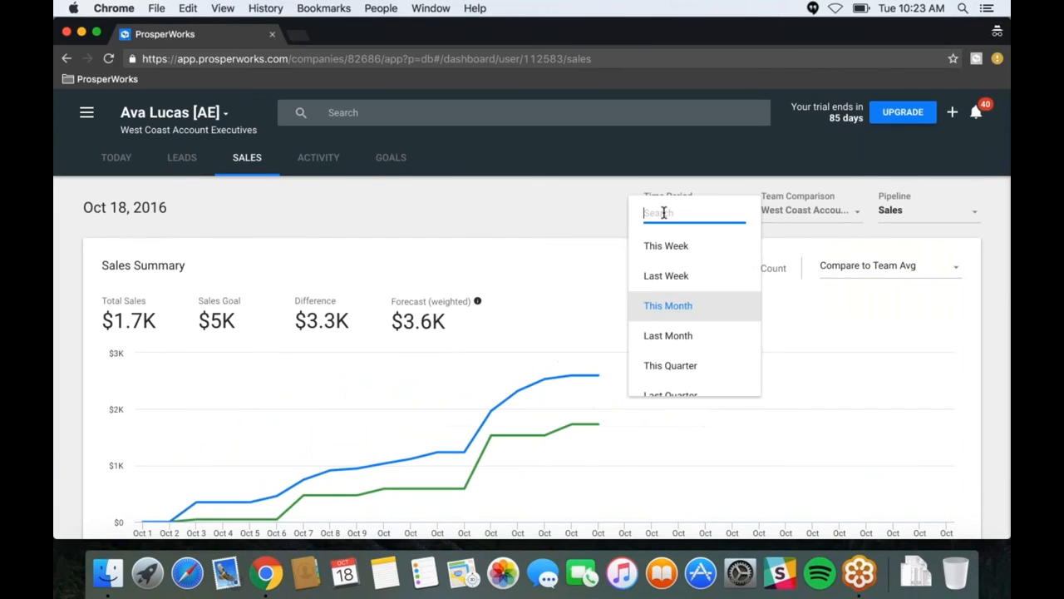
left_click(668, 335)
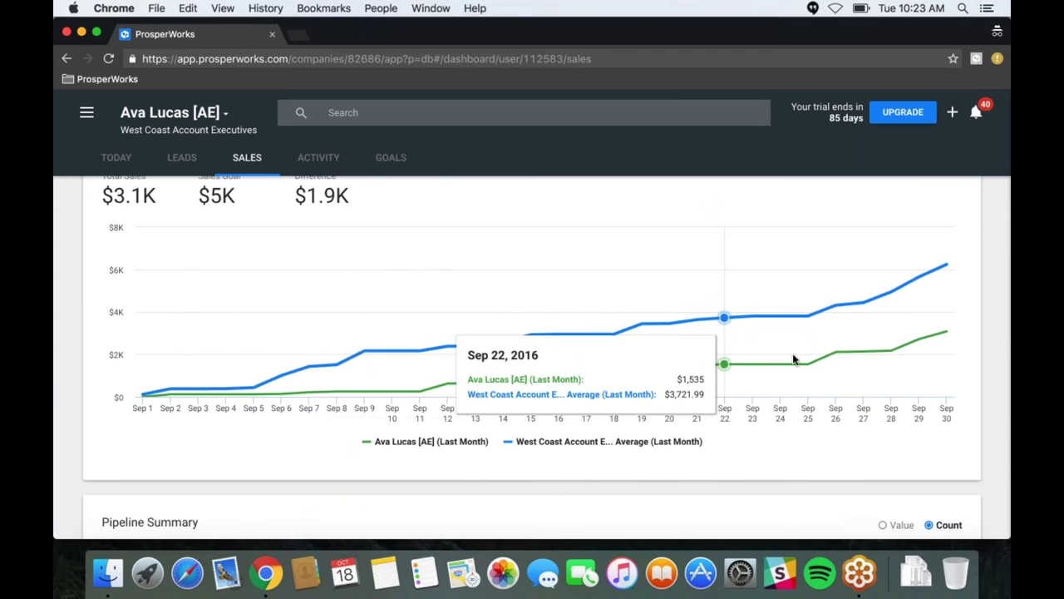
mouse_move(836, 352)
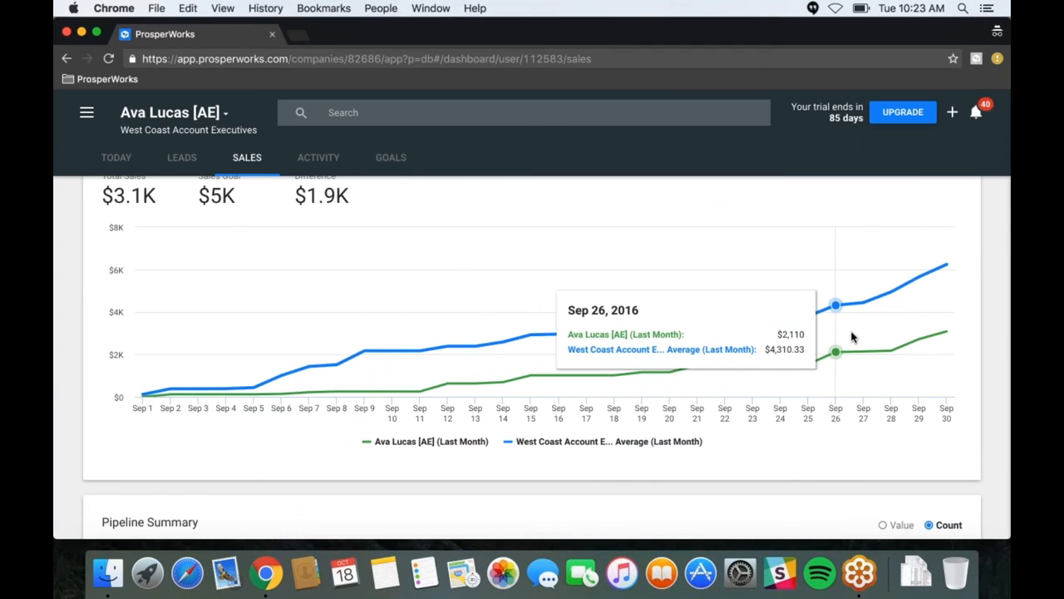
scroll("up", 3)
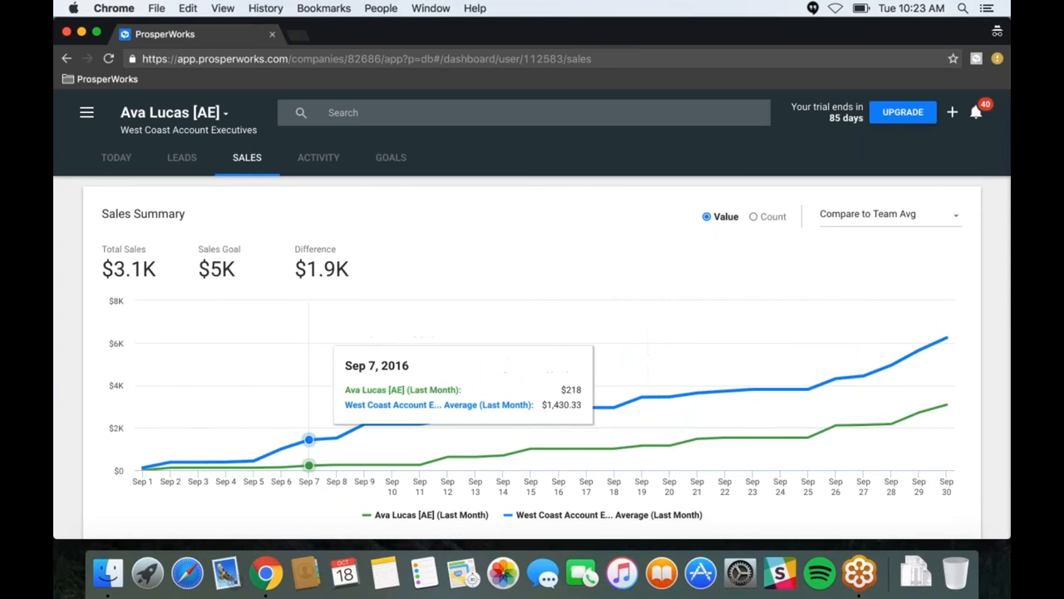
mouse_move(641, 397)
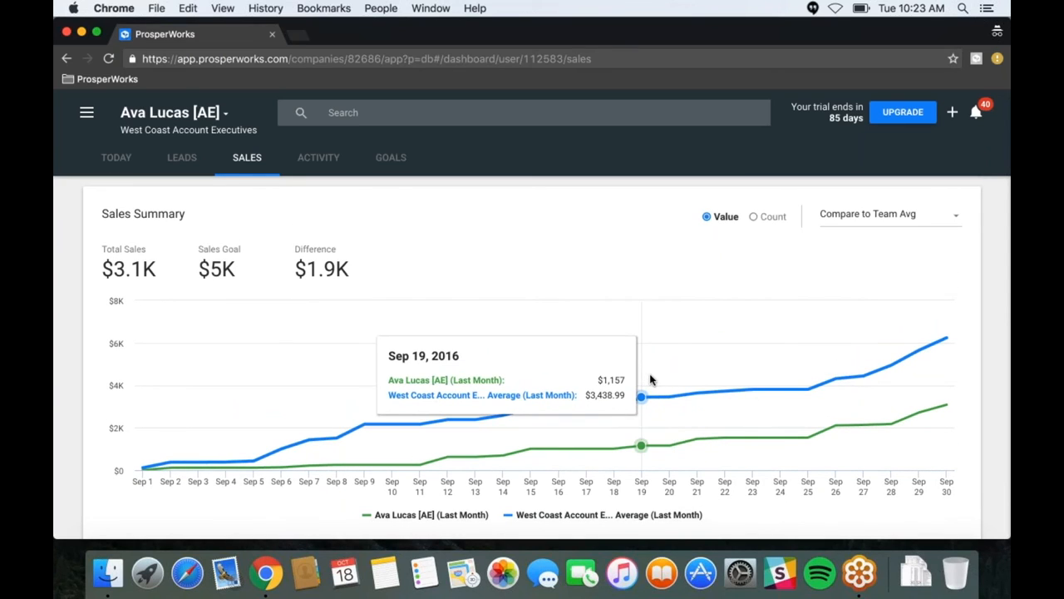
mouse_move(835, 385)
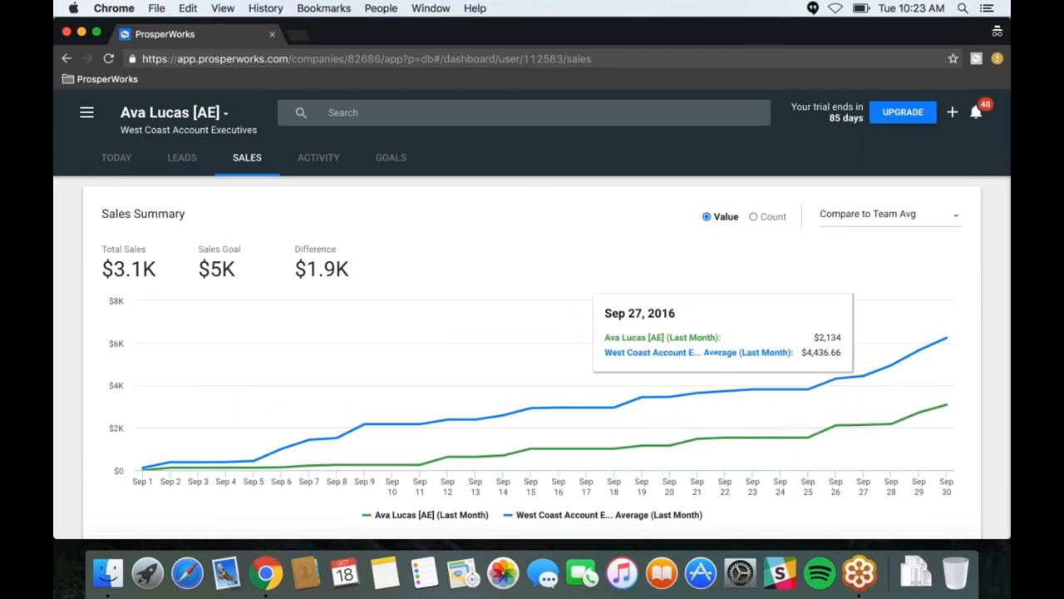
left_click(889, 214)
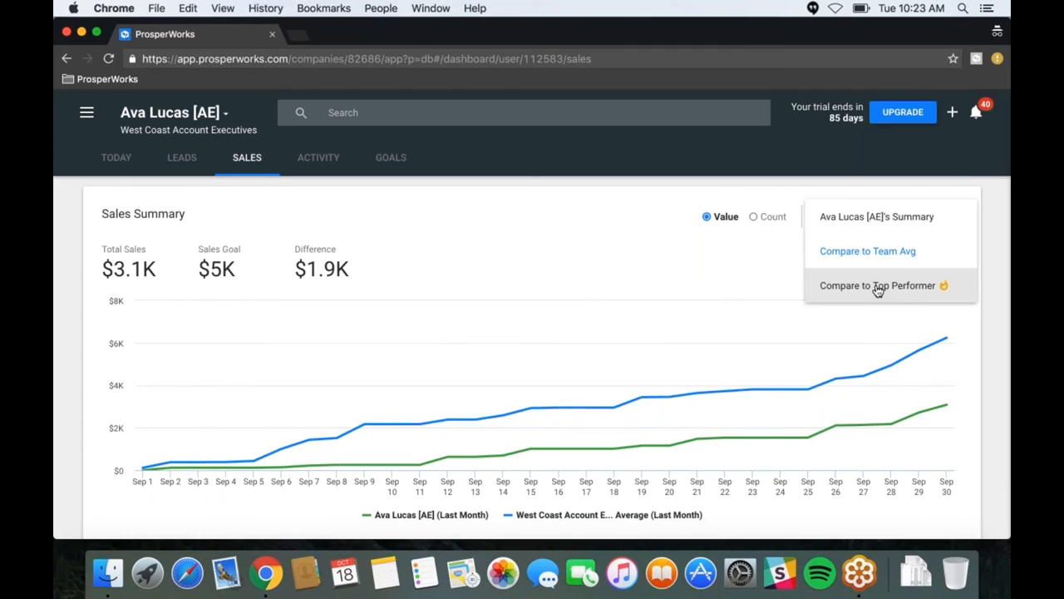
left_click(877, 285)
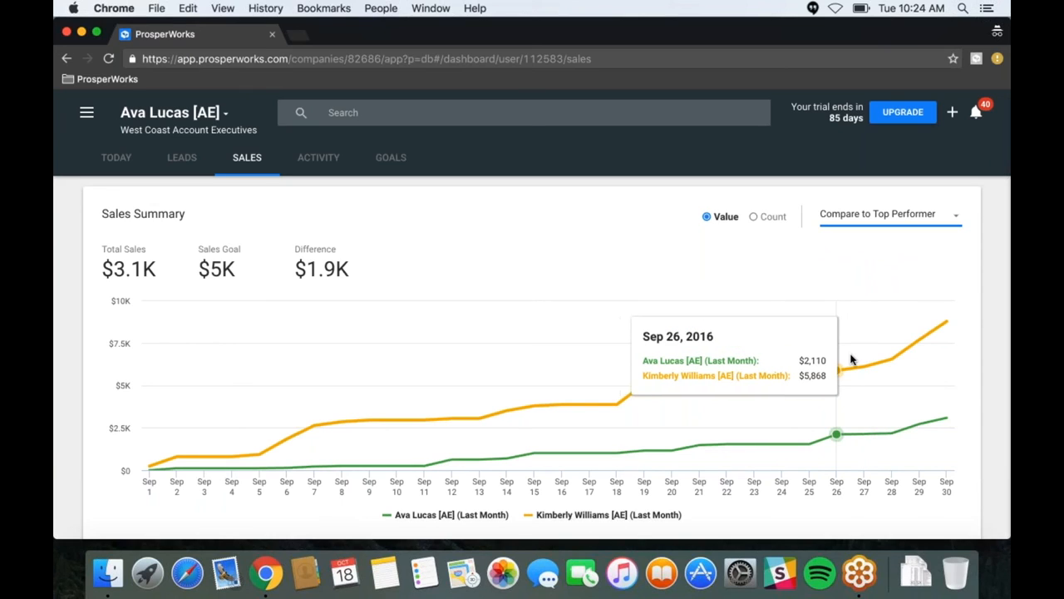
mouse_move(848, 362)
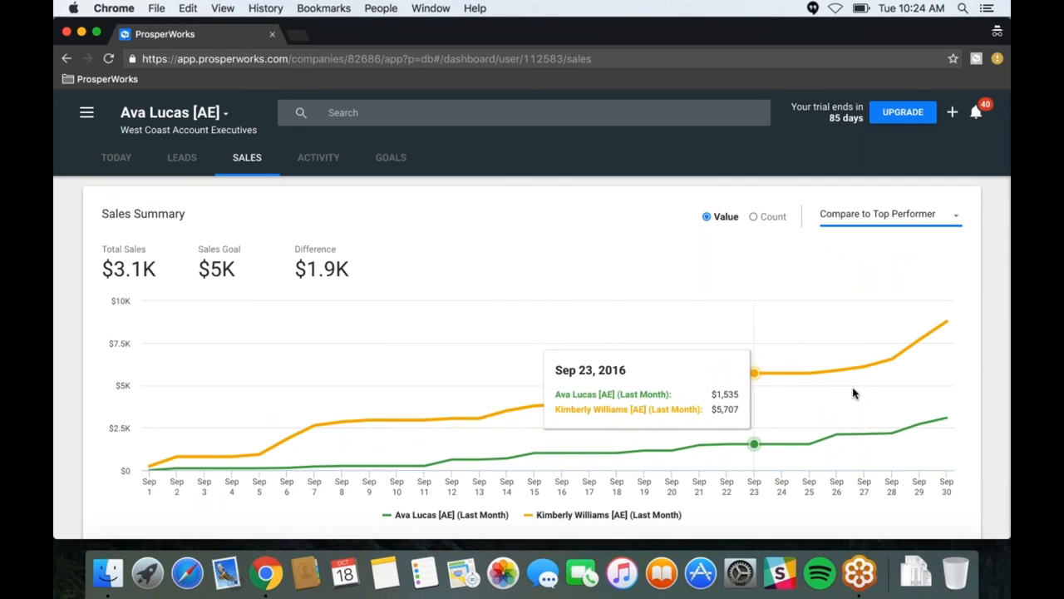
mouse_move(917, 339)
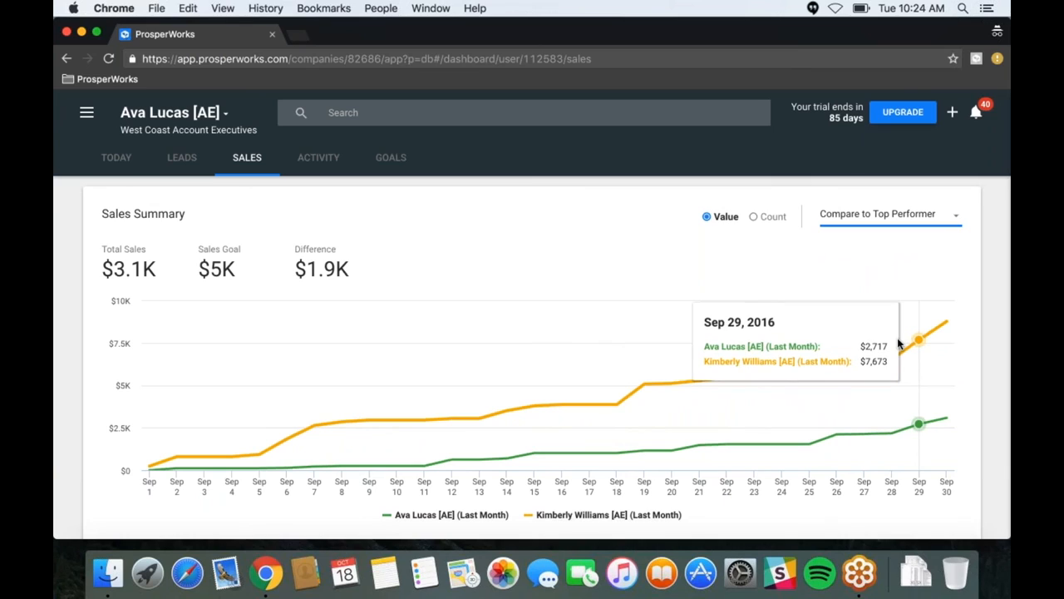
mouse_move(817, 349)
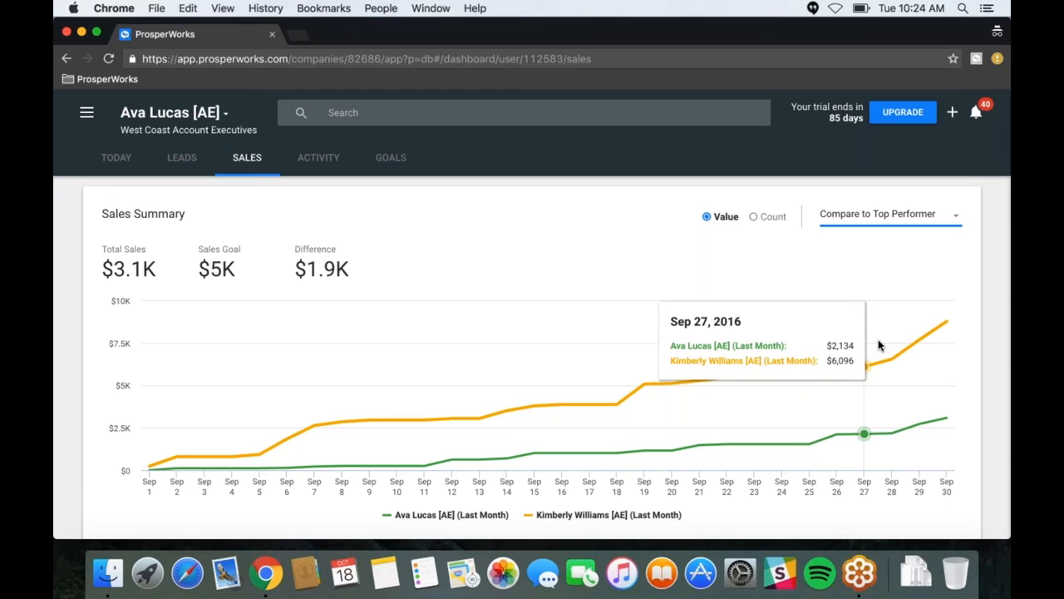
mouse_move(891, 359)
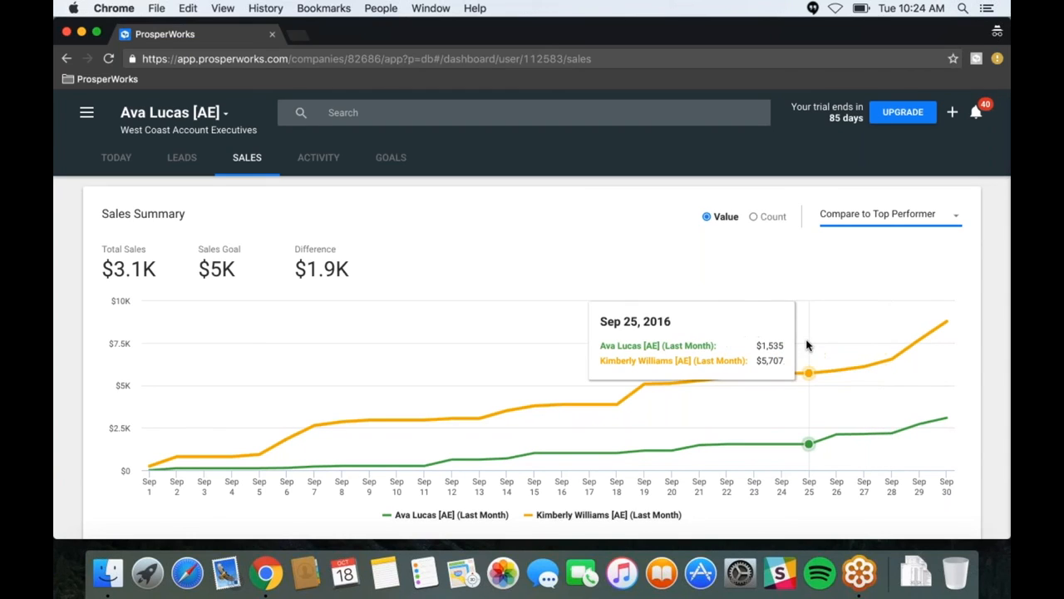
mouse_move(835, 342)
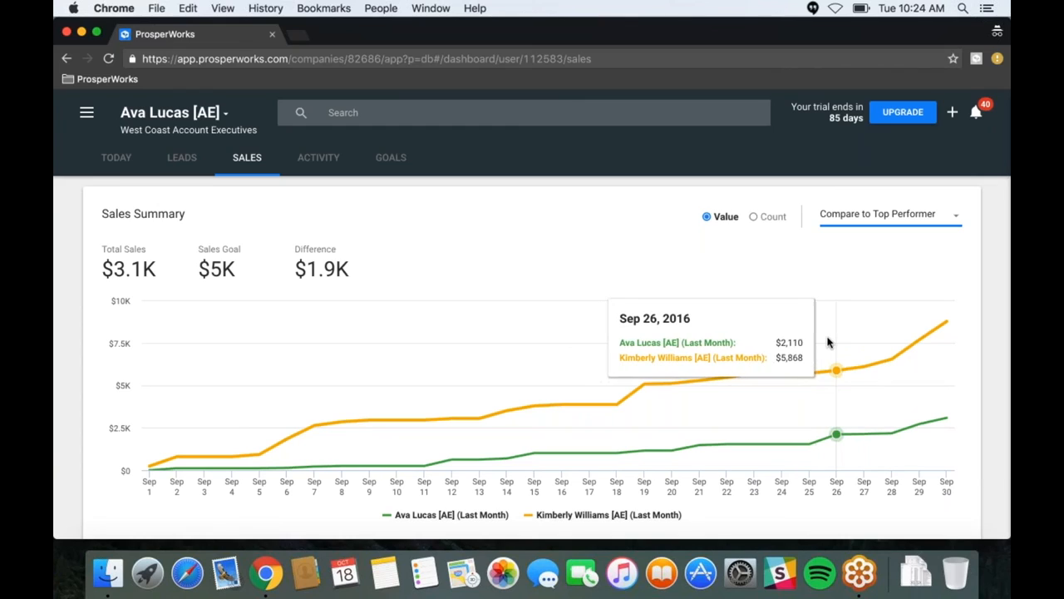
mouse_move(838, 339)
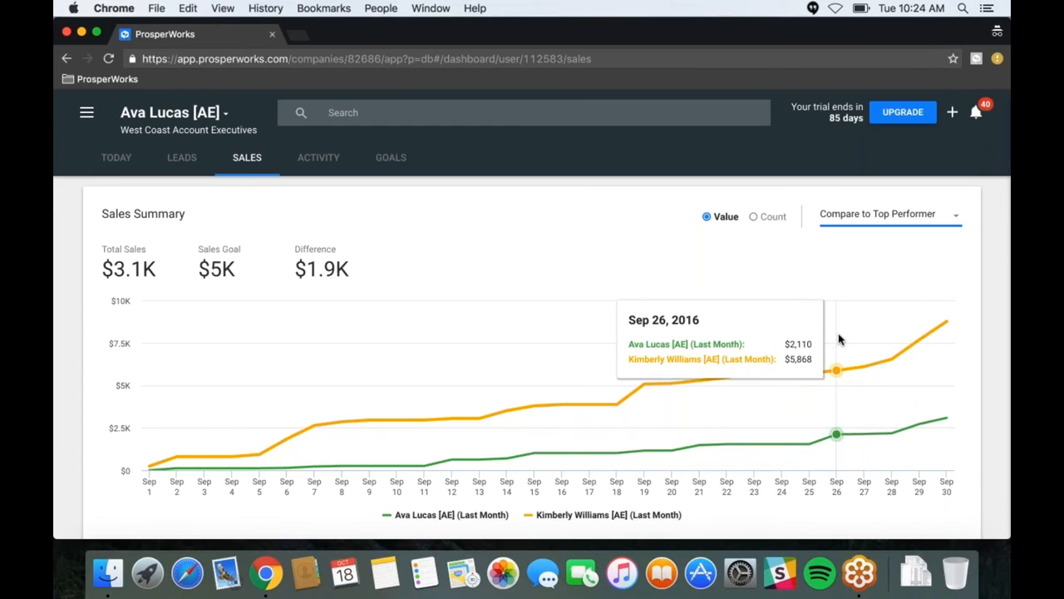
mouse_move(651, 298)
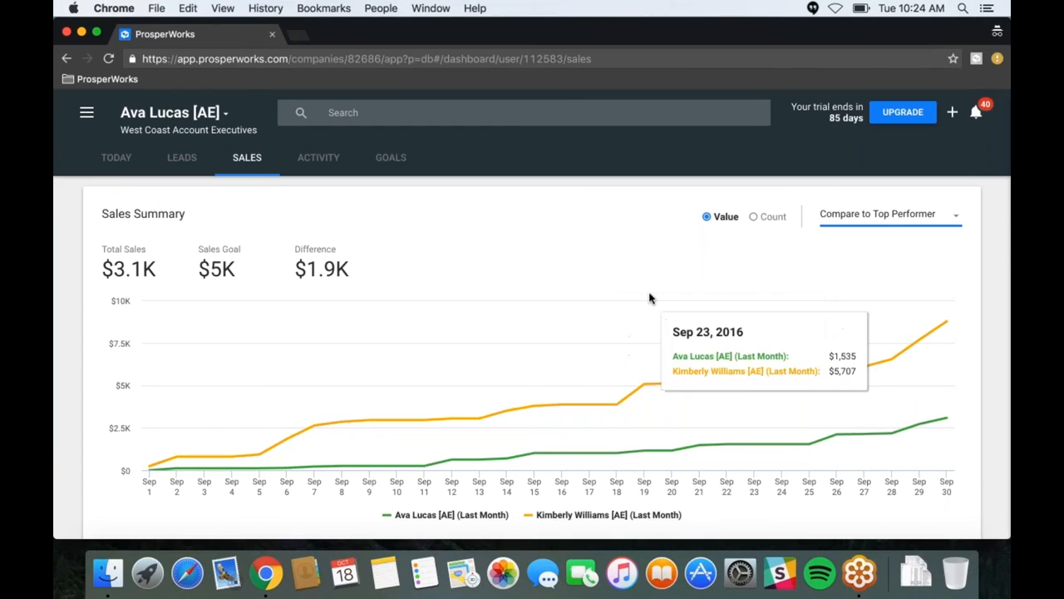
scroll("down", 3)
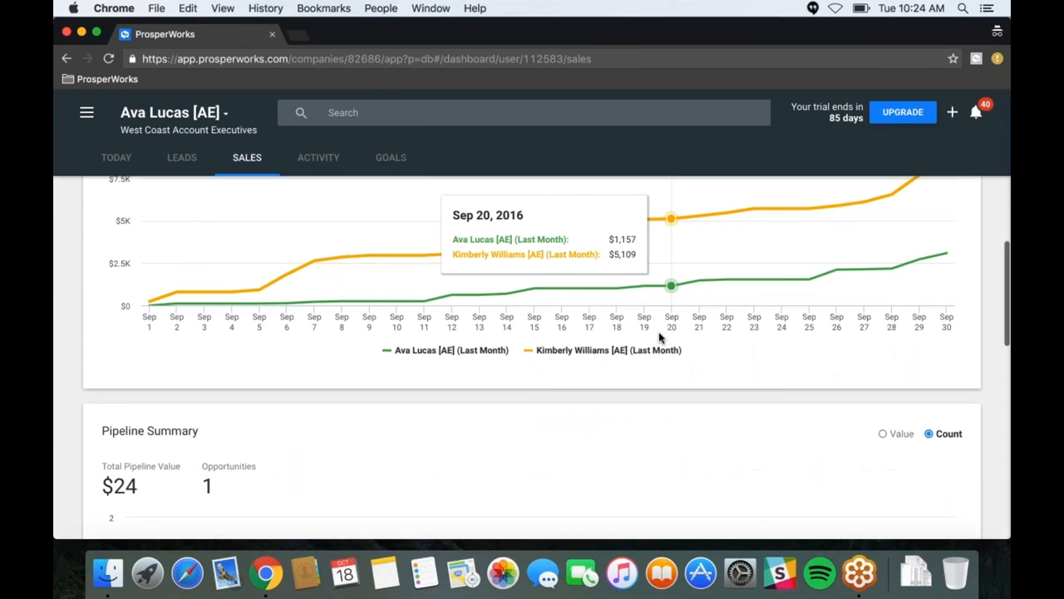
scroll("up", 3)
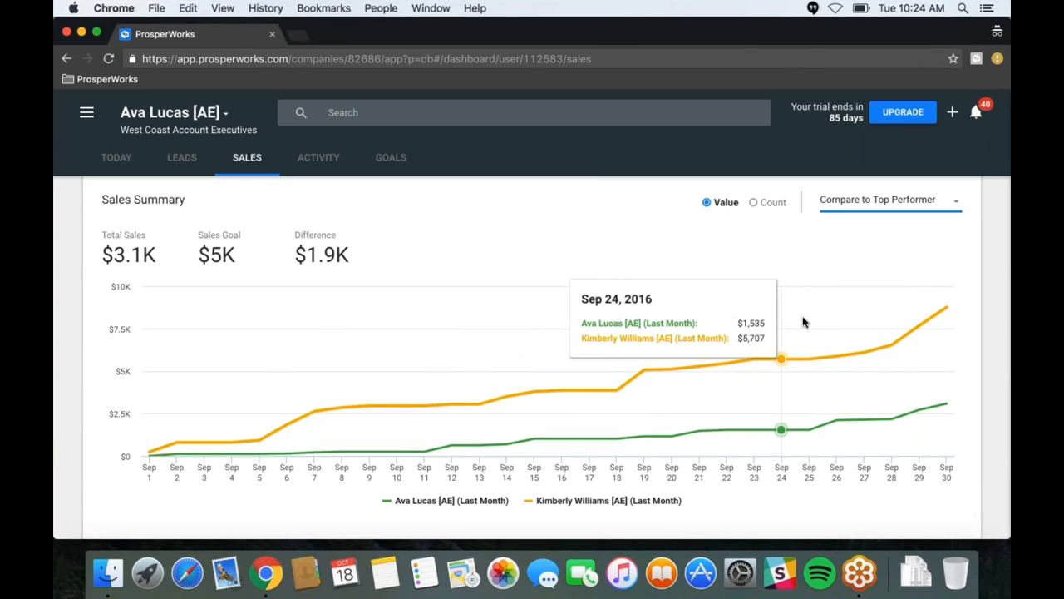
mouse_move(930, 298)
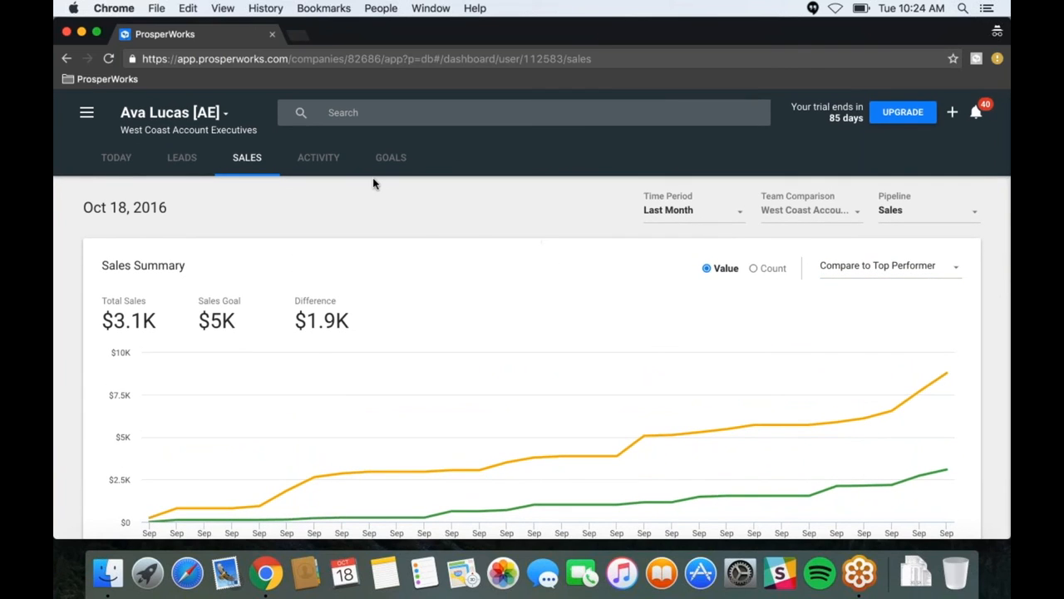
mouse_move(391, 157)
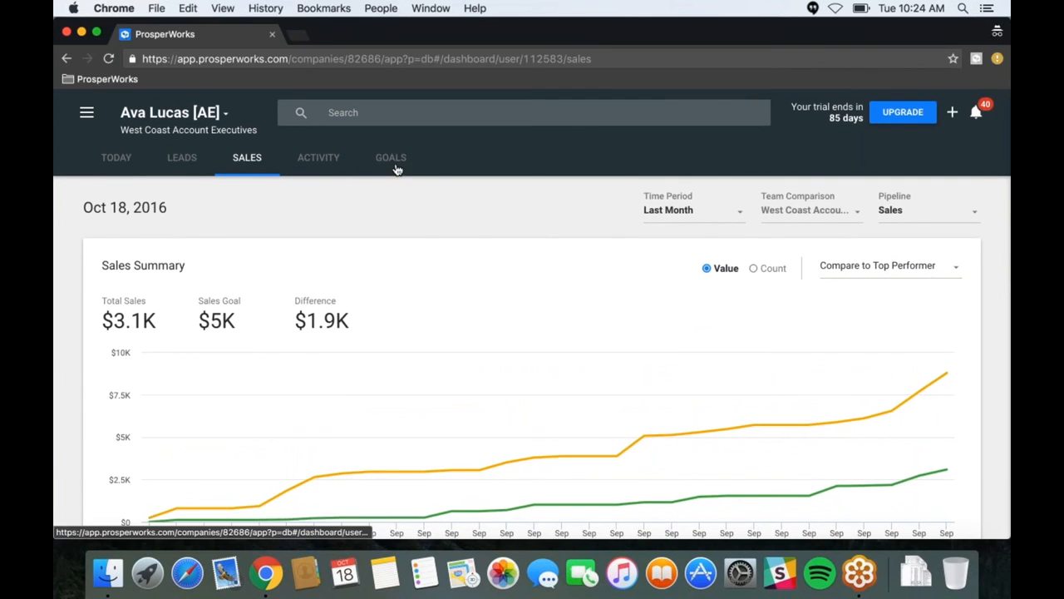
left_click(391, 157)
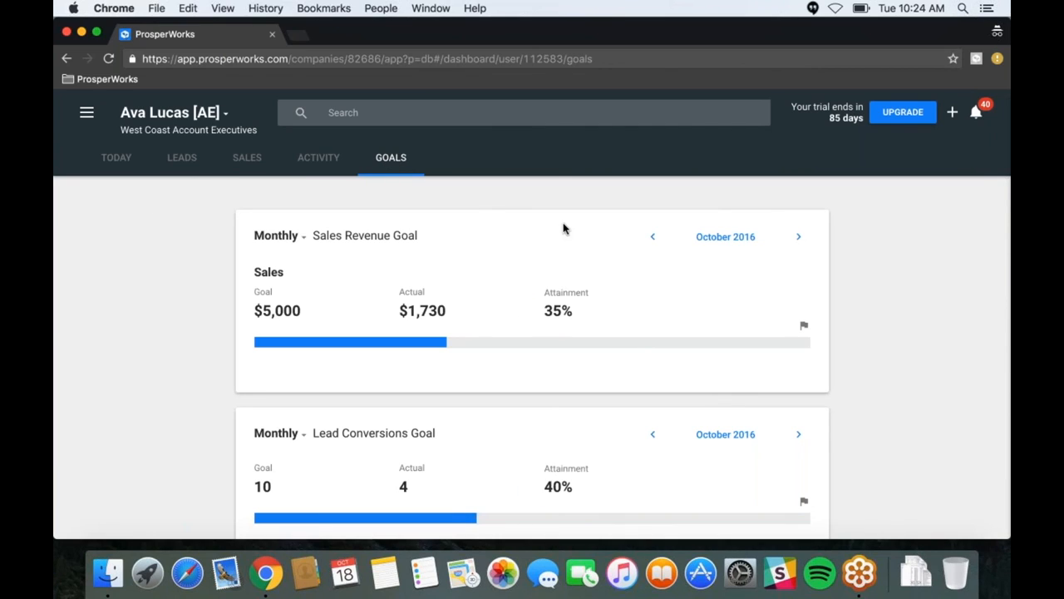
mouse_move(564, 233)
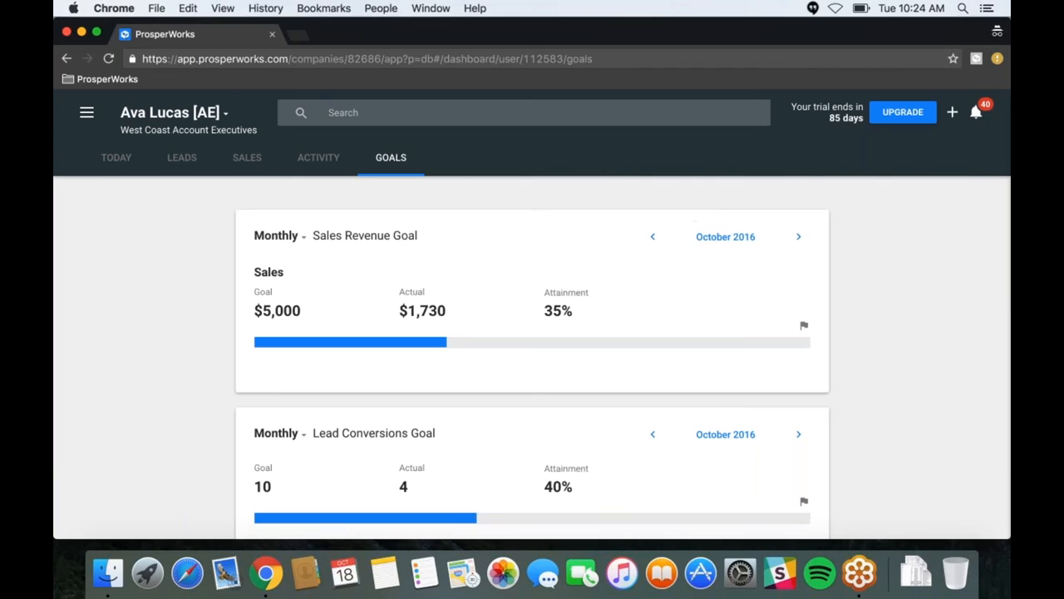
mouse_move(598, 331)
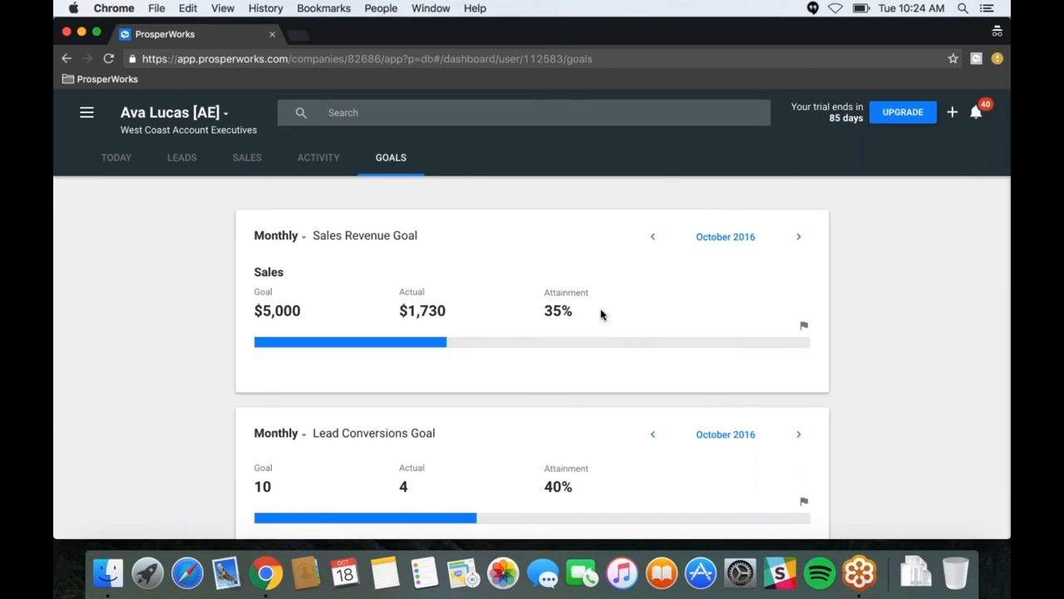
mouse_move(619, 309)
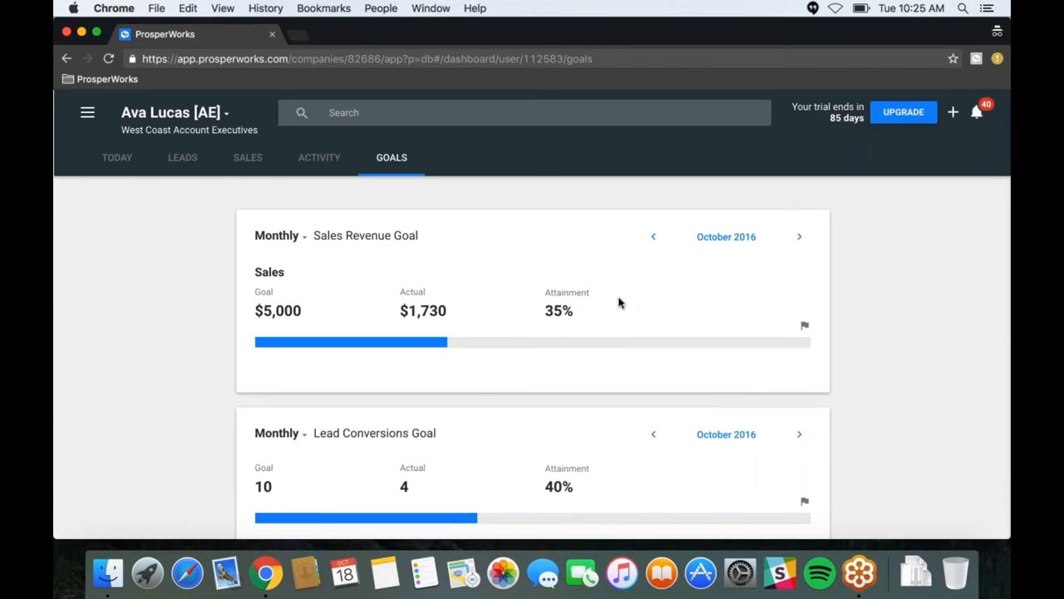
mouse_move(849, 316)
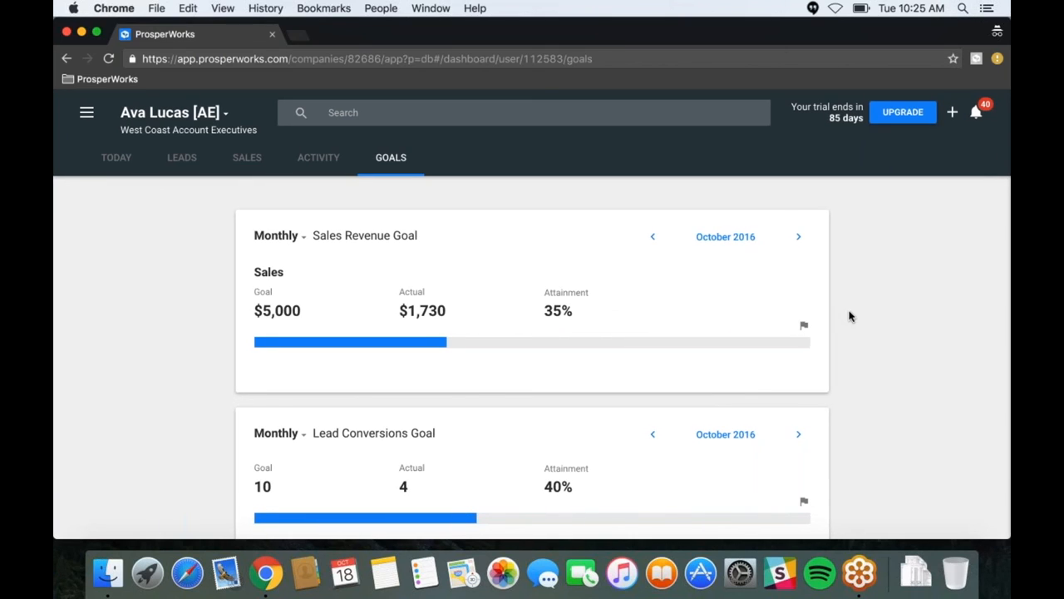
mouse_move(607, 369)
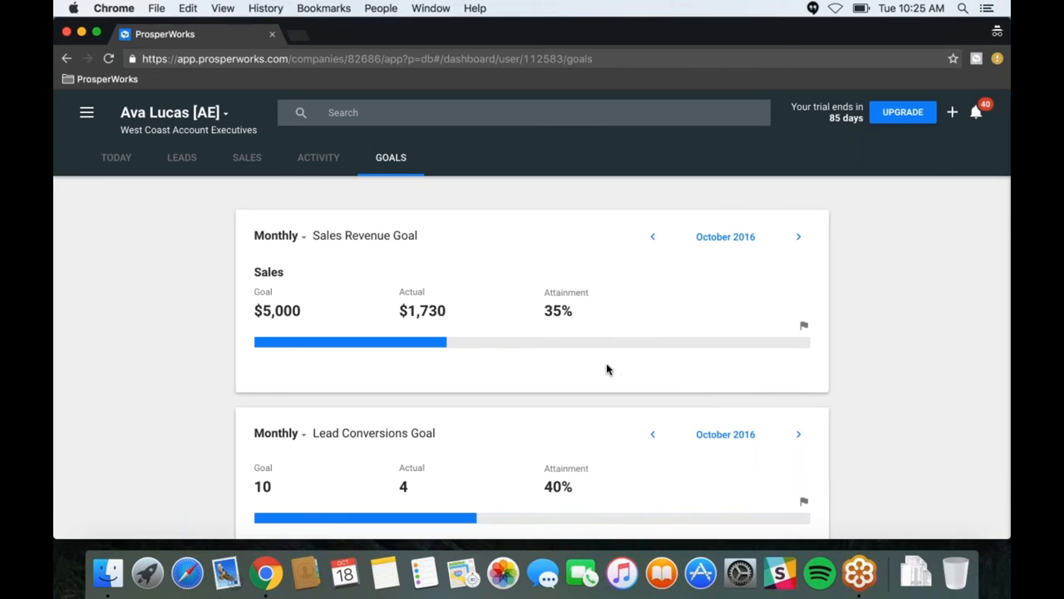
mouse_move(615, 368)
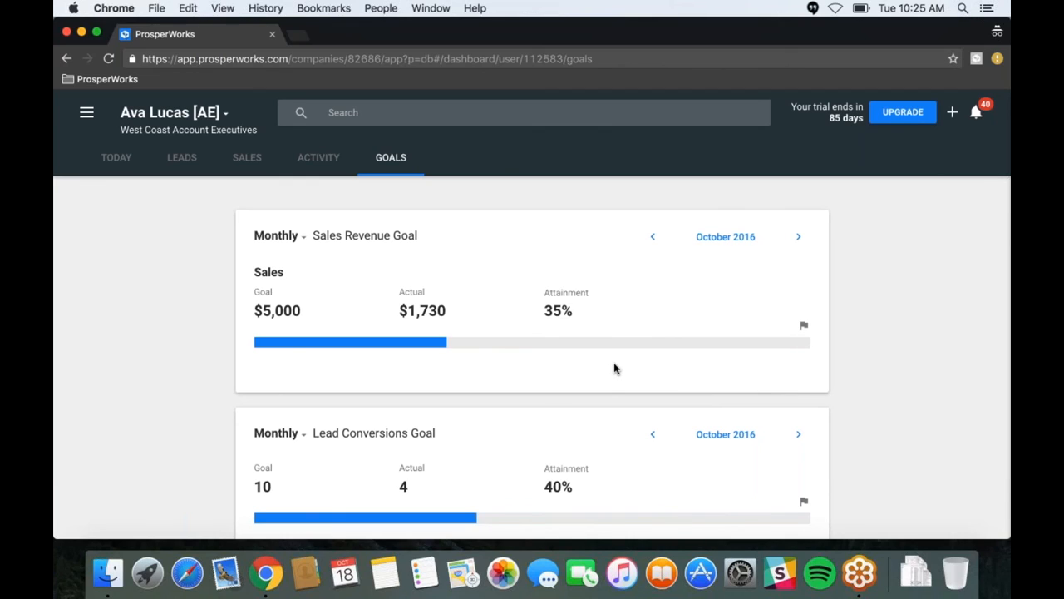
scroll("up", 3)
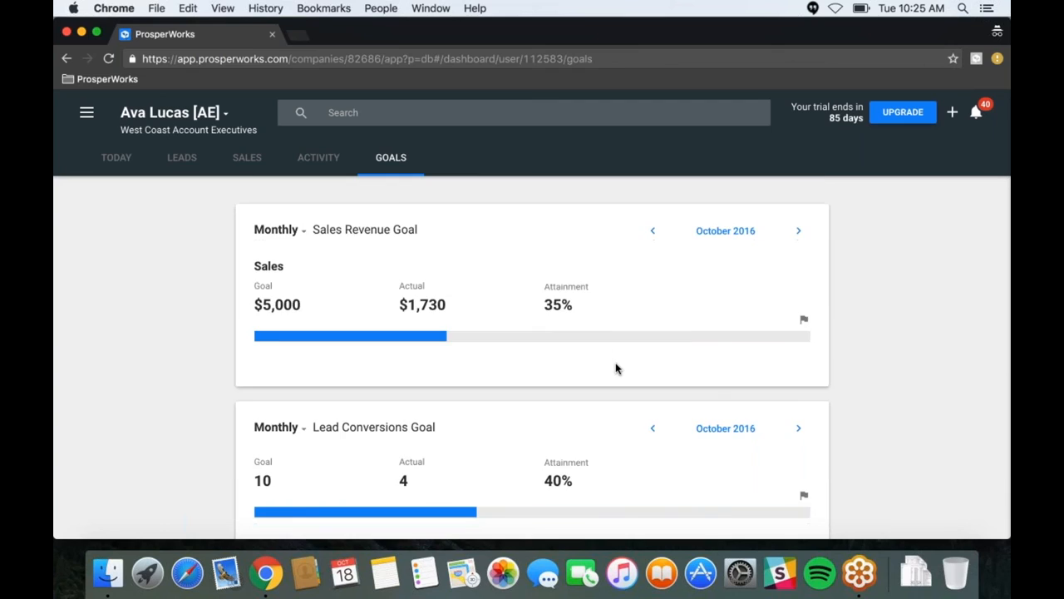
scroll("down", 3)
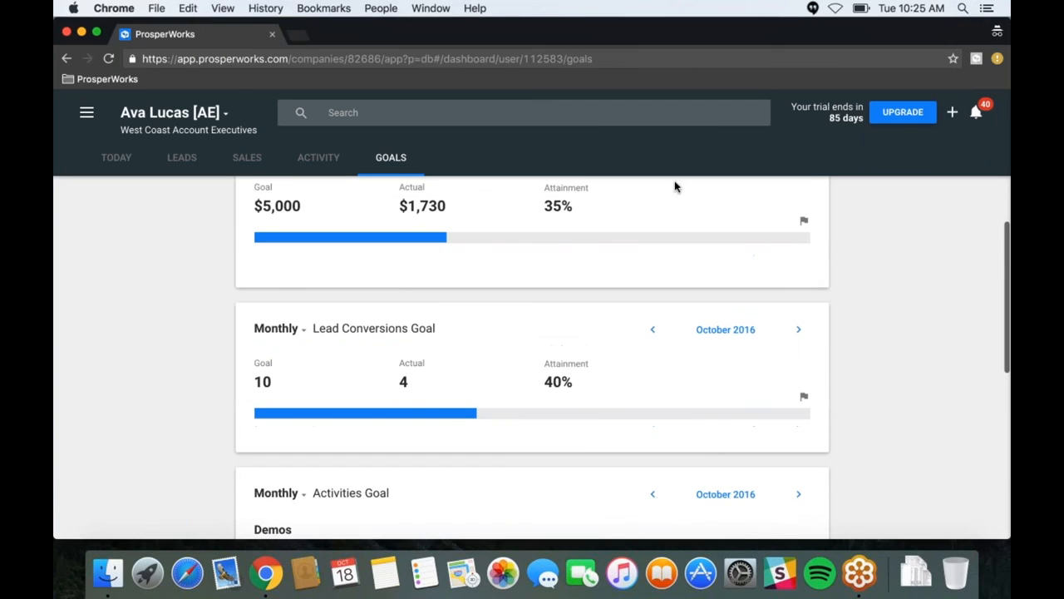
mouse_move(523, 366)
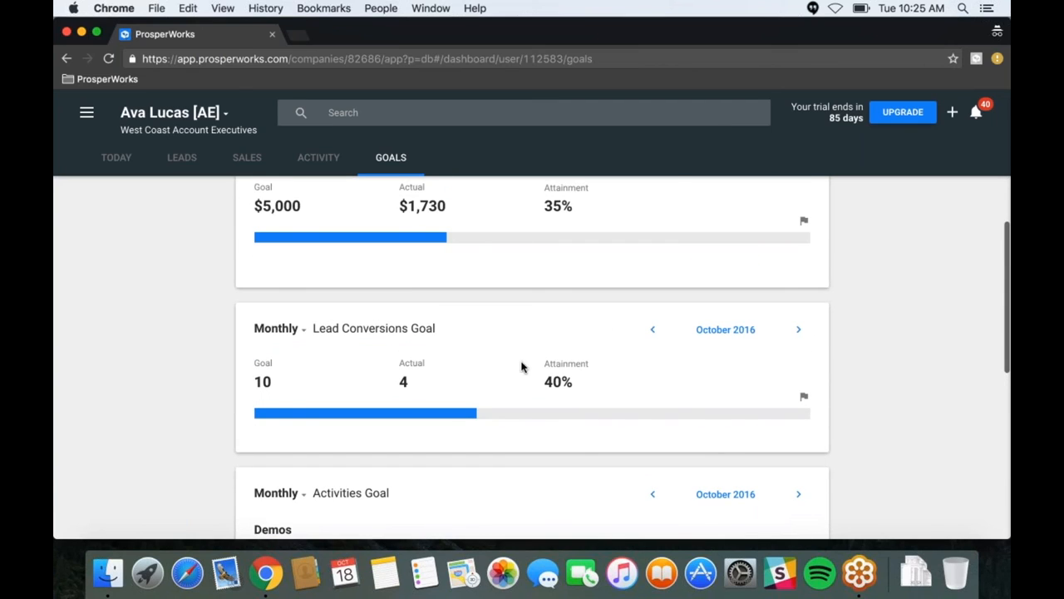
scroll("down", 3)
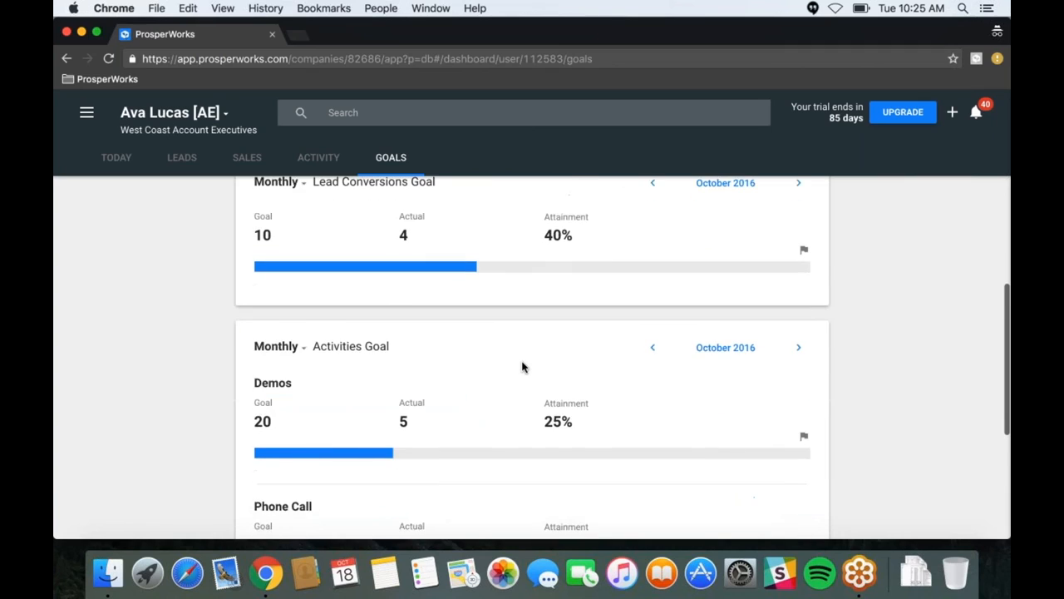
scroll("down", 3)
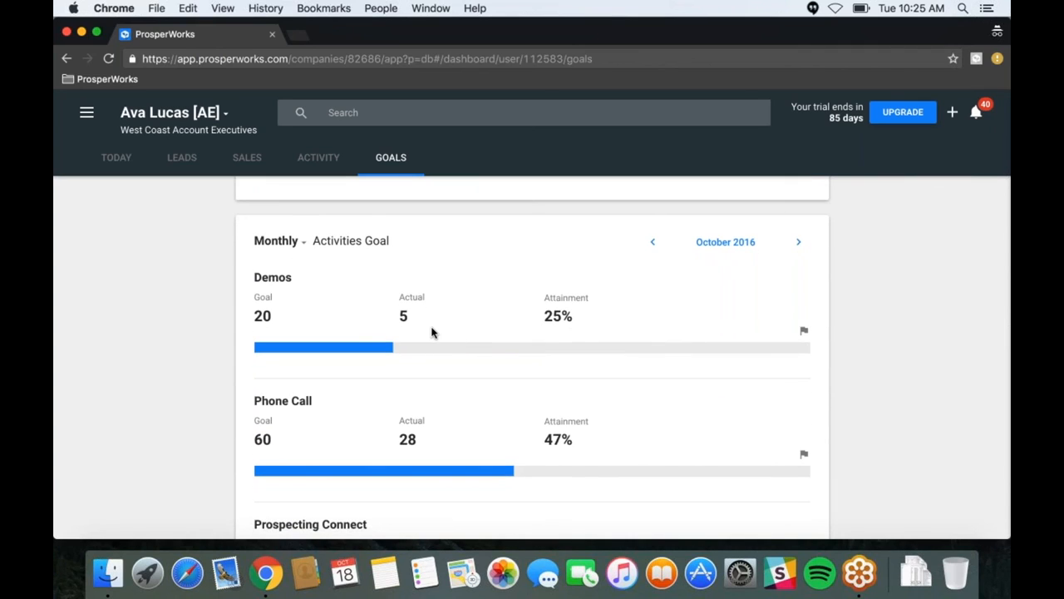
mouse_move(337, 285)
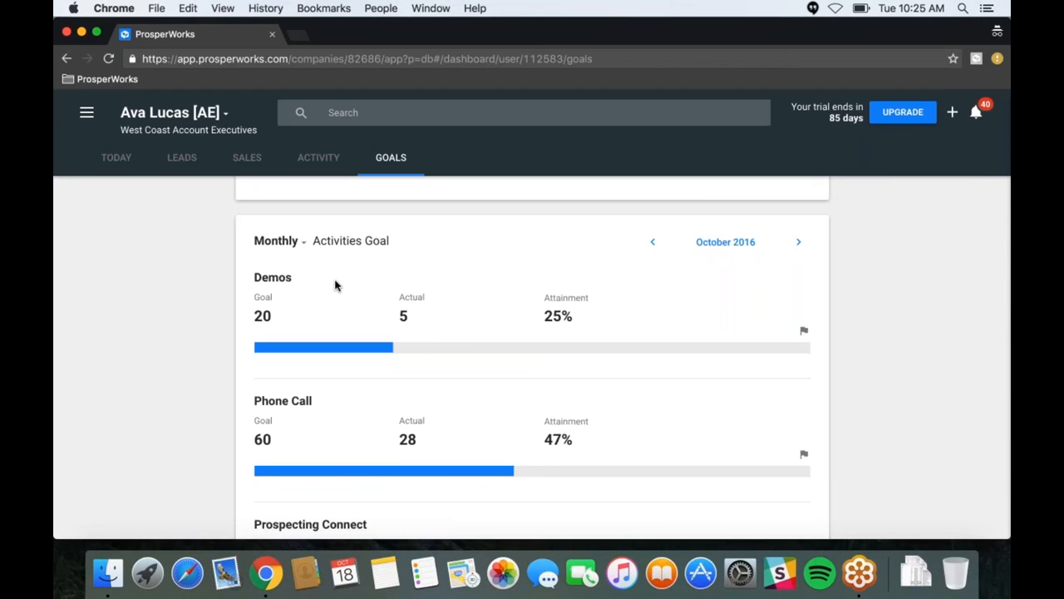
mouse_move(314, 304)
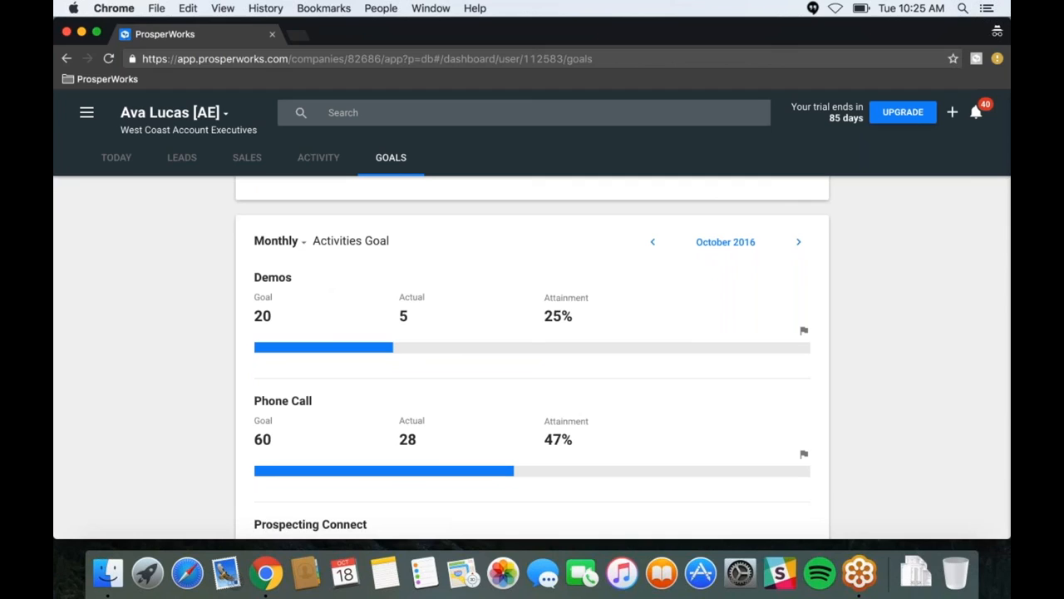
mouse_move(461, 305)
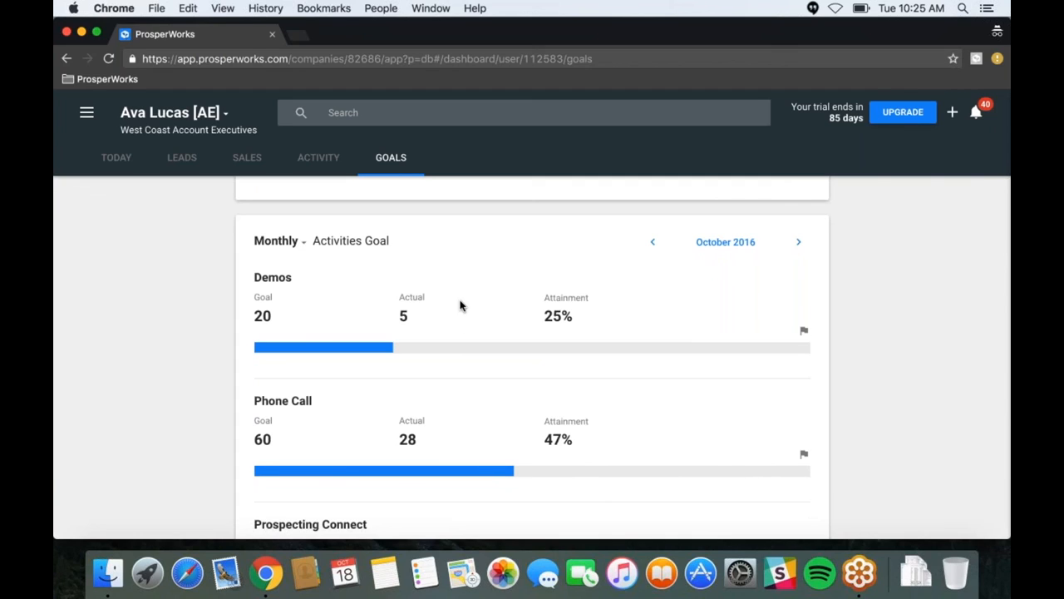
scroll("down", 3)
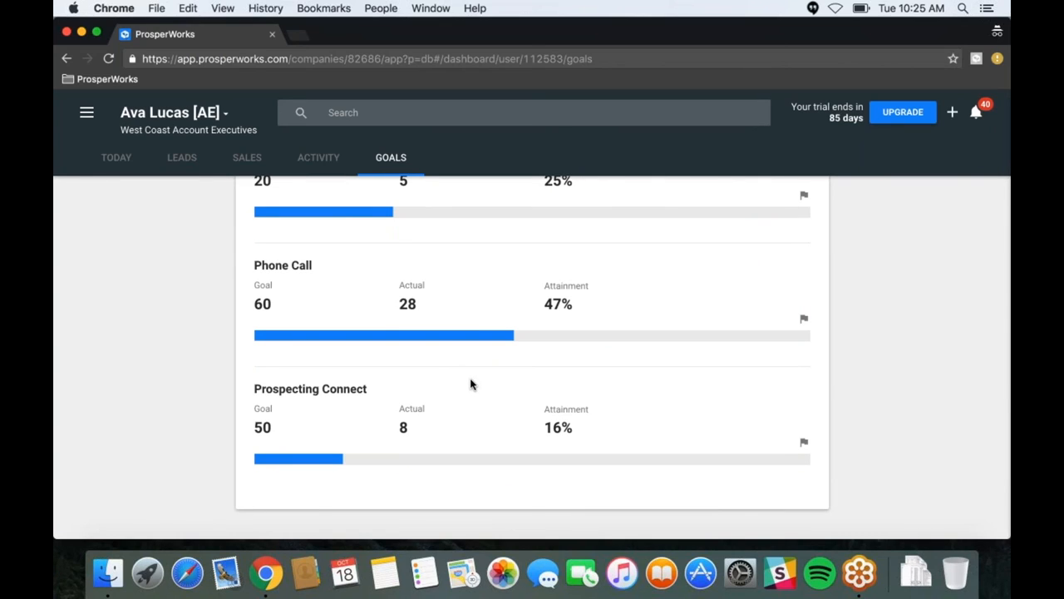
mouse_move(478, 376)
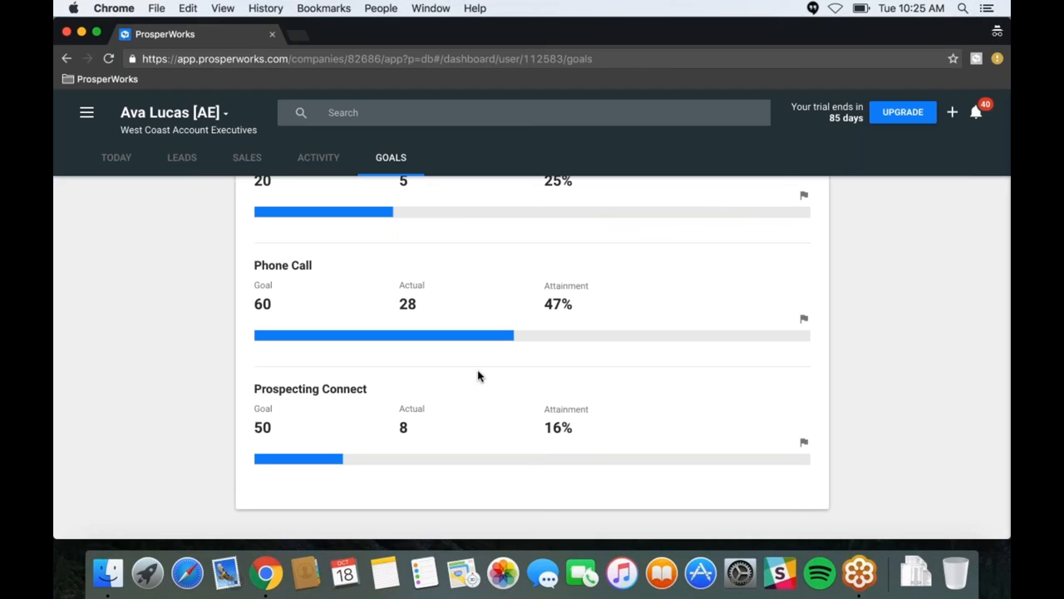
mouse_move(501, 373)
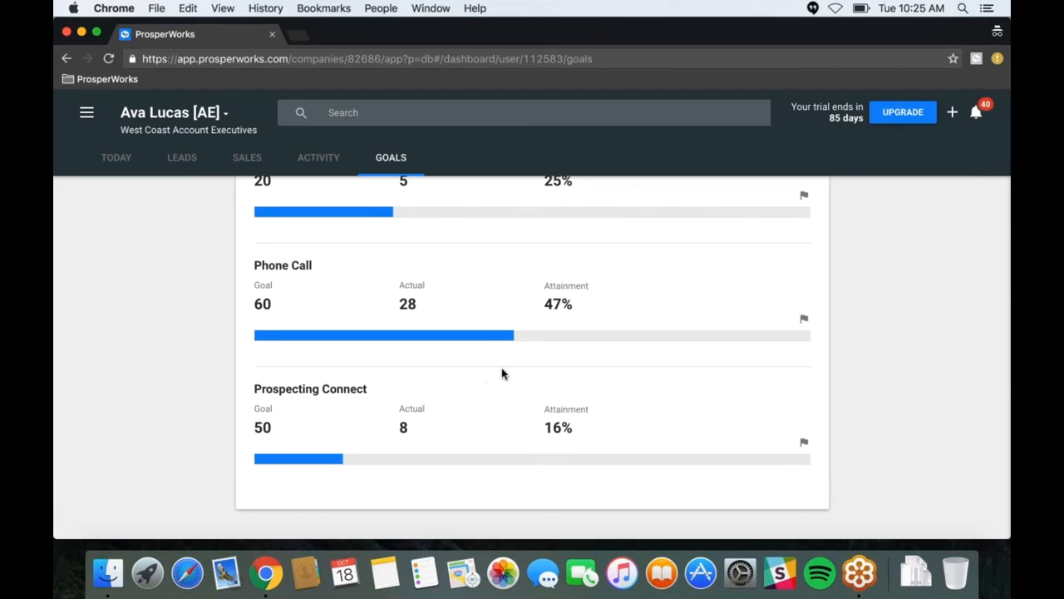
mouse_move(508, 375)
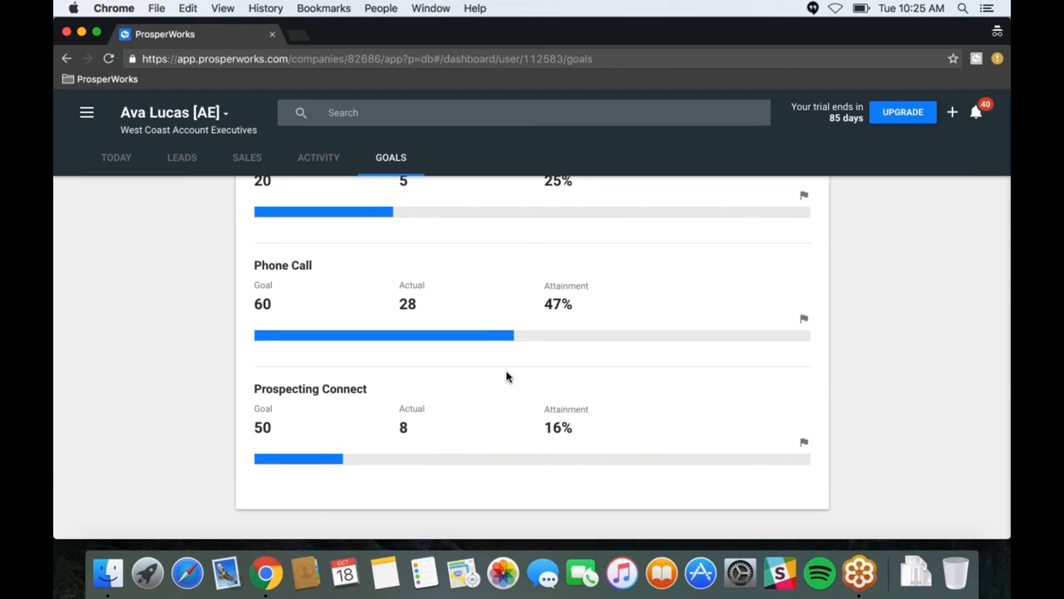
mouse_move(537, 384)
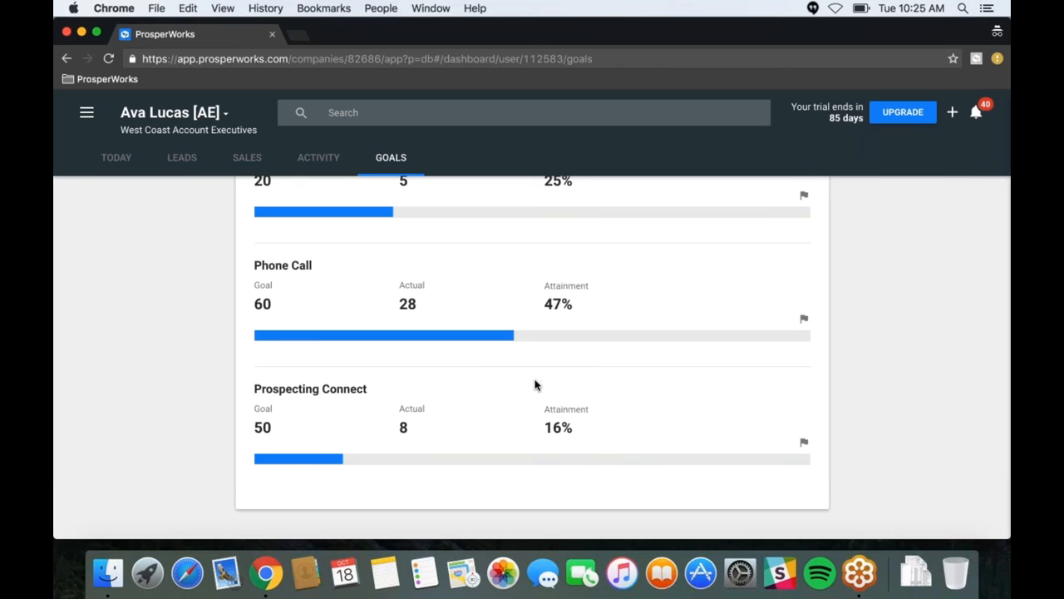
mouse_move(528, 386)
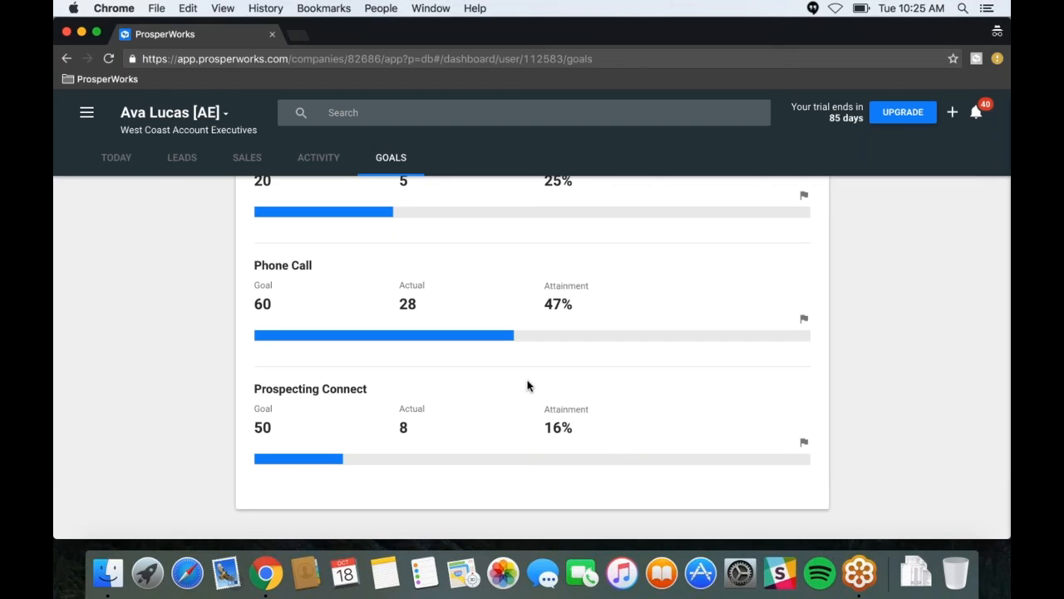
mouse_move(554, 379)
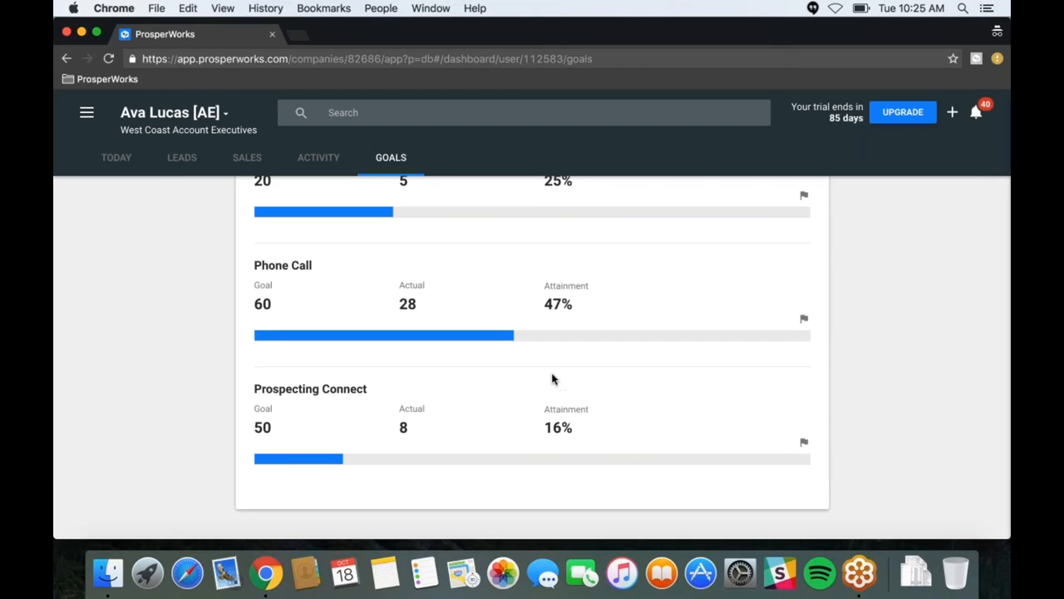
mouse_move(538, 378)
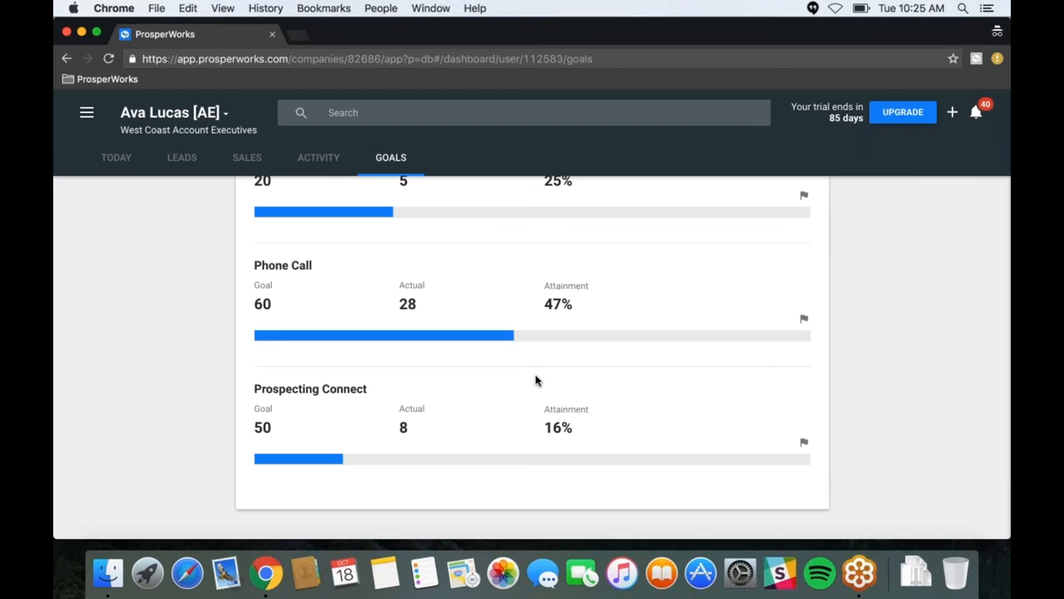
mouse_move(555, 379)
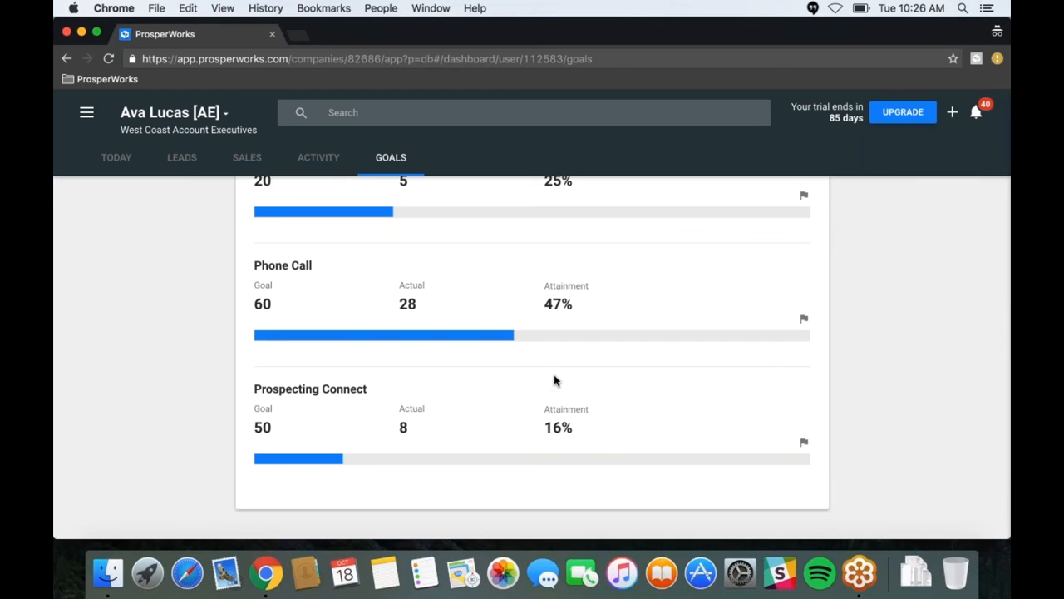
mouse_move(559, 376)
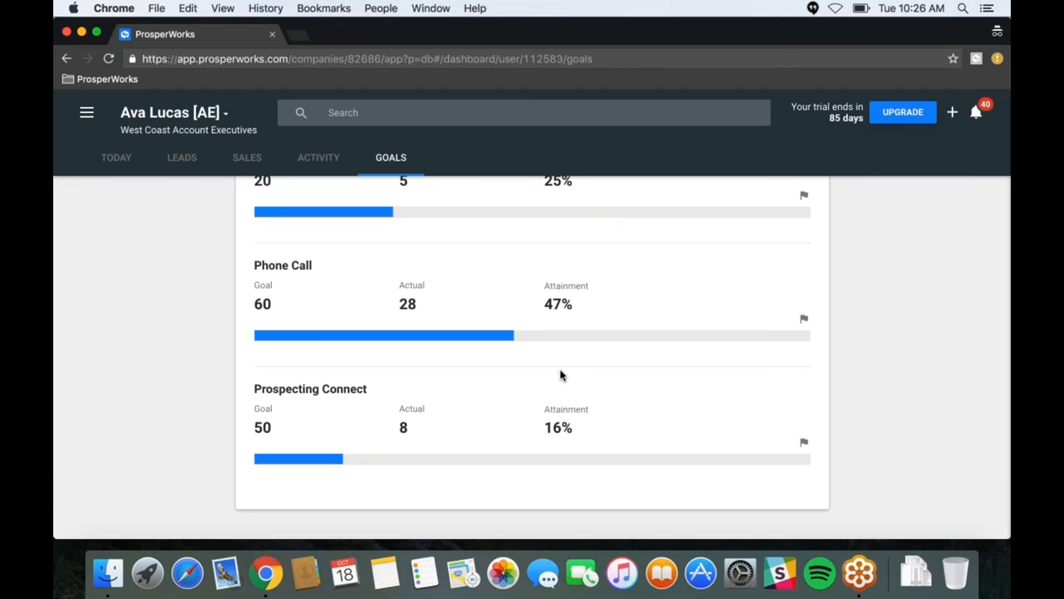
mouse_move(570, 372)
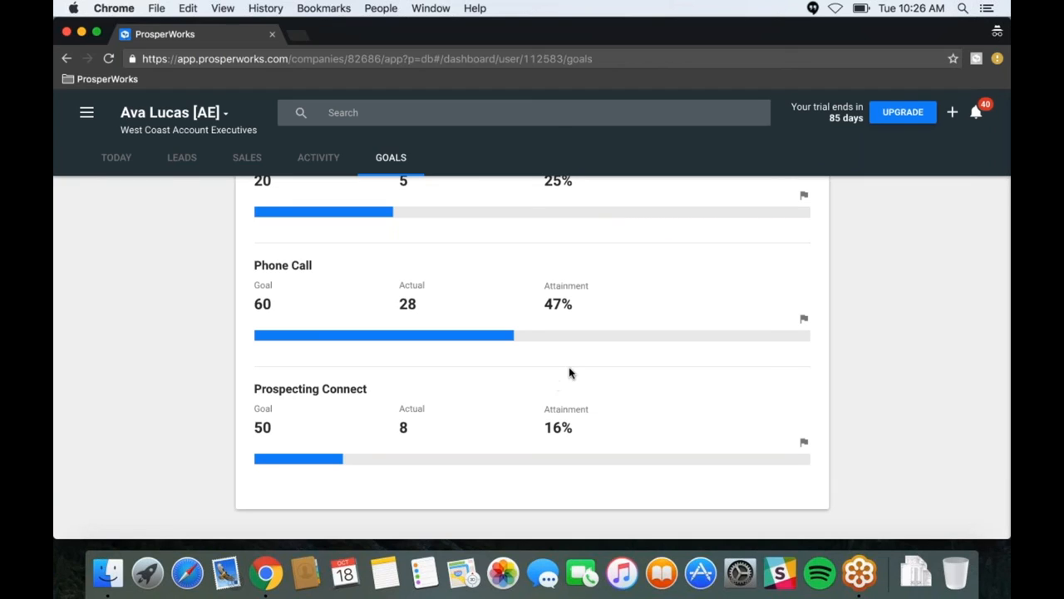
mouse_move(502, 441)
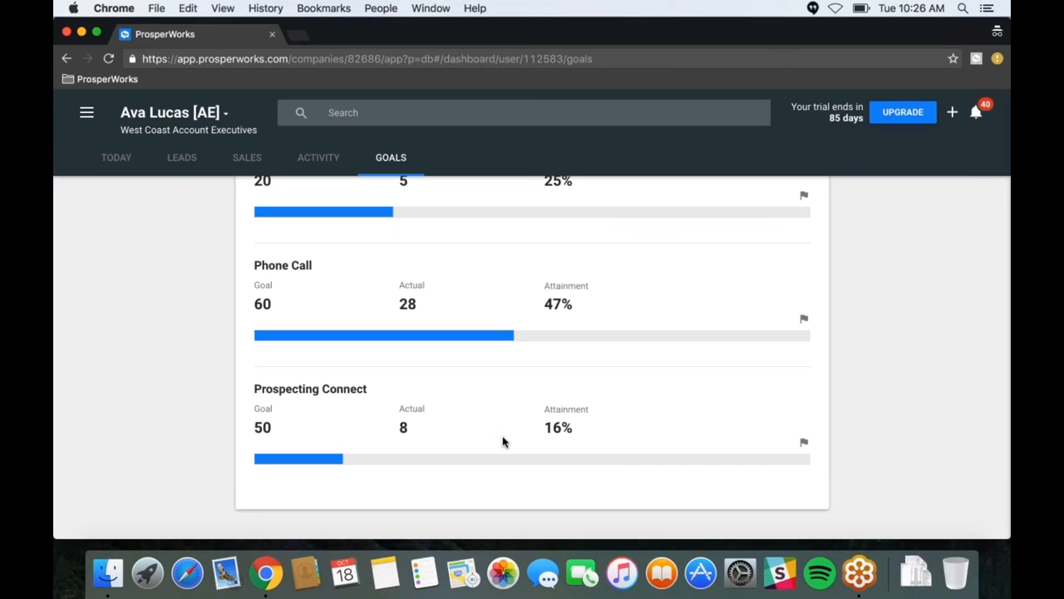
Scroll the dashboard while changing the Prospecting Connect goal to 75
scroll("down", 3)
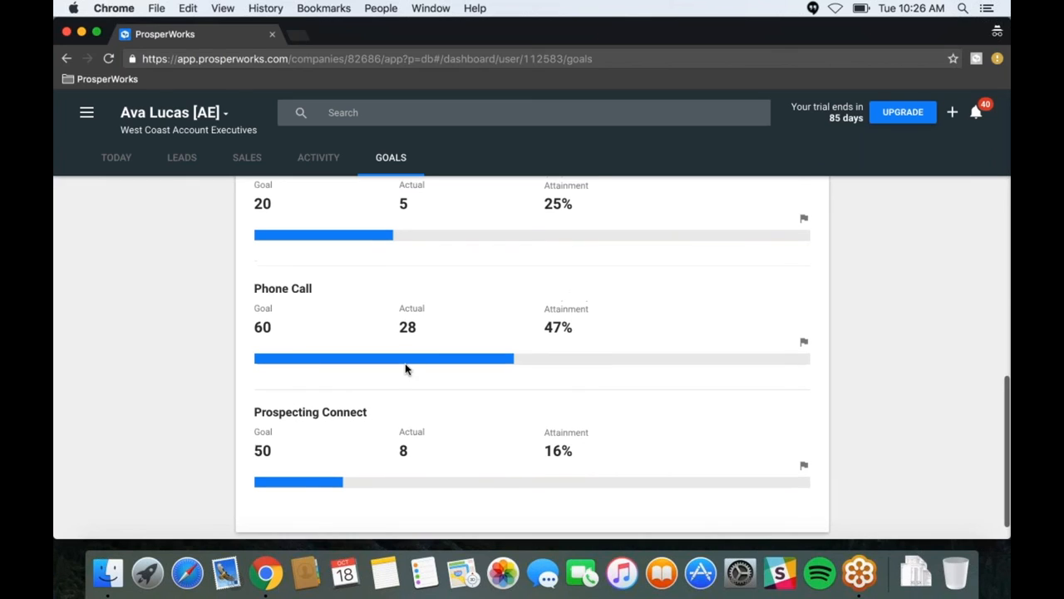
scroll("up", 3)
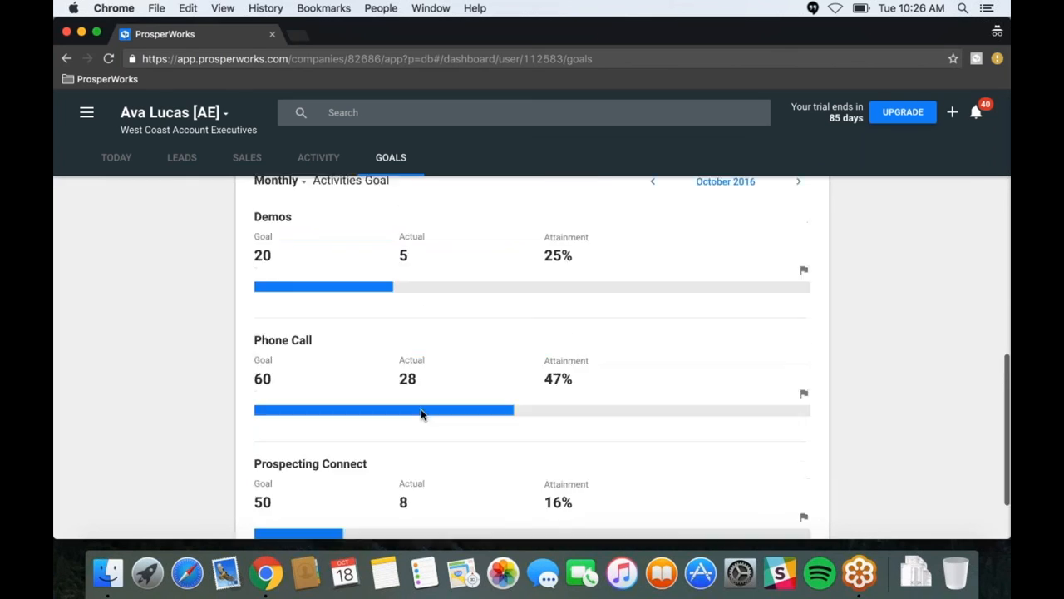
scroll("down", 3)
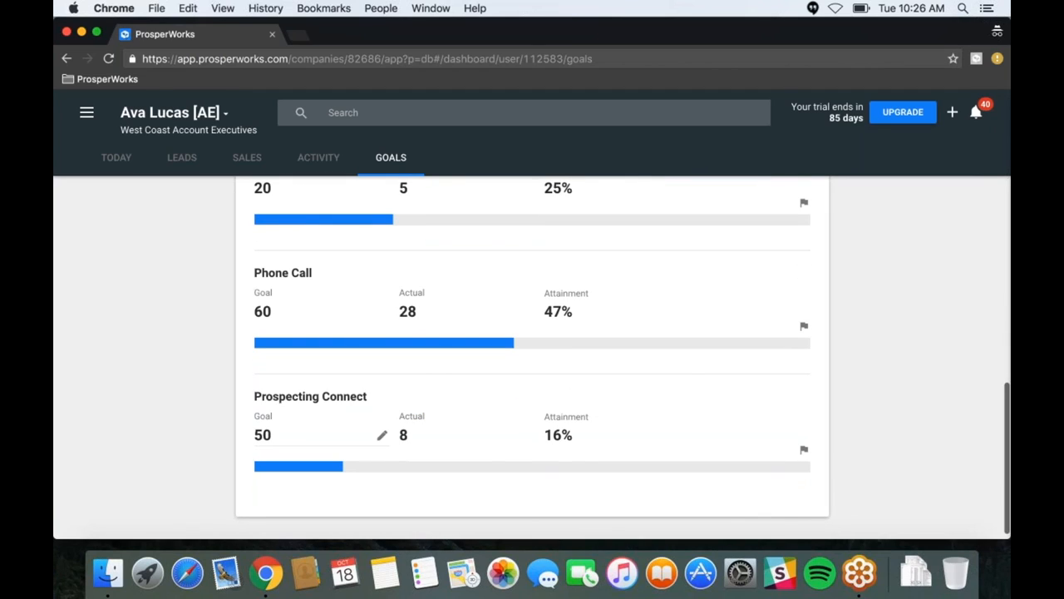
mouse_move(299, 438)
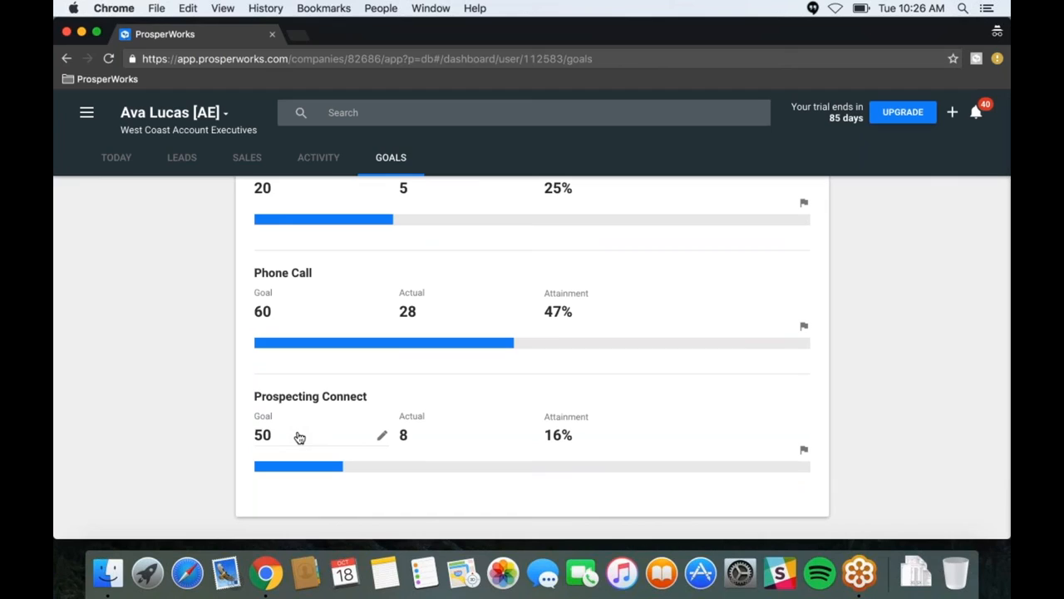
mouse_move(315, 442)
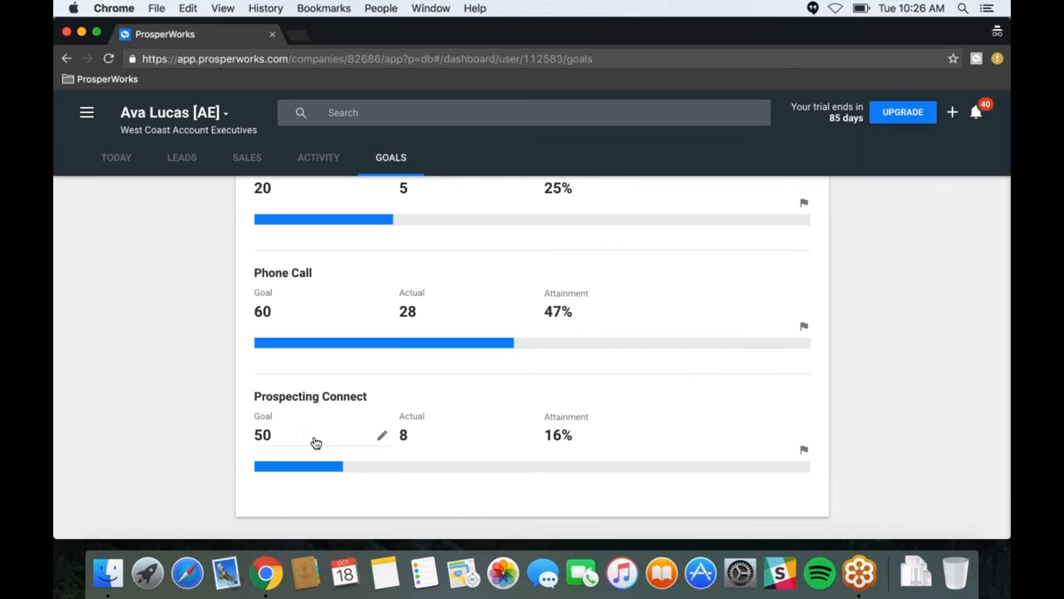
mouse_move(346, 438)
type("75")
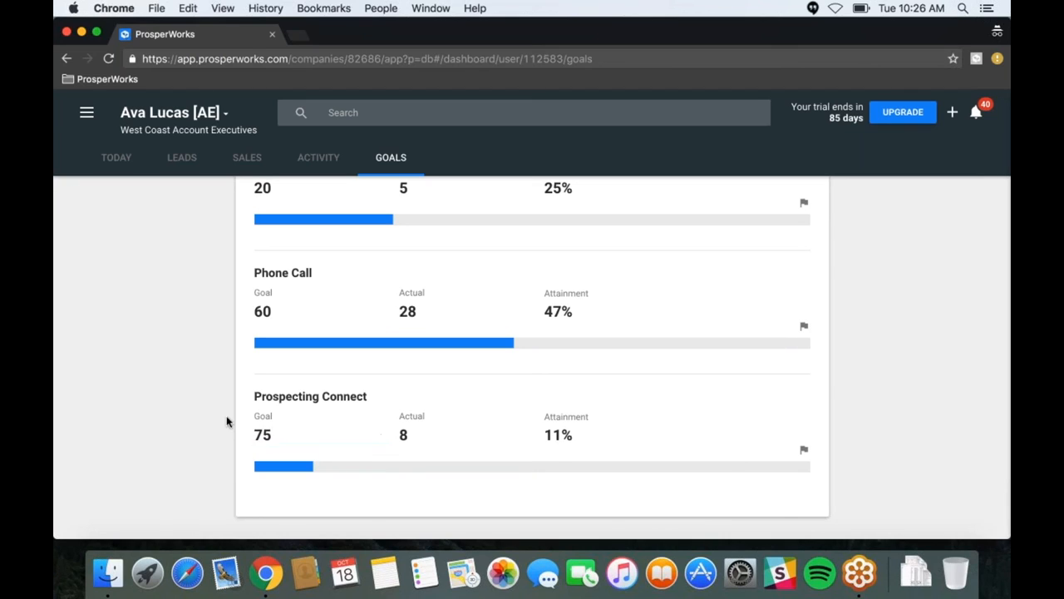
mouse_move(449, 379)
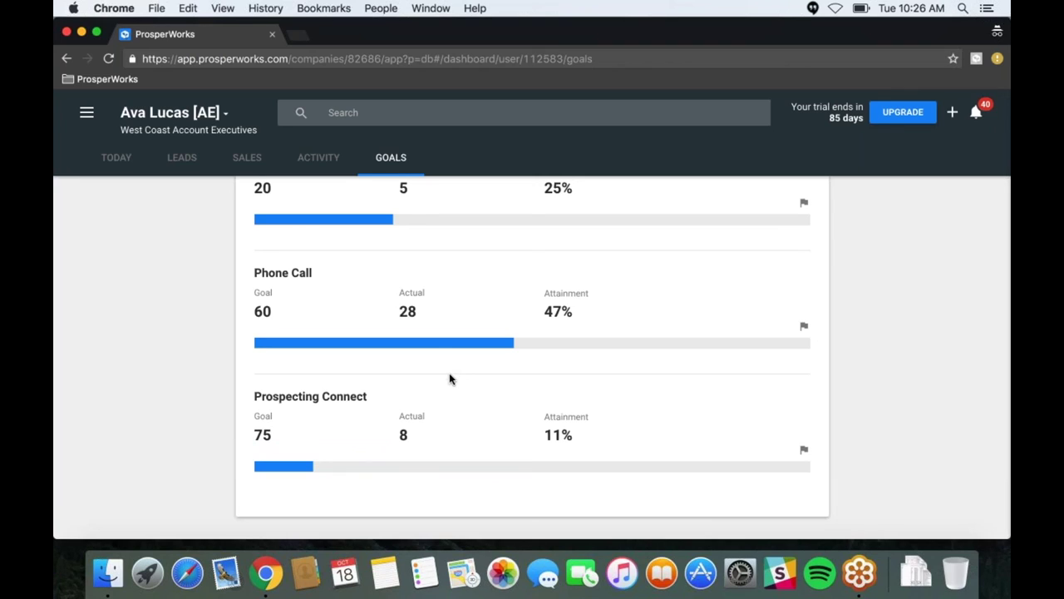
scroll("down", 3)
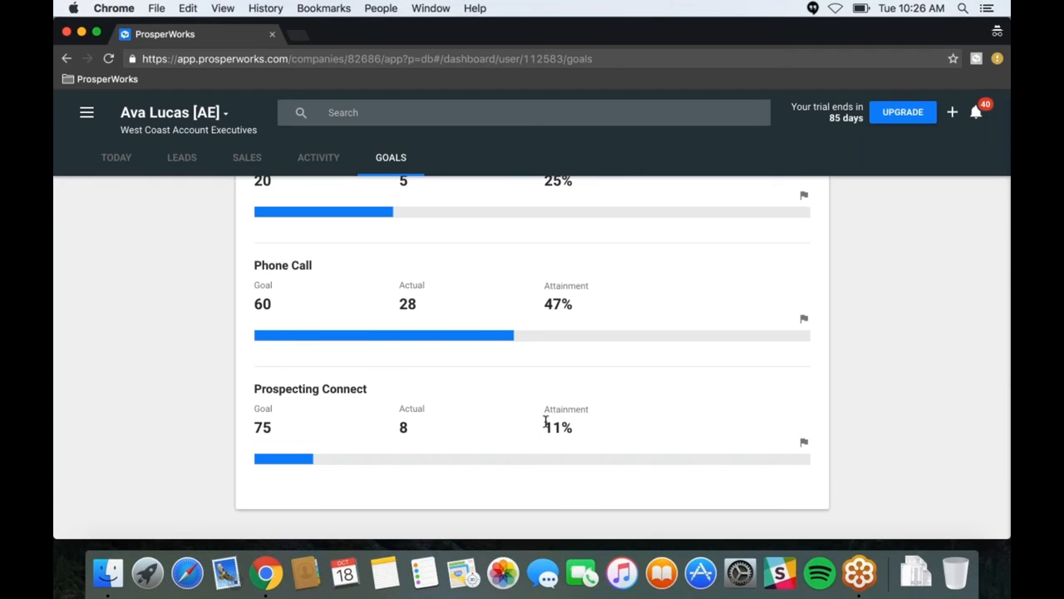
scroll("up", 3)
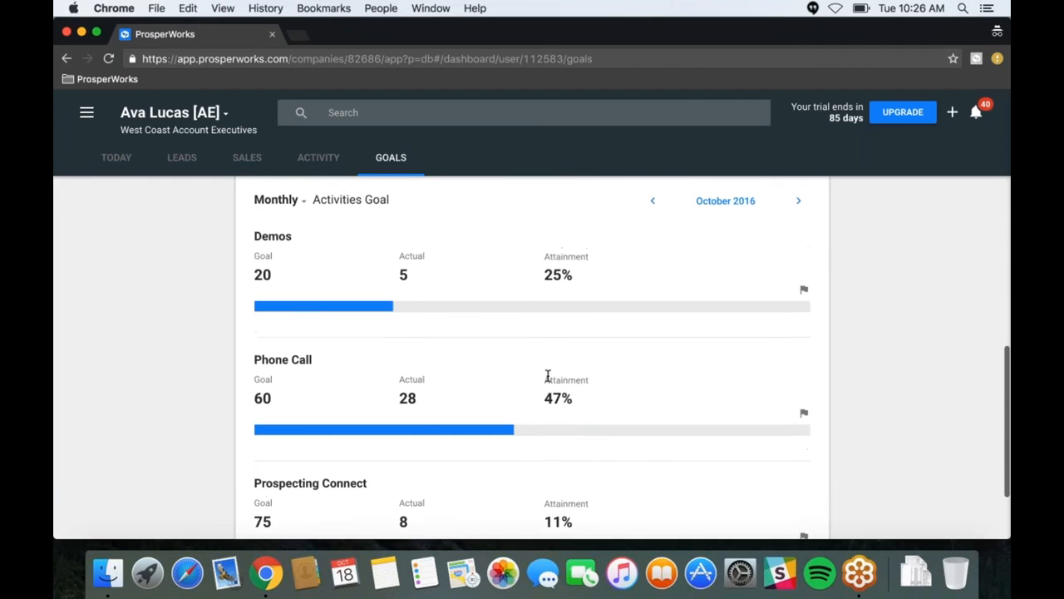
scroll("up", 3)
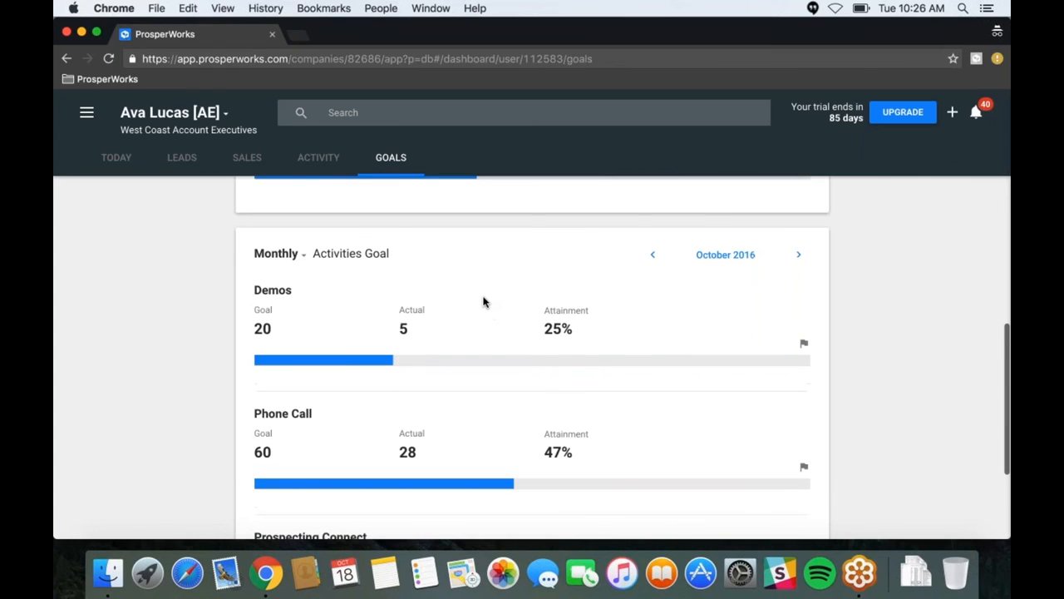
scroll("up", 3)
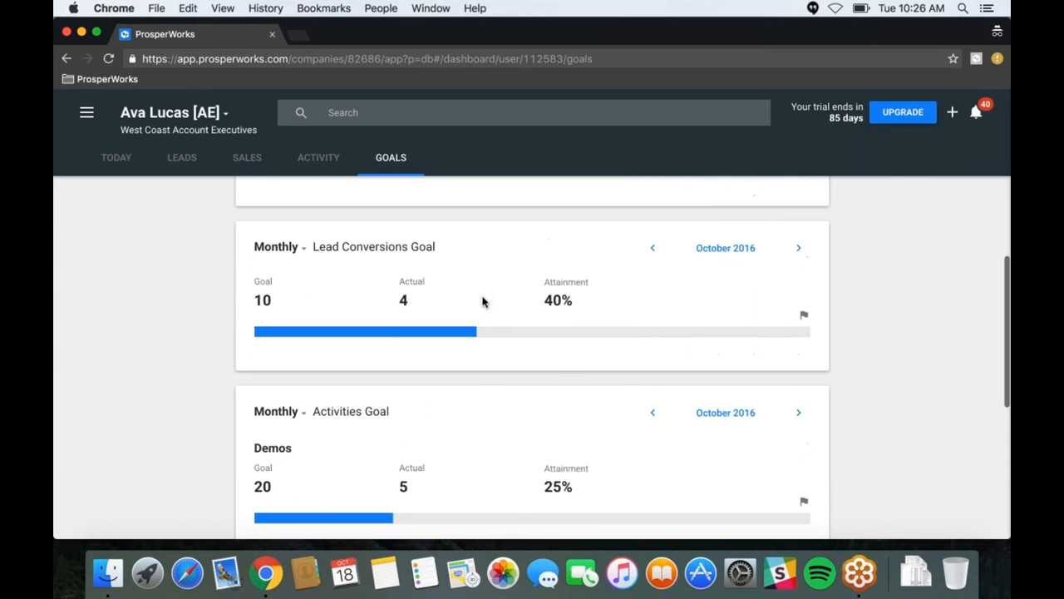
scroll("down", 3)
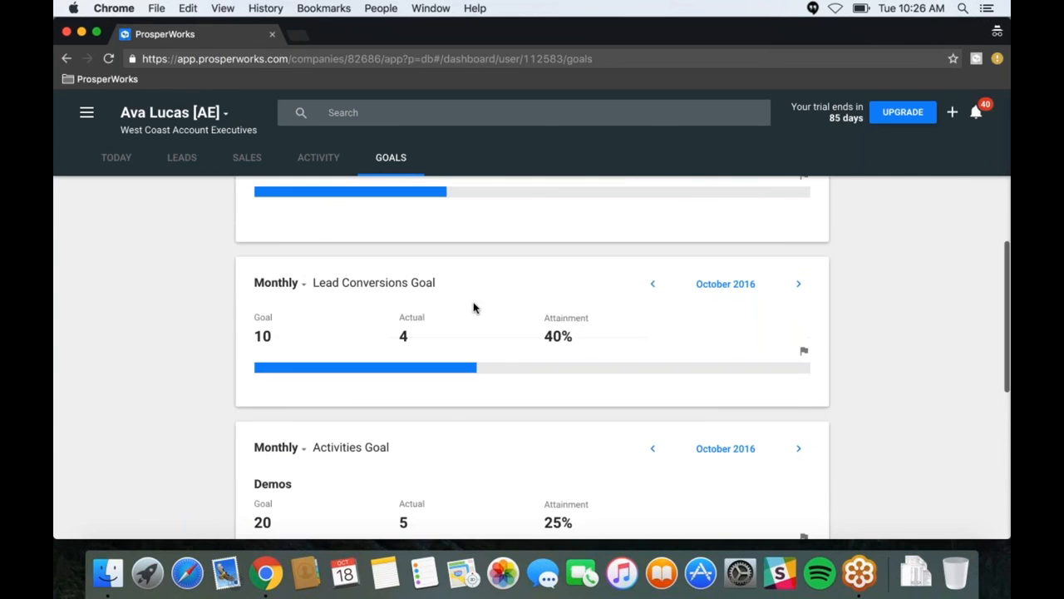
scroll("up", 3)
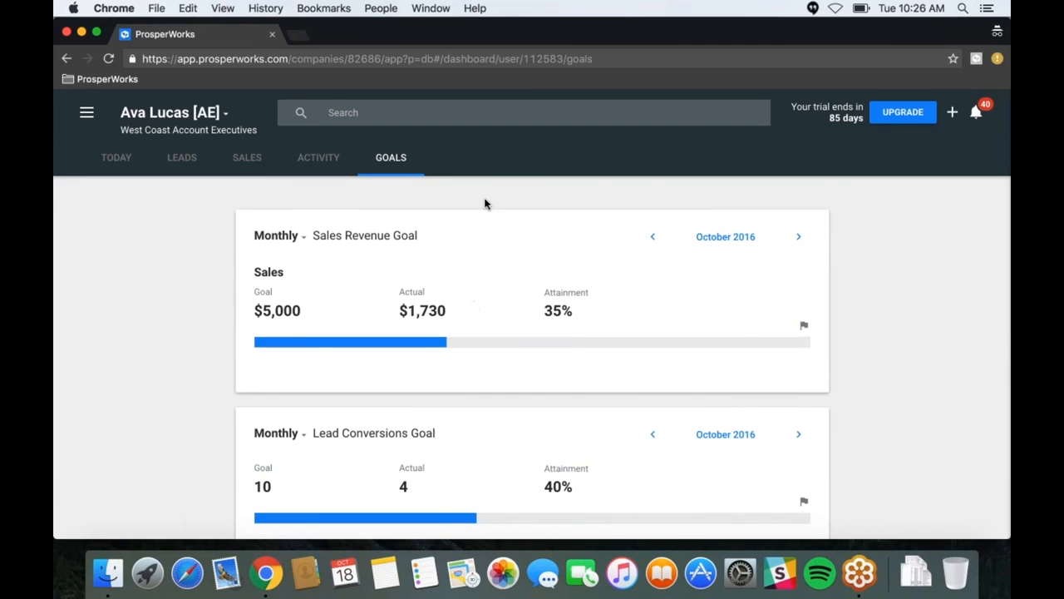
mouse_move(482, 200)
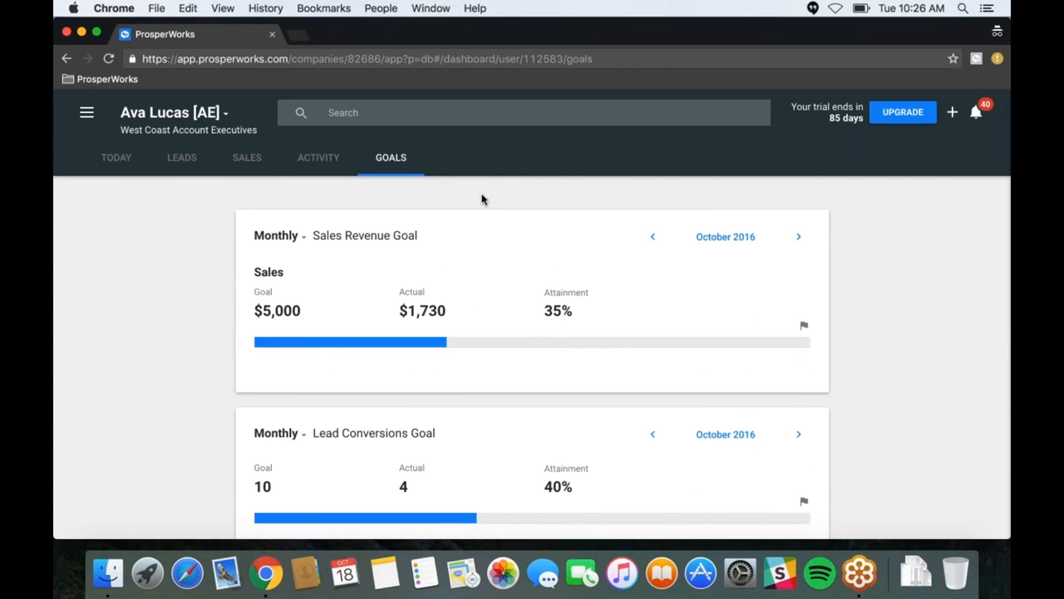
mouse_move(218, 152)
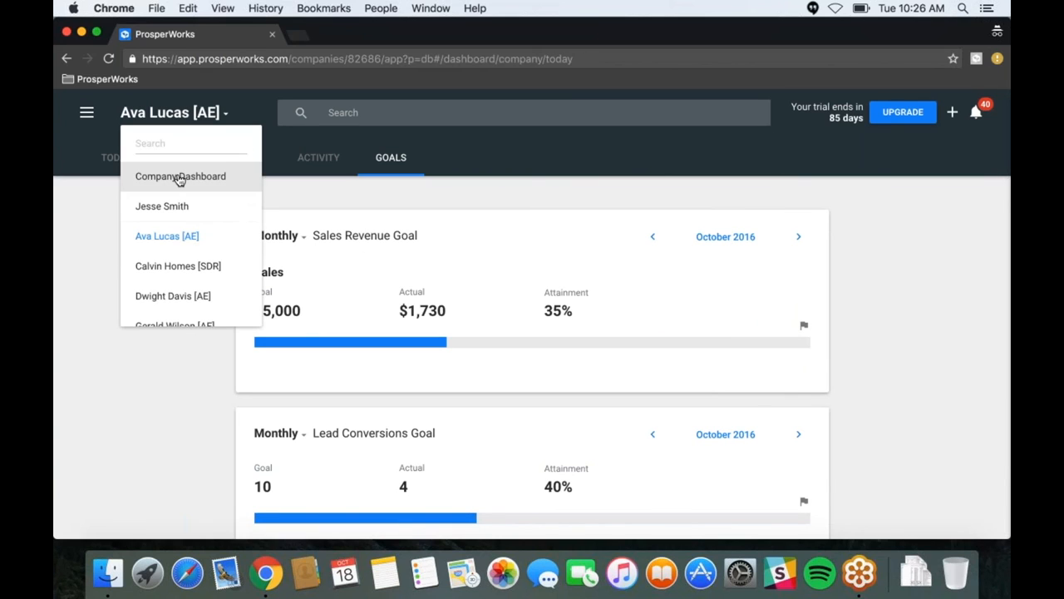
Switch to the Company Dashboard and show its Leaderboards tab: $13K won of $36K
left_click(180, 175)
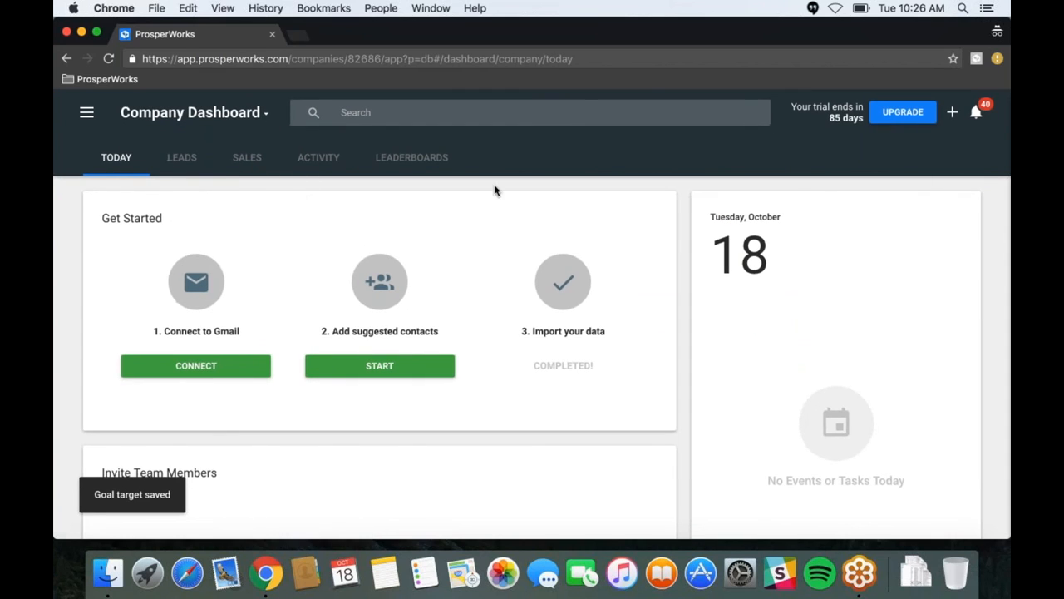
left_click(412, 157)
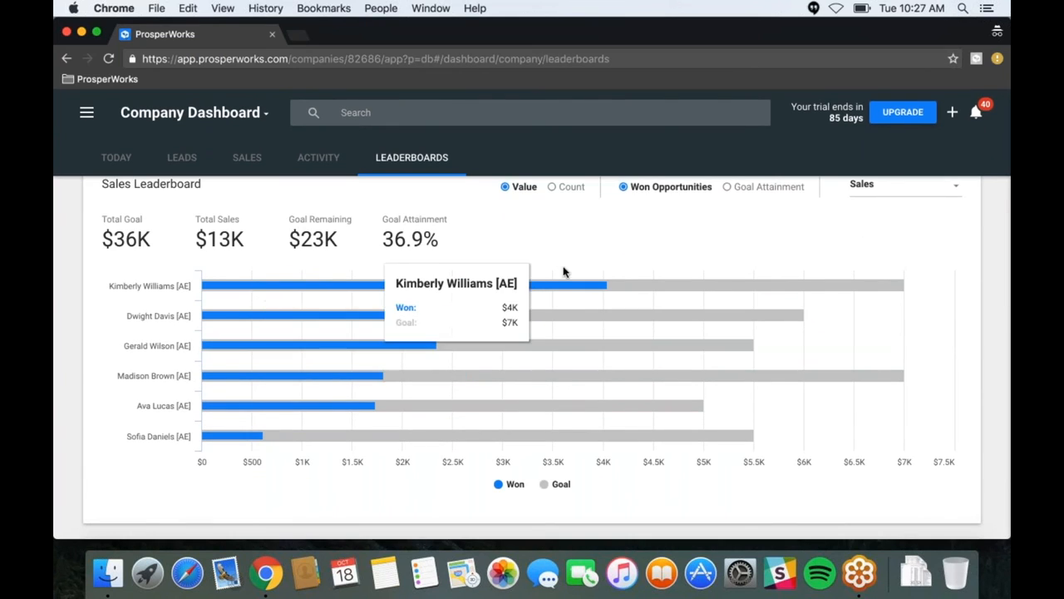
mouse_move(548, 269)
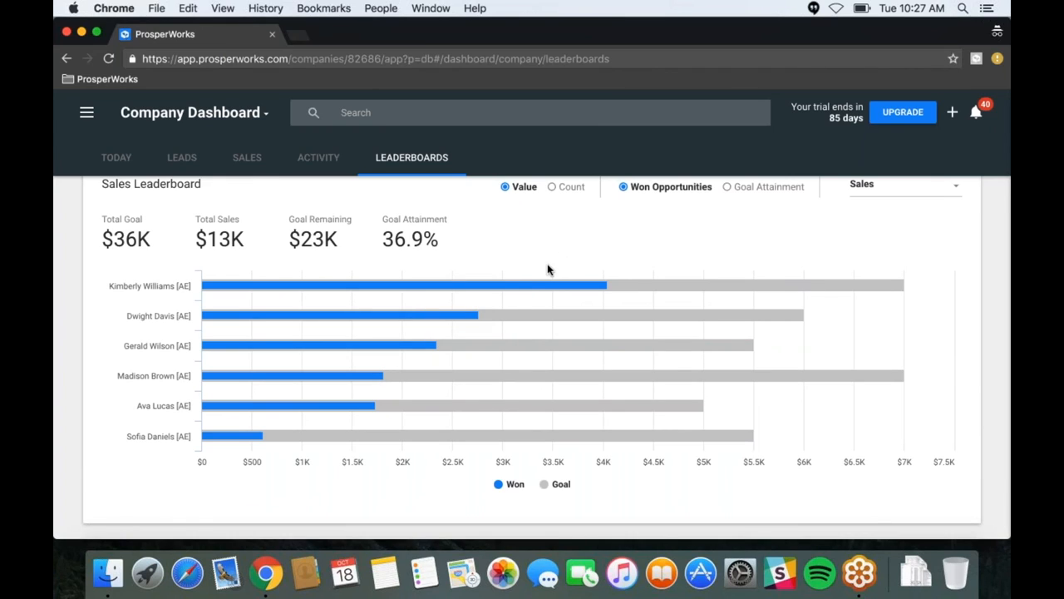